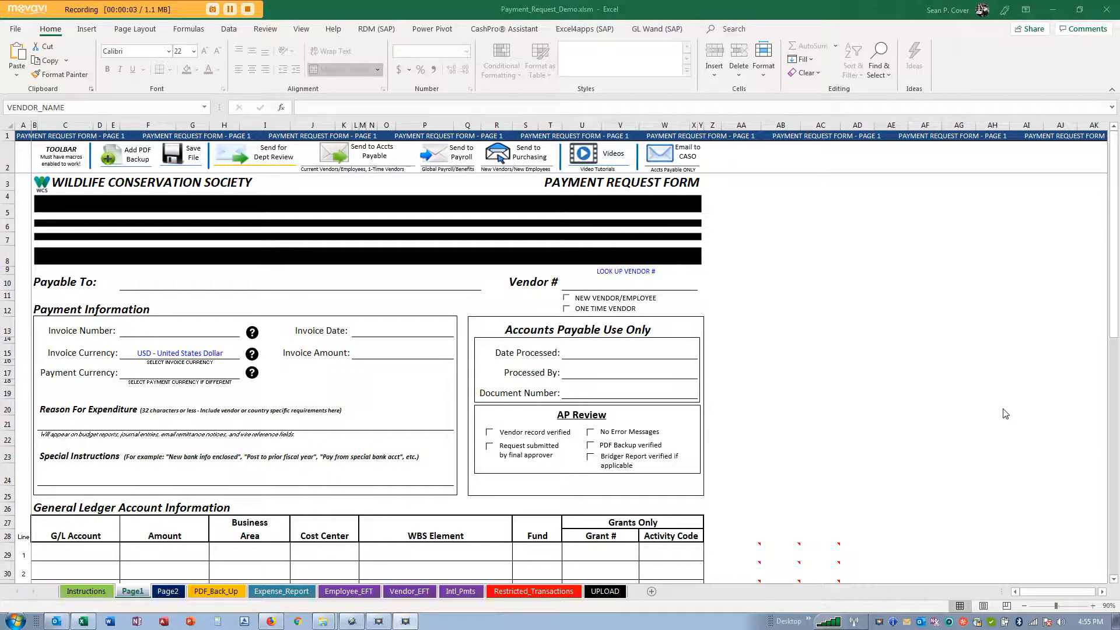
mouse_move(982, 414)
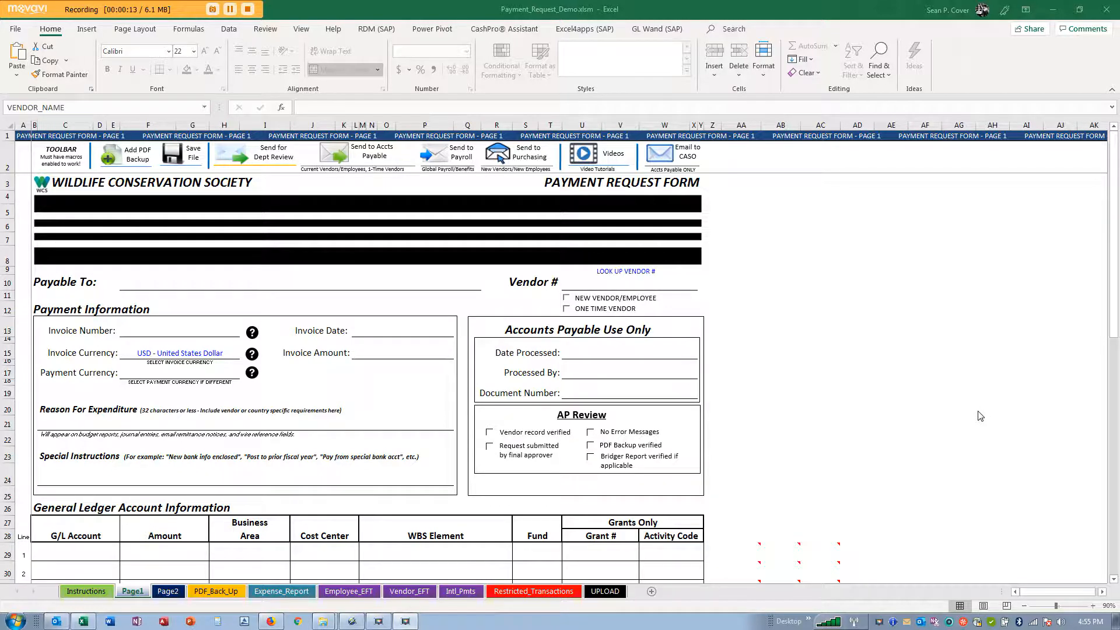
mouse_move(818, 371)
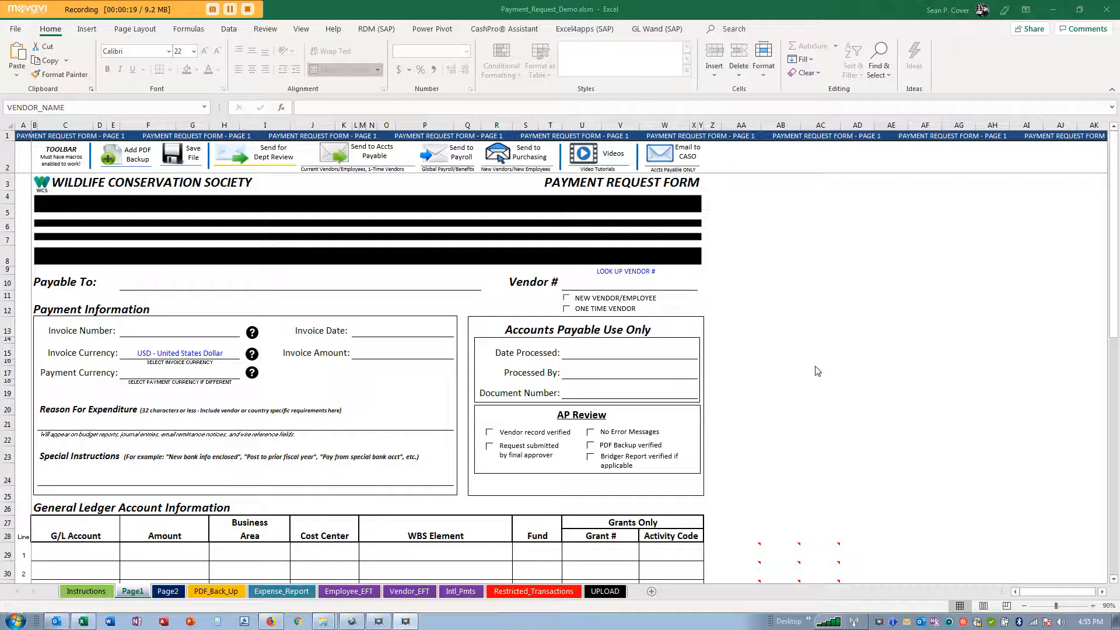
mouse_move(653, 372)
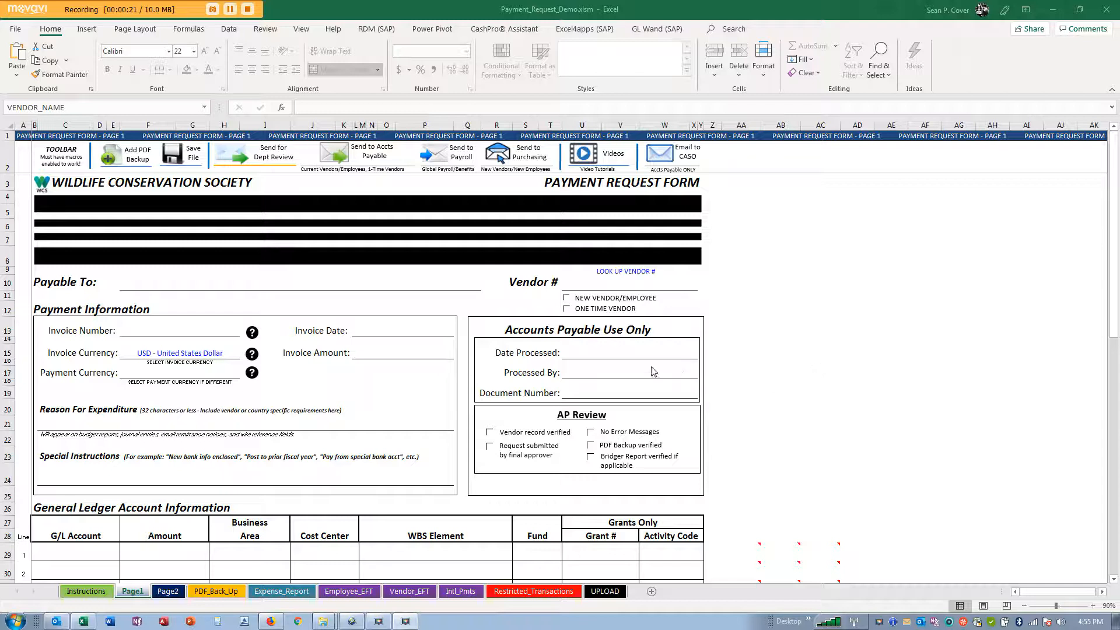
mouse_move(408, 434)
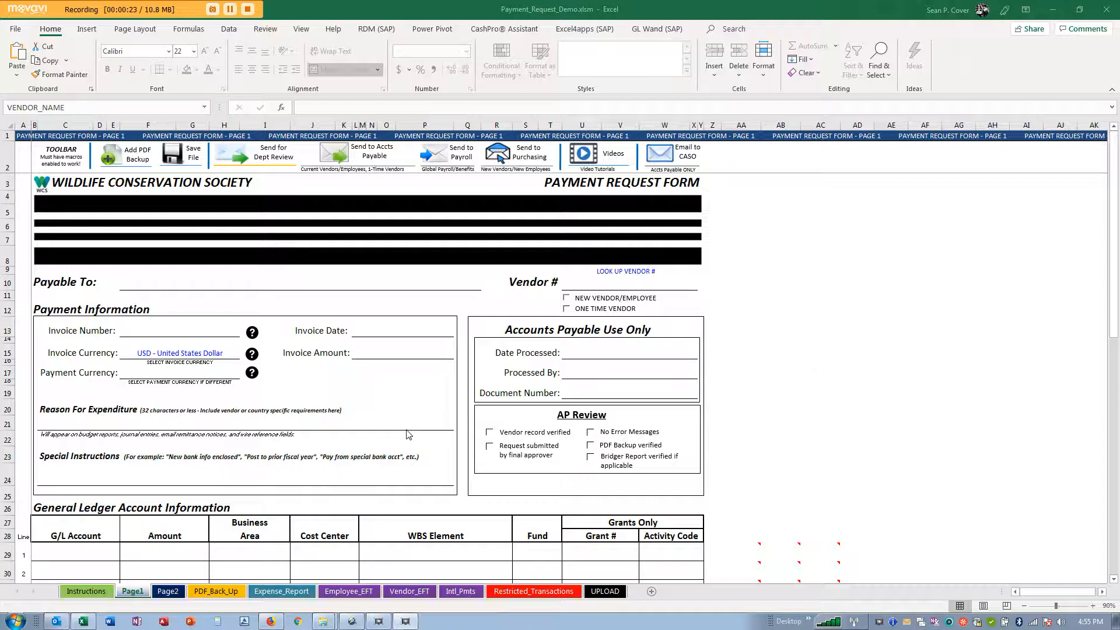
mouse_move(298, 500)
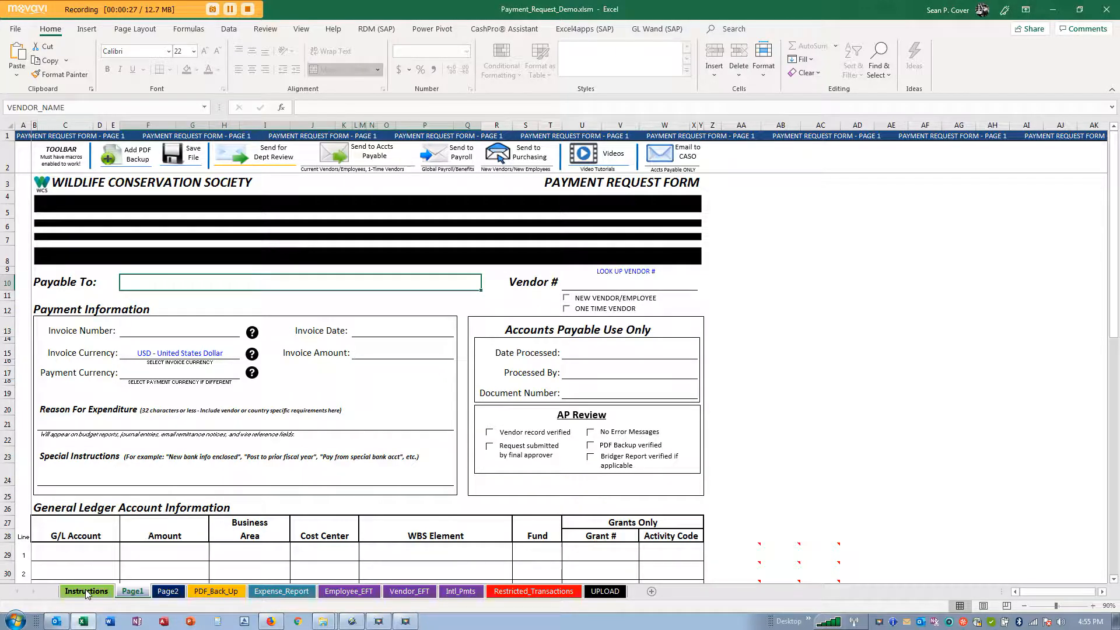
Step: Review the instructions sheet, then enter Sean P. Cover as the Payable To name
click(85, 591)
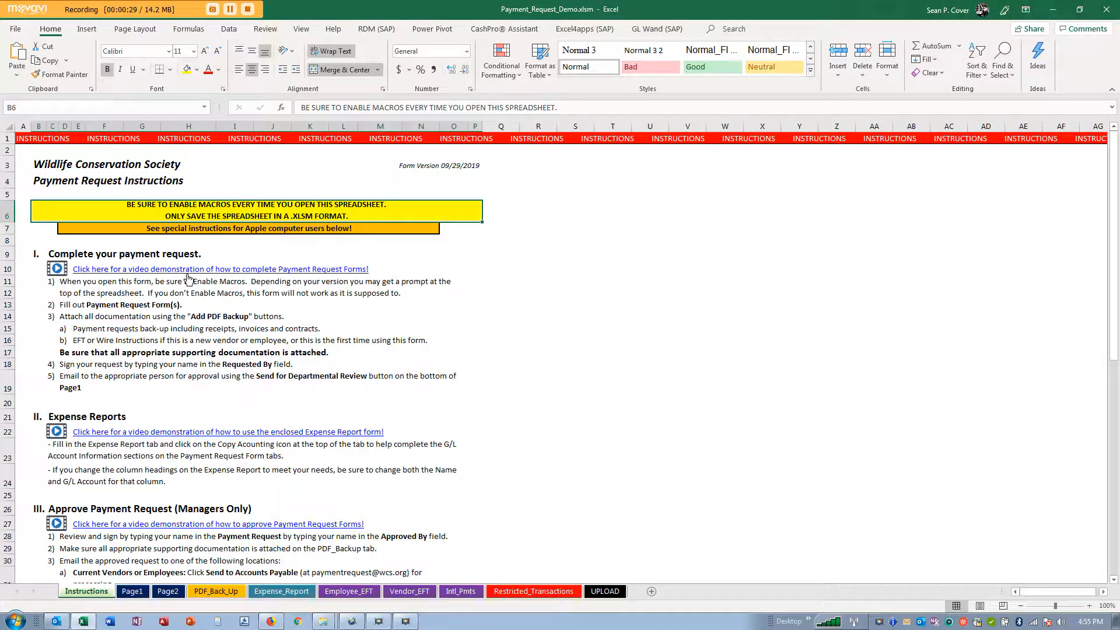
mouse_move(188, 278)
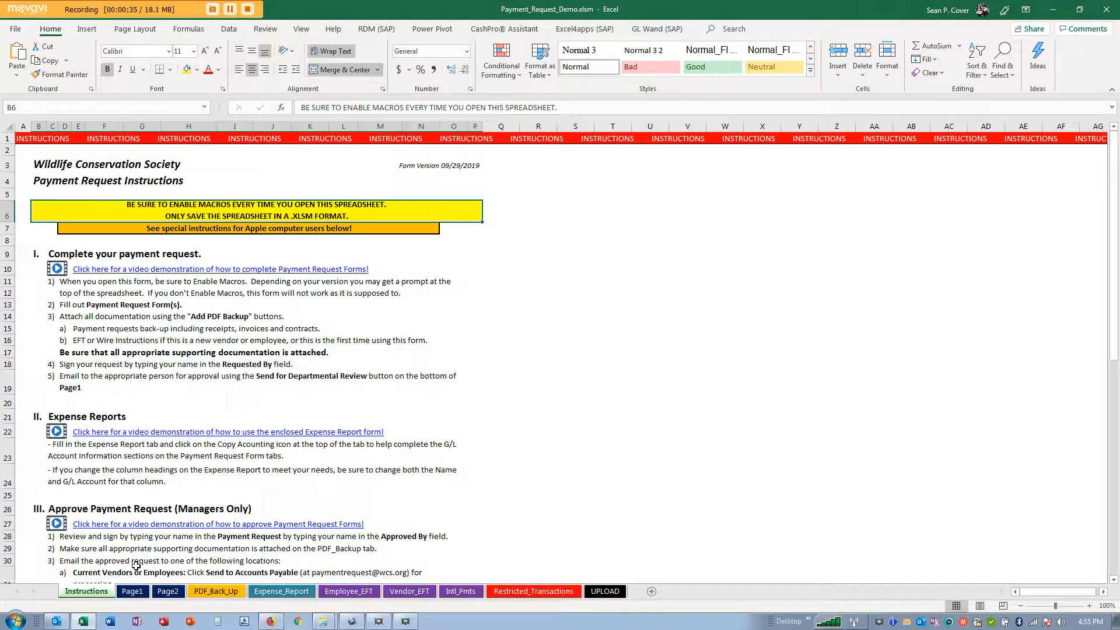
click(130, 591)
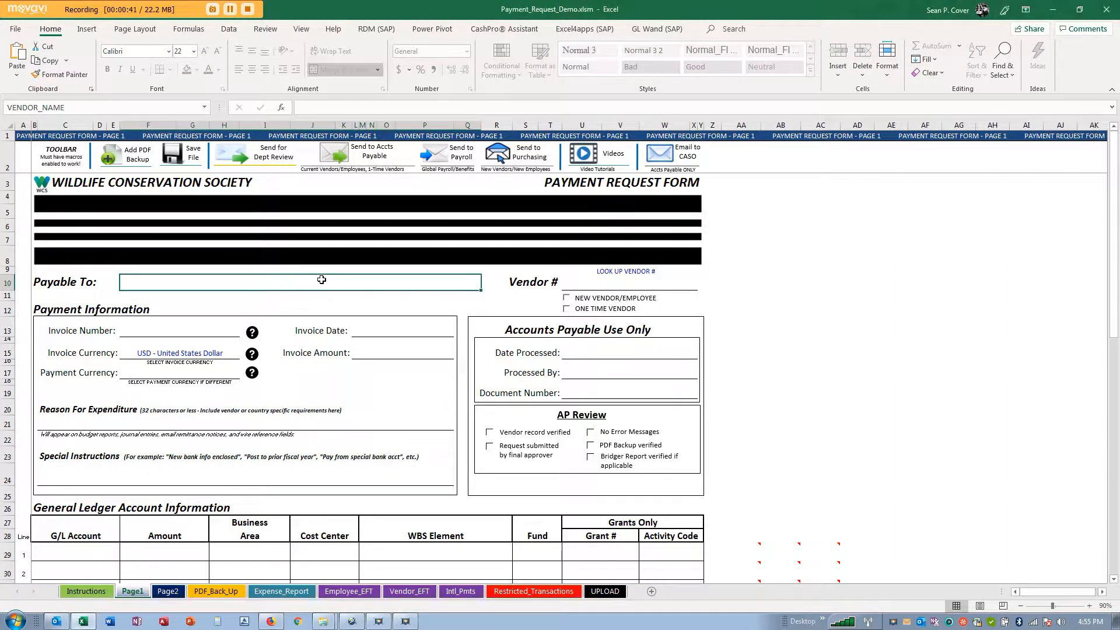
text(Sean P. Cov)
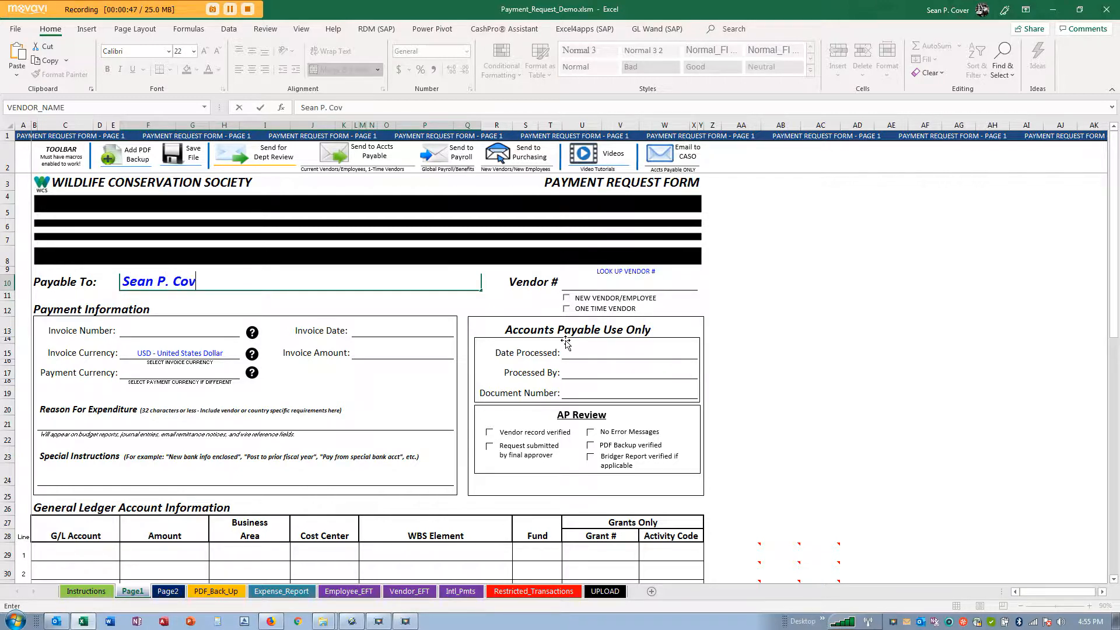
click(170, 330)
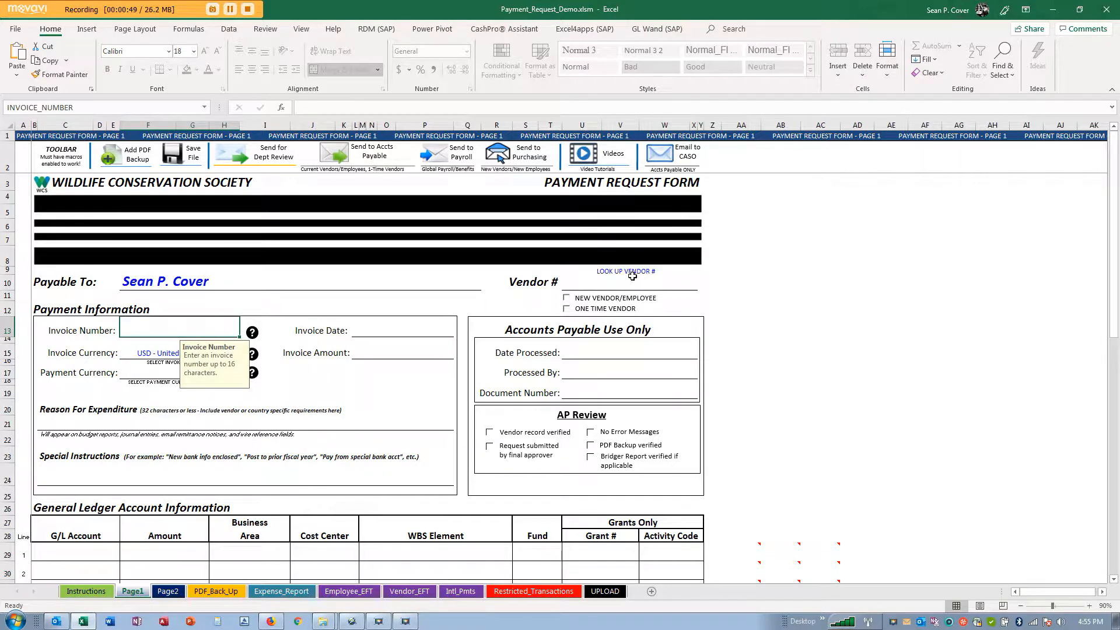
Step: Follow the LOOK UP VENDOR # link to the vendor master data portal
click(625, 271)
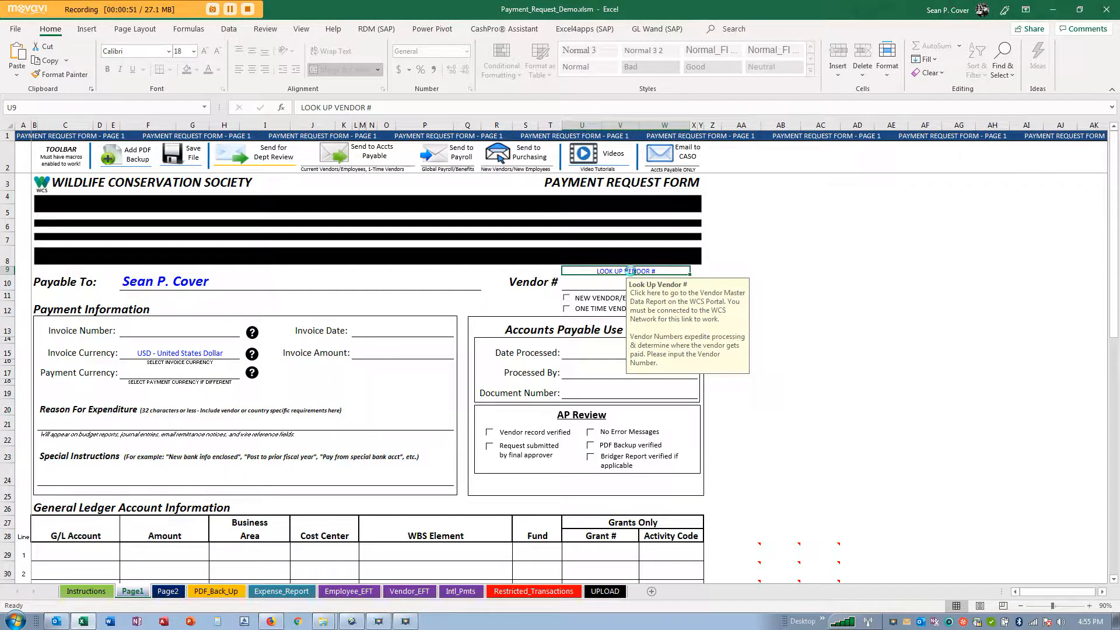
click(627, 270)
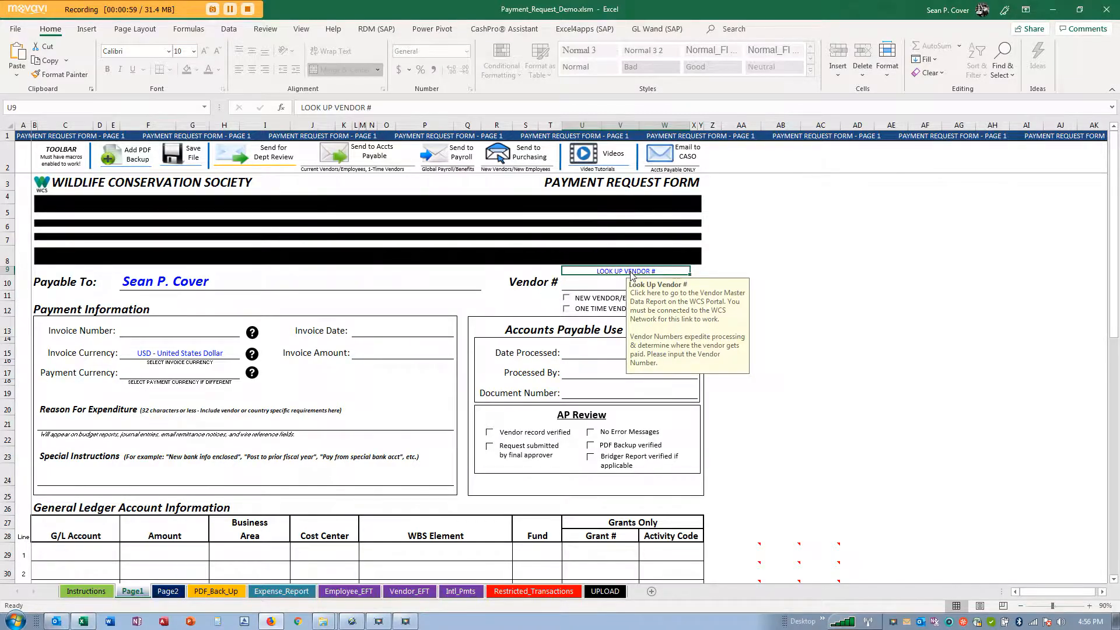
click(625, 271)
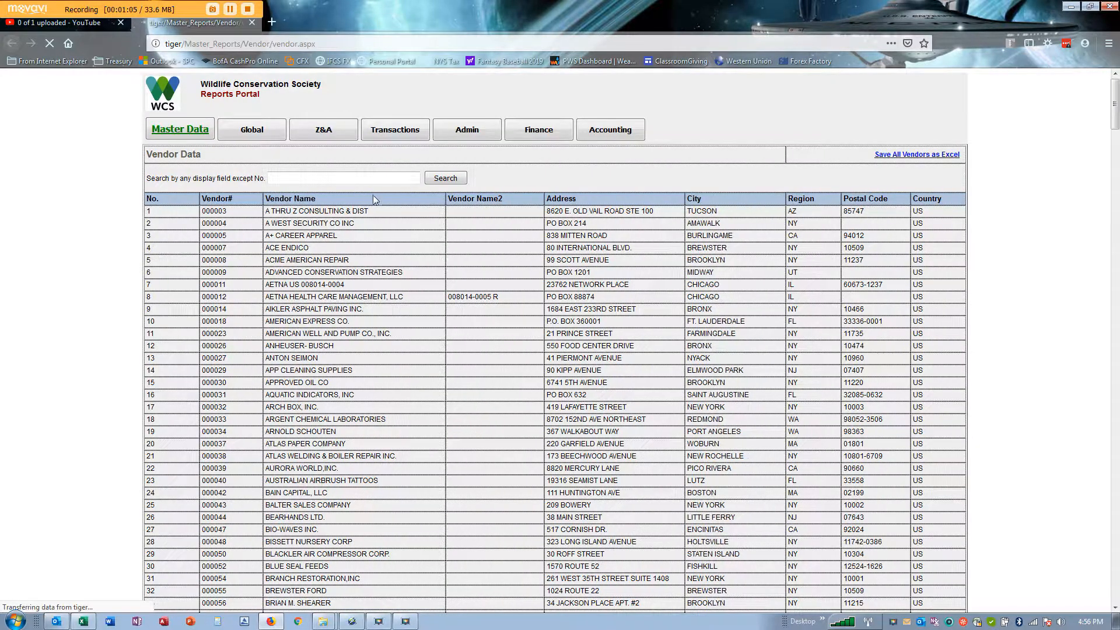
text(sean)
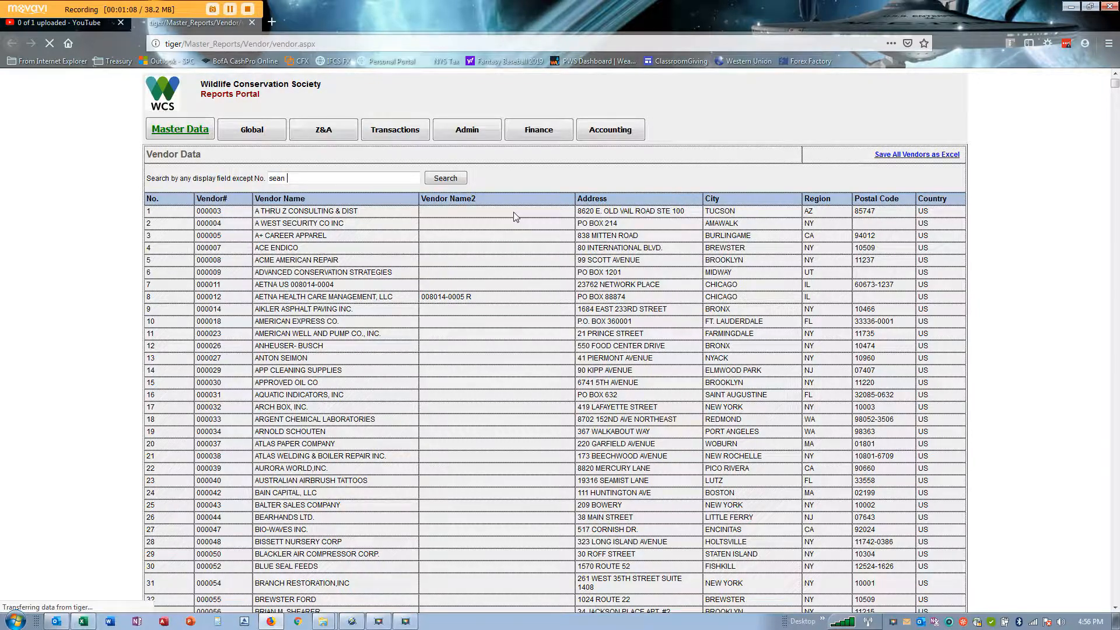
text(cover)
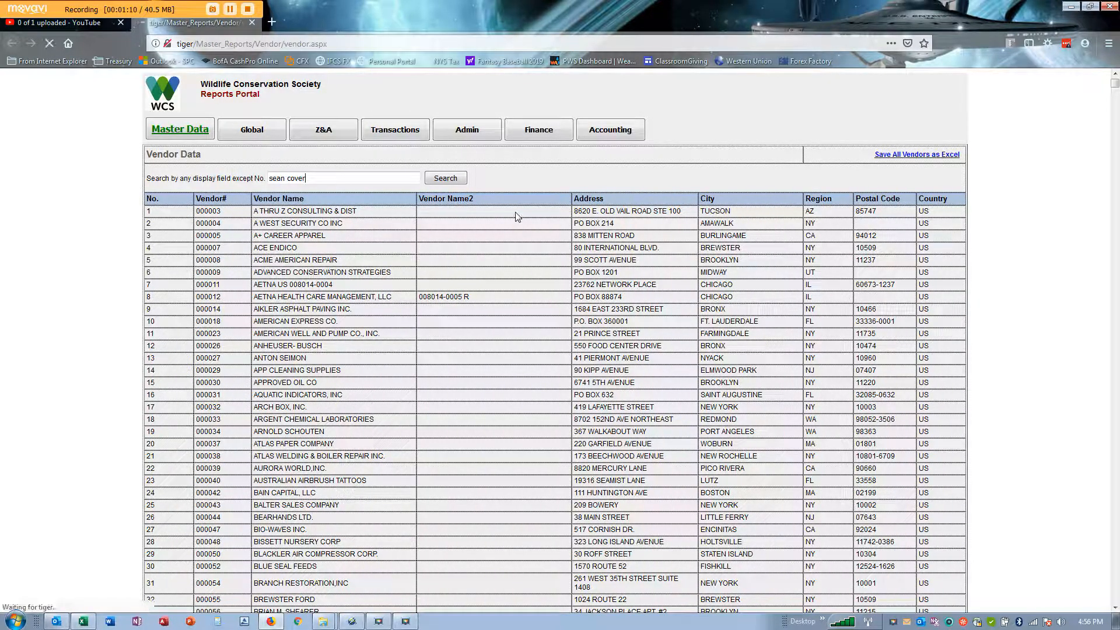
click(446, 177)
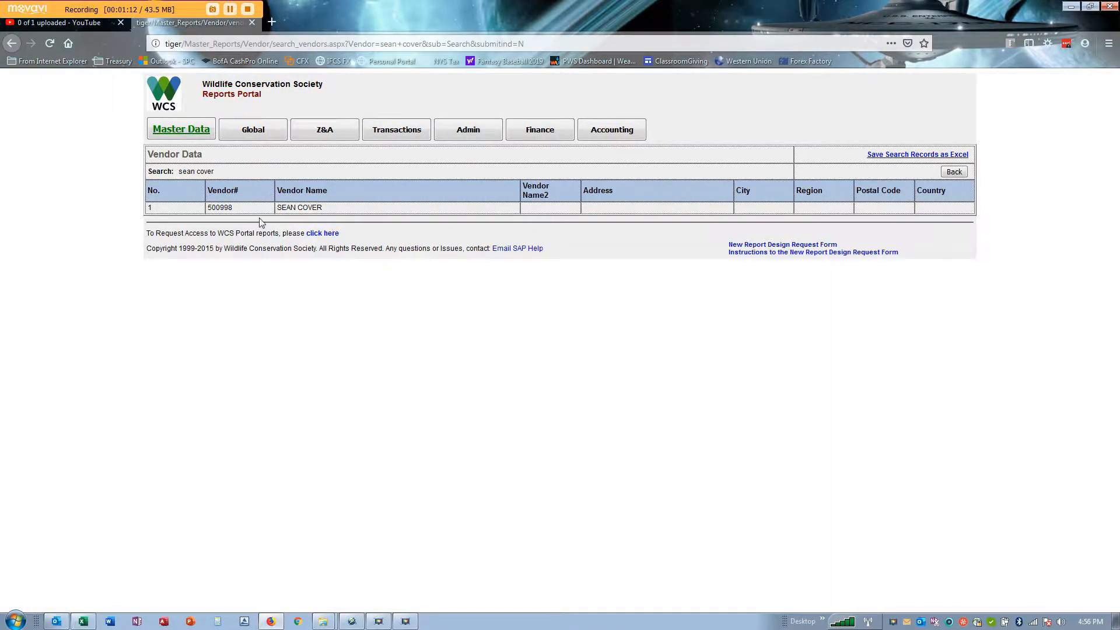
mouse_move(408, 215)
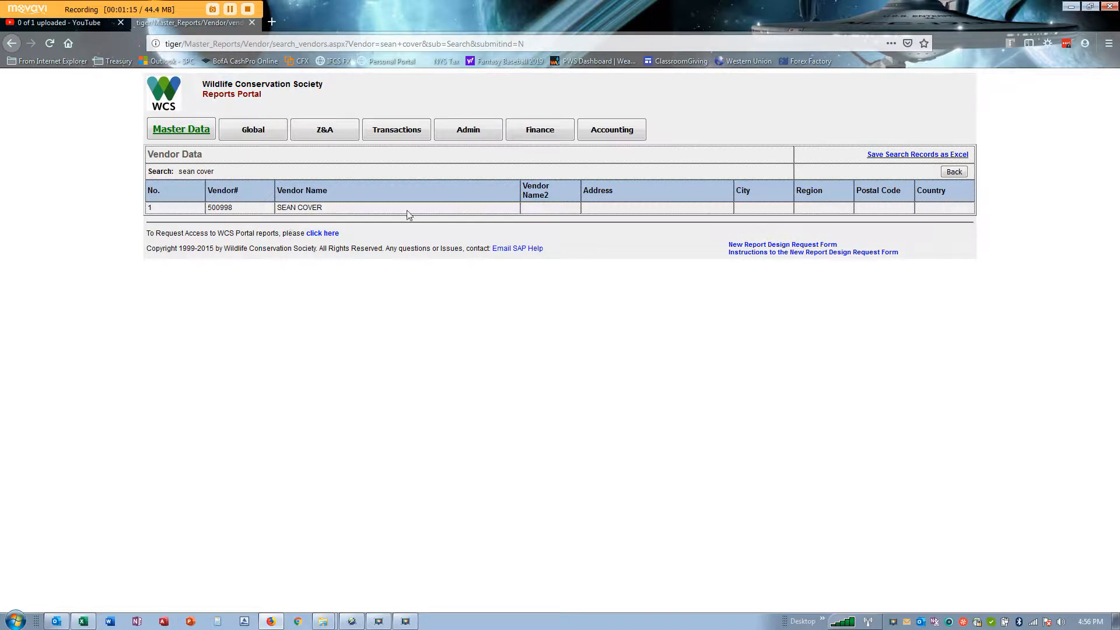
mouse_move(212, 476)
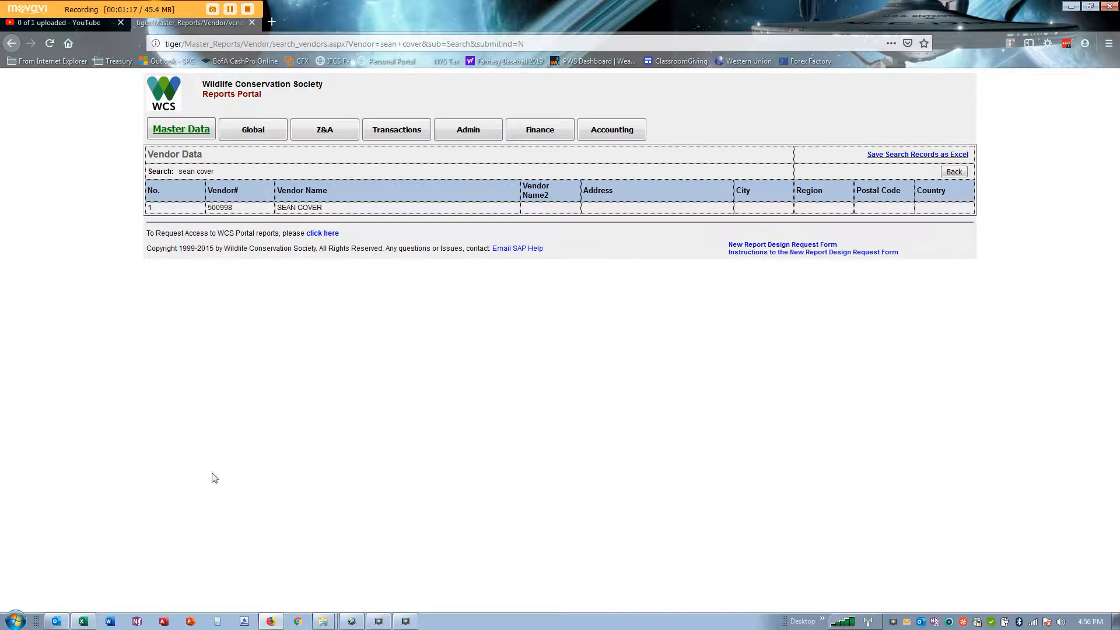
click(81, 620)
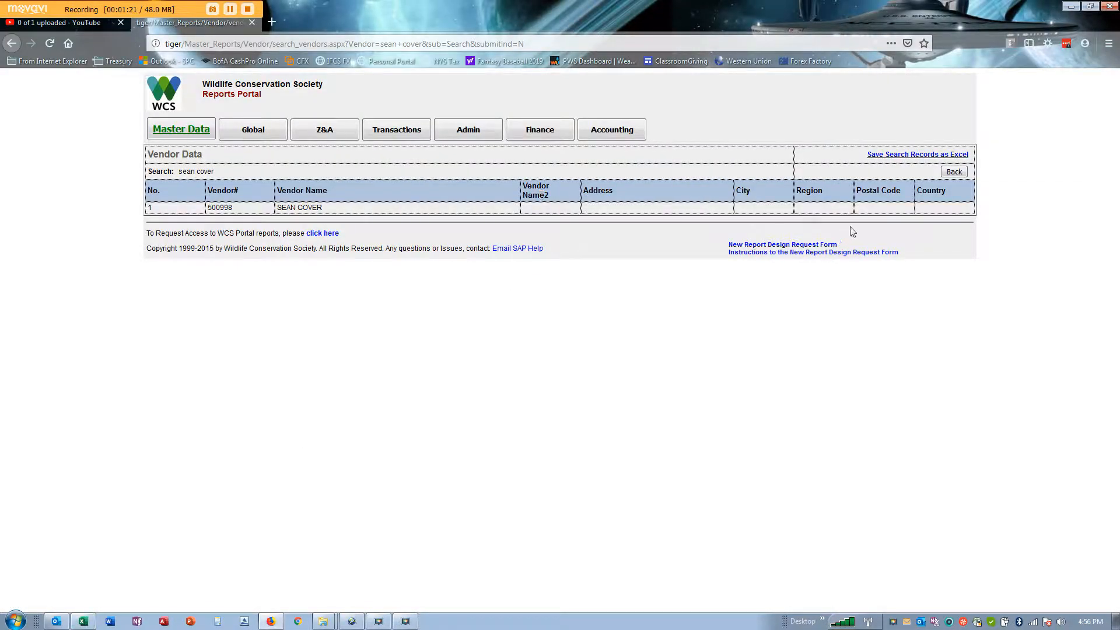
mouse_move(923, 215)
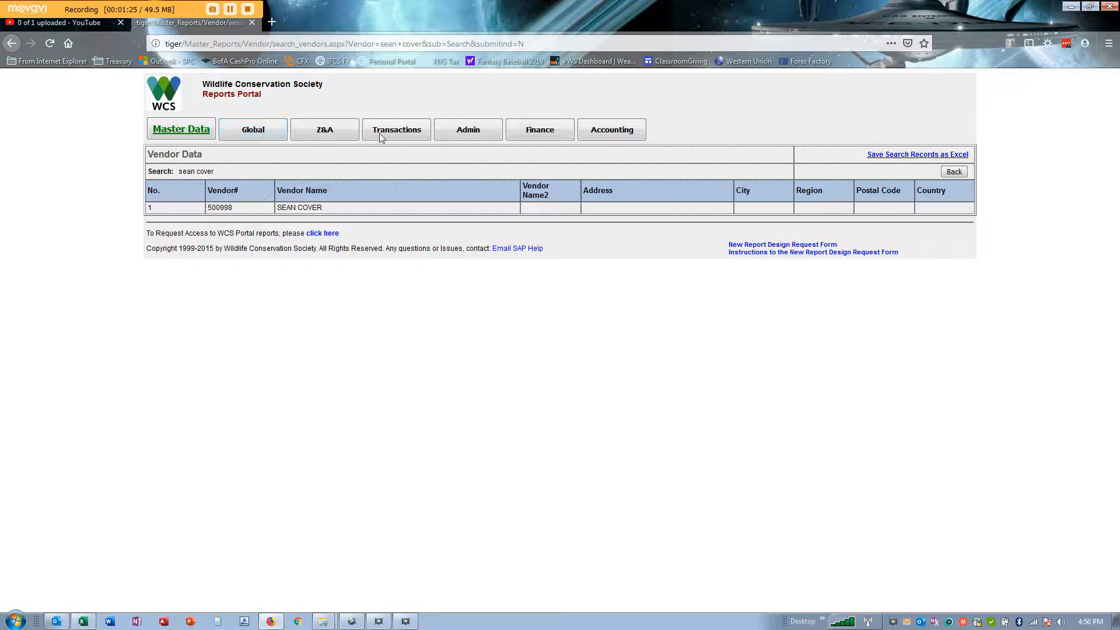
mouse_move(551, 350)
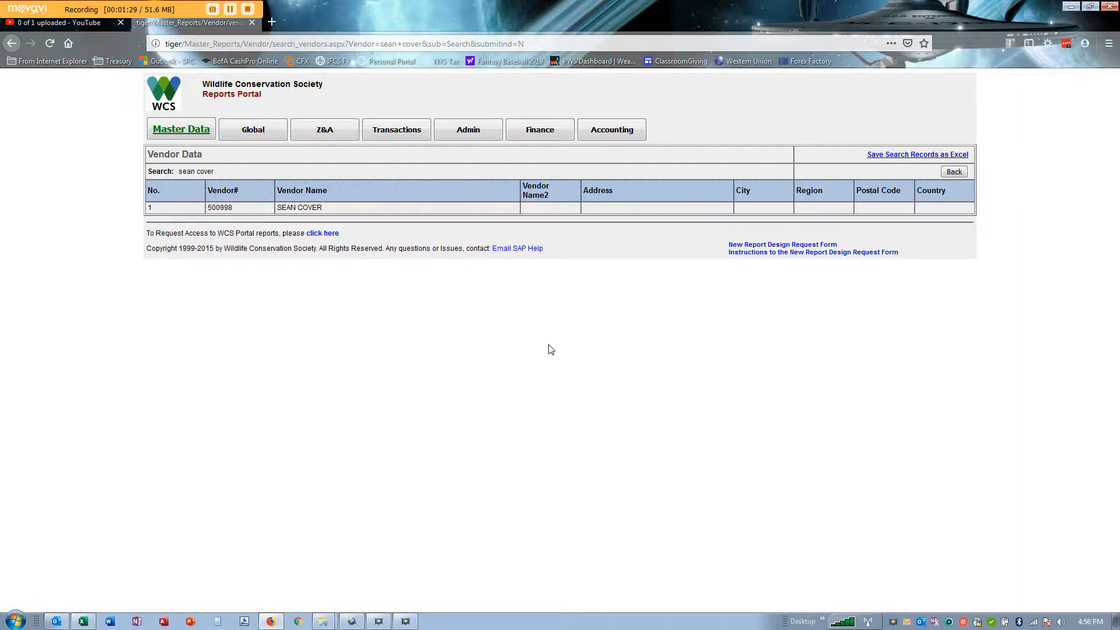
mouse_move(896, 219)
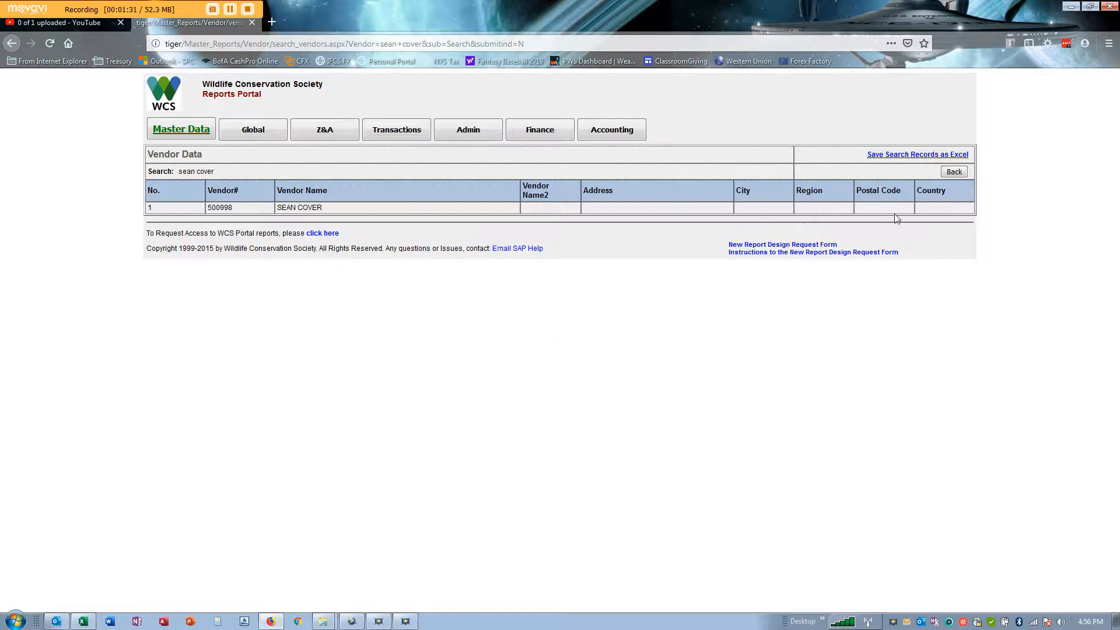
mouse_move(980, 238)
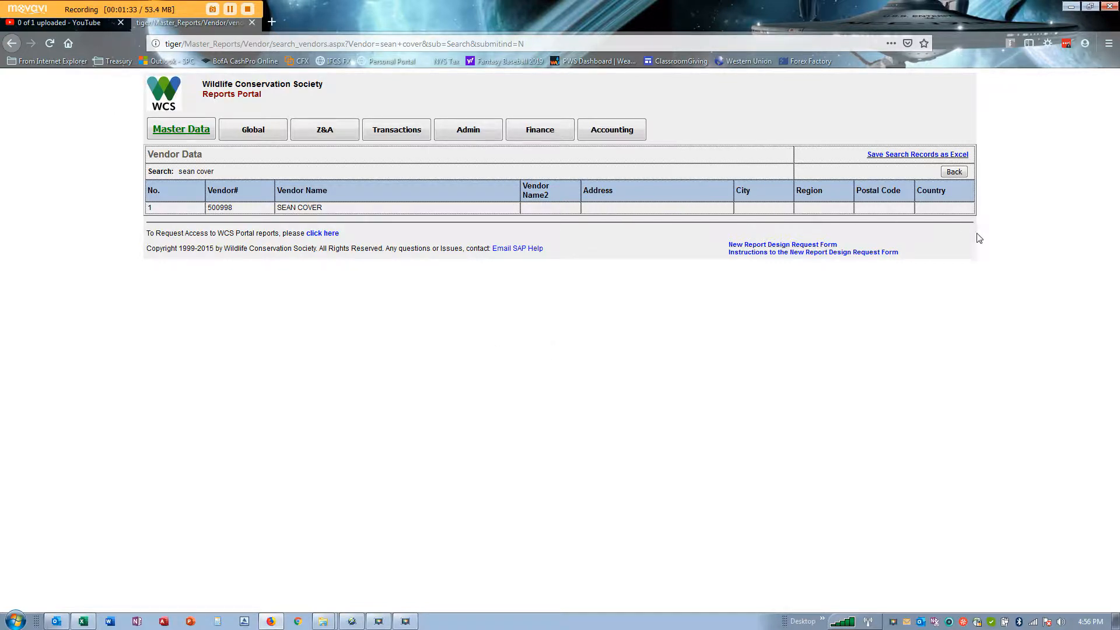
mouse_move(574, 207)
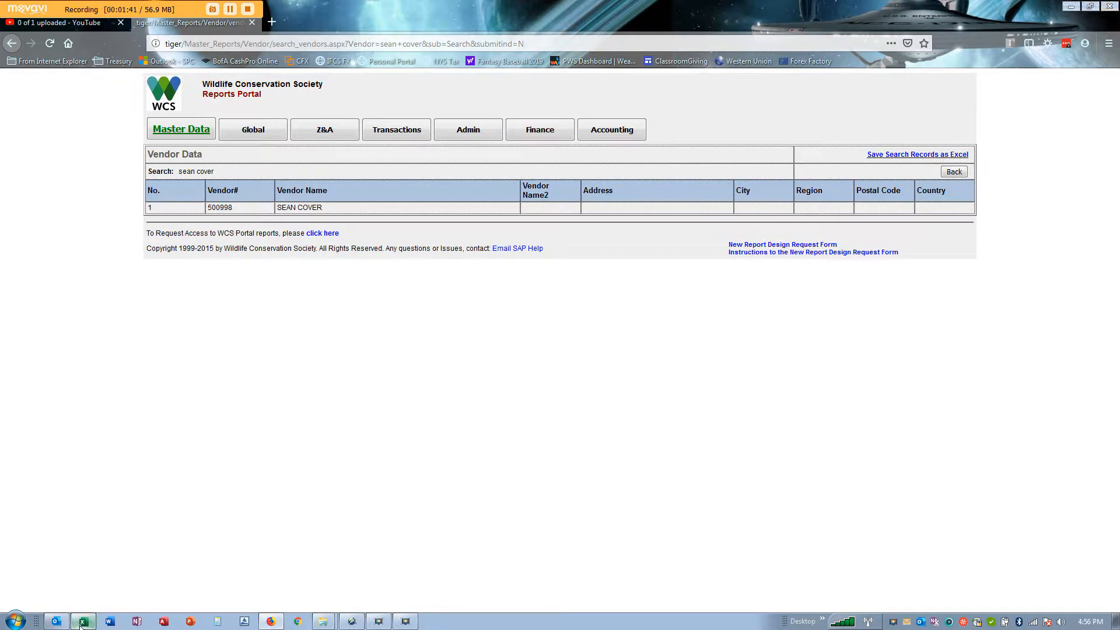
Step: Enter vendor number 500998 on the payment request form
click(84, 620)
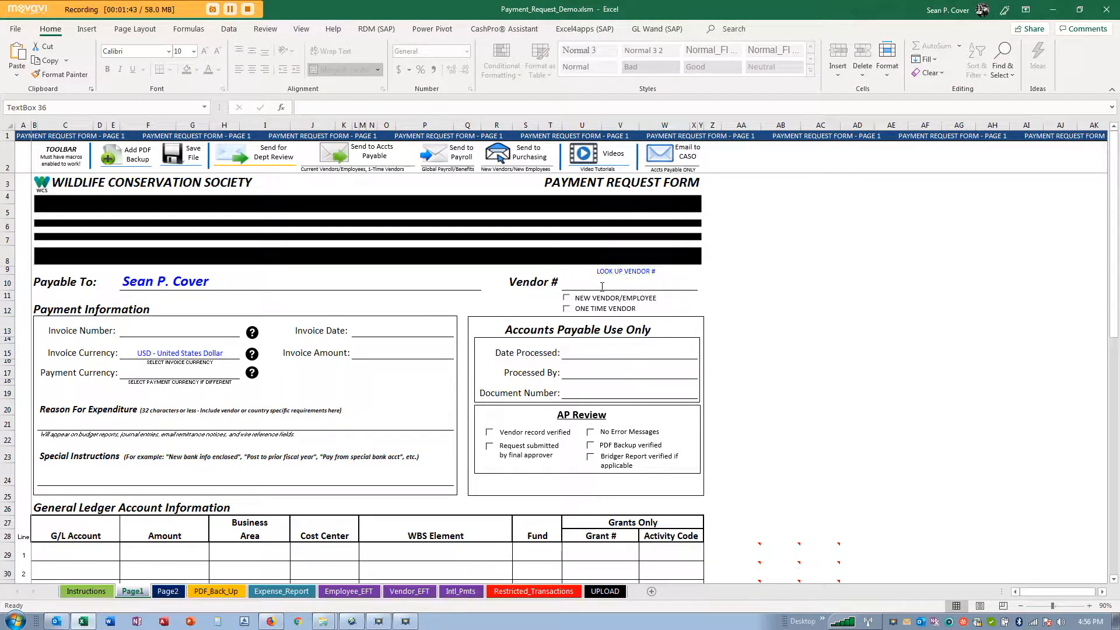
click(630, 281)
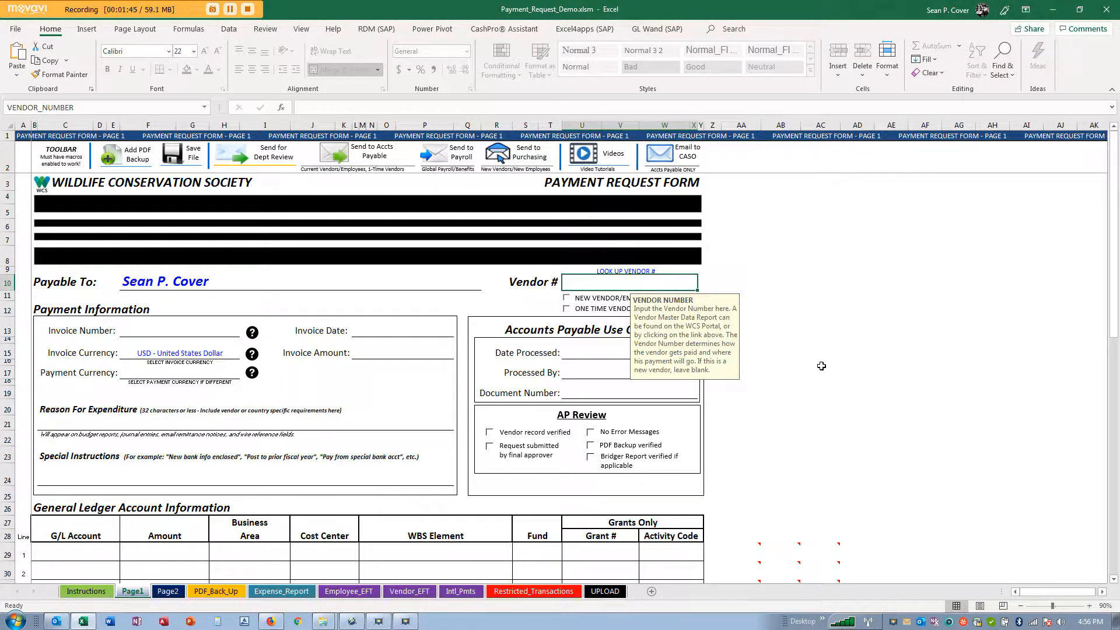
text(500998)
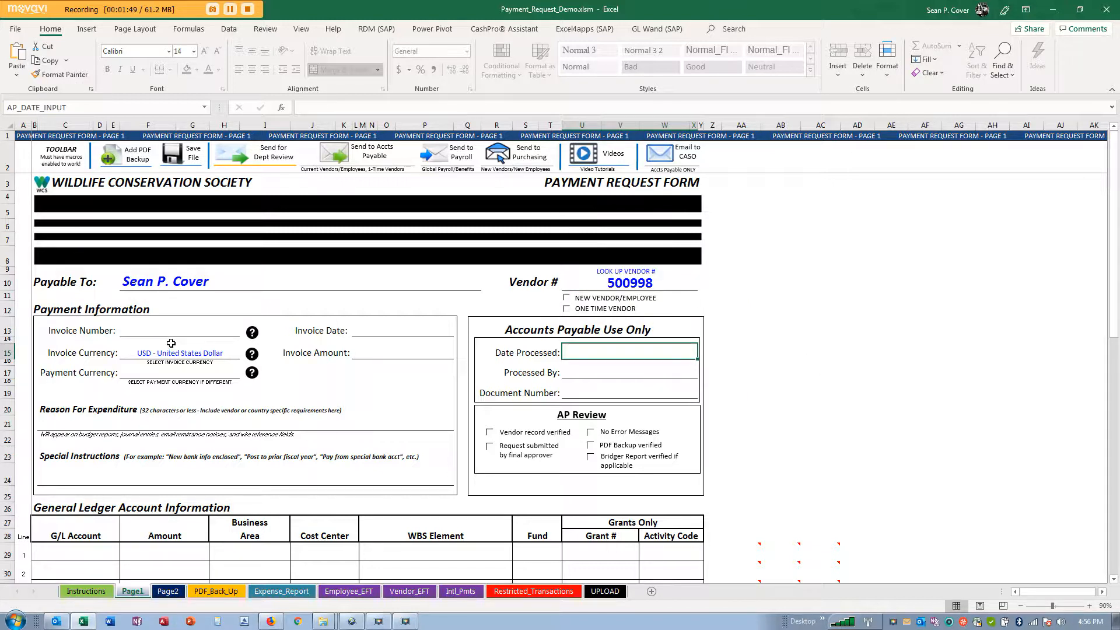
click(179, 330)
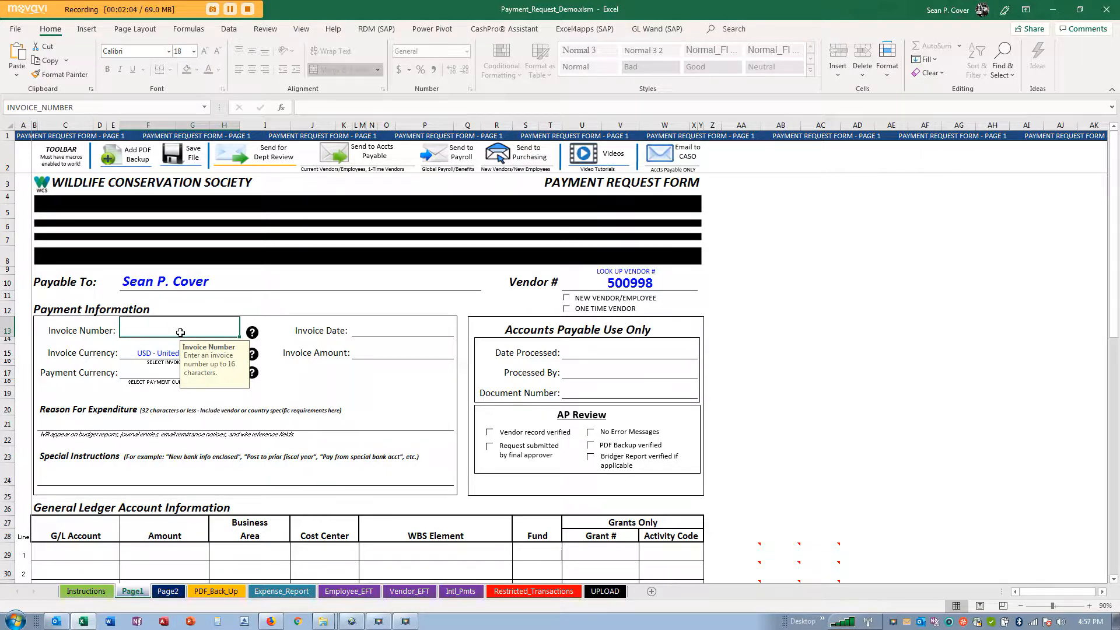
Step: Enter invoice number Sept Trip and invoice date 9/29/19
text(Sept Trip)
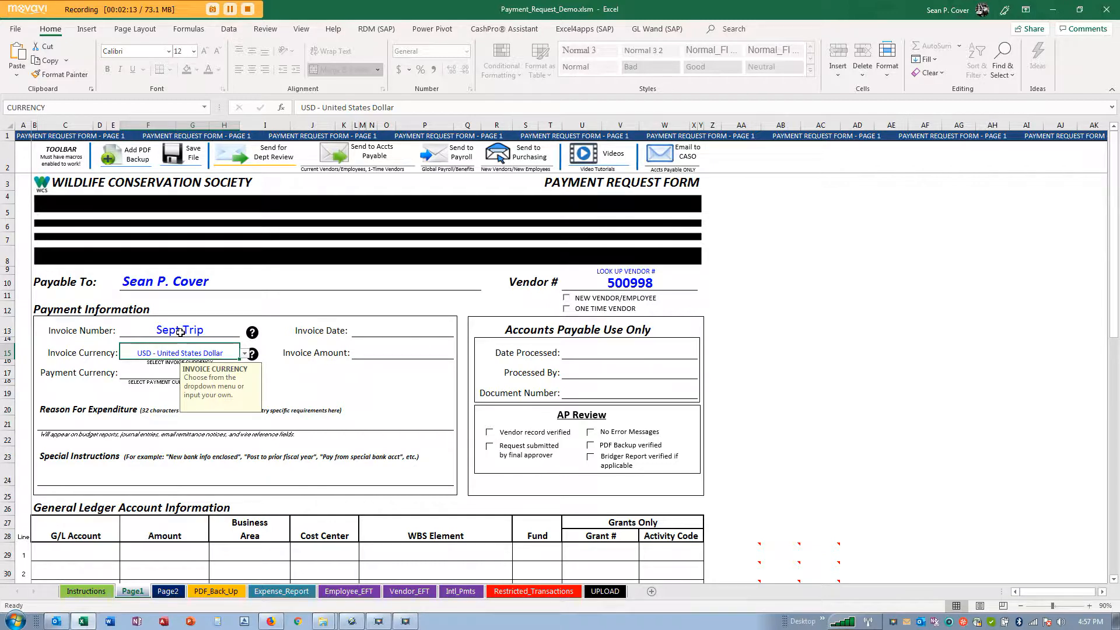
click(179, 330)
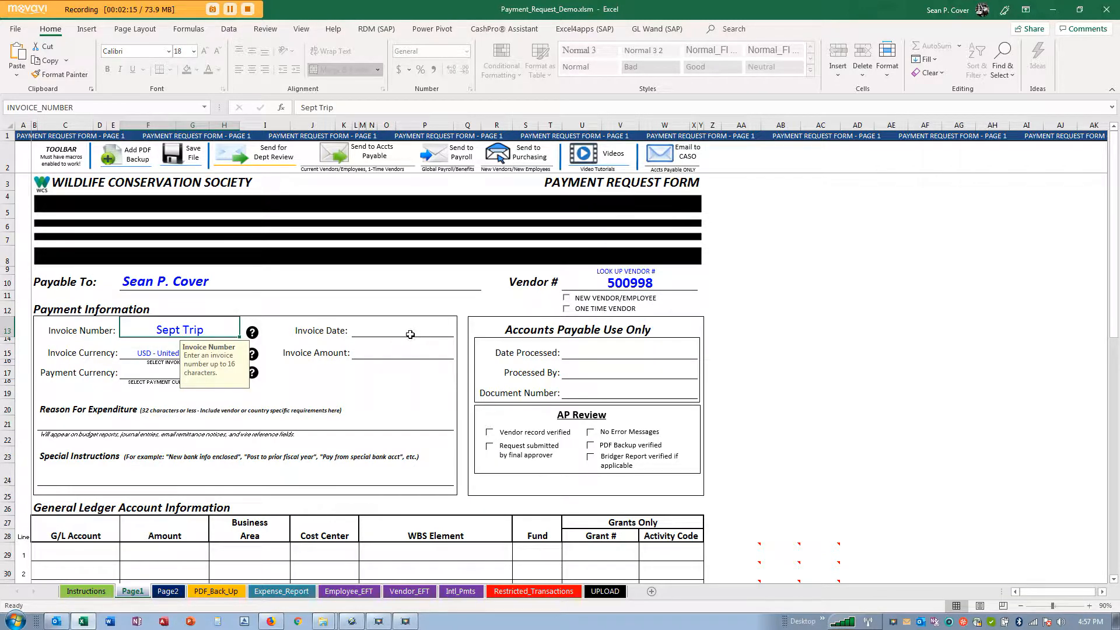
text(9/29/19)
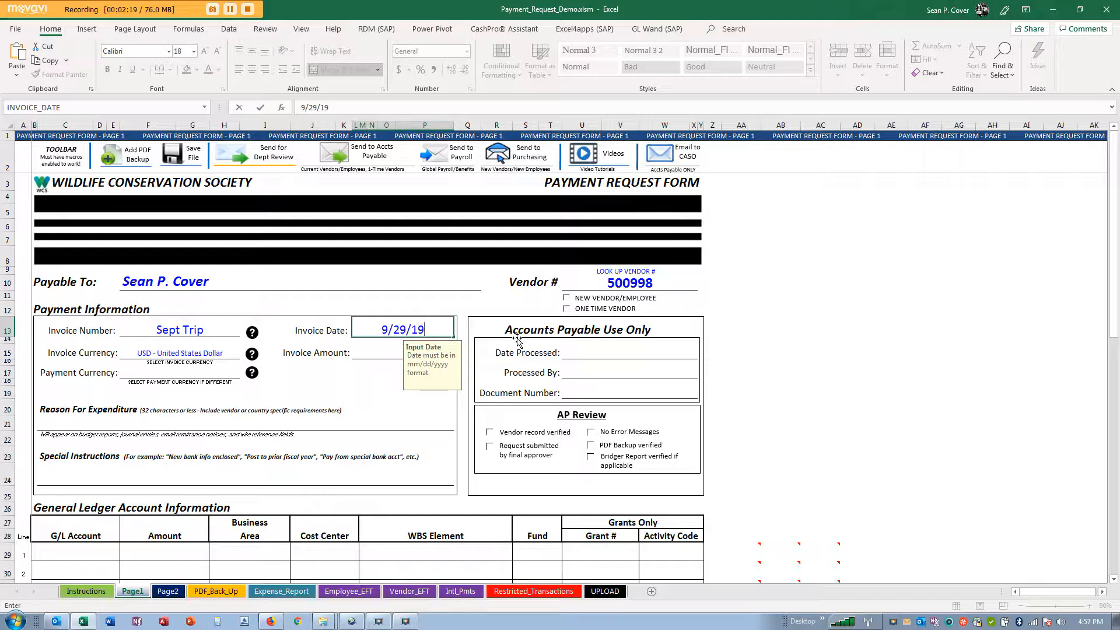
click(402, 352)
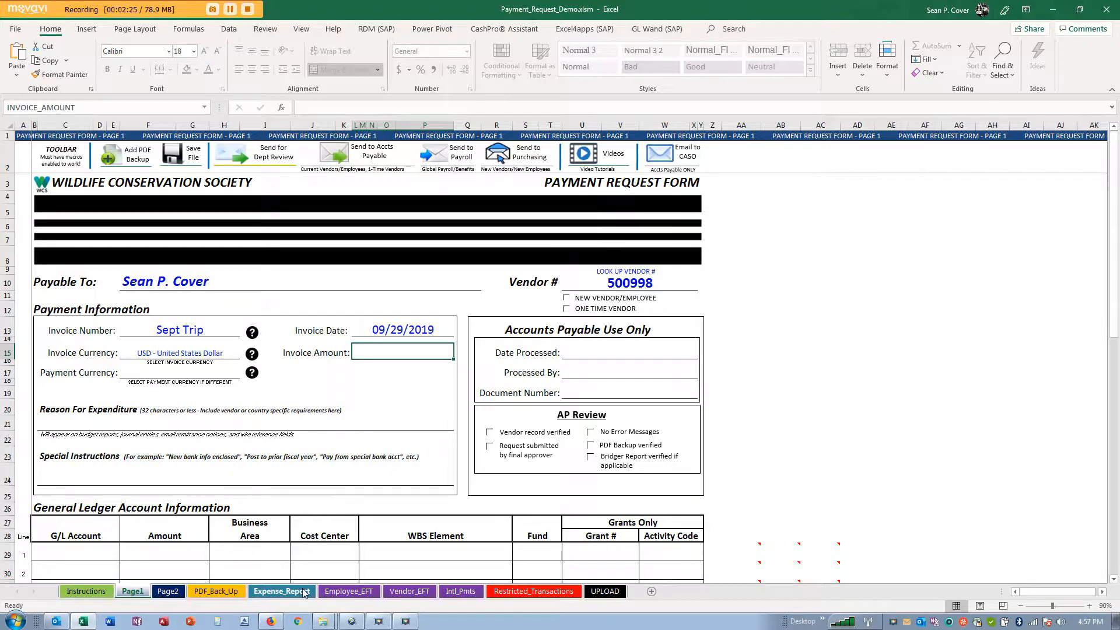
Step: Enter September trip as the Reason For Expenditure and move down to the General Ledger lines
scroll(down, 3)
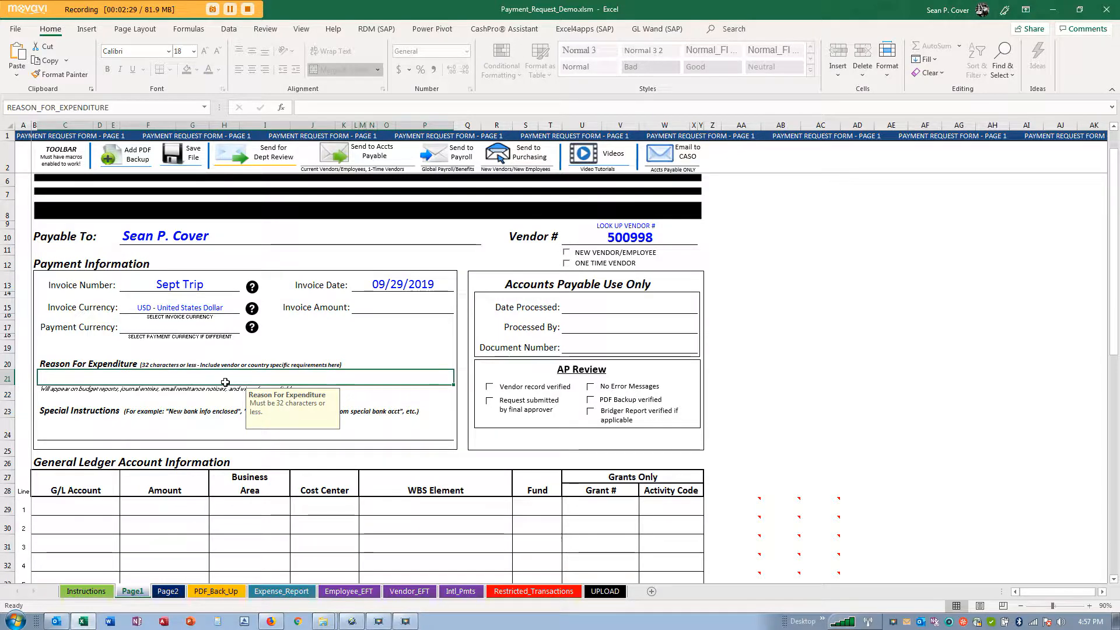
text(Sep)
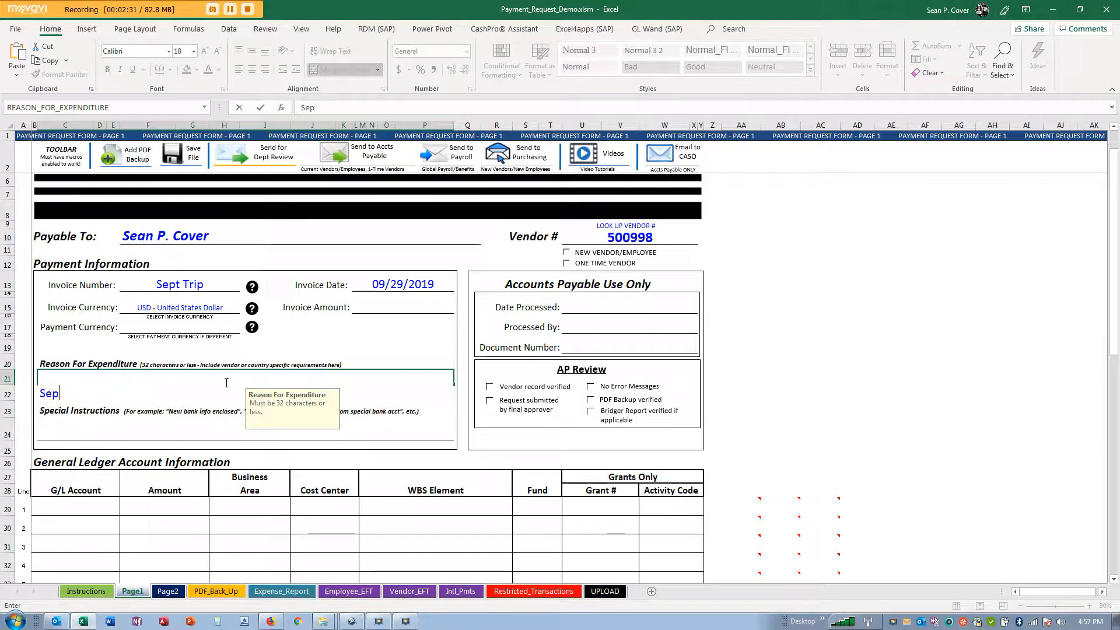
text(tembe rtri)
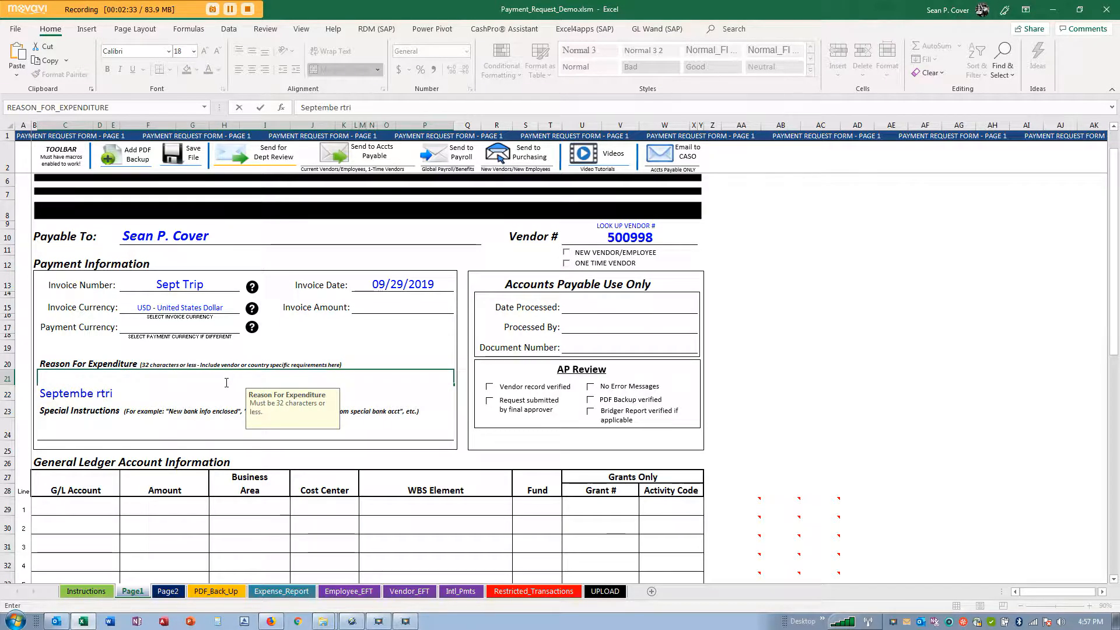
key(BackSpace)
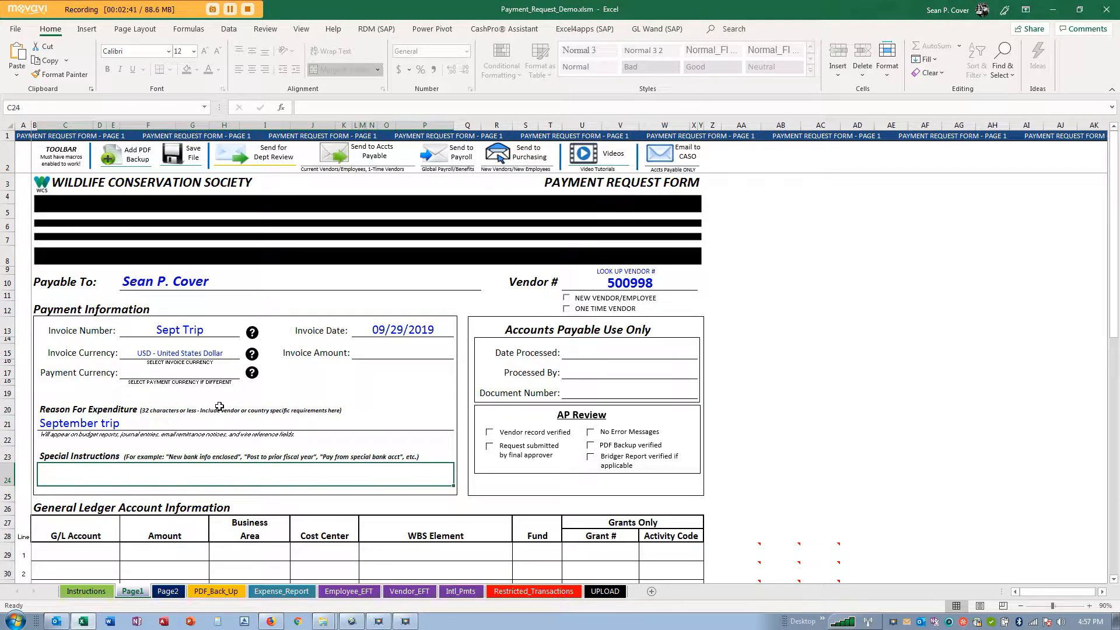
click(66, 423)
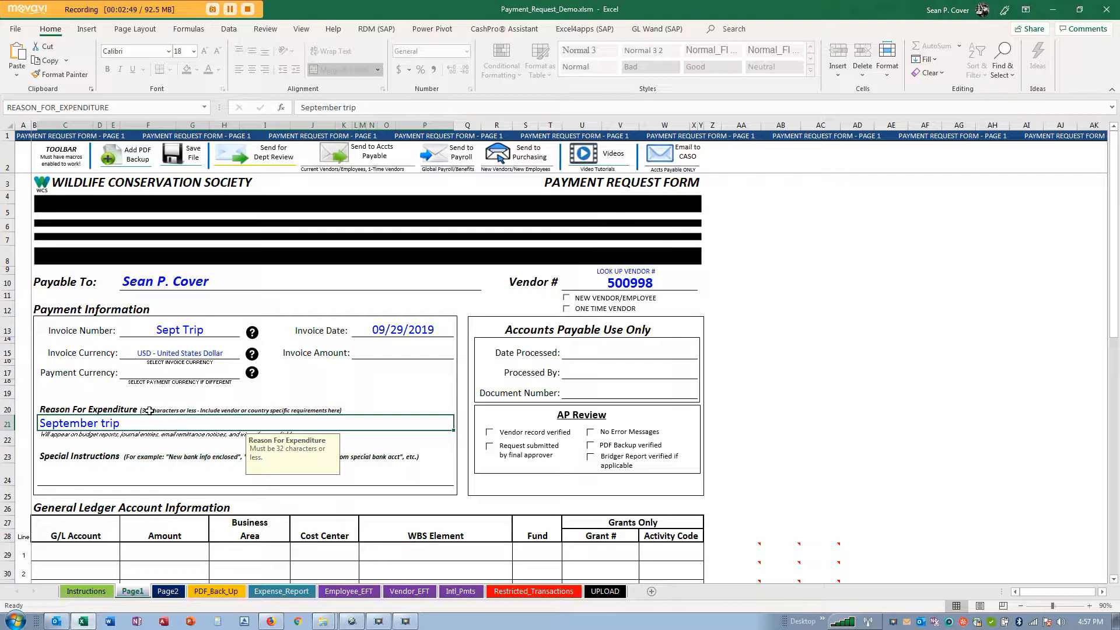
mouse_move(165, 410)
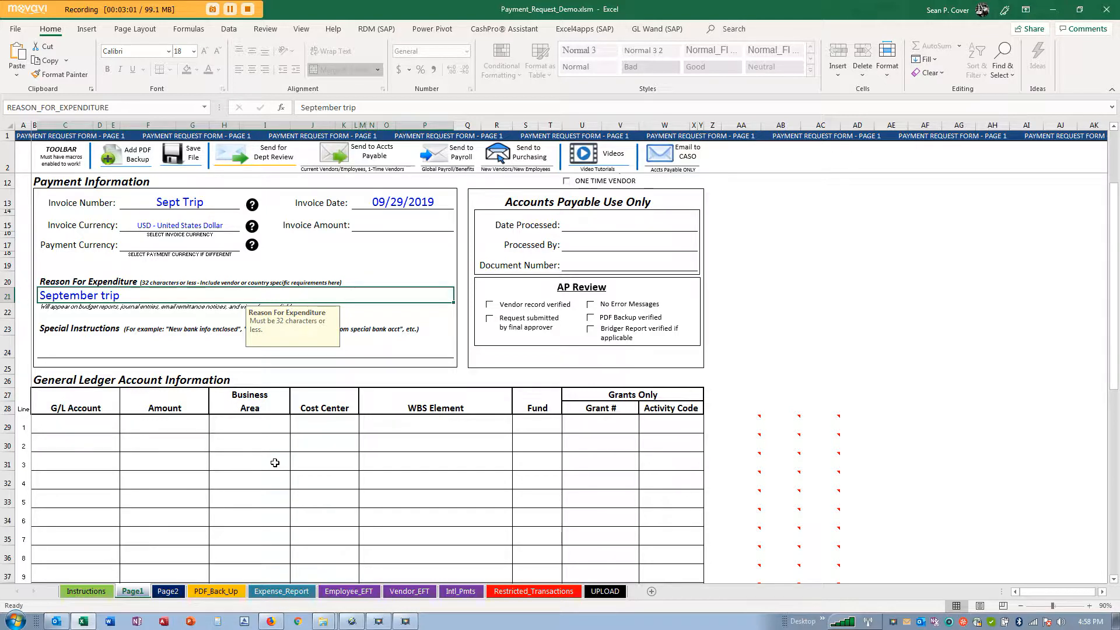
mouse_move(273, 466)
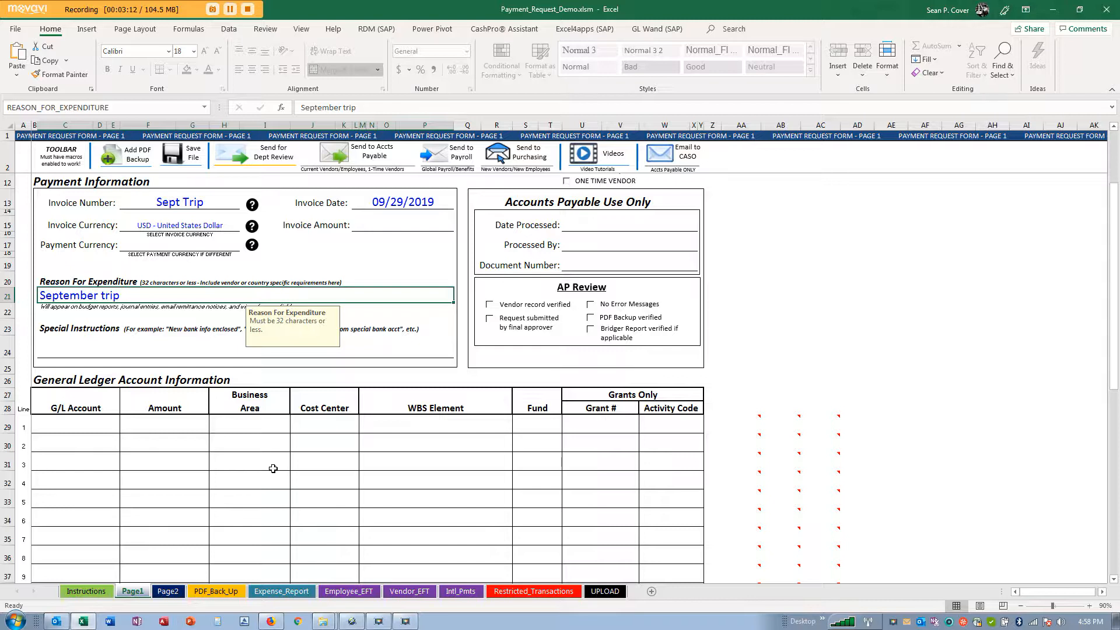
click(75, 427)
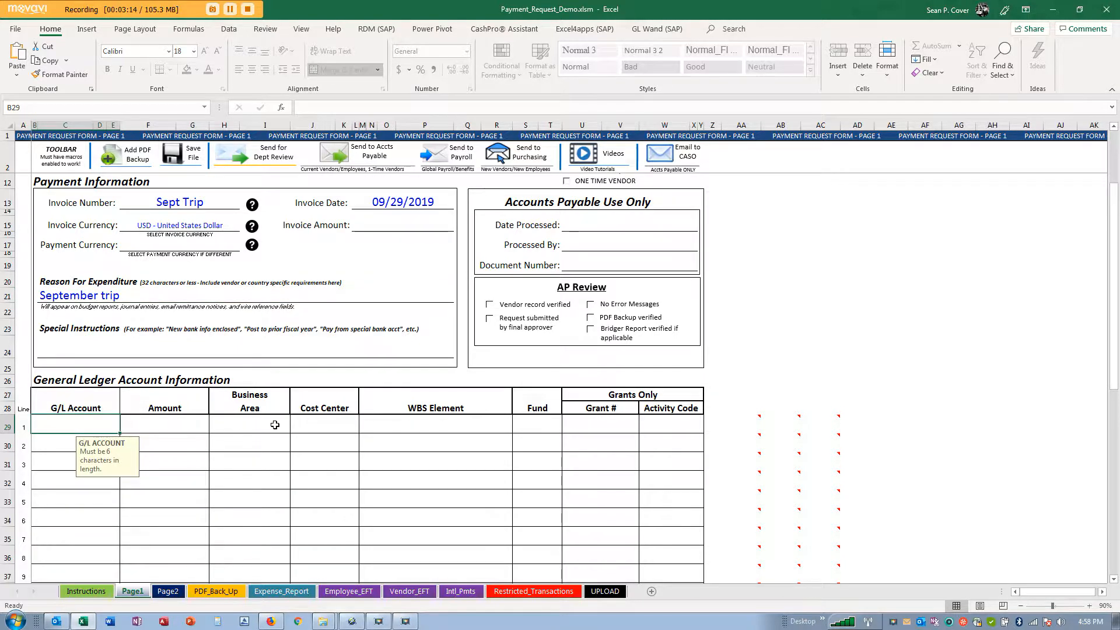
scroll(down, 3)
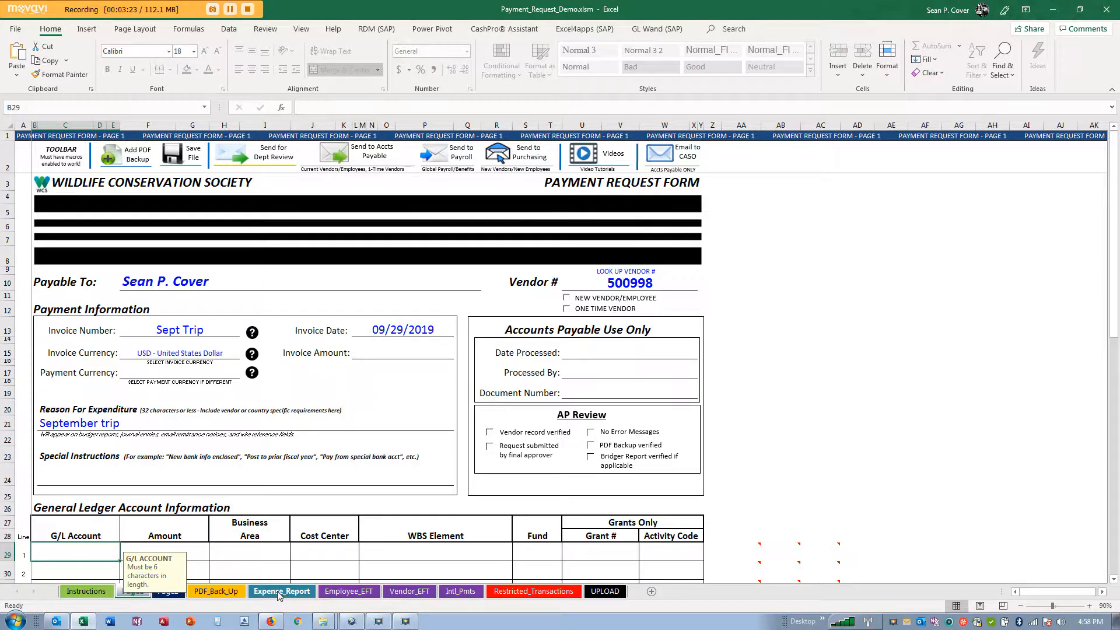
Step: On the Expense_Report sheet, enter row 11 as Train Ticket, dated 9/1/2019, receipt # 1
click(281, 590)
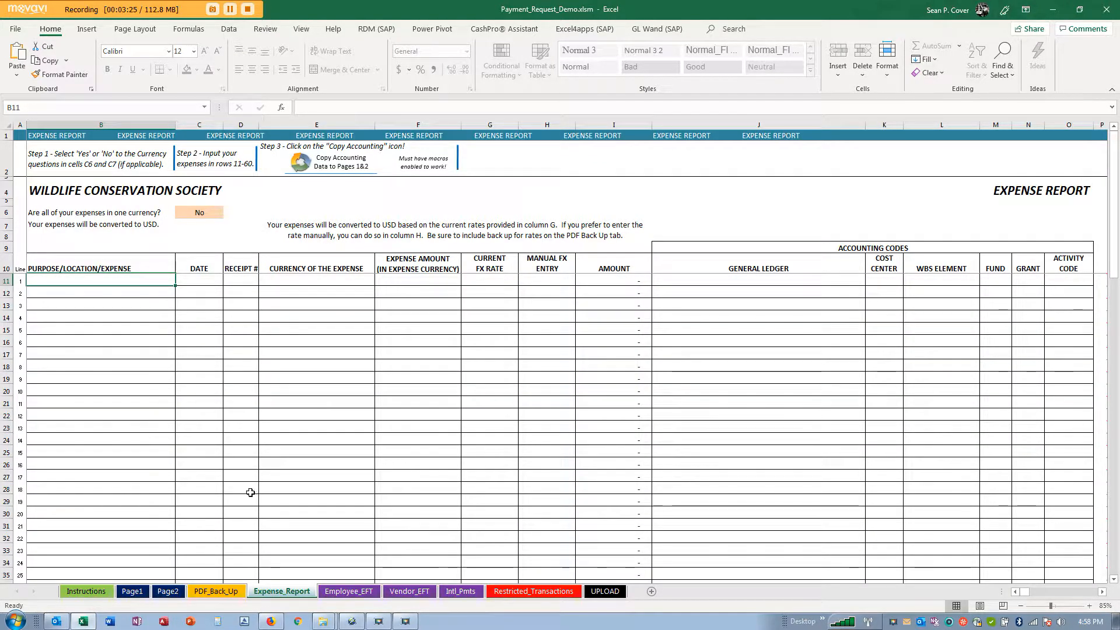
mouse_move(448, 446)
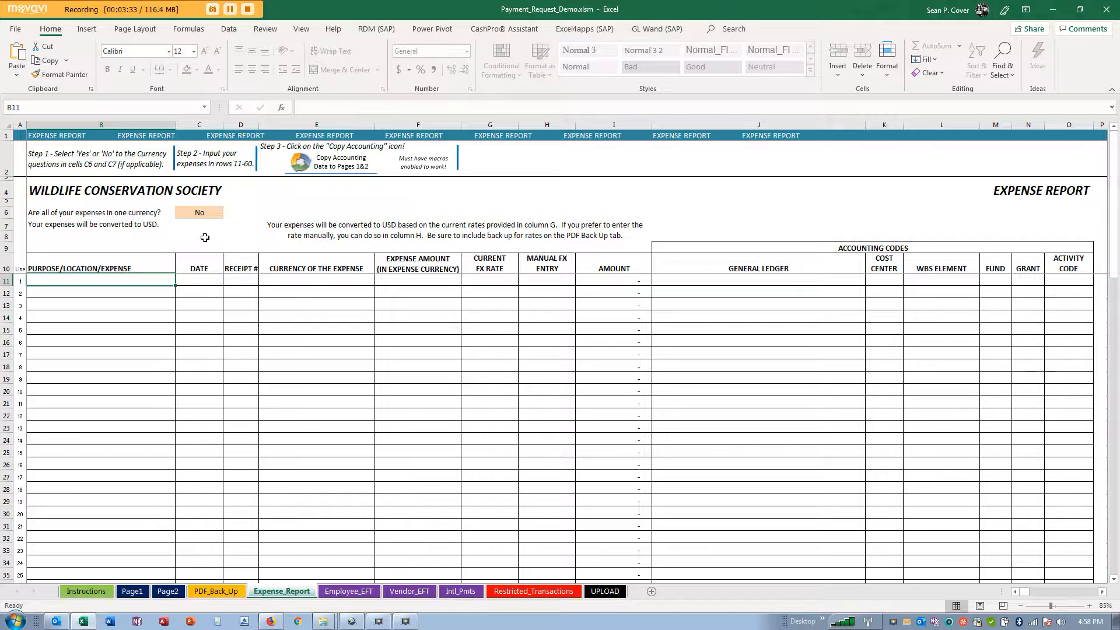
mouse_move(228, 219)
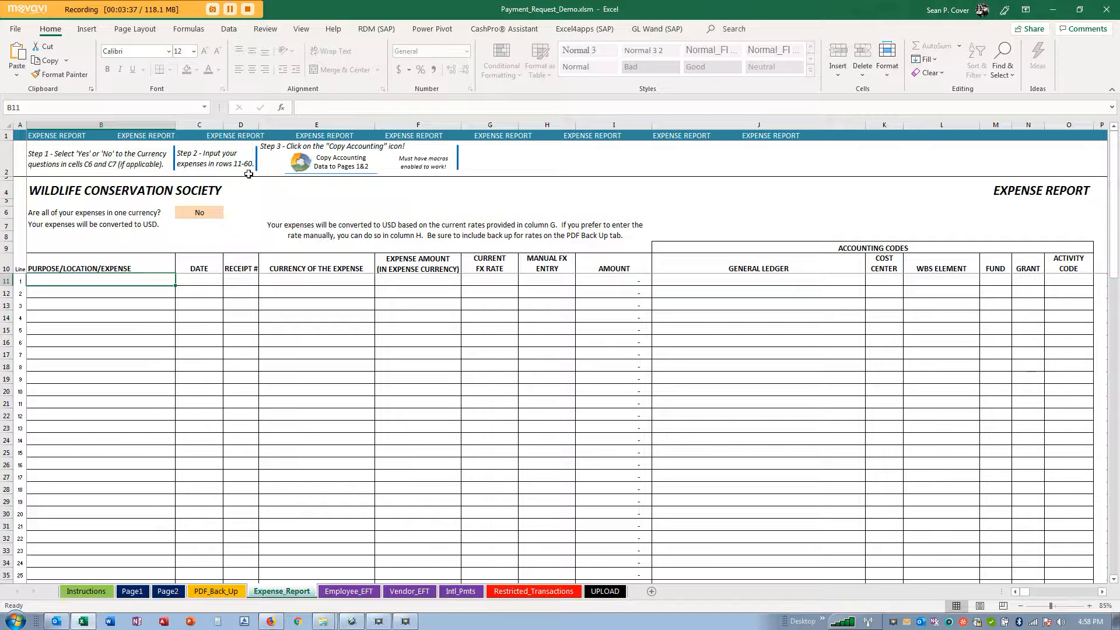
mouse_move(117, 348)
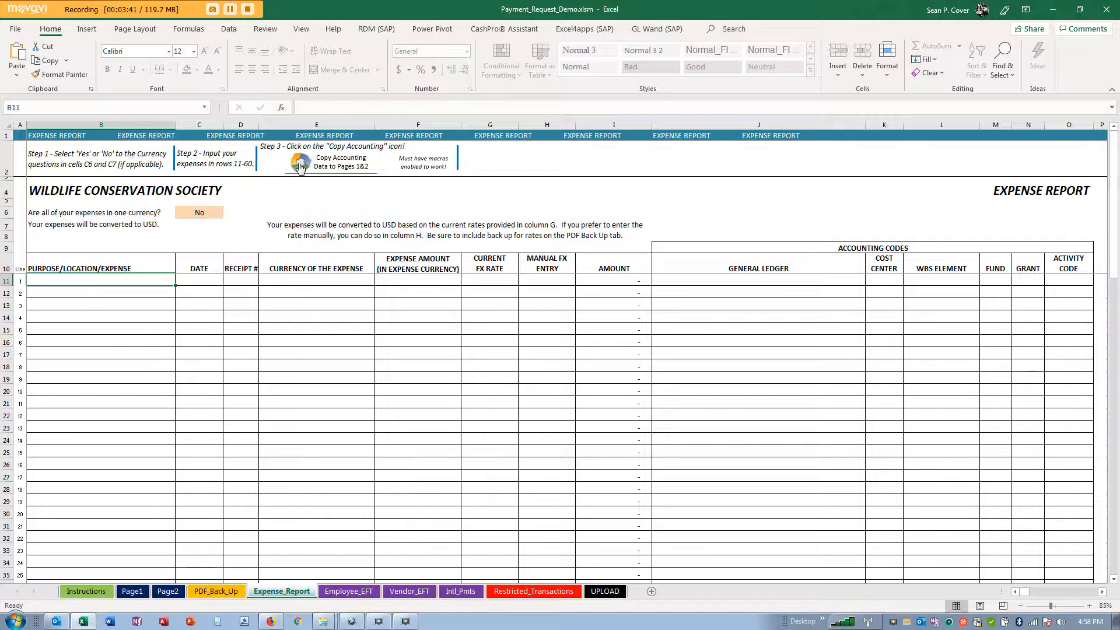
scroll(down, 3)
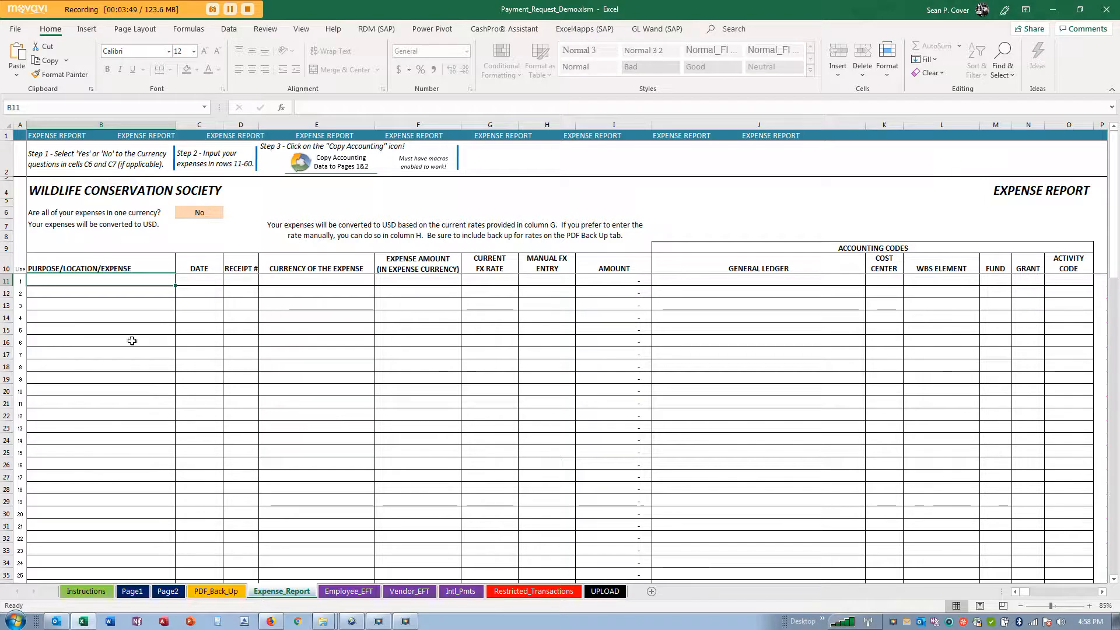
mouse_move(298, 336)
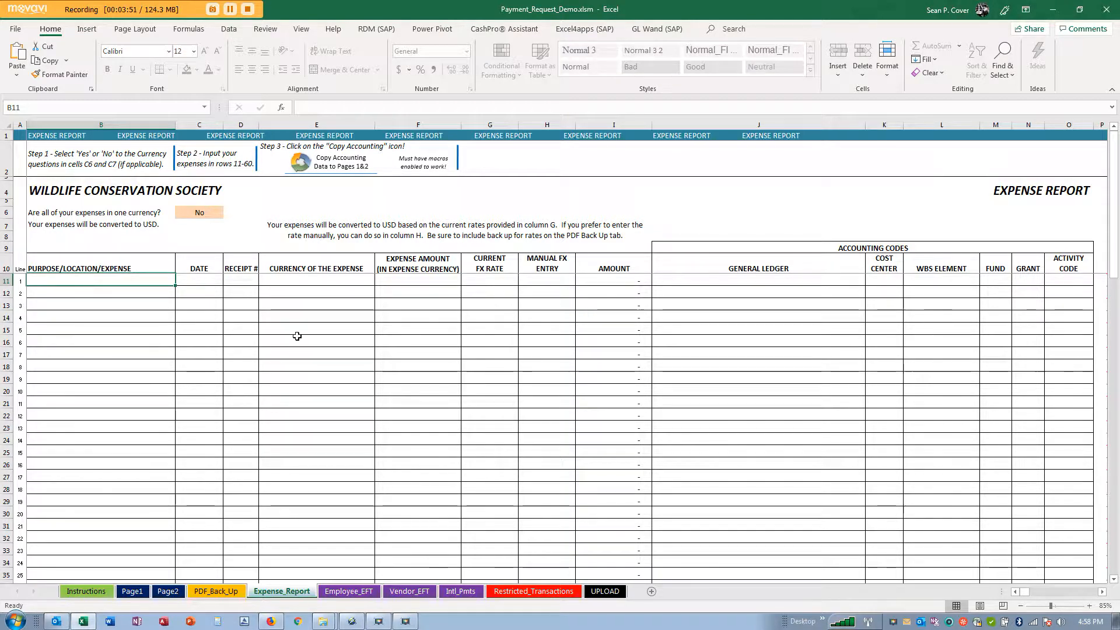
text(Train Ticket)
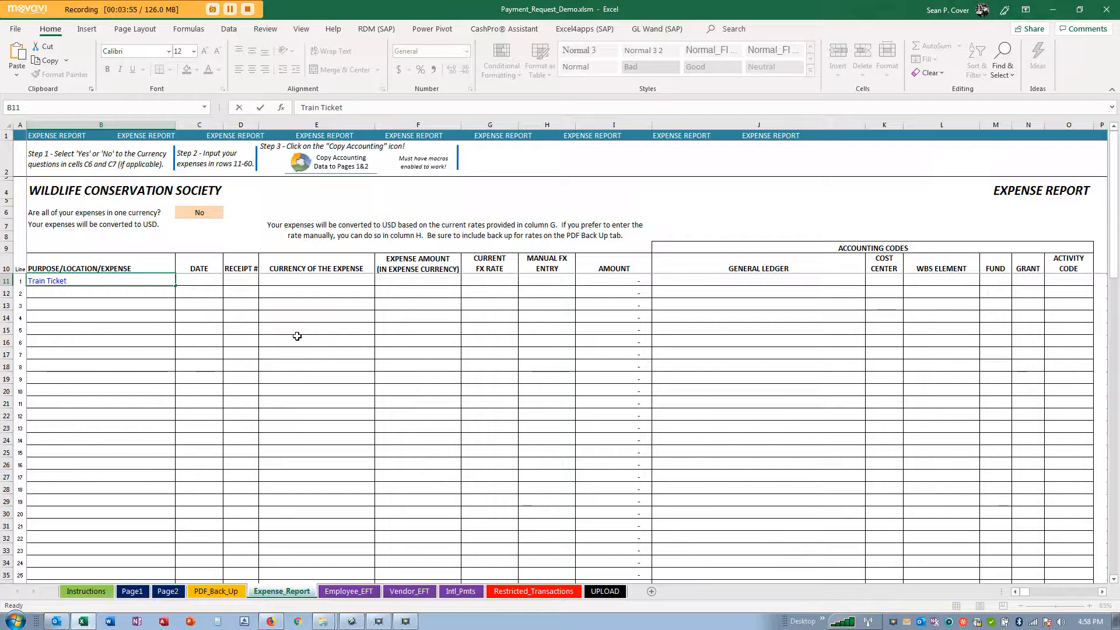
text(9)
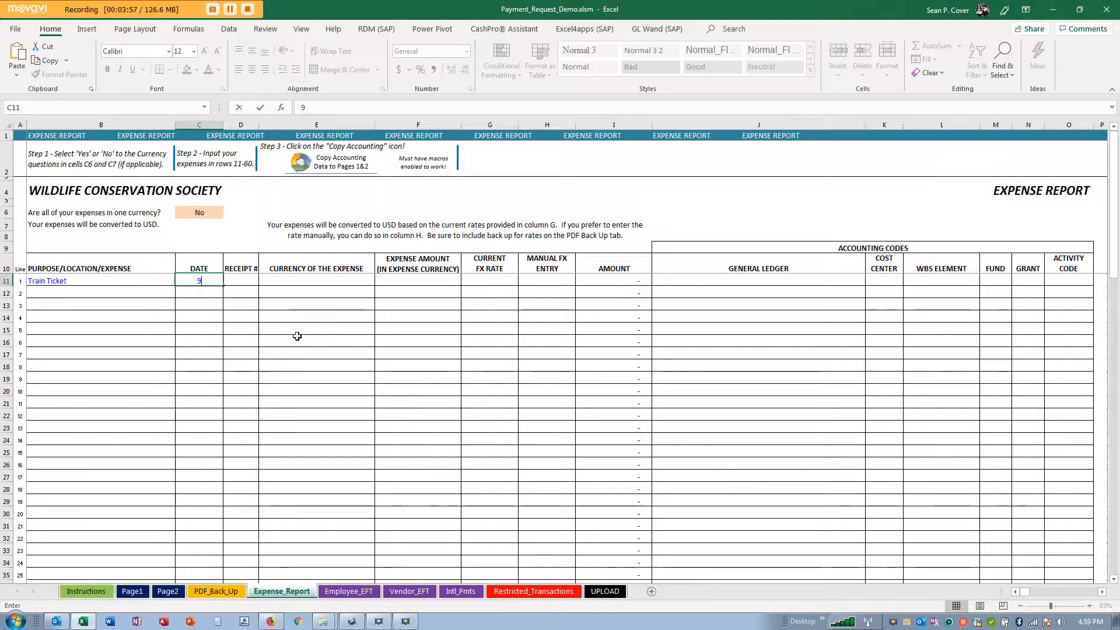
text(/1/2019)
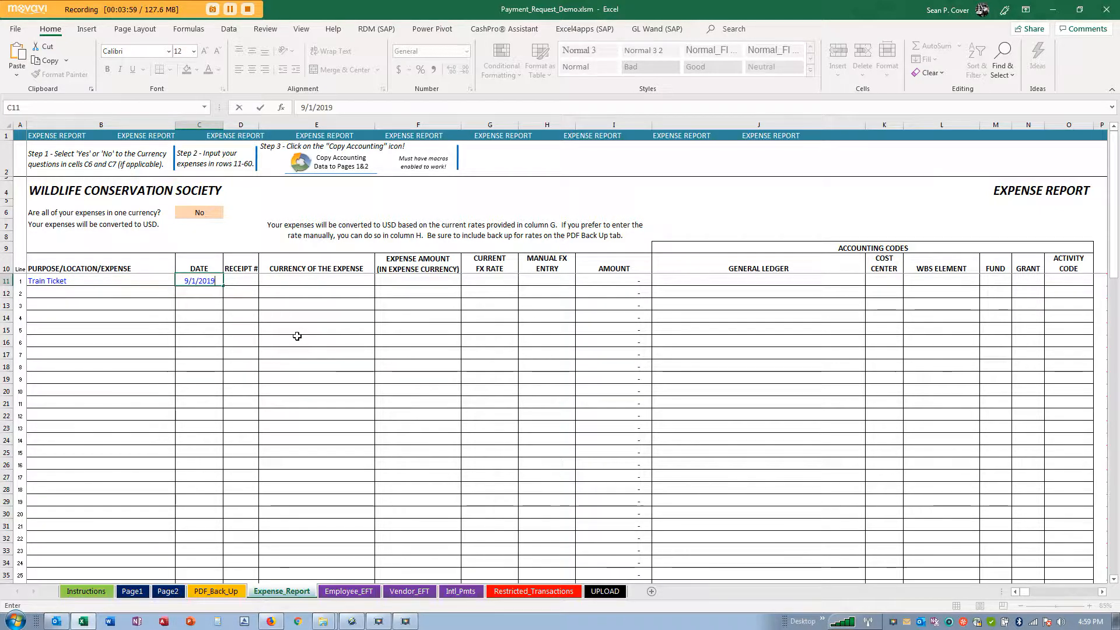
text(1)
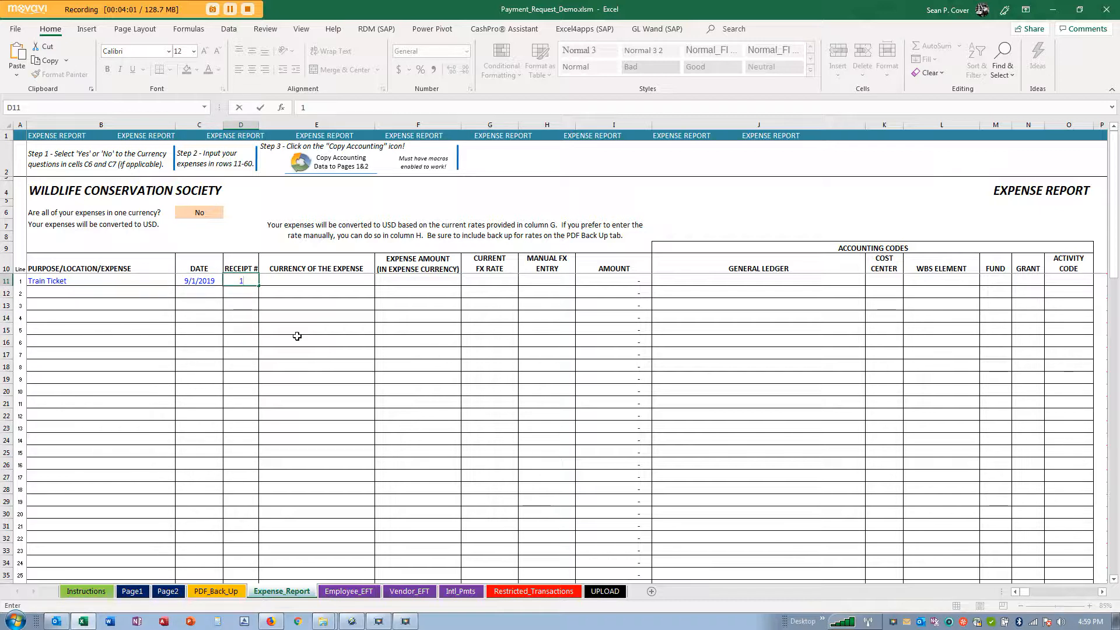
click(316, 280)
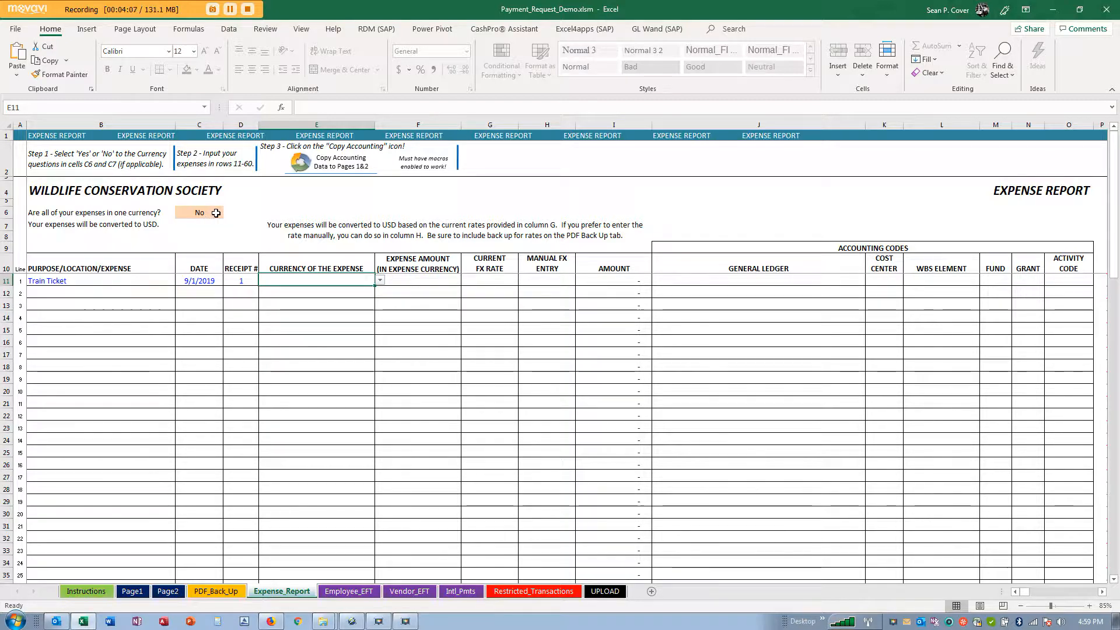
Step: Answer Yes to all expenses being in one currency
click(199, 212)
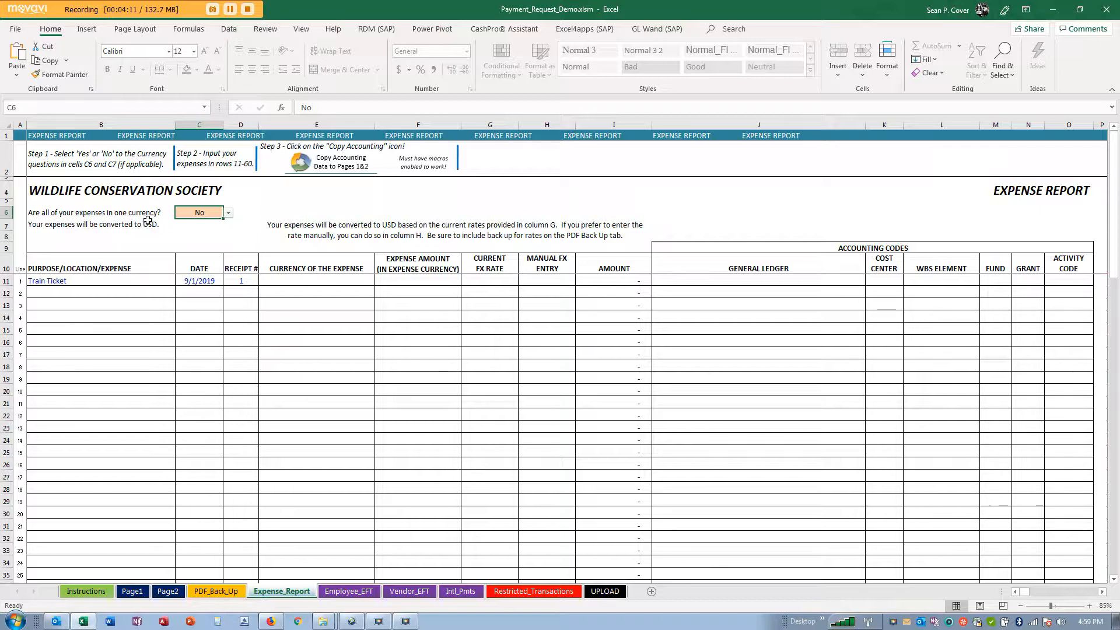
click(227, 213)
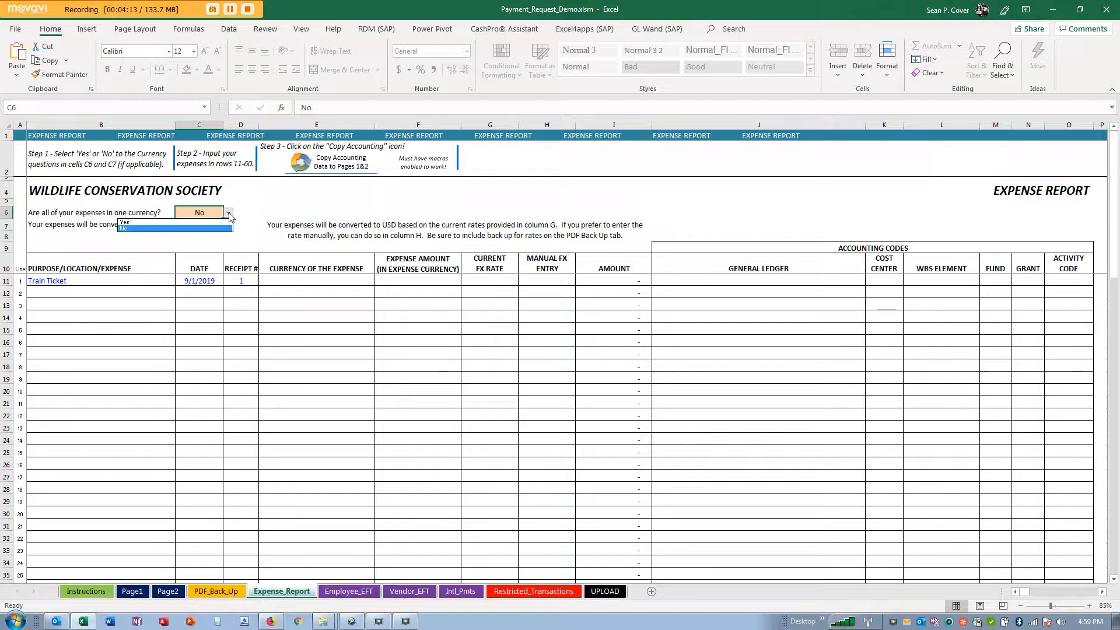
click(124, 221)
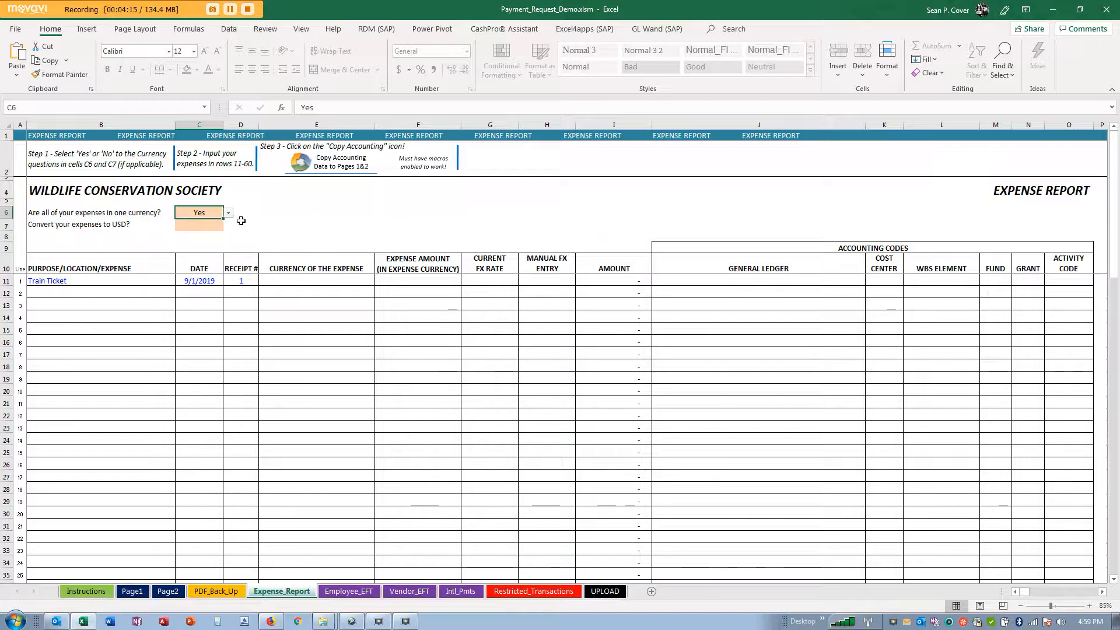
mouse_move(208, 226)
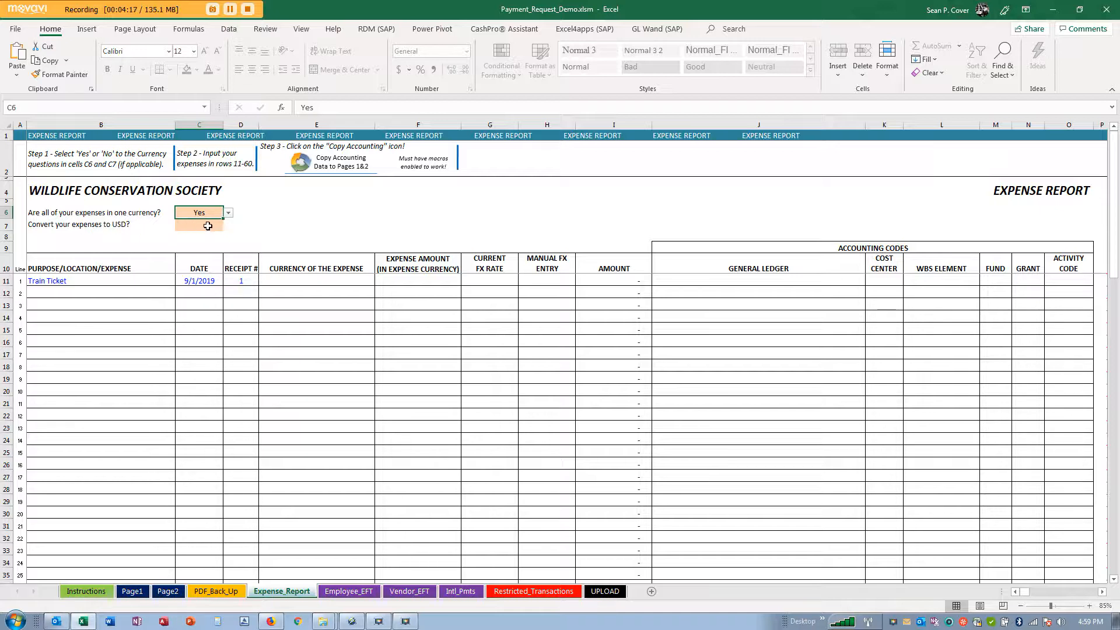
Step: Answer Yes to converting the expenses to USD, after briefly choosing No
click(198, 225)
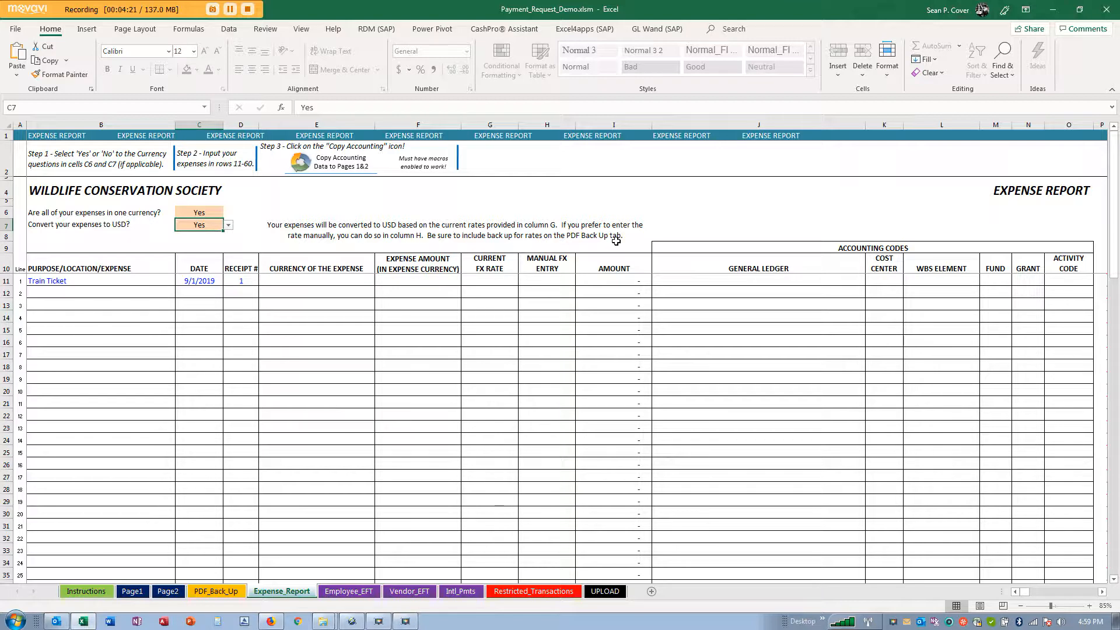
mouse_move(408, 338)
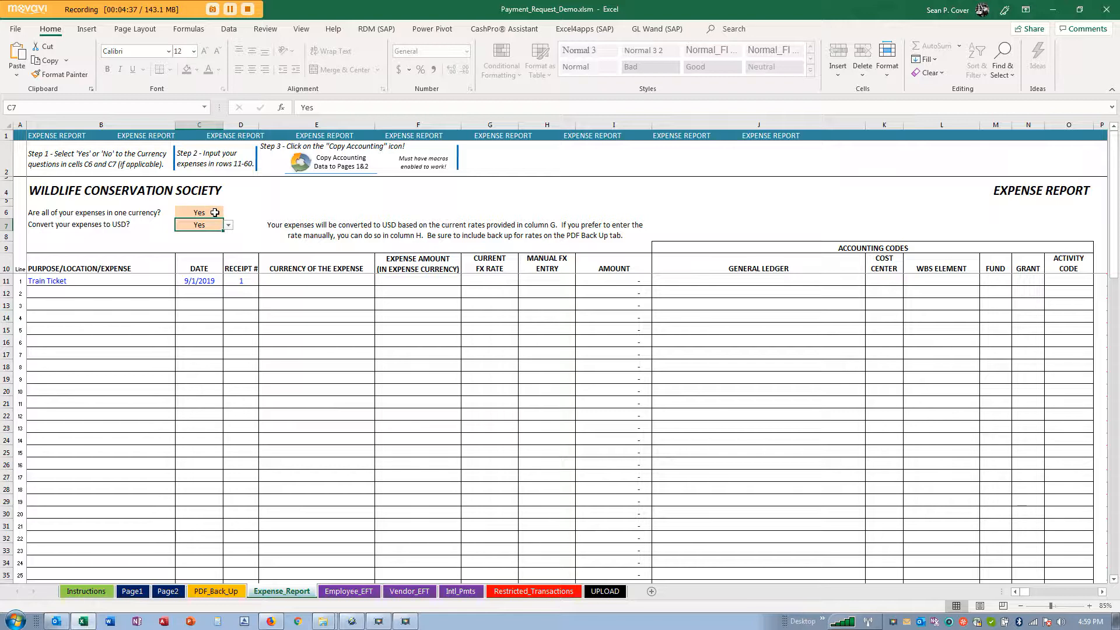
click(226, 225)
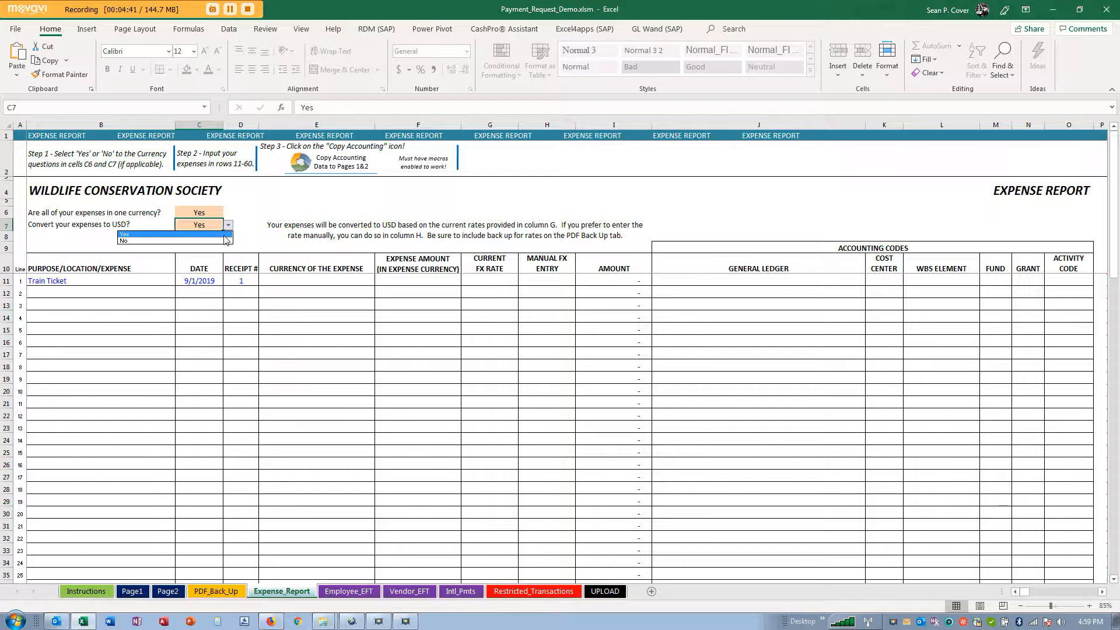
click(123, 241)
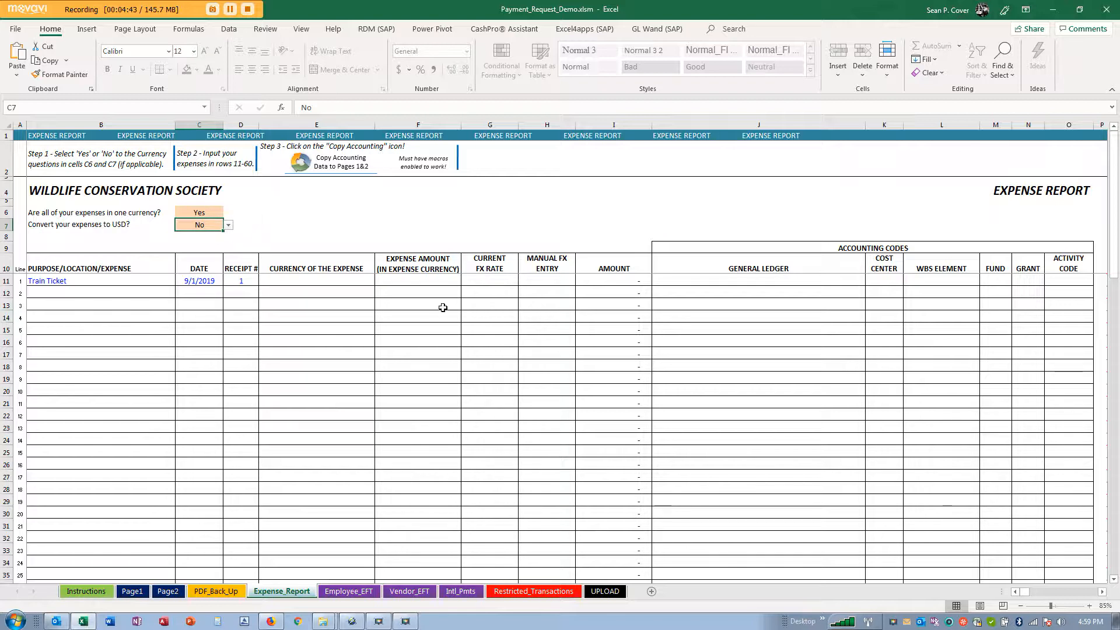
mouse_move(577, 336)
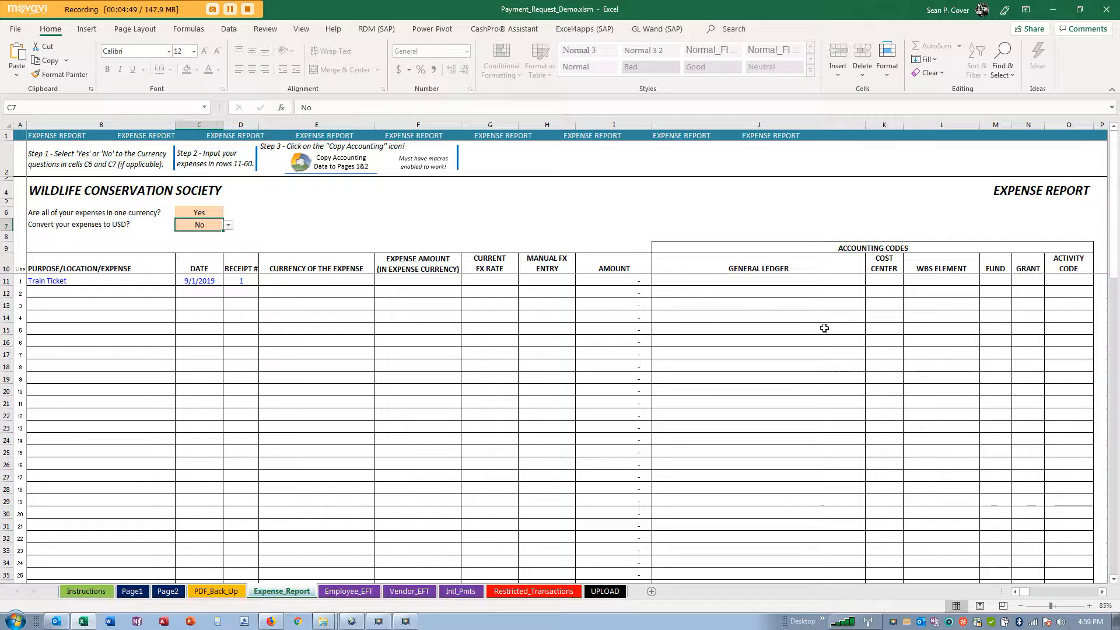
mouse_move(367, 217)
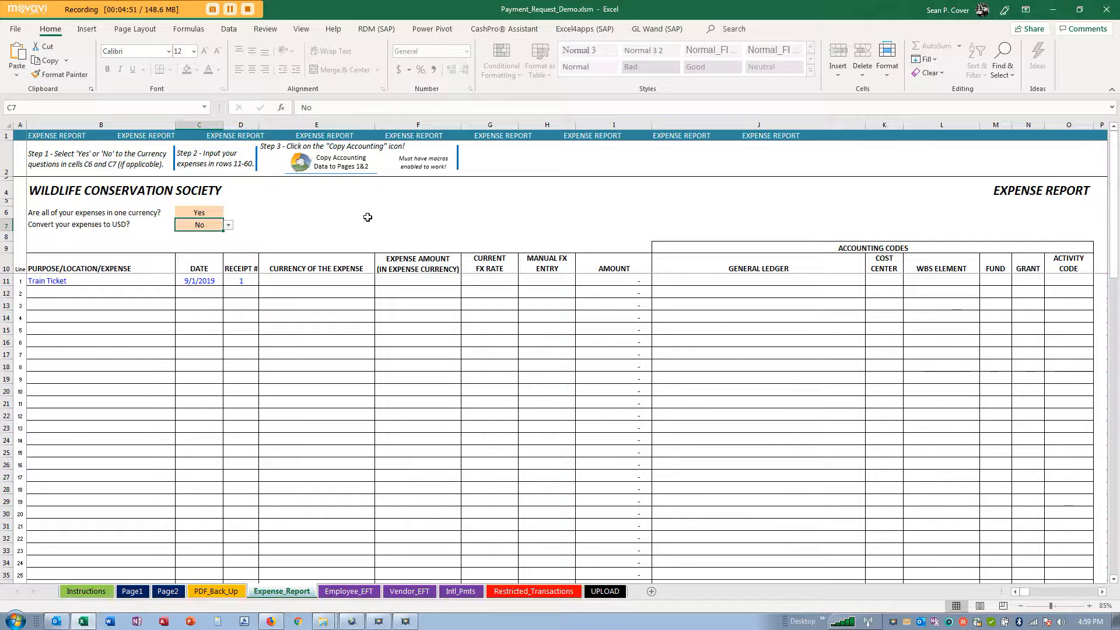
click(229, 225)
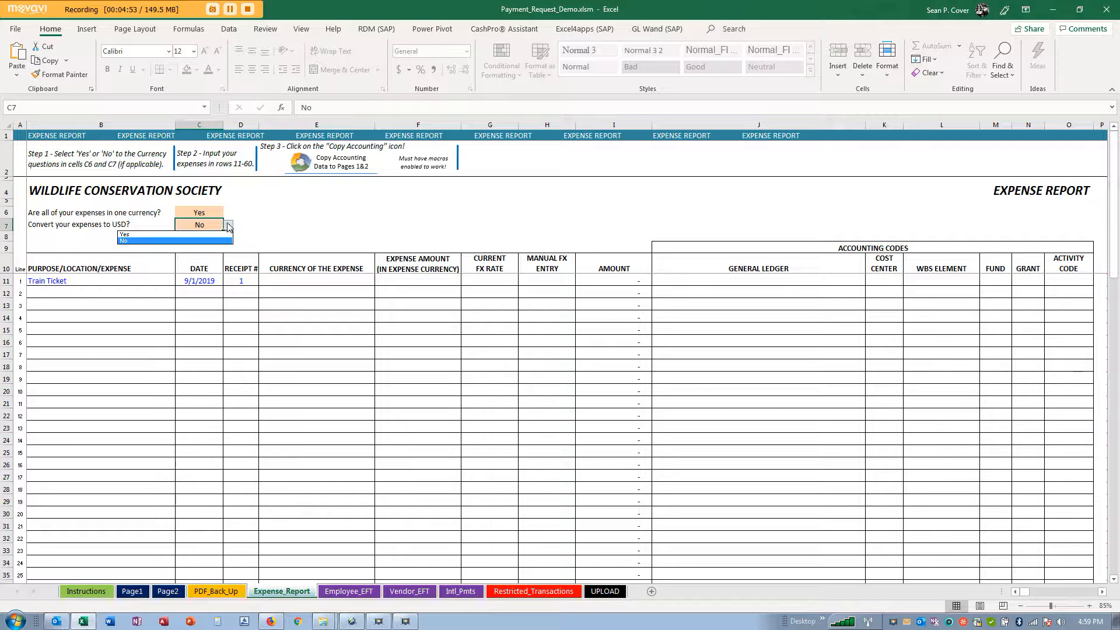
click(123, 234)
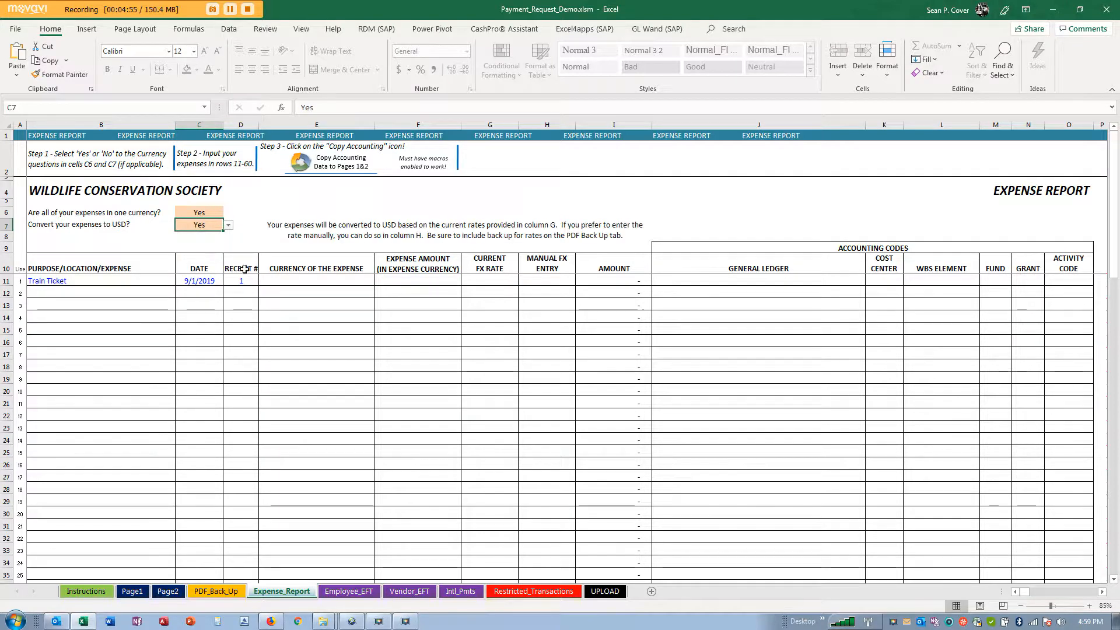
Step: Set the train ticket currency to USD and embed MN_Ticket.pdf as the first PDF backup
click(378, 280)
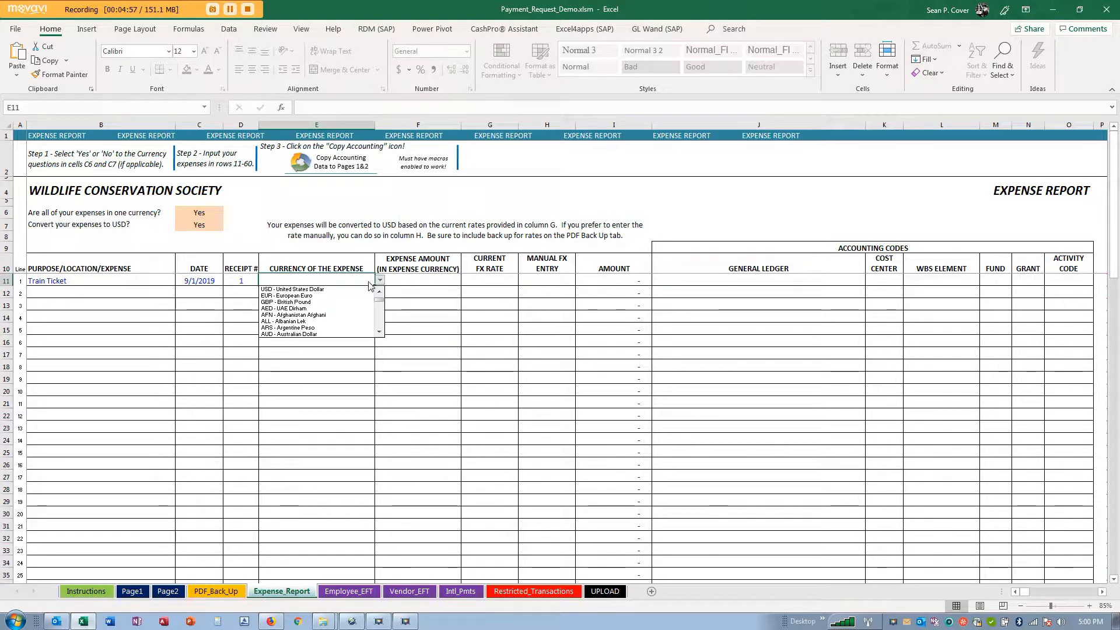
click(290, 289)
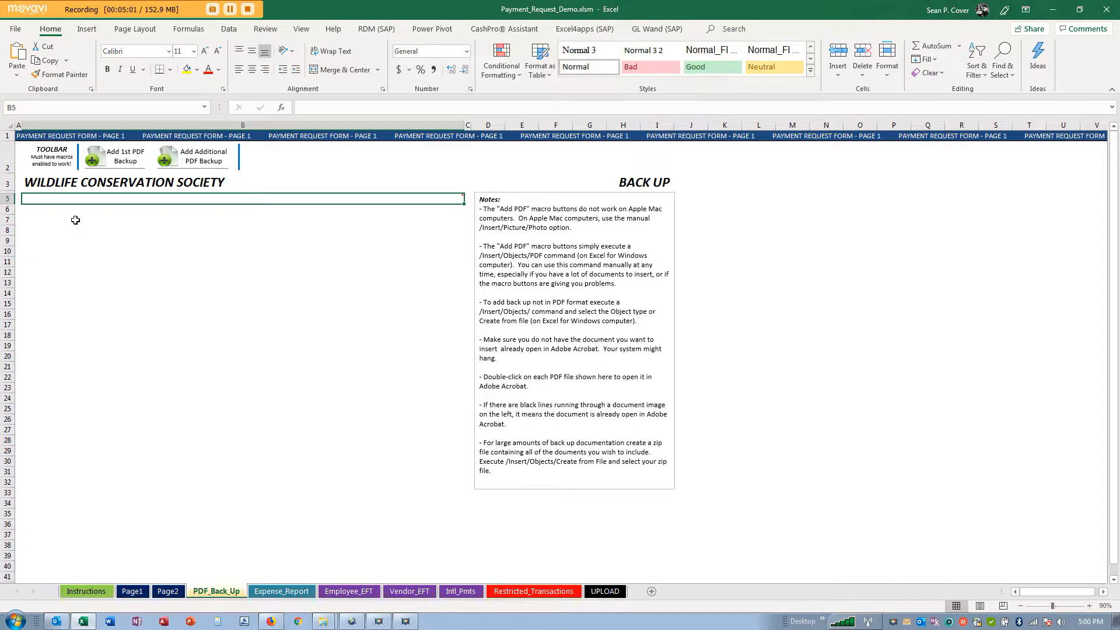
click(112, 156)
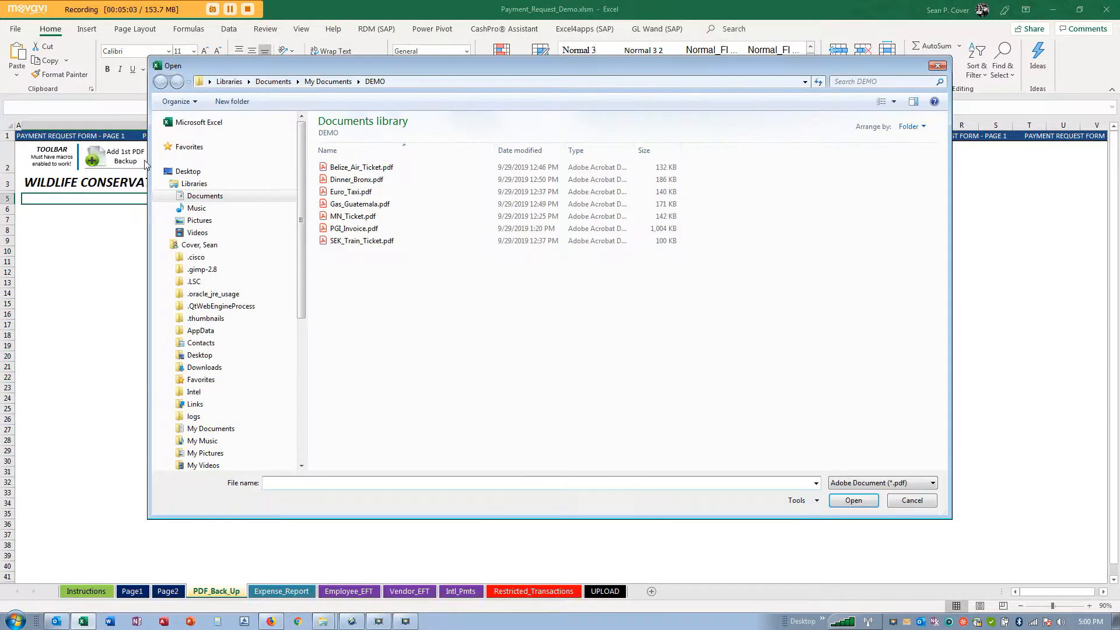
click(352, 216)
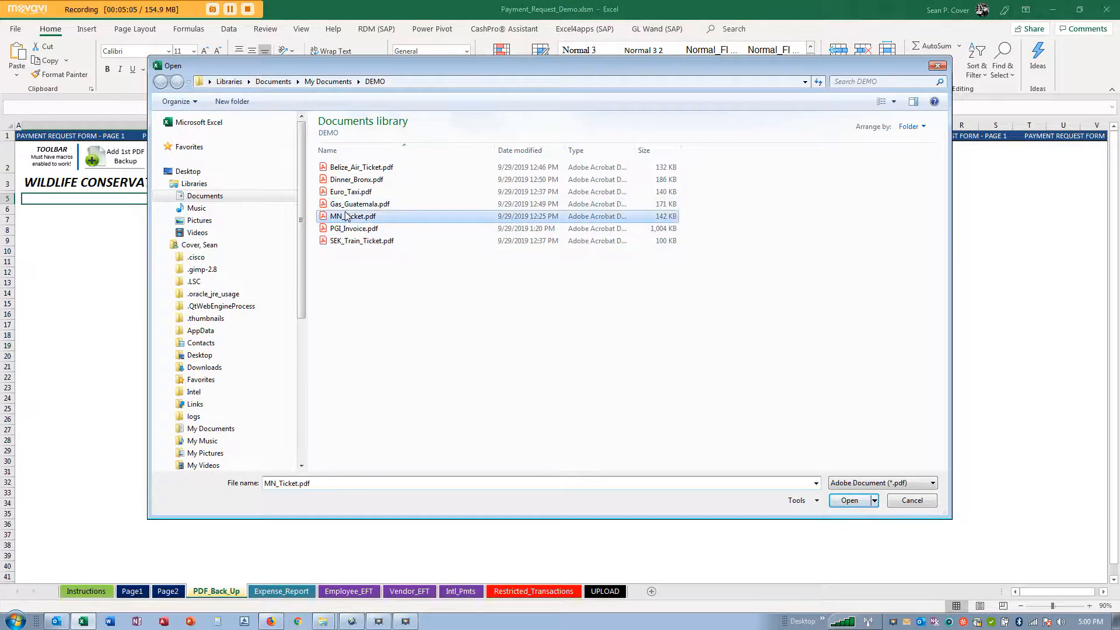
click(849, 500)
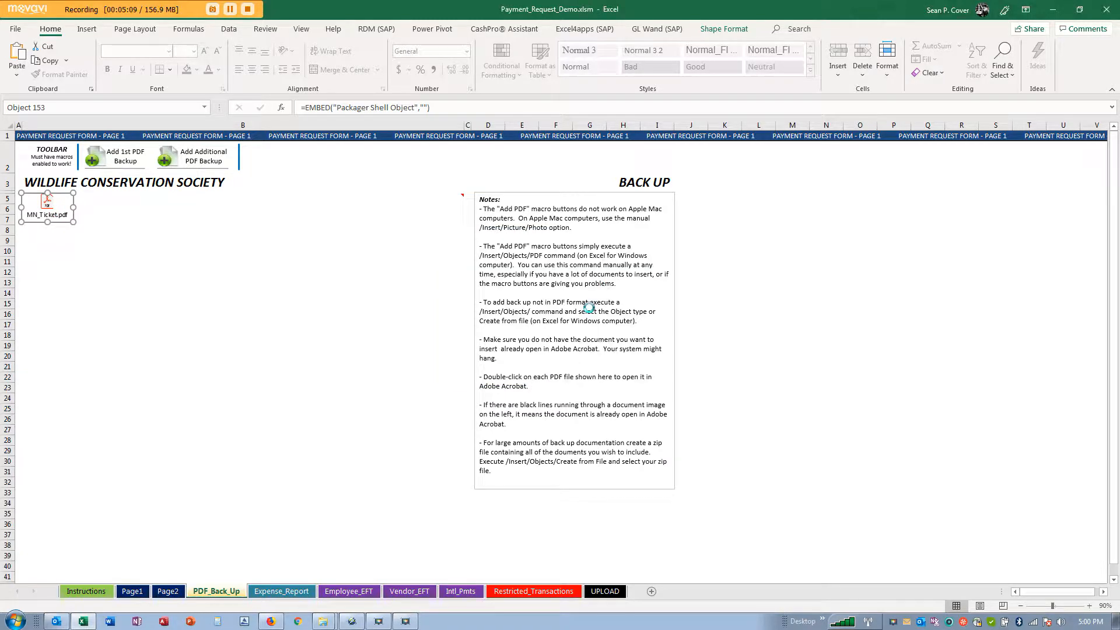
Step: Open the embedded MN_Ticket.pdf to check it, then return to the workbook
double_click(47, 203)
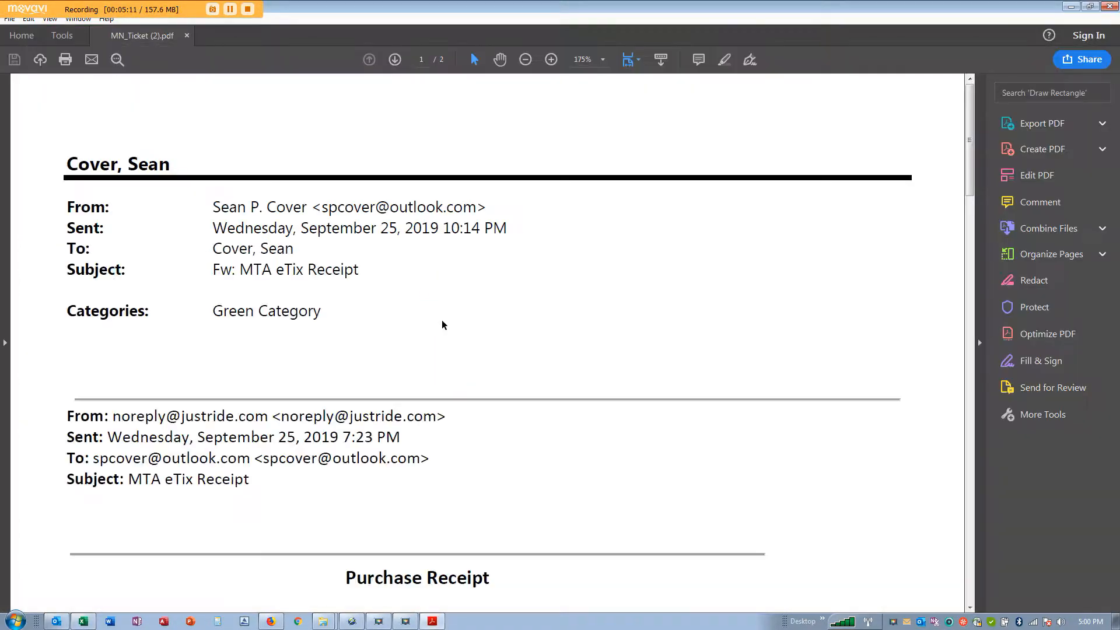
scroll(down, 3)
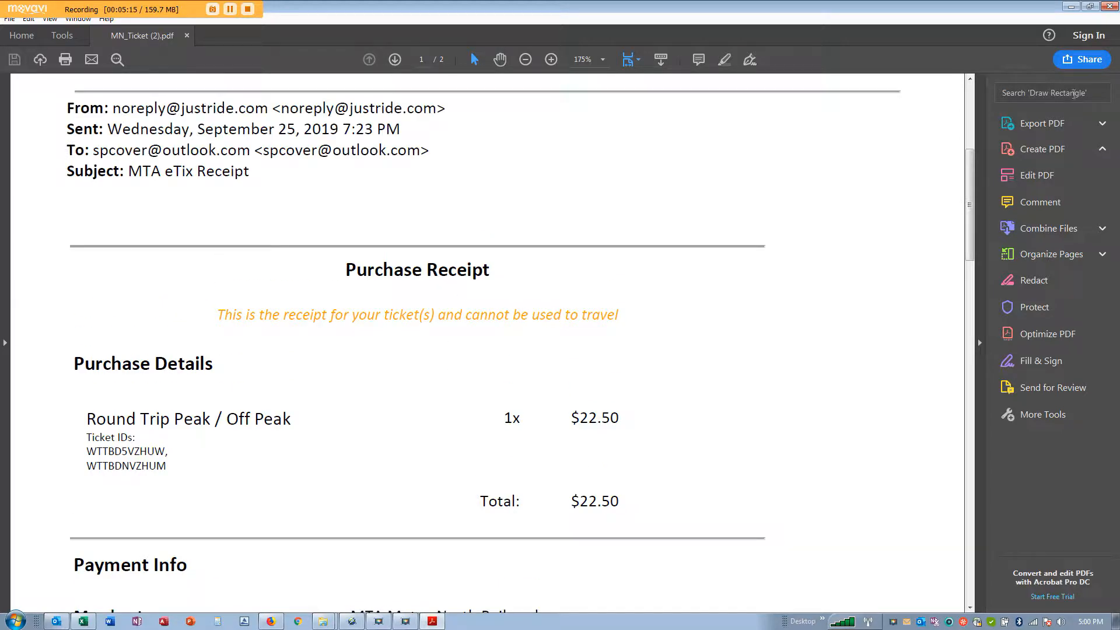
click(80, 621)
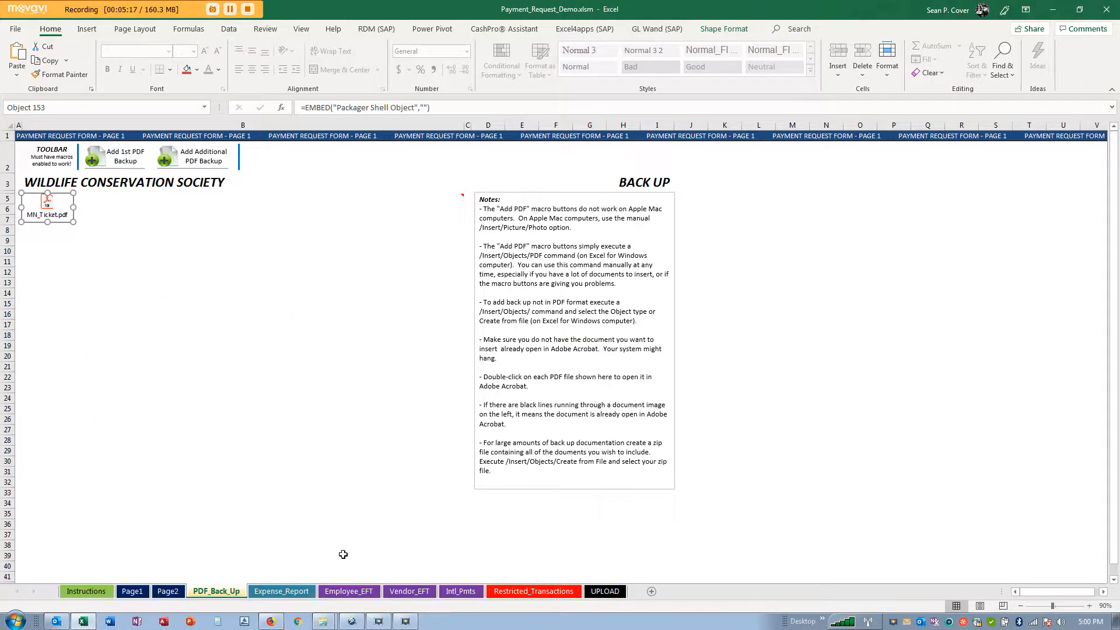
Step: Enter 22.50 as the Train Ticket expense amount and check the 22.50 USD total
click(281, 590)
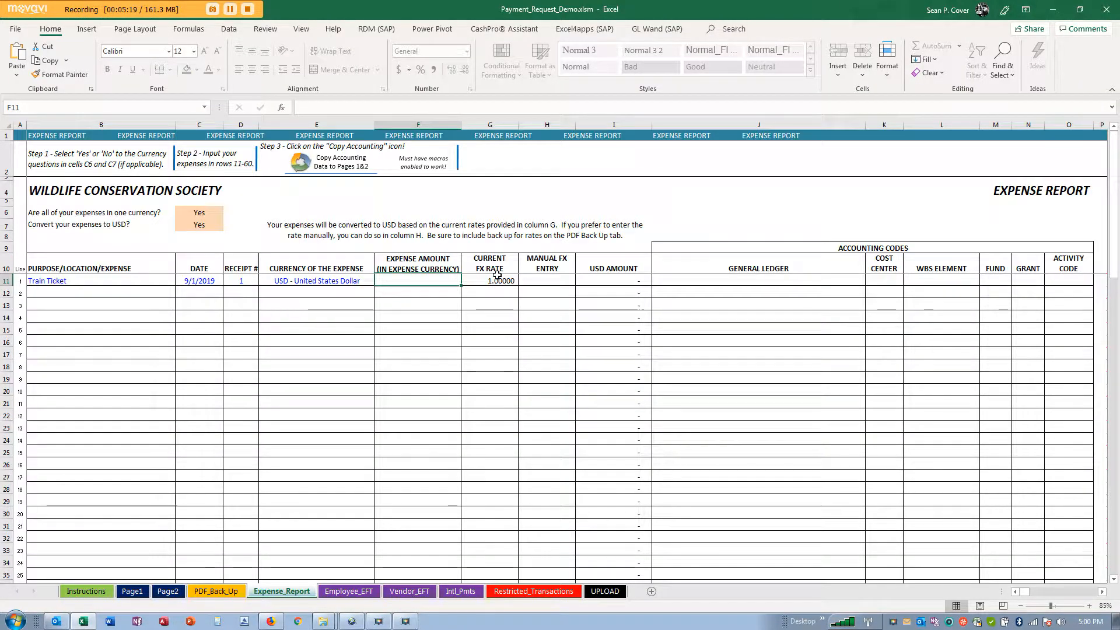
text(22.50)
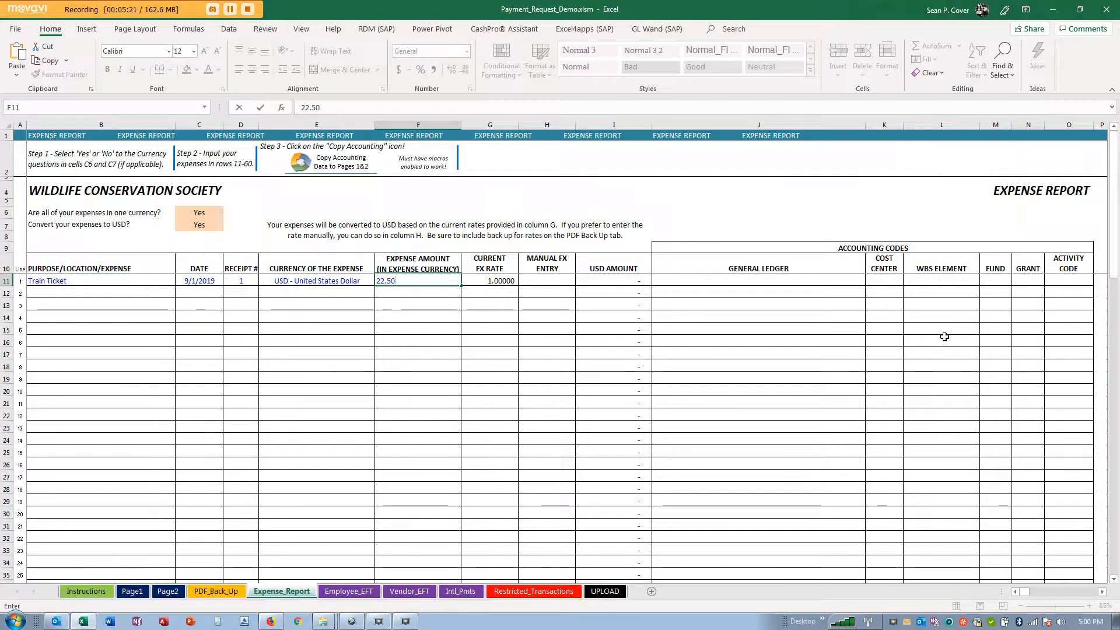
key(Enter)
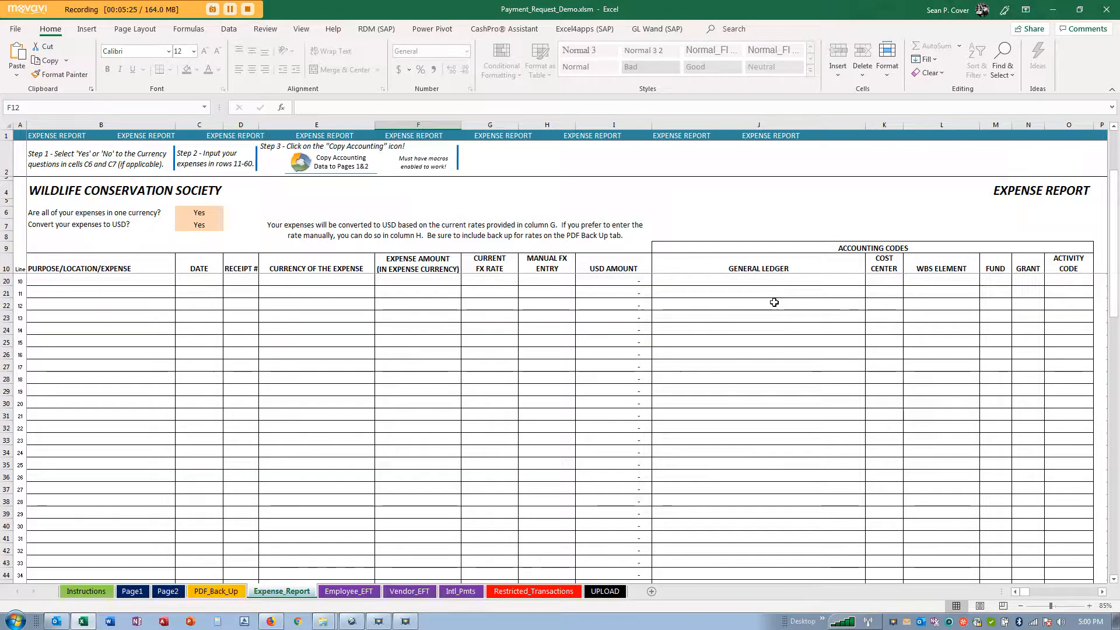
scroll(down, 3)
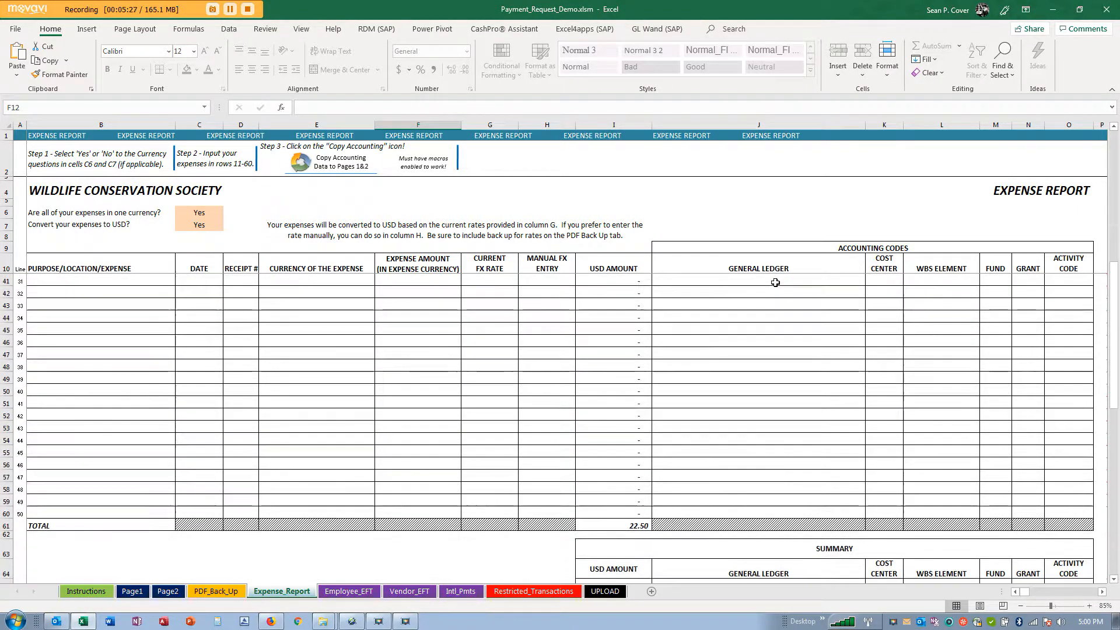
scroll(down, 3)
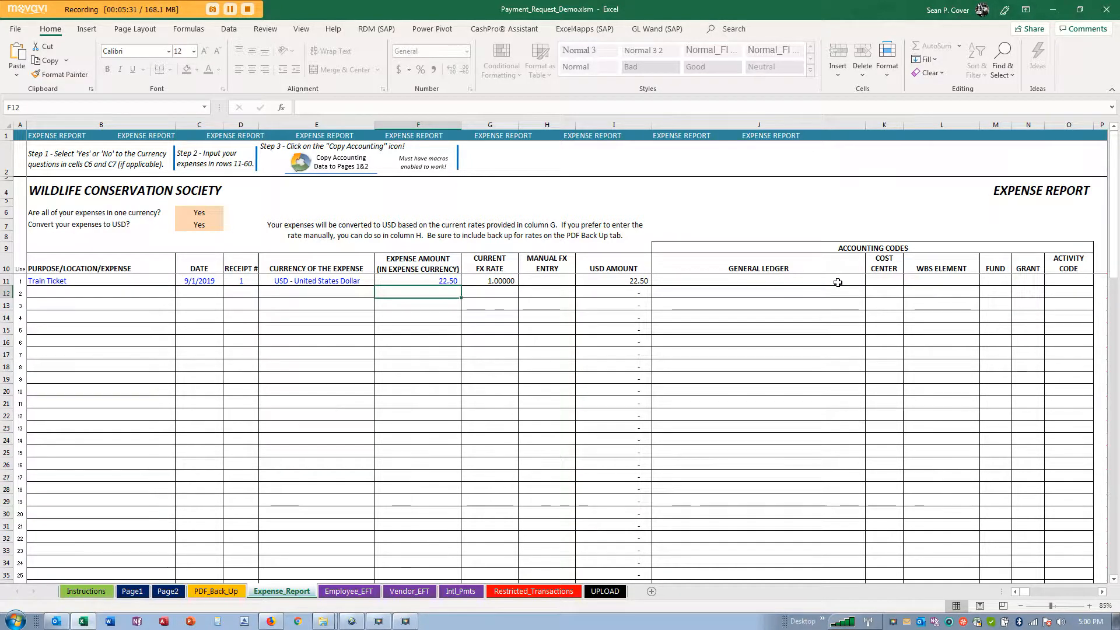
Step: Code the train ticket to general ledger 541402 - Transportation - Rail (Domestic)
click(869, 280)
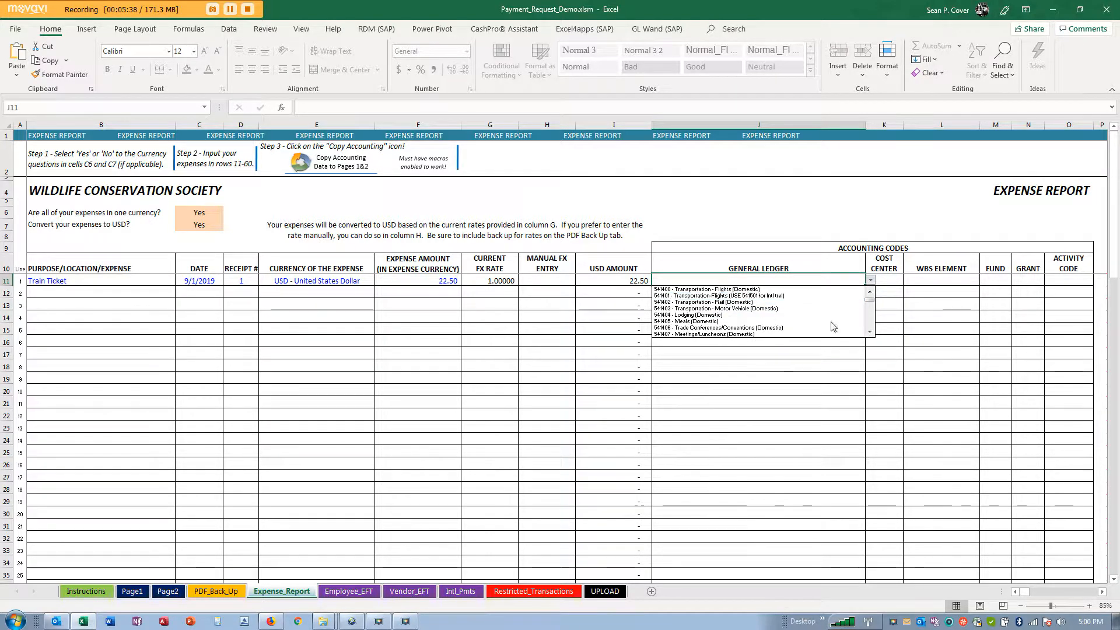
scroll(down, 3)
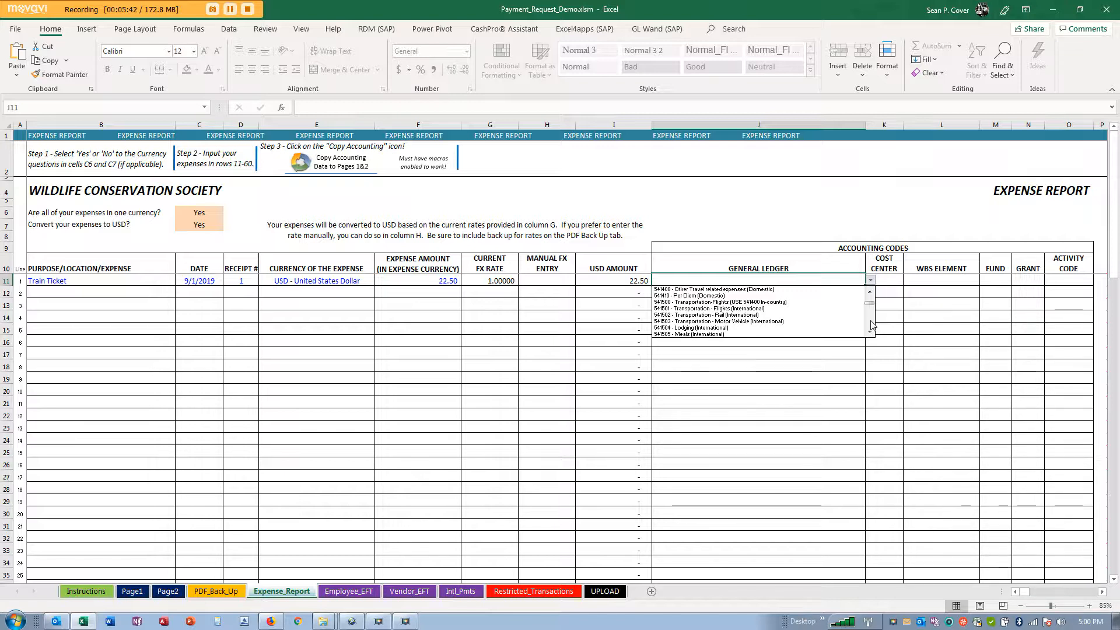
scroll(down, 3)
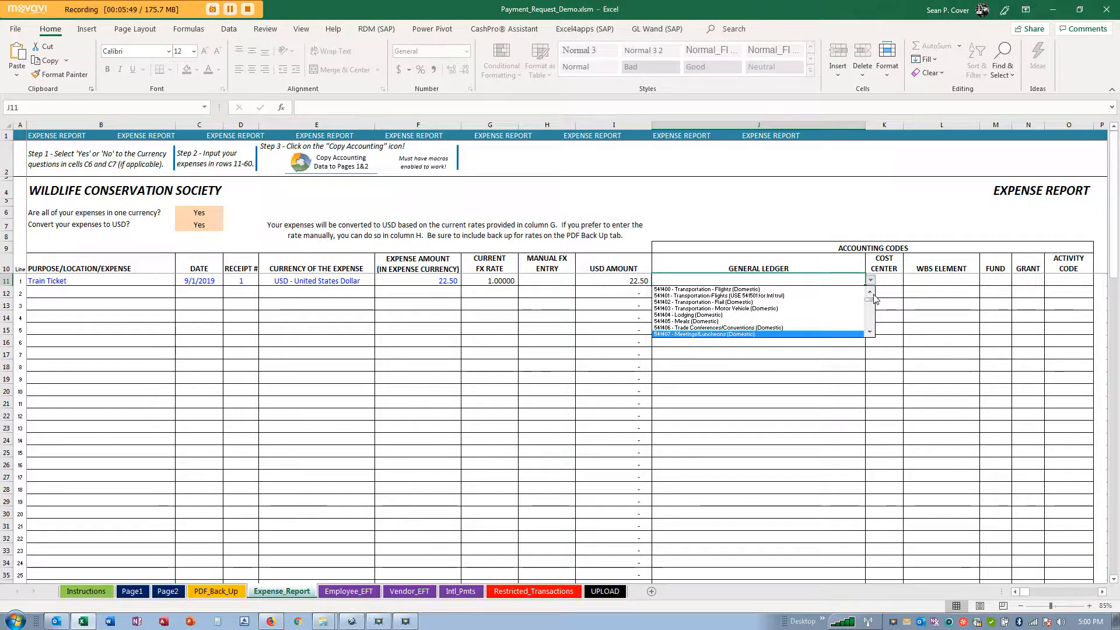
click(698, 301)
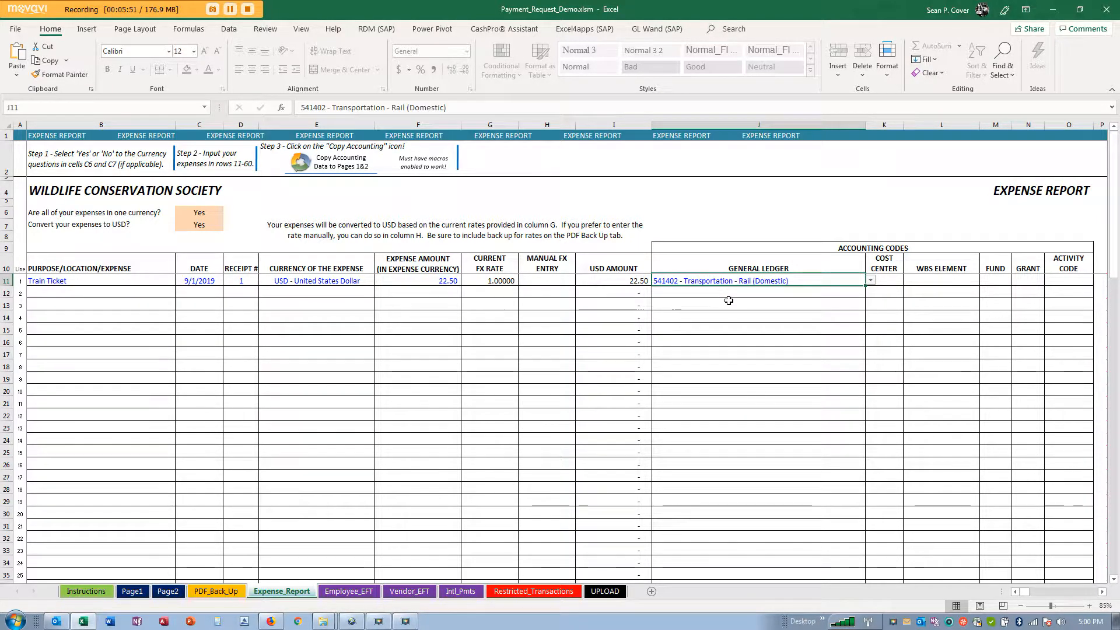
Step: Enter cost center 110160 for the train ticket and move to the next expense line
text(11-160)
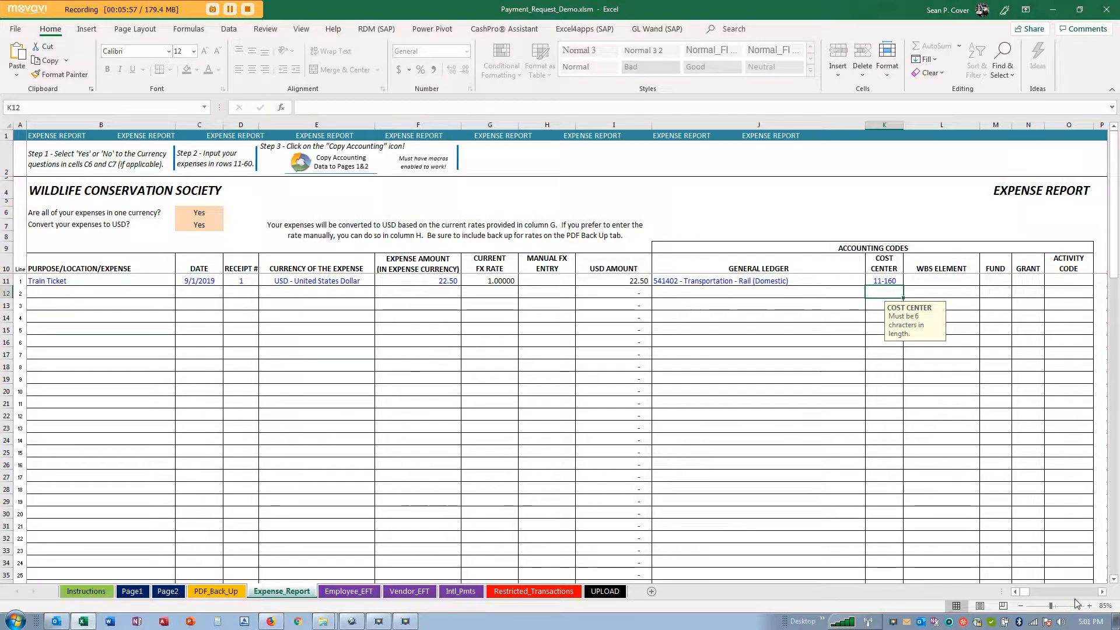
mouse_move(1052, 607)
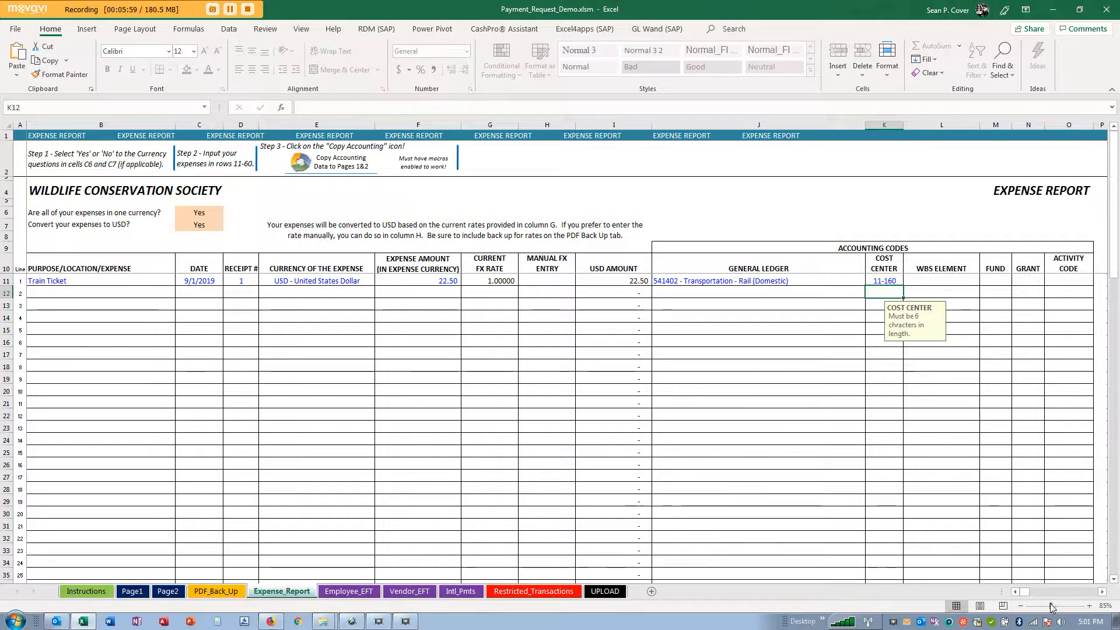
mouse_move(1022, 608)
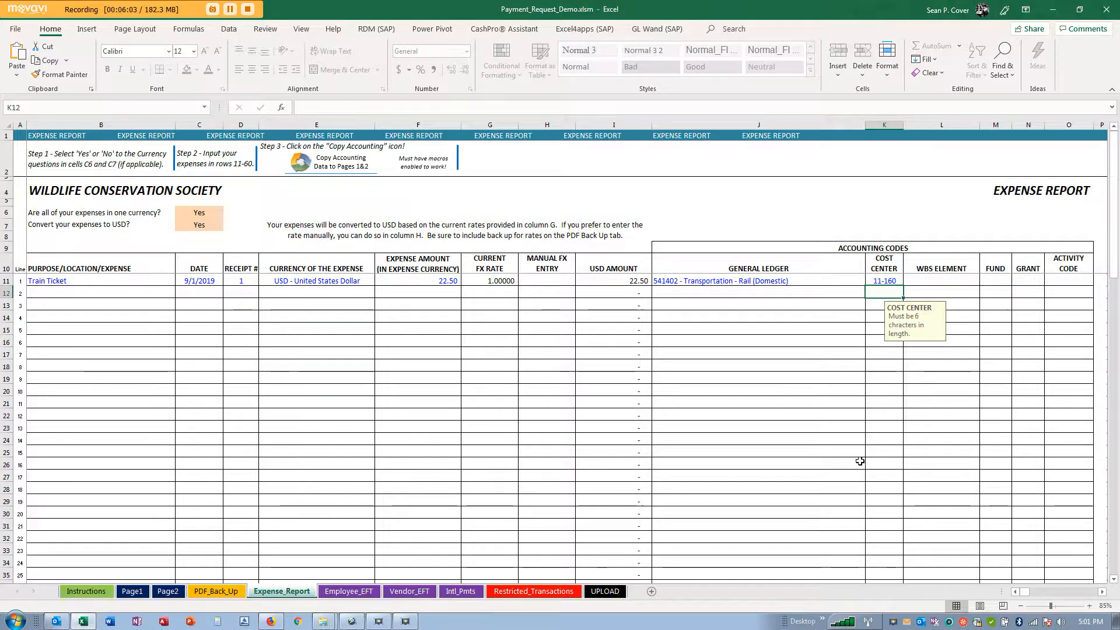
text(11)
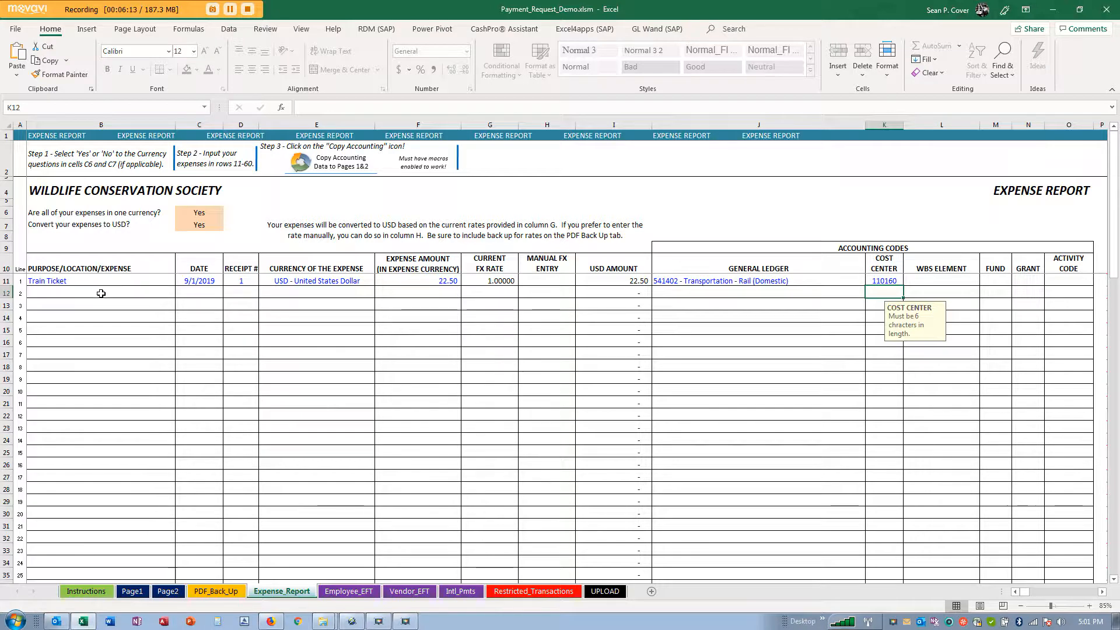
click(100, 292)
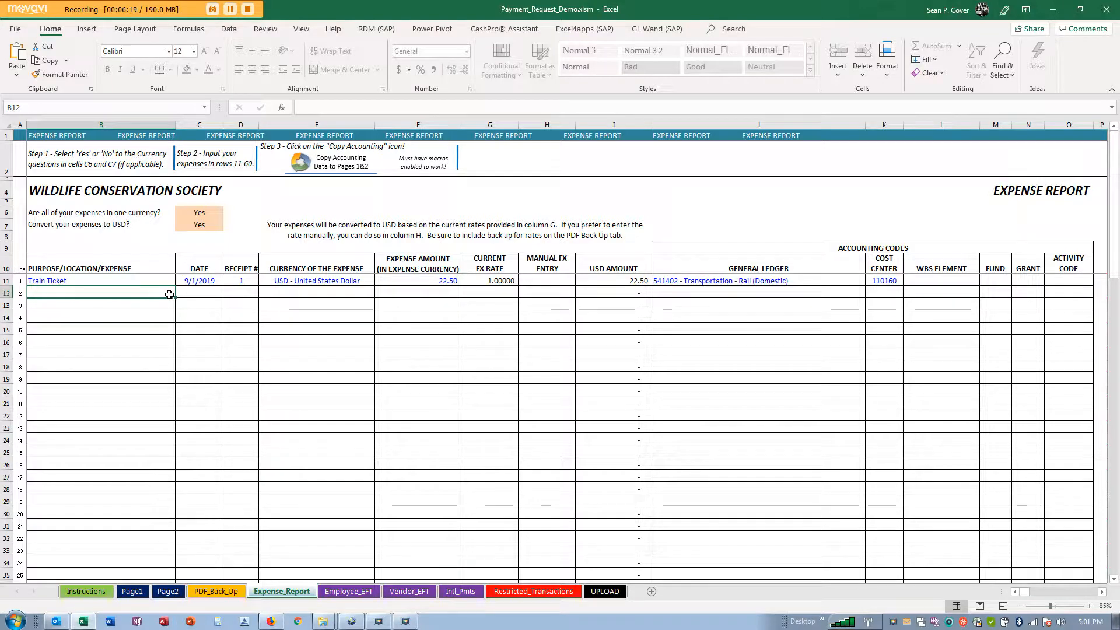
Step: Embed Dinner_Bronx.pdf as an additional backup on the PDF_Back_Up sheet
click(217, 590)
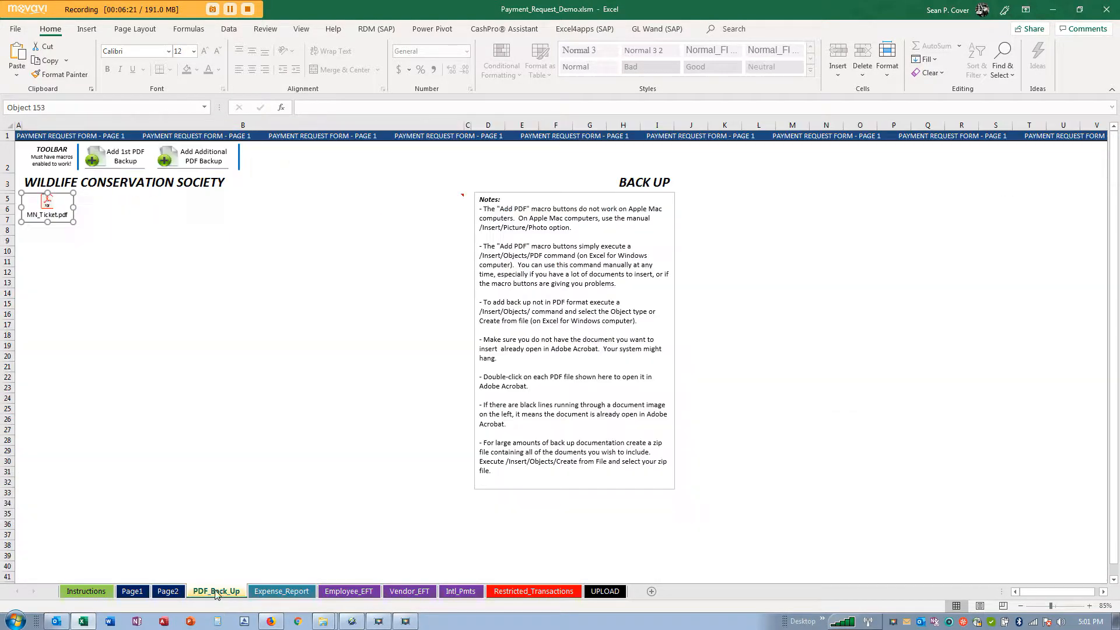
click(192, 157)
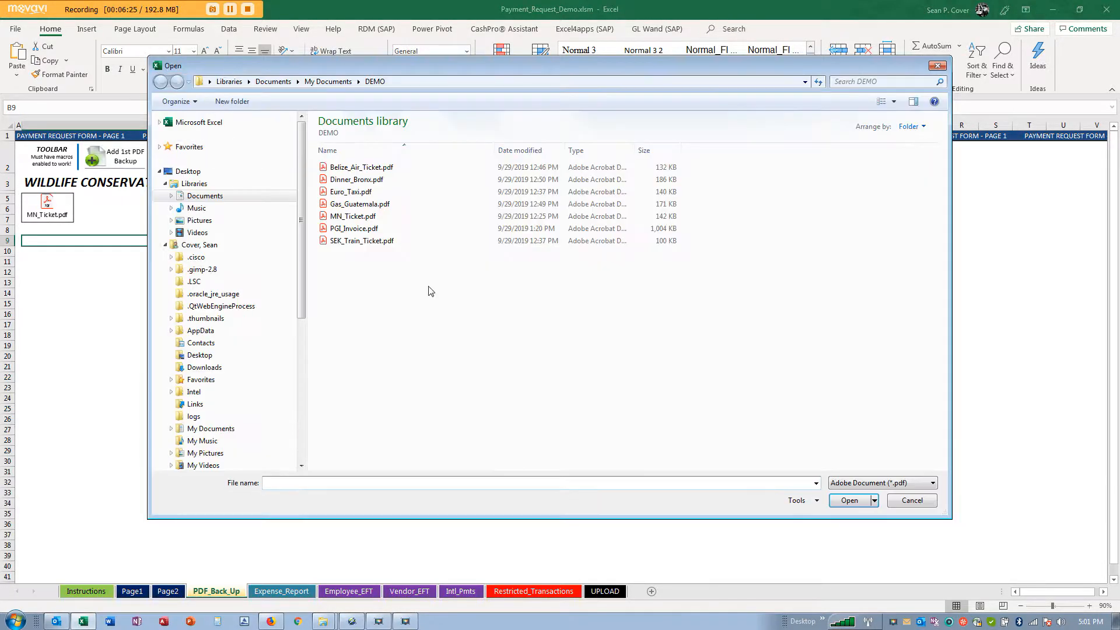
click(357, 179)
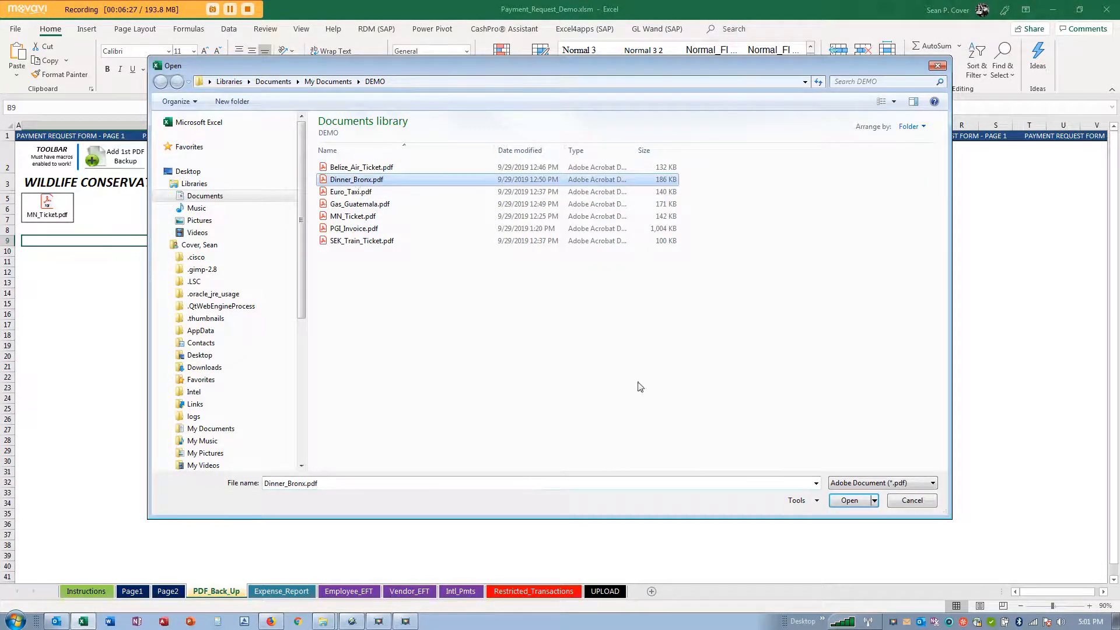
click(850, 501)
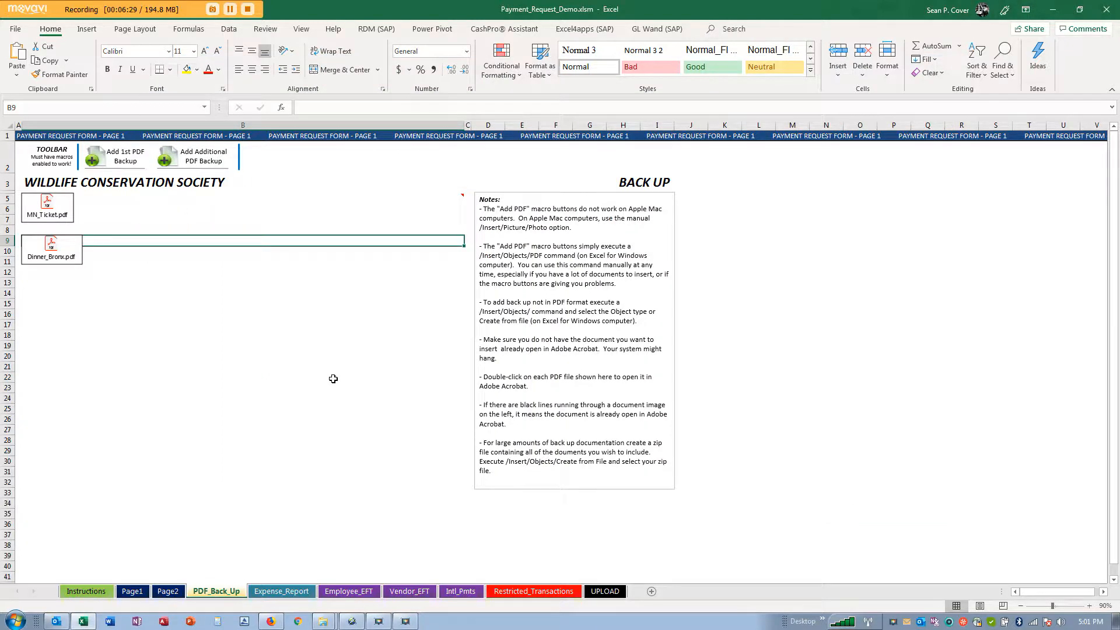
Step: Open the embedded Dinner_Bronx.pdf receipt for viewing
double_click(51, 245)
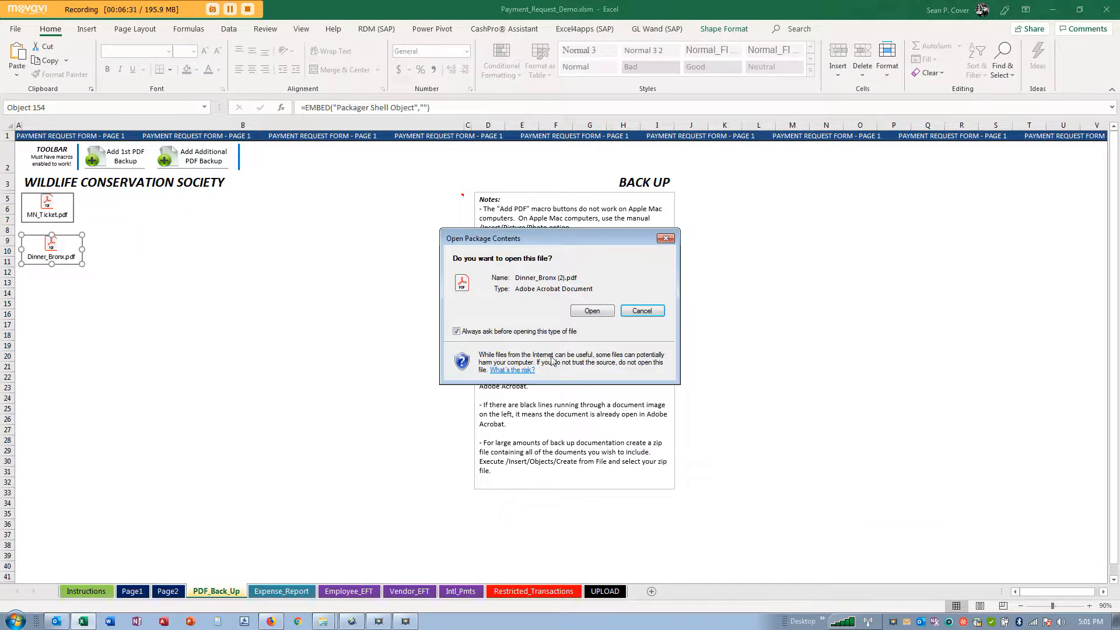
click(642, 310)
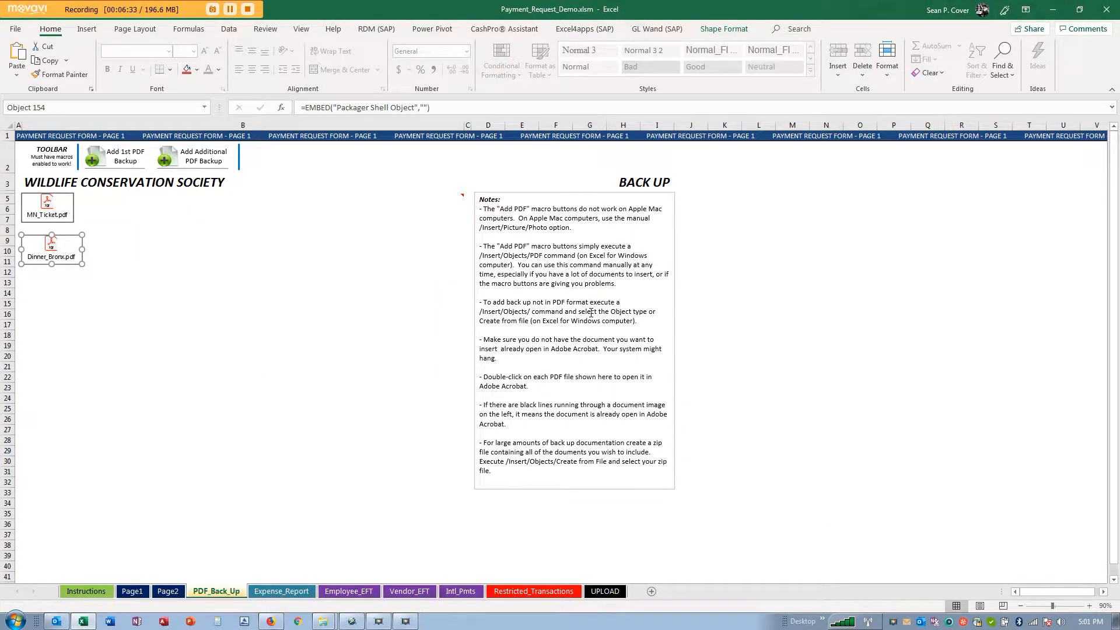
Step: Review the Dinner_Bronx receipt's 78.23 Total Due in Acrobat Reader, then close it back to Excel
double_click(51, 243)
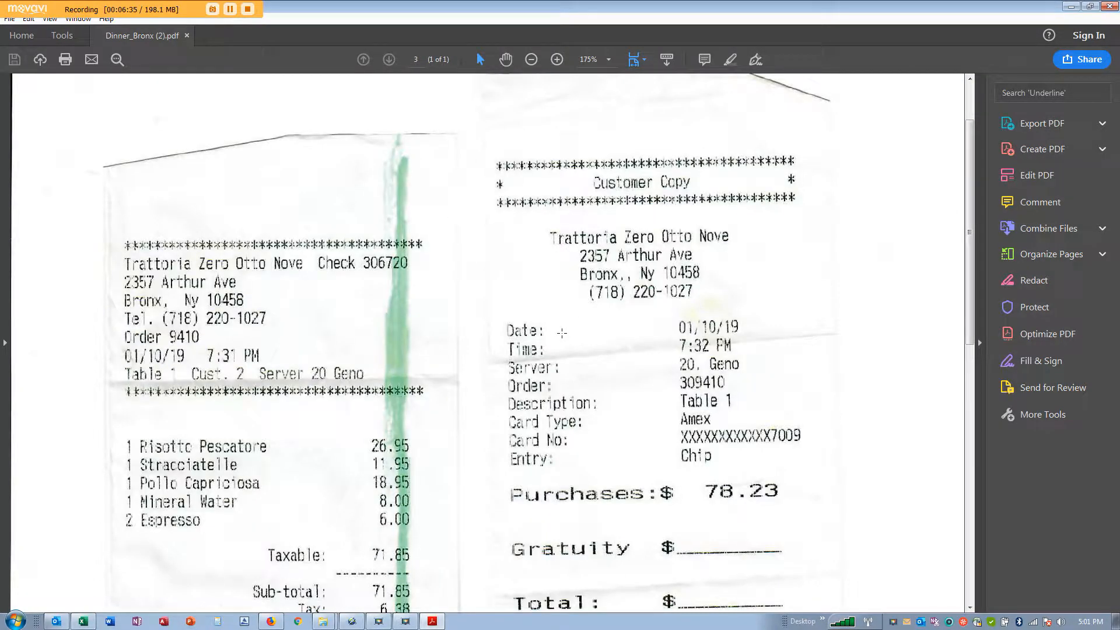
scroll(down, 3)
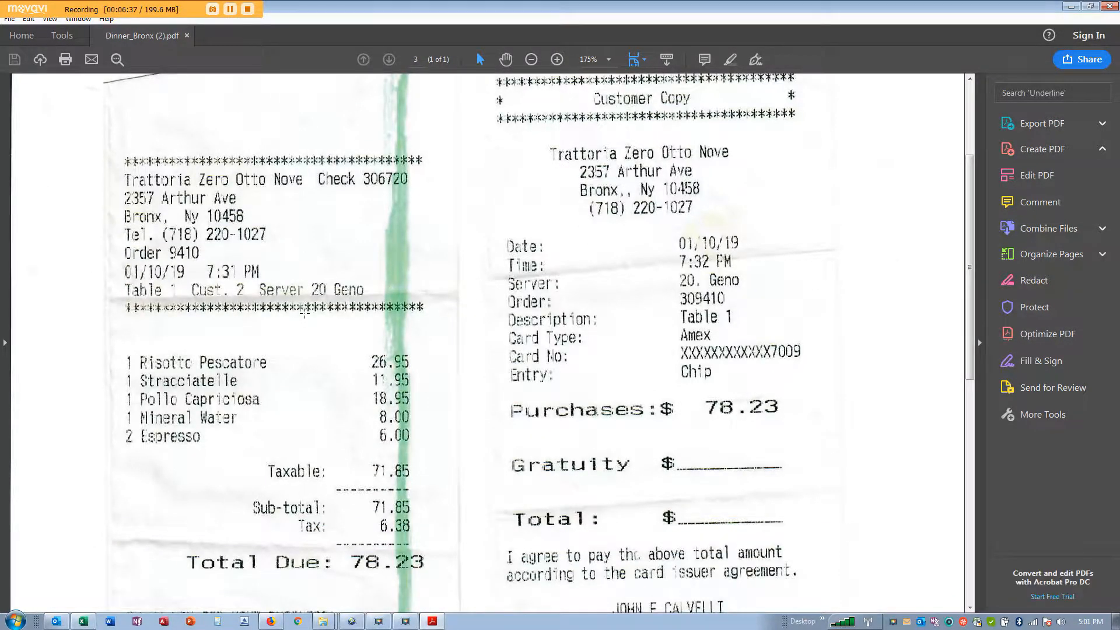
scroll(down, 3)
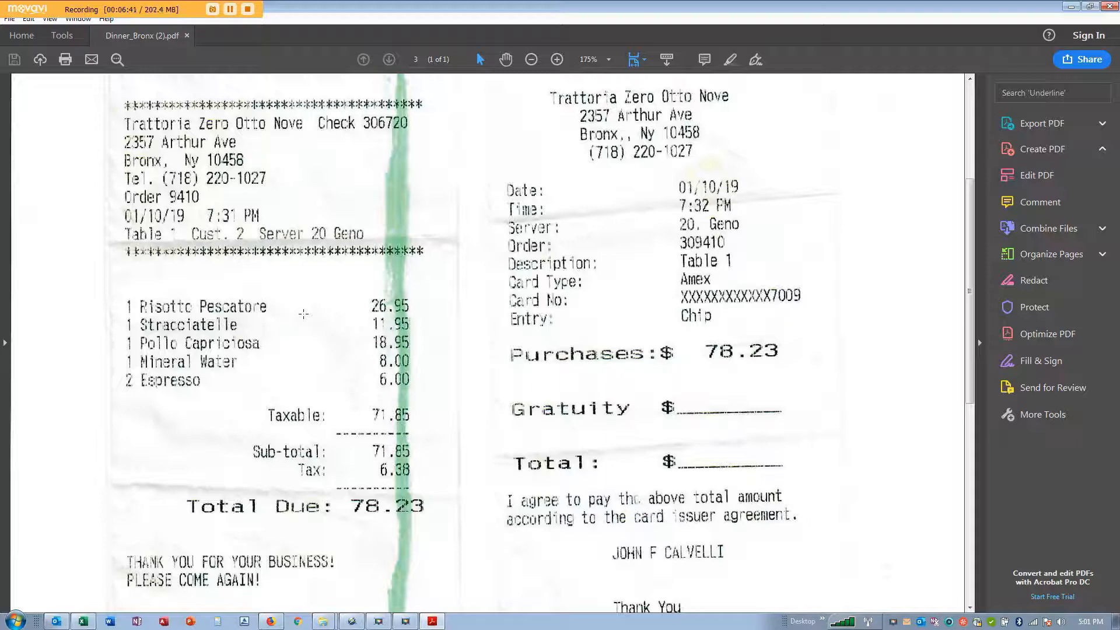
click(1042, 150)
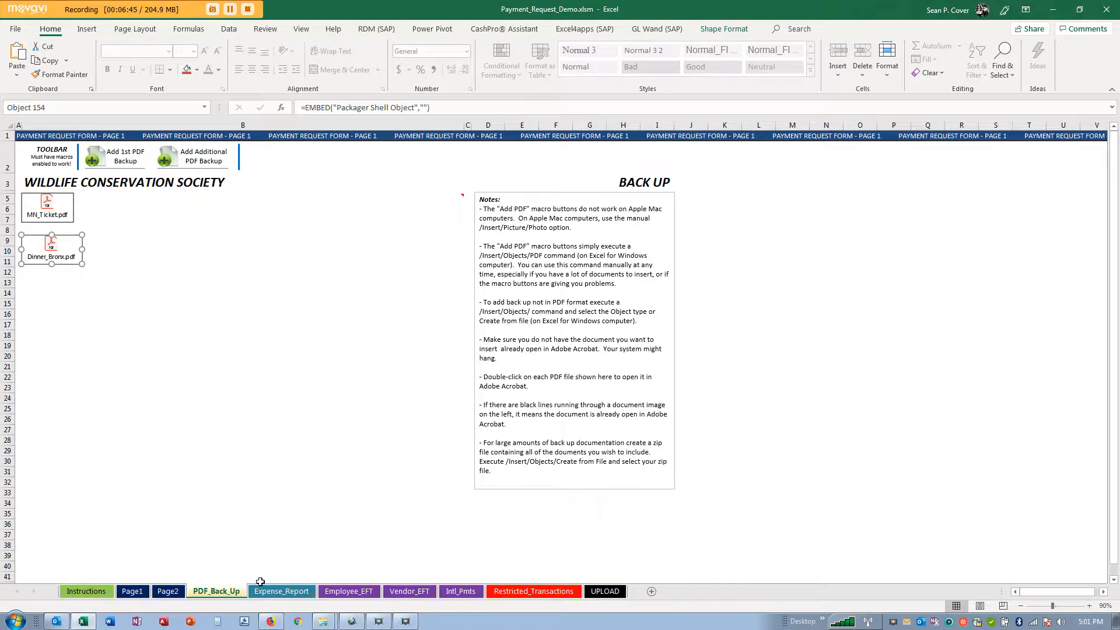
Step: On Expense_Report, enter amount 78.23 in F12 and purpose Dinner in B12
click(281, 590)
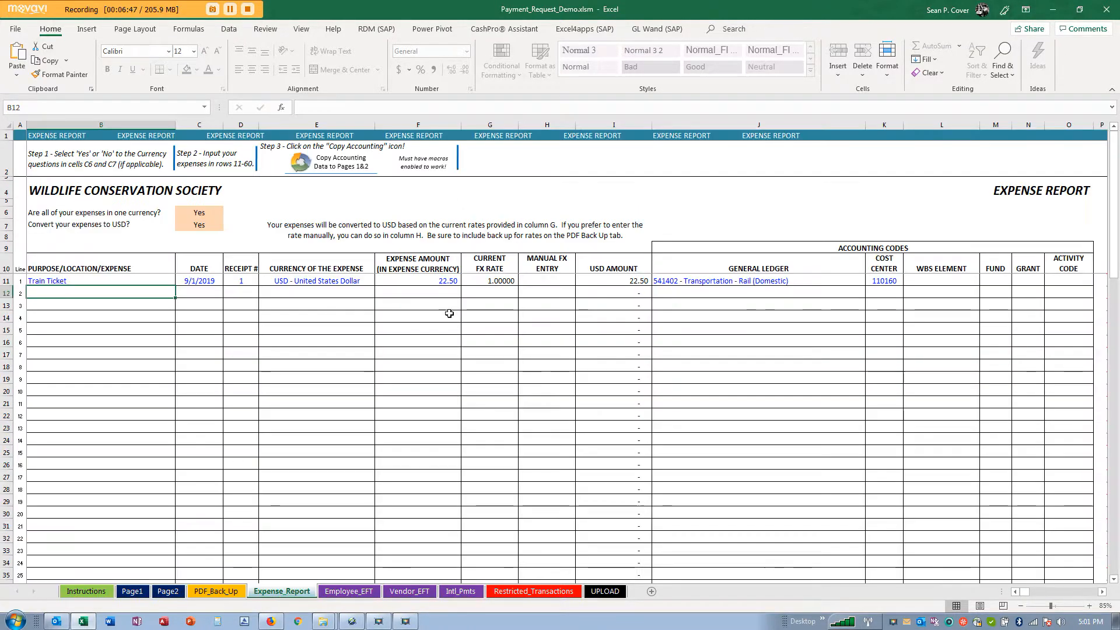
text(7)
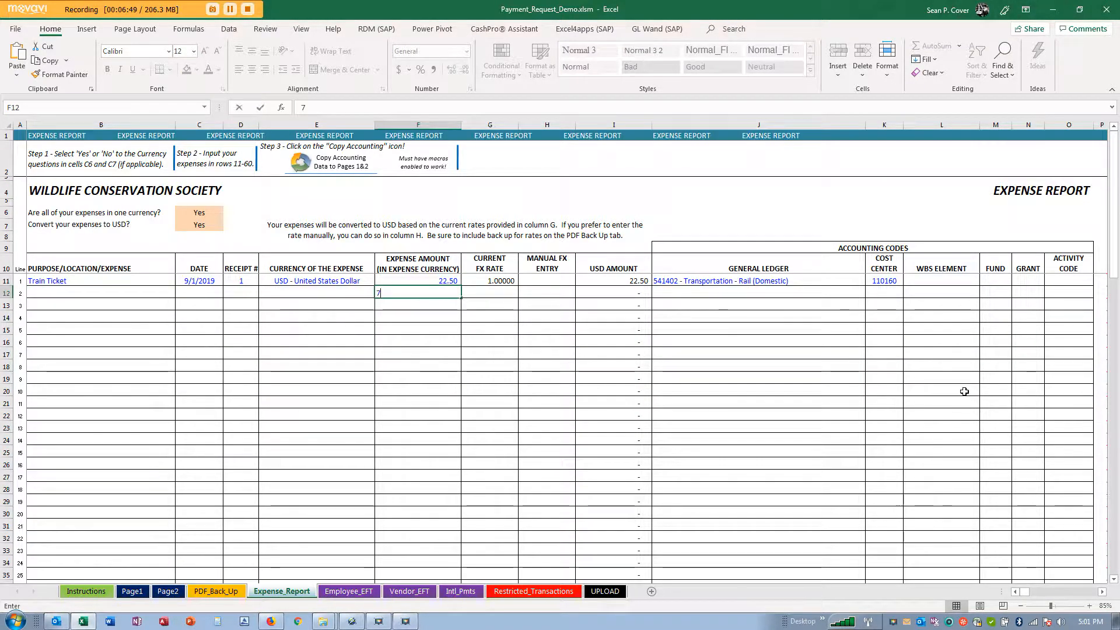
text(78.23)
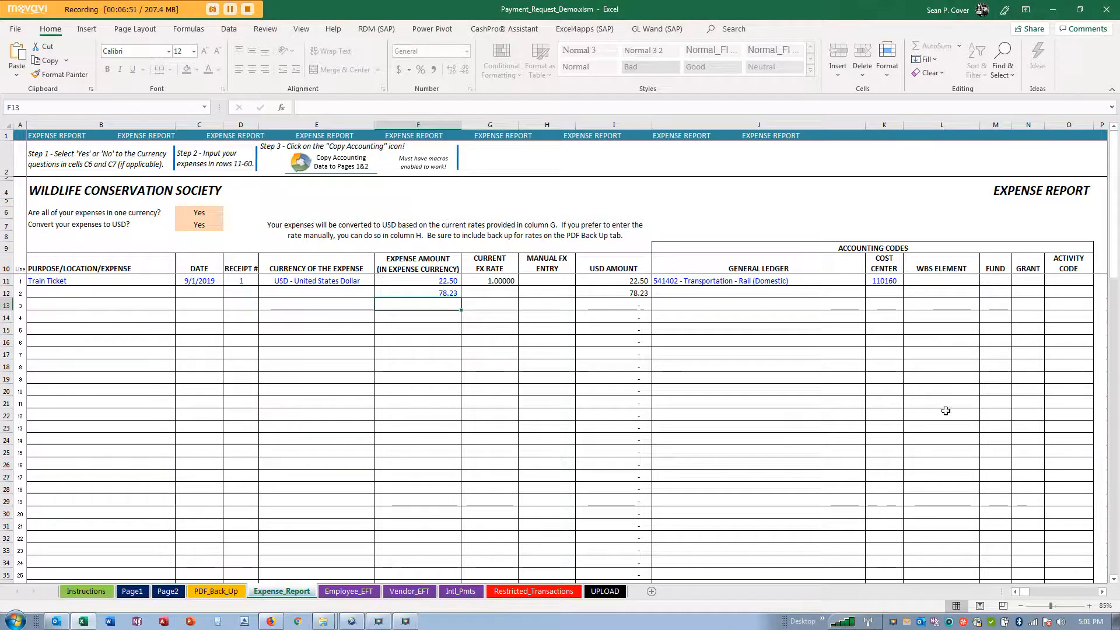
click(75, 280)
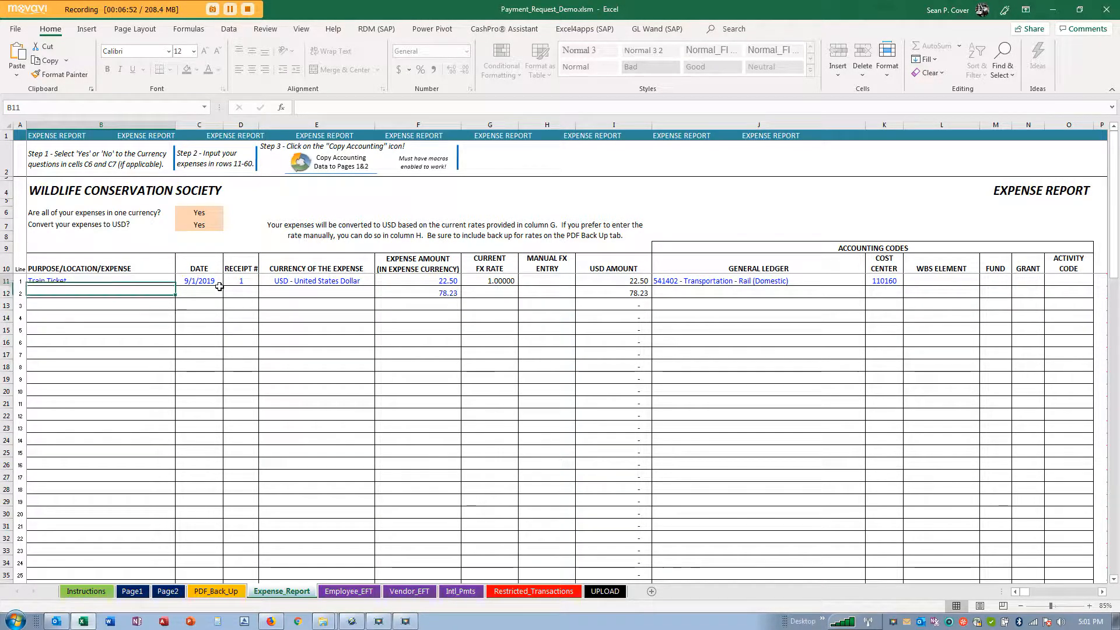
text(Dinner)
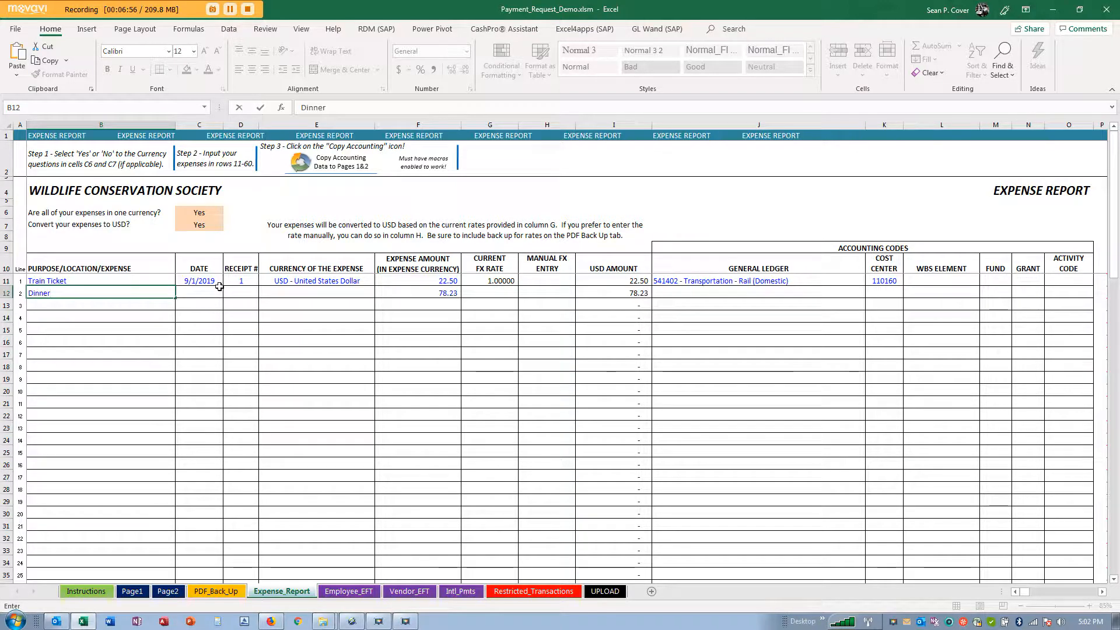
Step: Date the Dinner line 9/1/19, receipt 2, with currency USD - United States Dollar
click(198, 293)
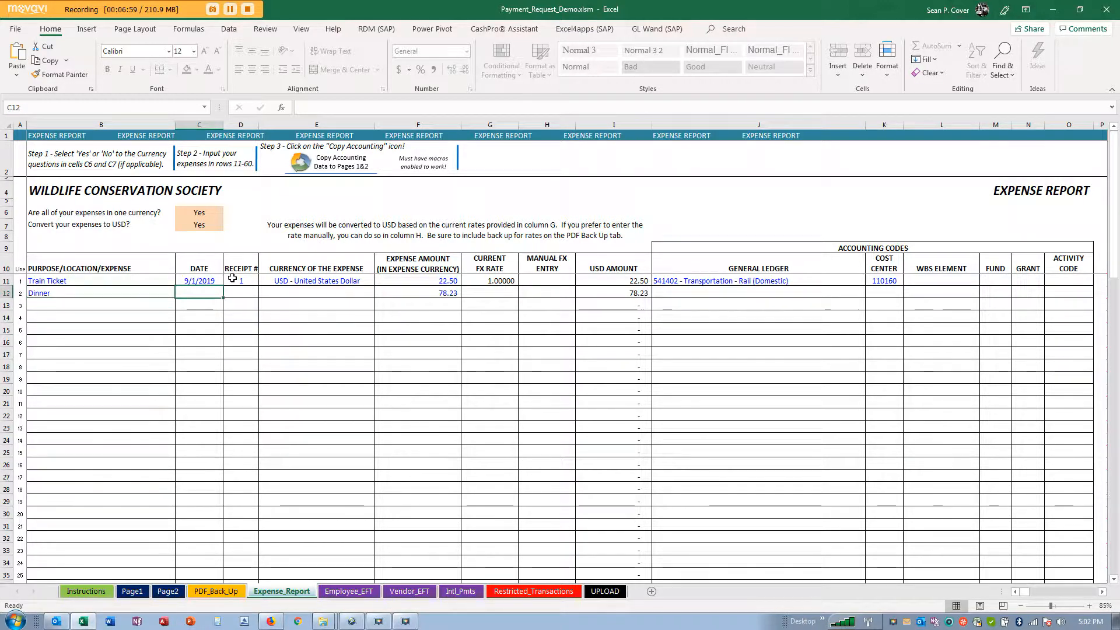
text(9/1/1)
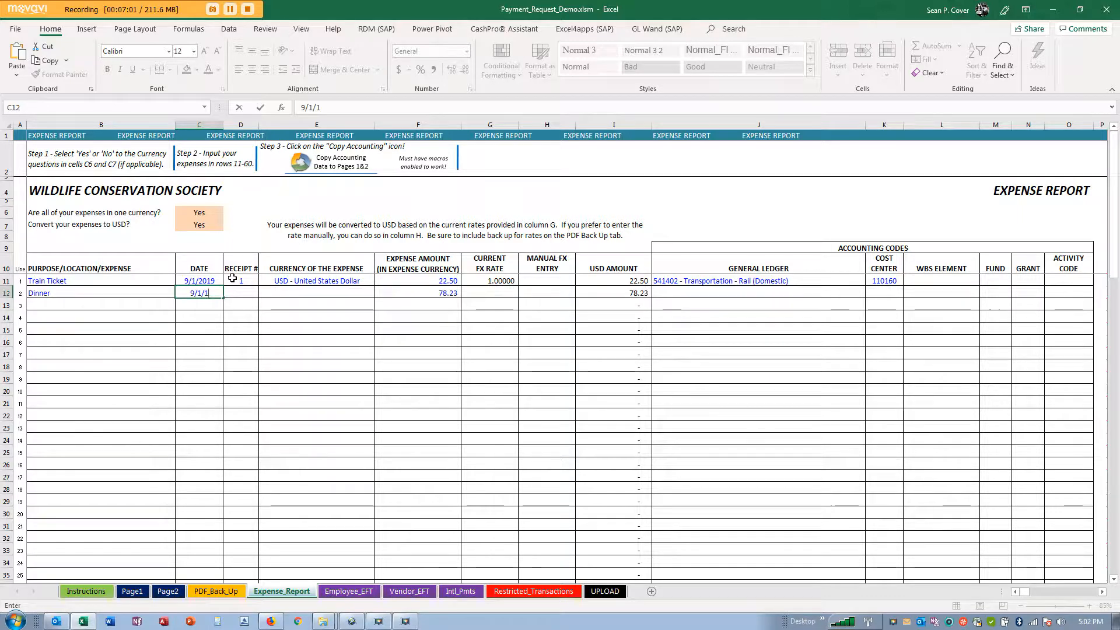
text(2019)
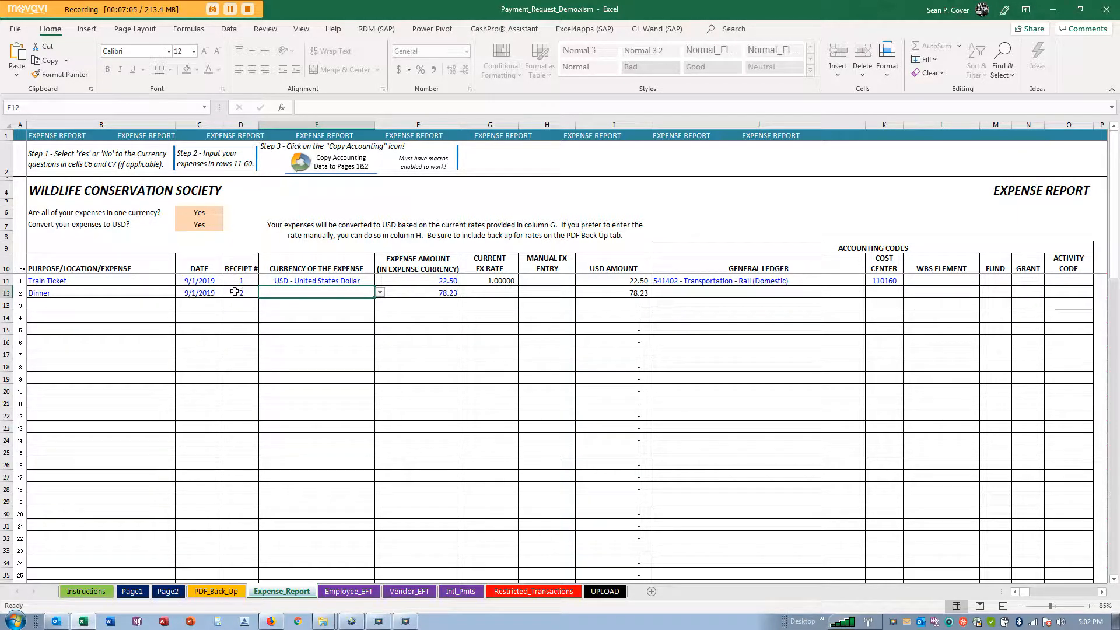
click(316, 280)
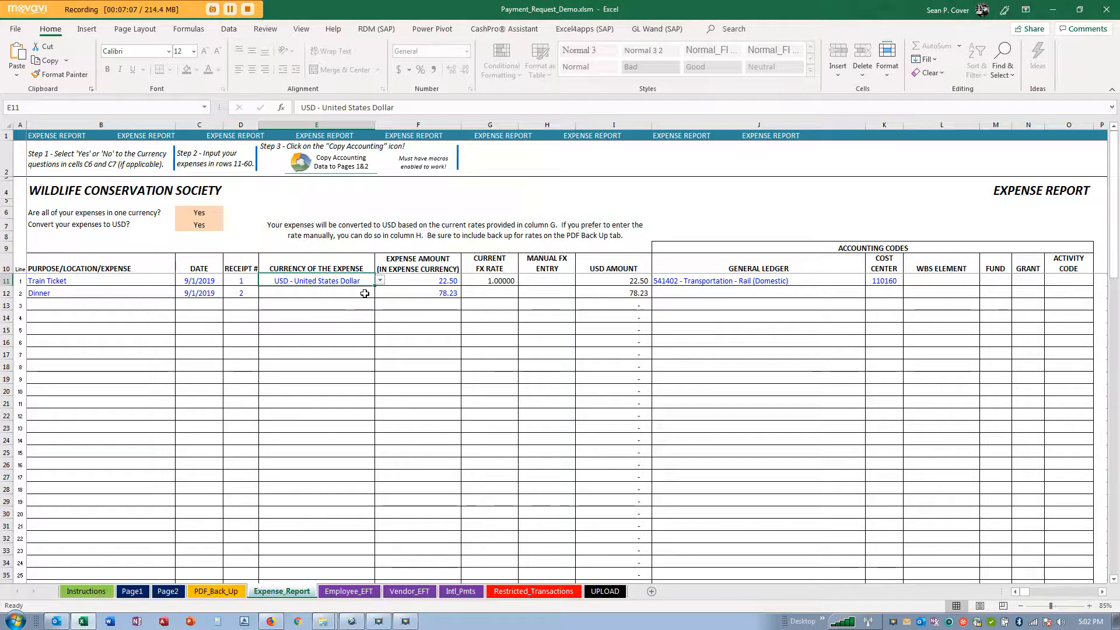
click(380, 293)
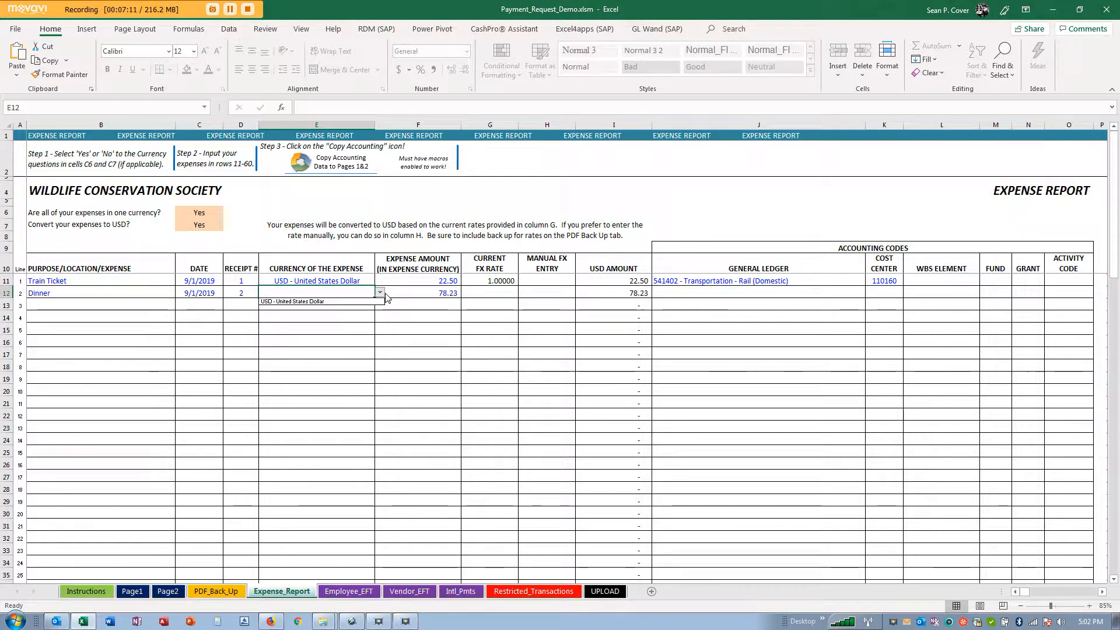
click(312, 301)
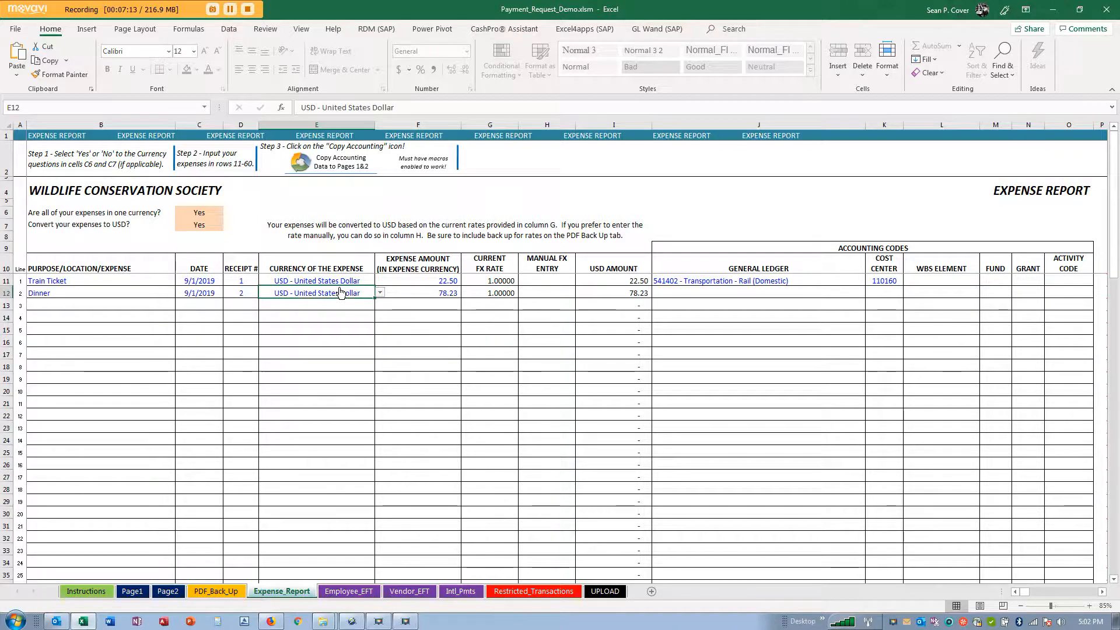
mouse_move(321, 306)
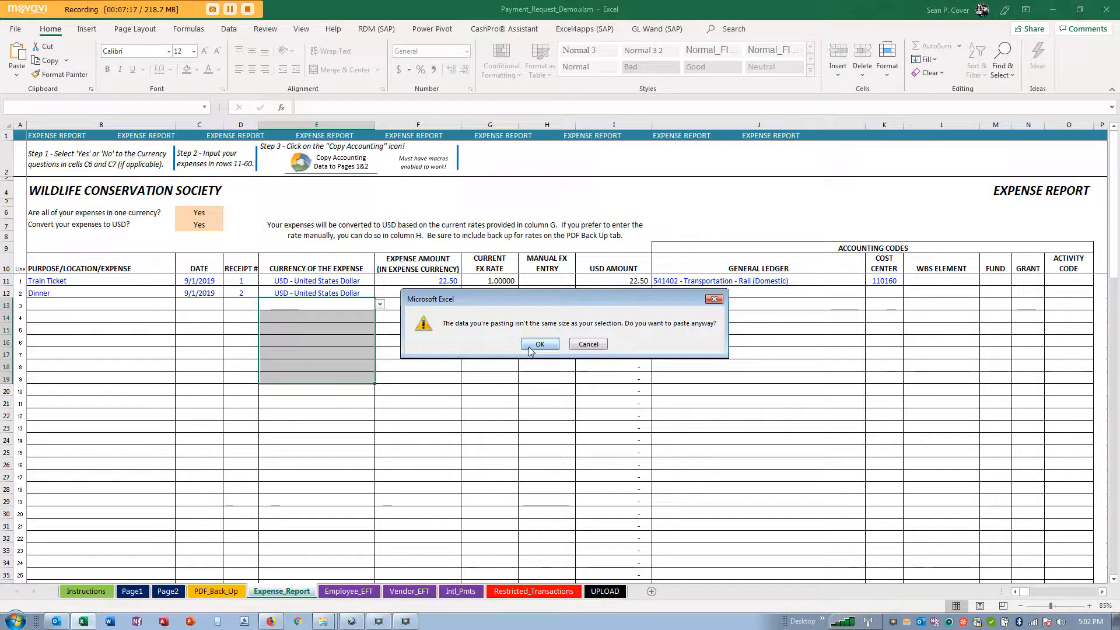
Step: Dismiss the paste warning and code Dinner to ledger 541405 - Meals (Domestic), cost center 110160
click(539, 343)
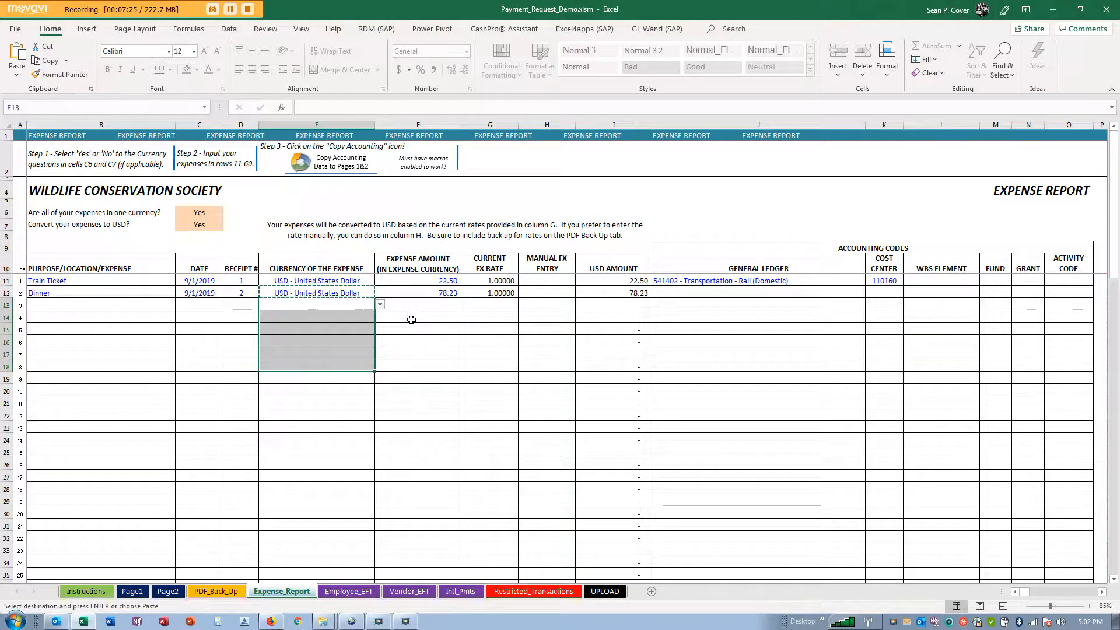
click(418, 308)
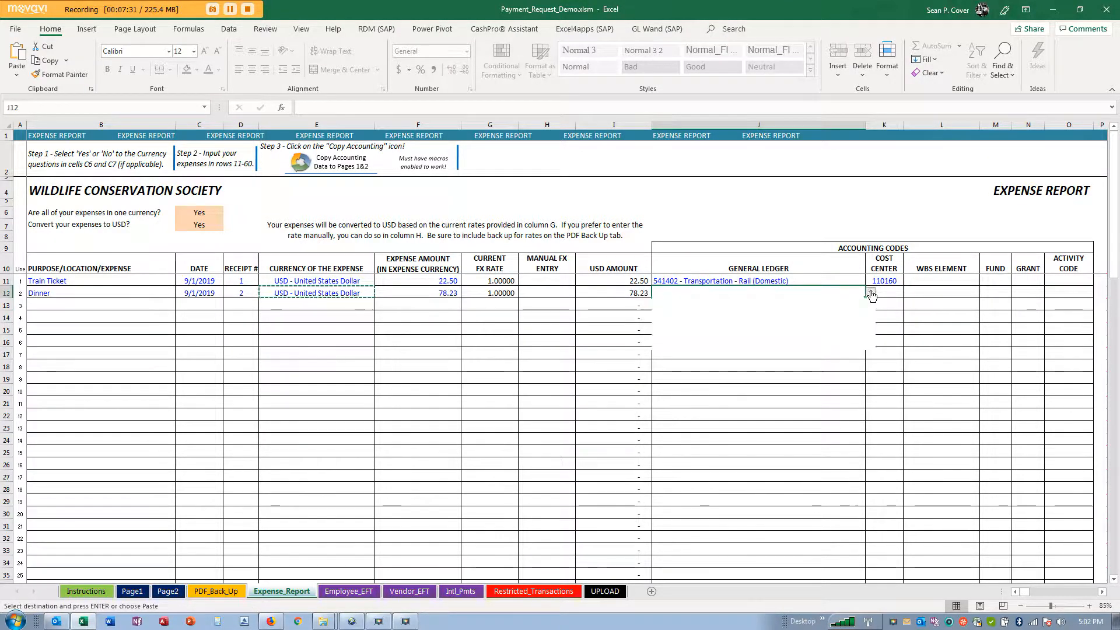
click(870, 291)
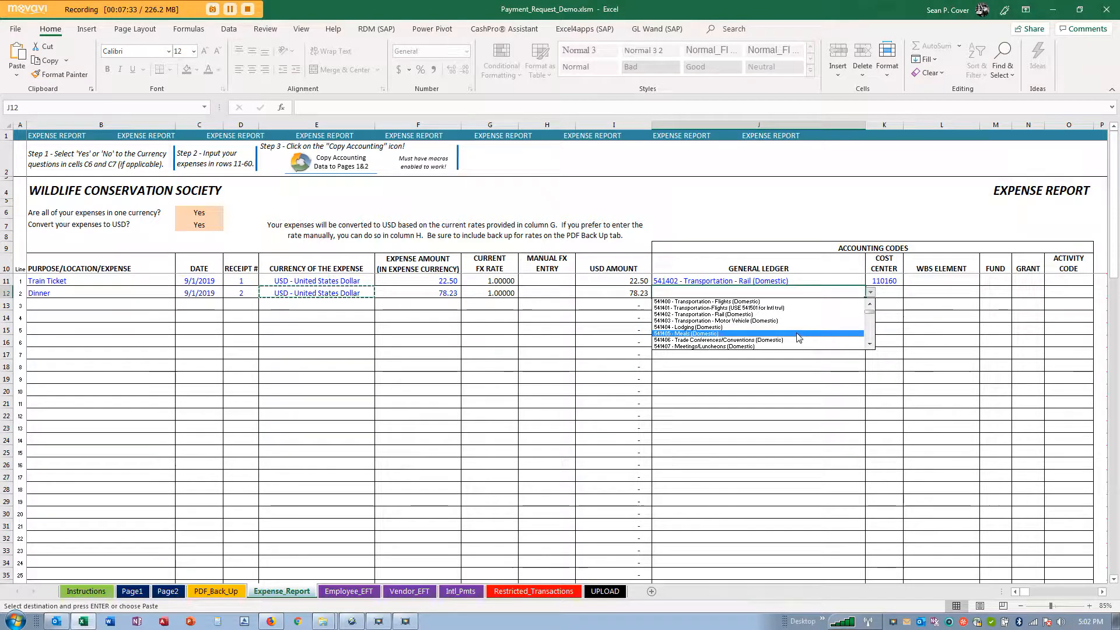
click(686, 334)
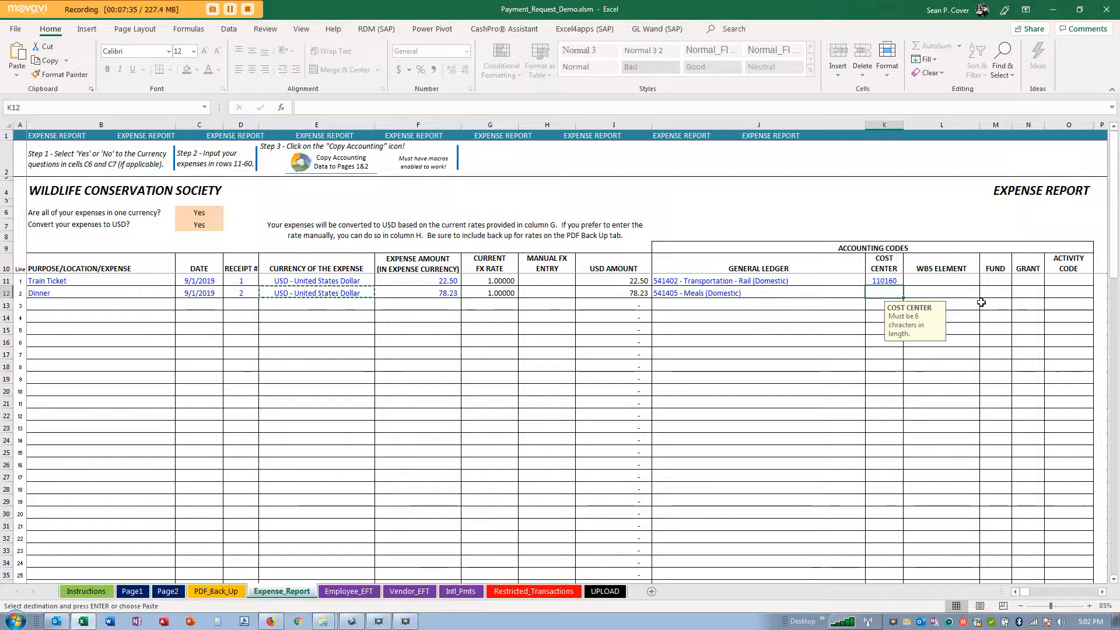
text(110160)
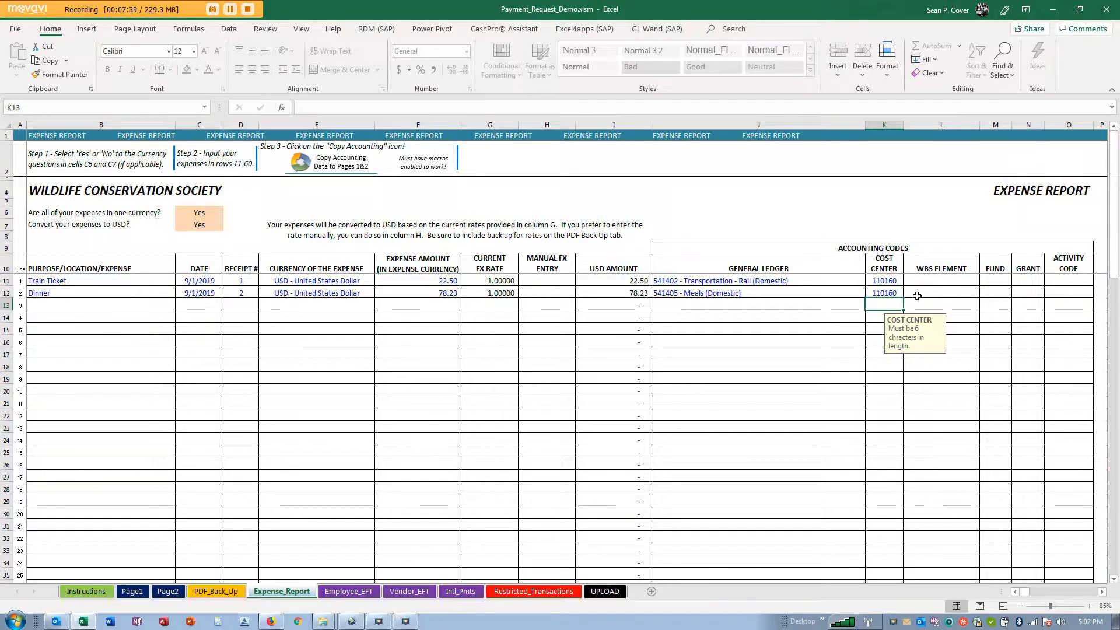
click(941, 293)
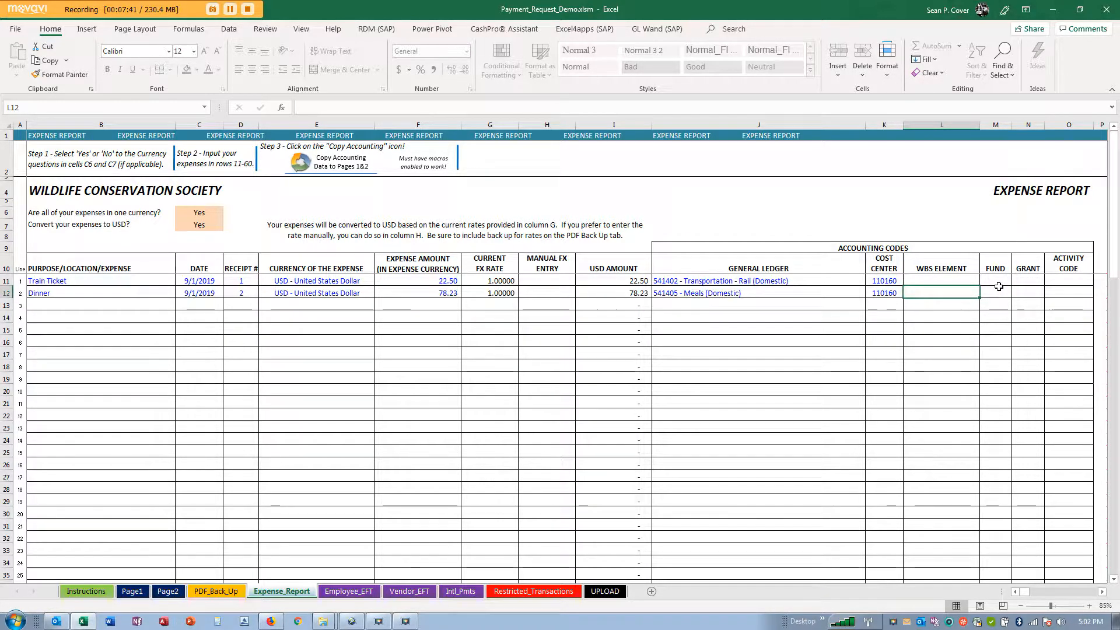
click(1069, 293)
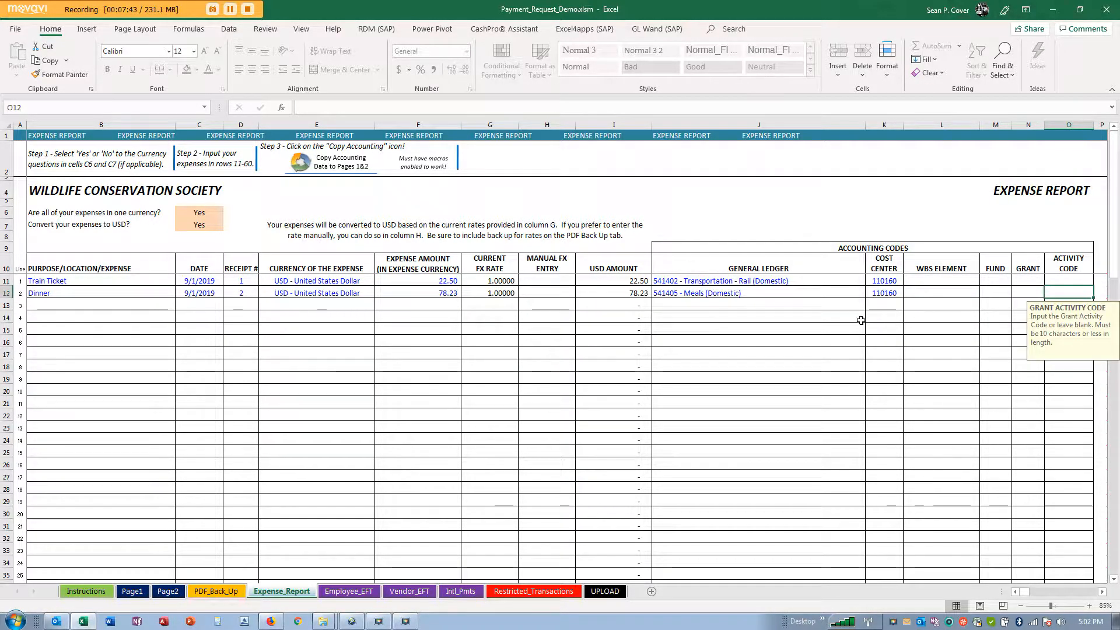
scroll(down, 3)
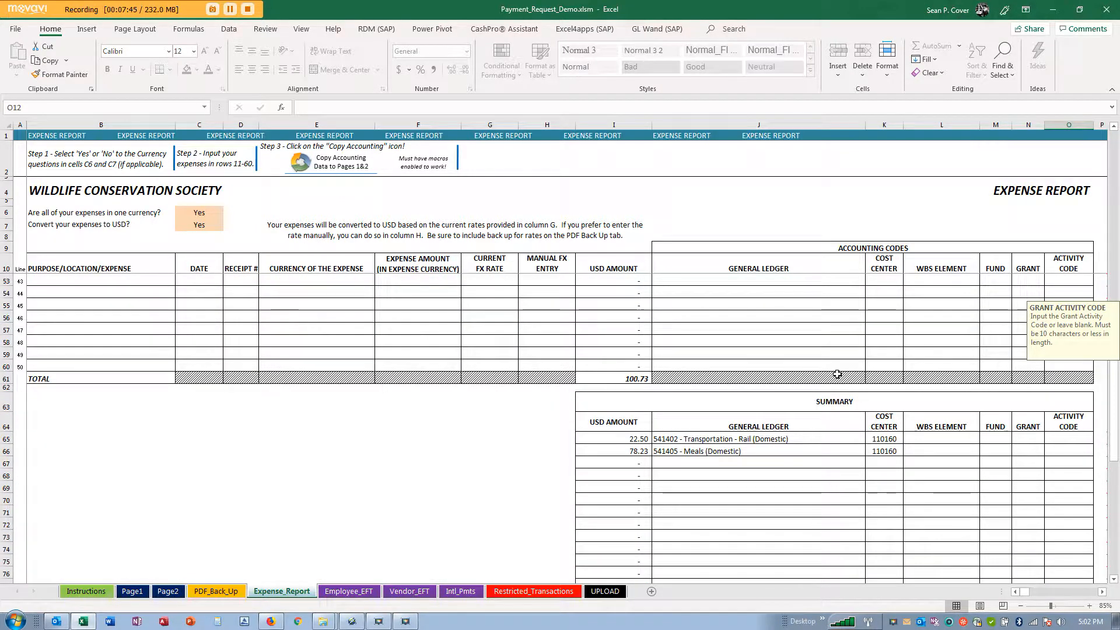
mouse_move(770, 303)
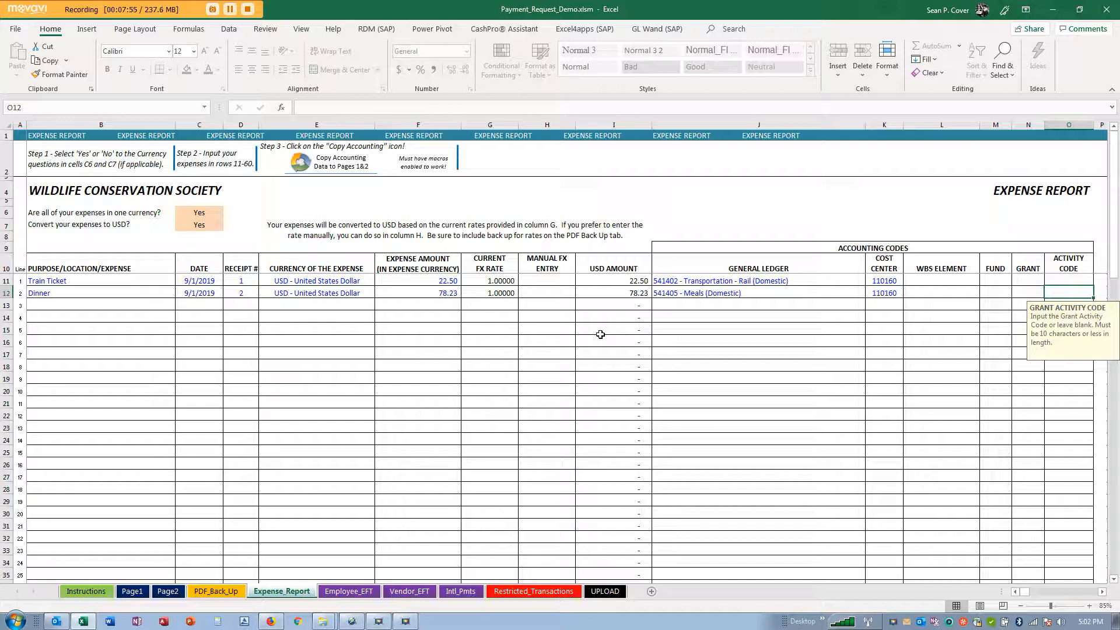
mouse_move(848, 375)
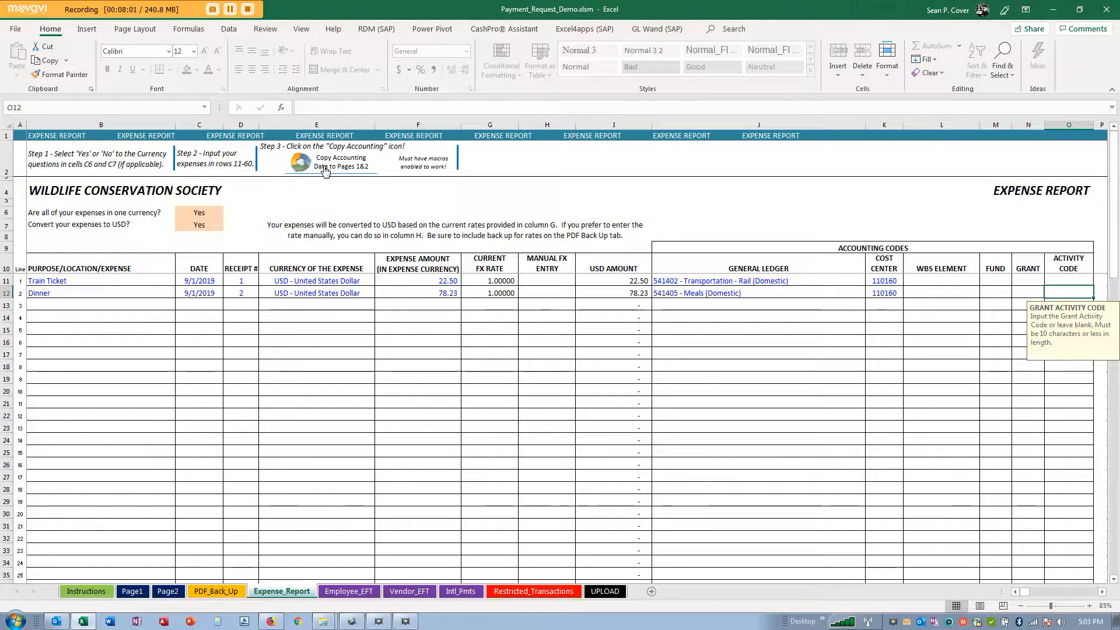
Step: Copy the accounting data to Pages 1 and 2 and check the second G/L and cost center entries
click(310, 161)
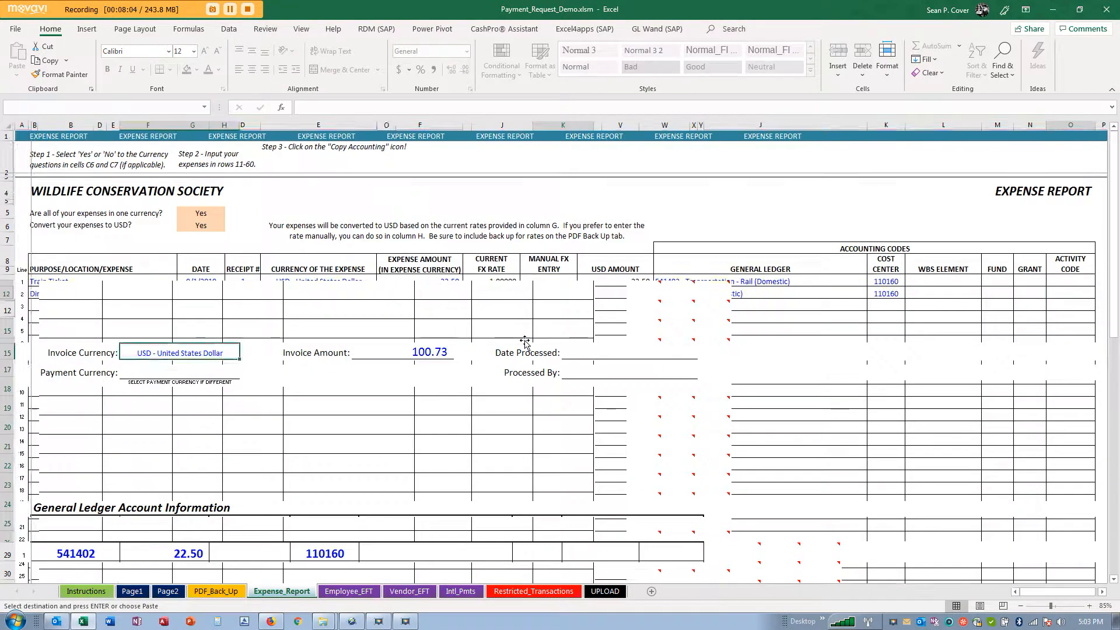
click(131, 591)
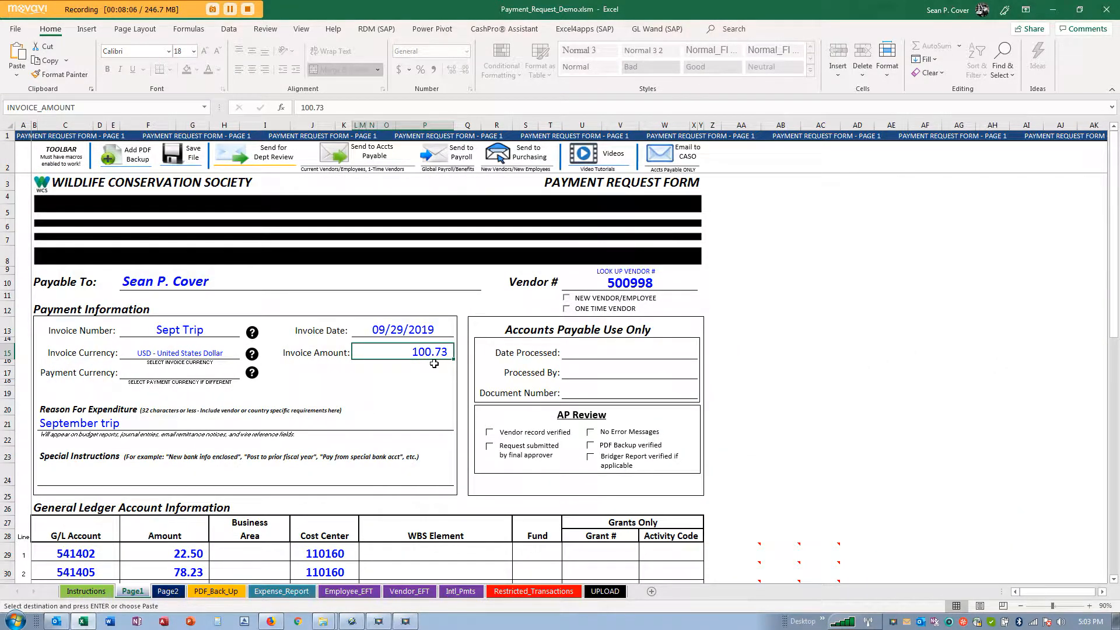
scroll(down, 3)
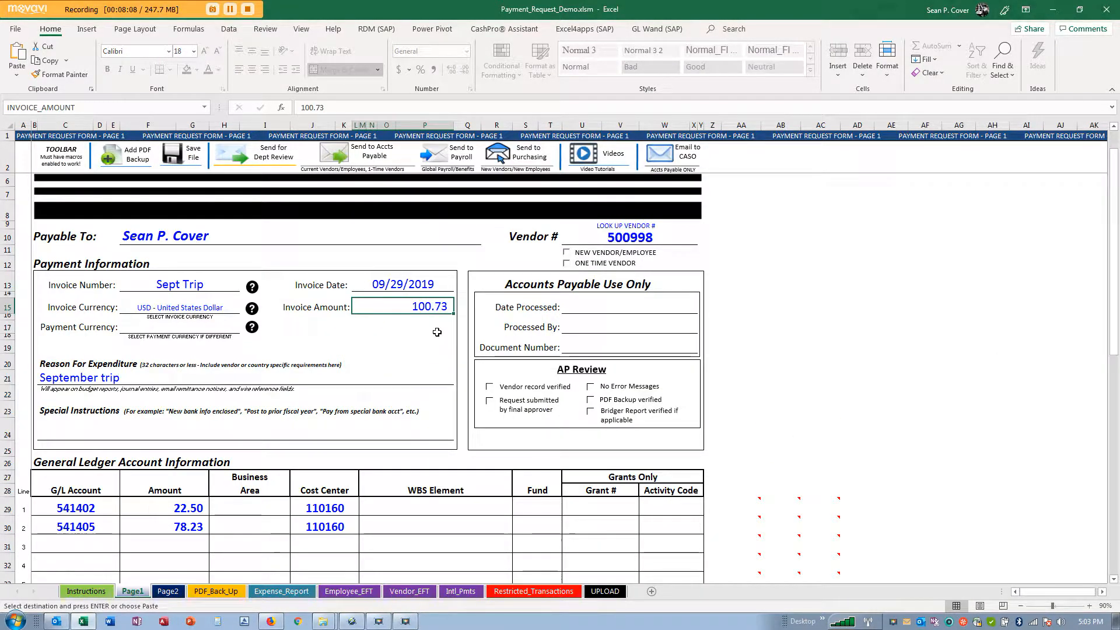
scroll(down, 3)
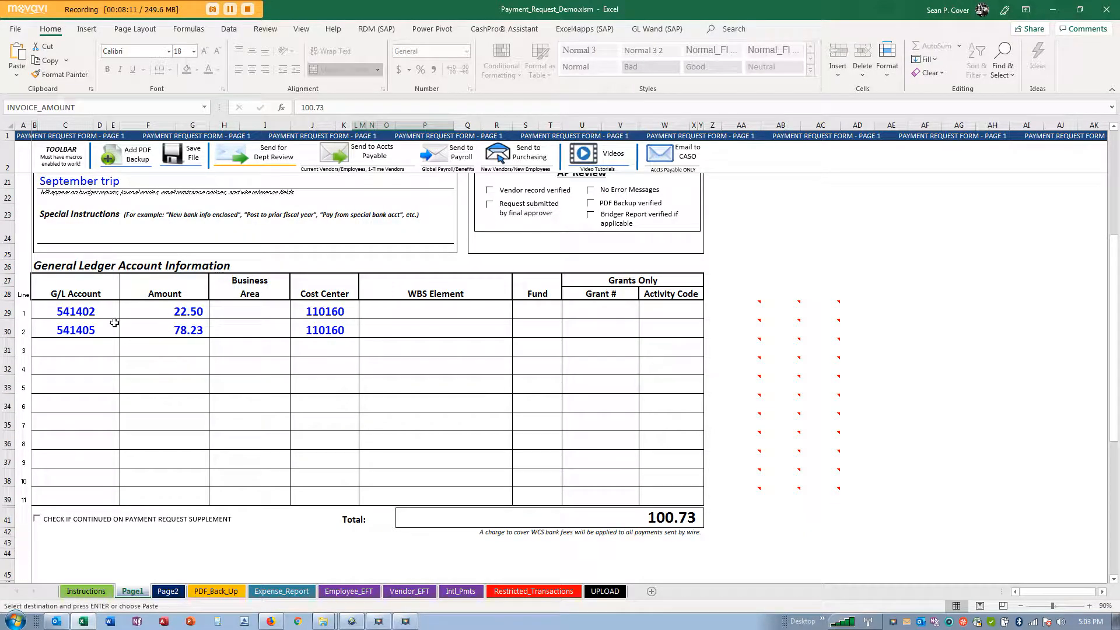
click(75, 330)
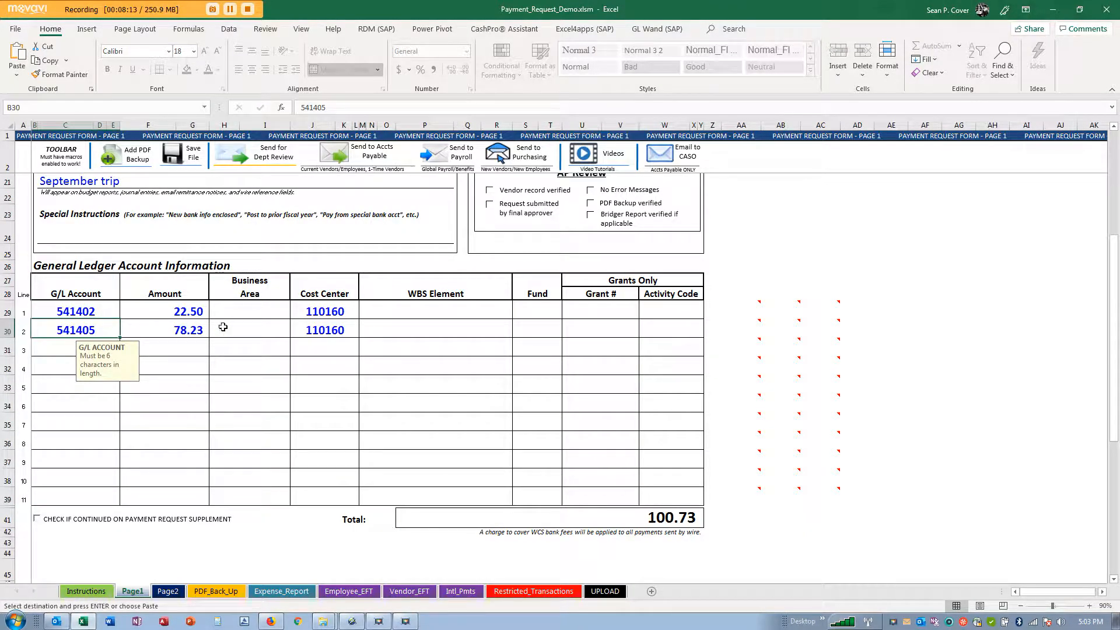
click(325, 329)
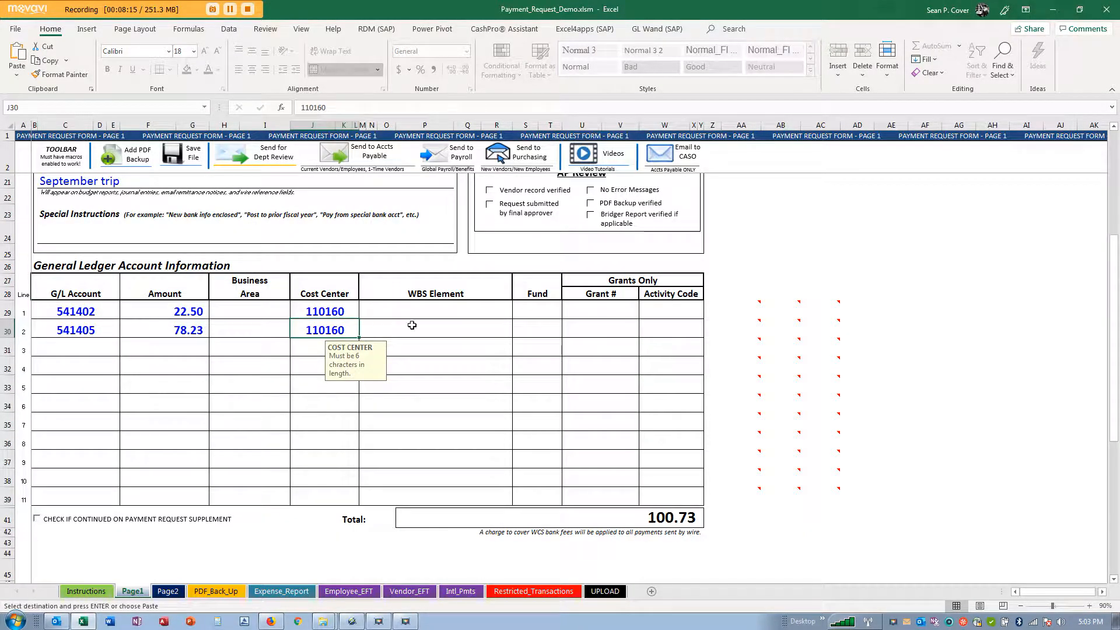
scroll(down, 3)
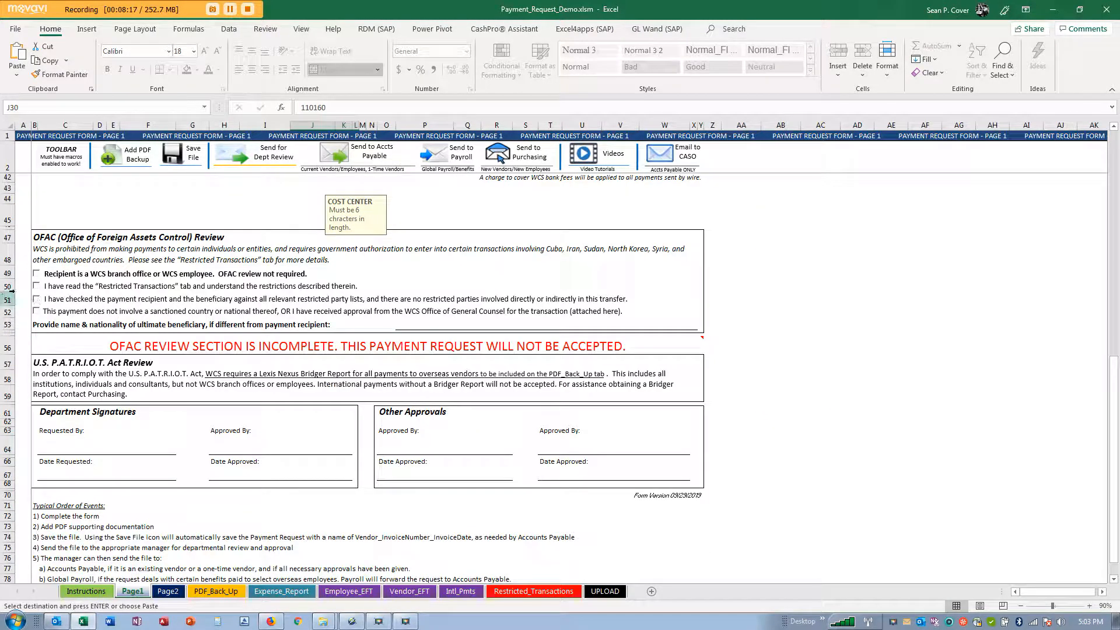
click(35, 273)
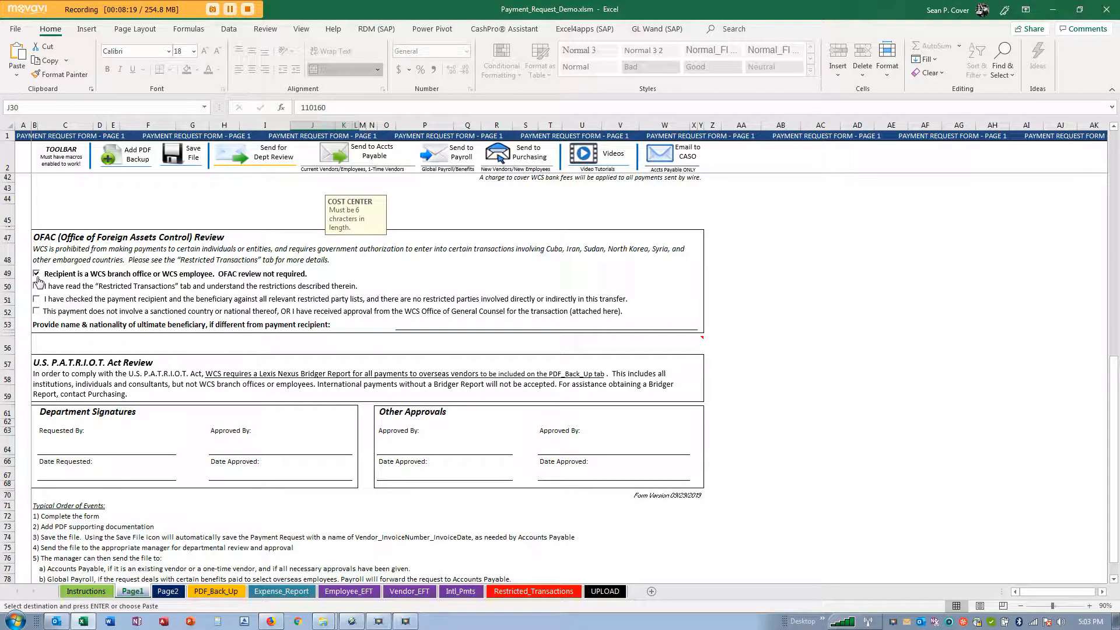
click(107, 450)
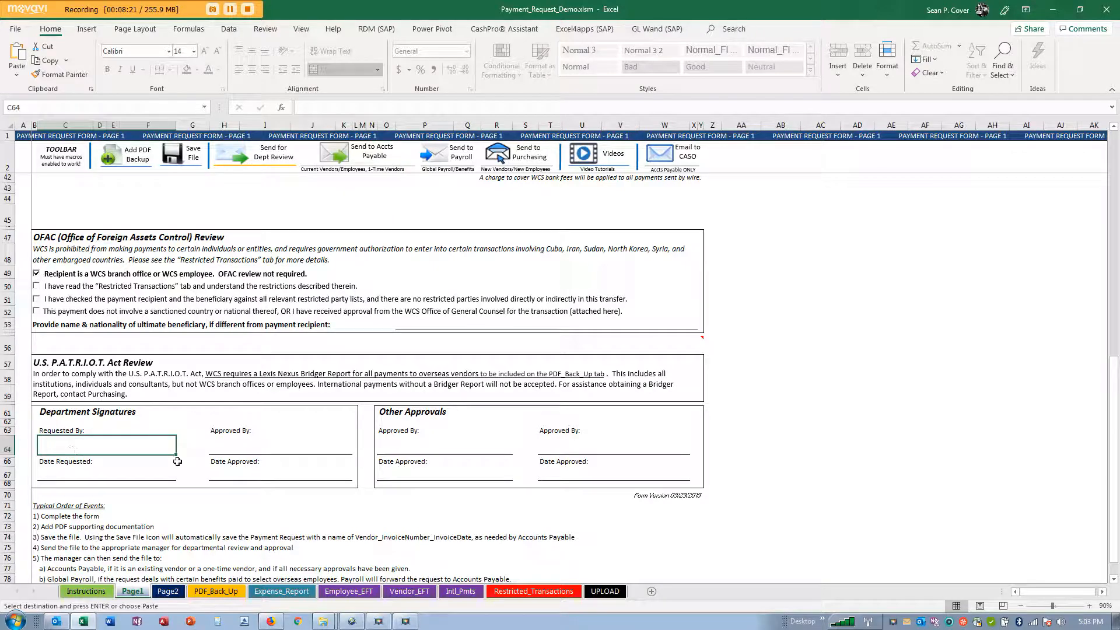
text(Sean P. Cover)
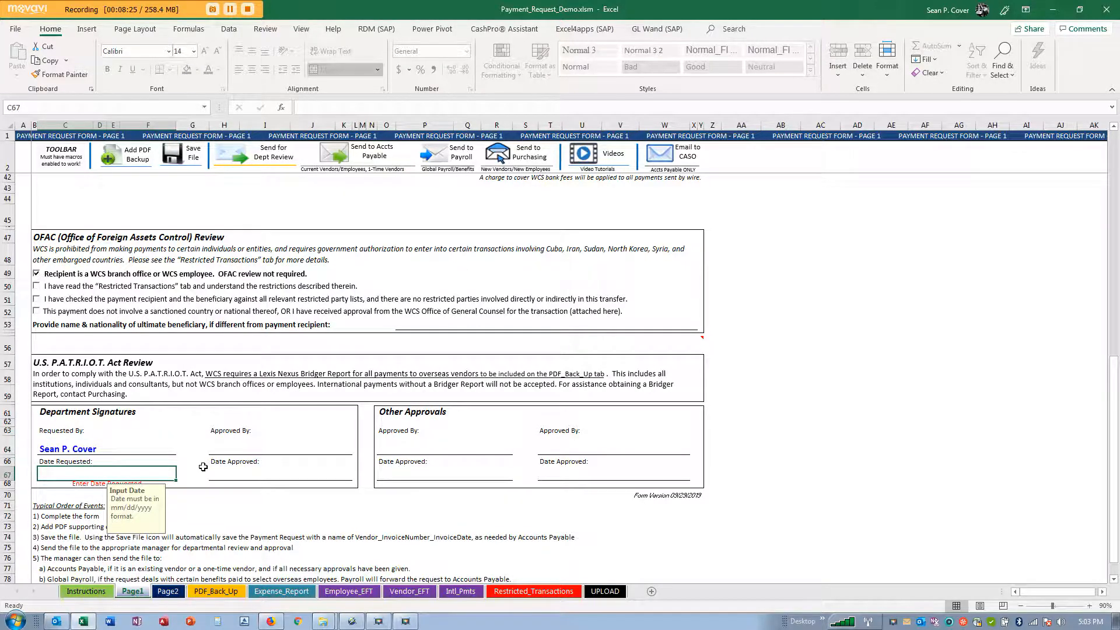
text(9/1/19)
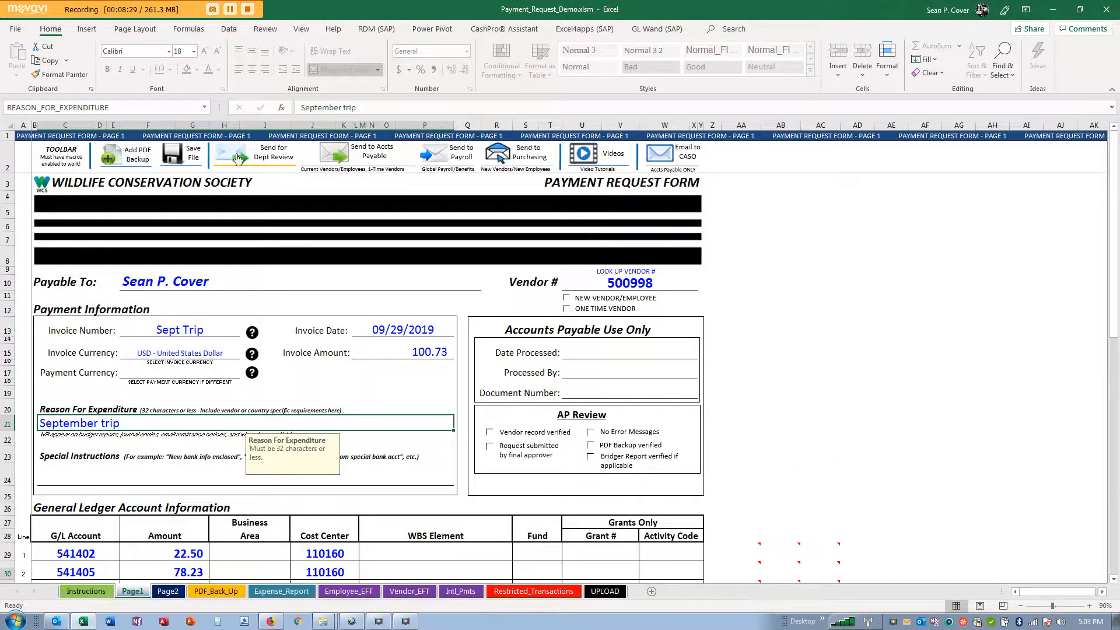
mouse_move(316, 320)
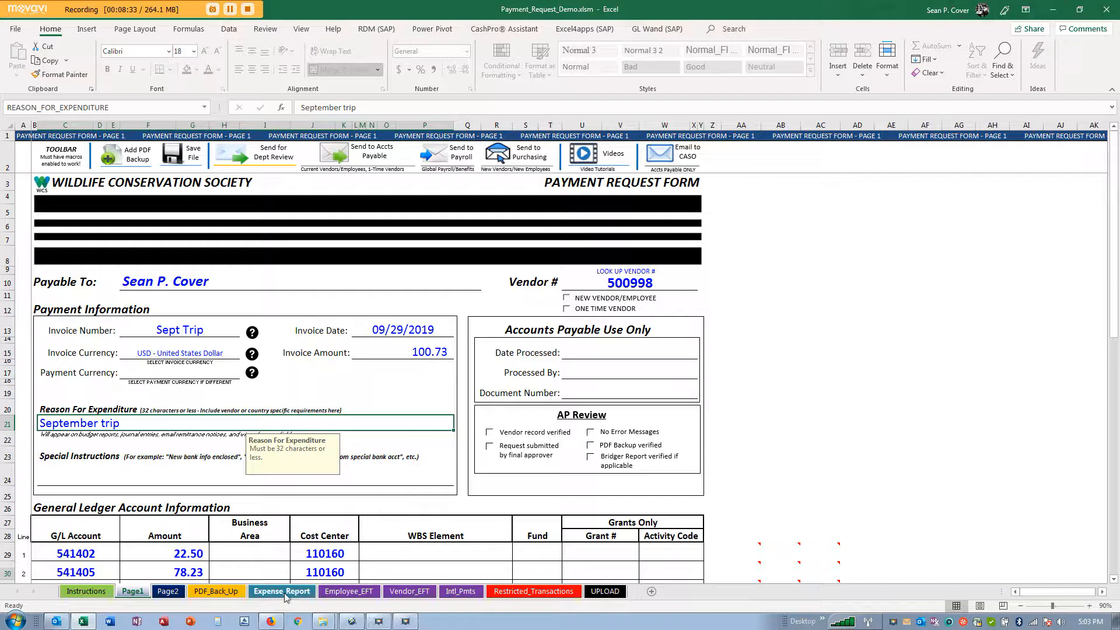
Step: On Expense_Report, answer No in C6 to the one-currency question and inspect the conversion notice
click(282, 590)
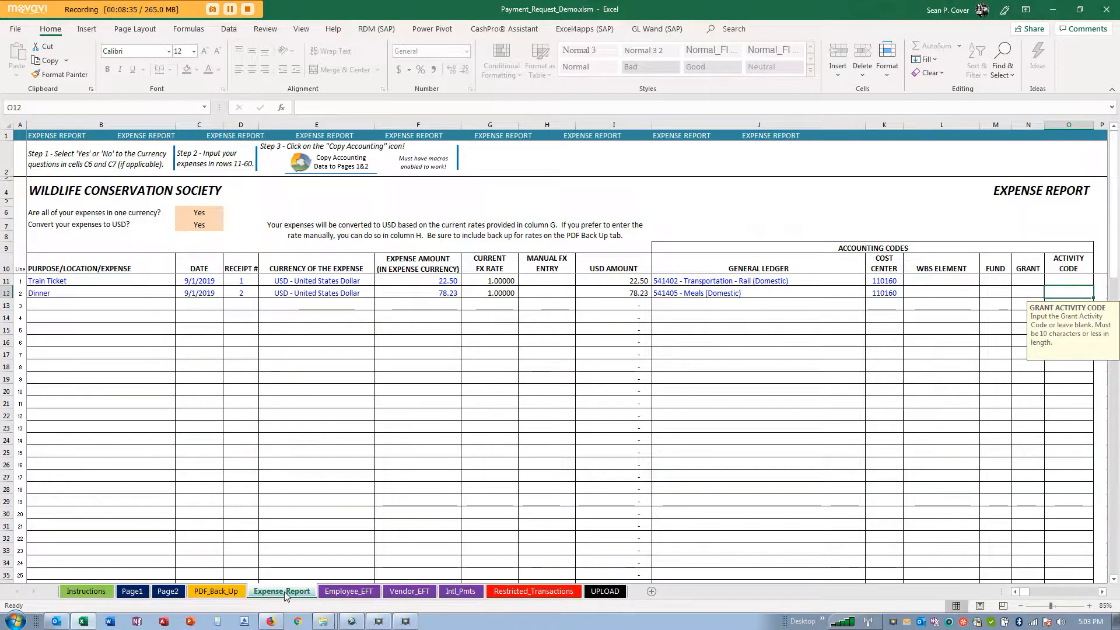
click(198, 212)
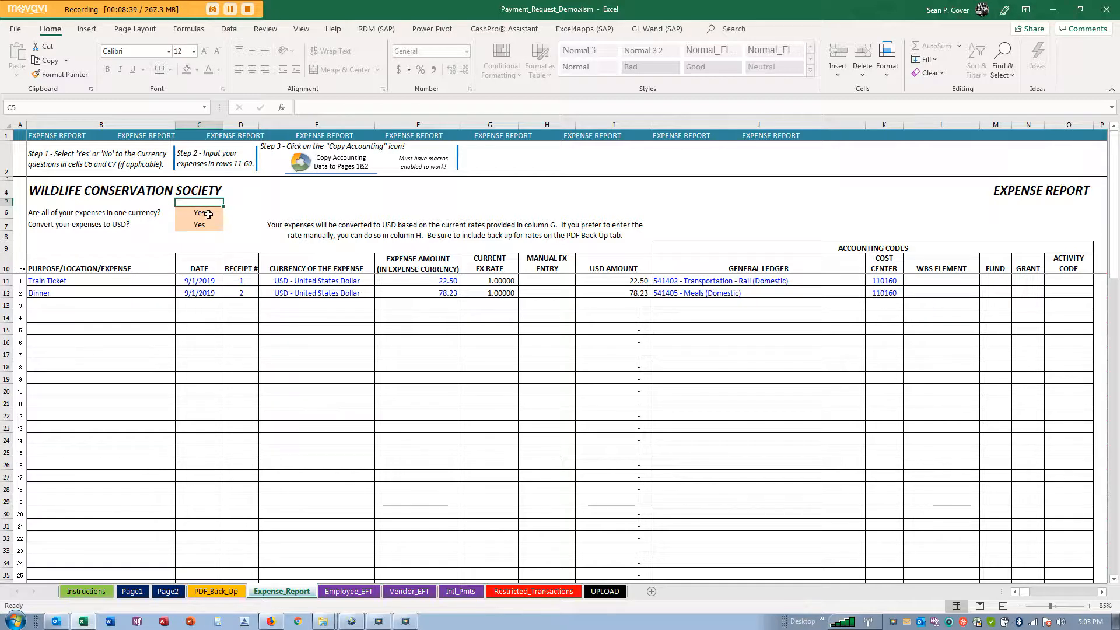
click(198, 212)
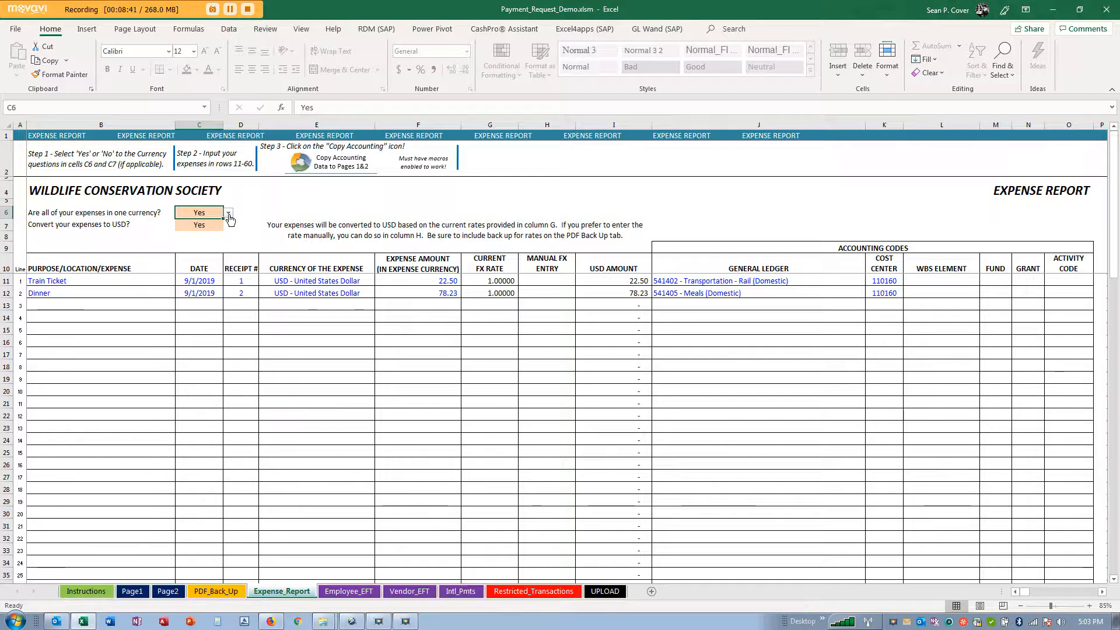
click(228, 212)
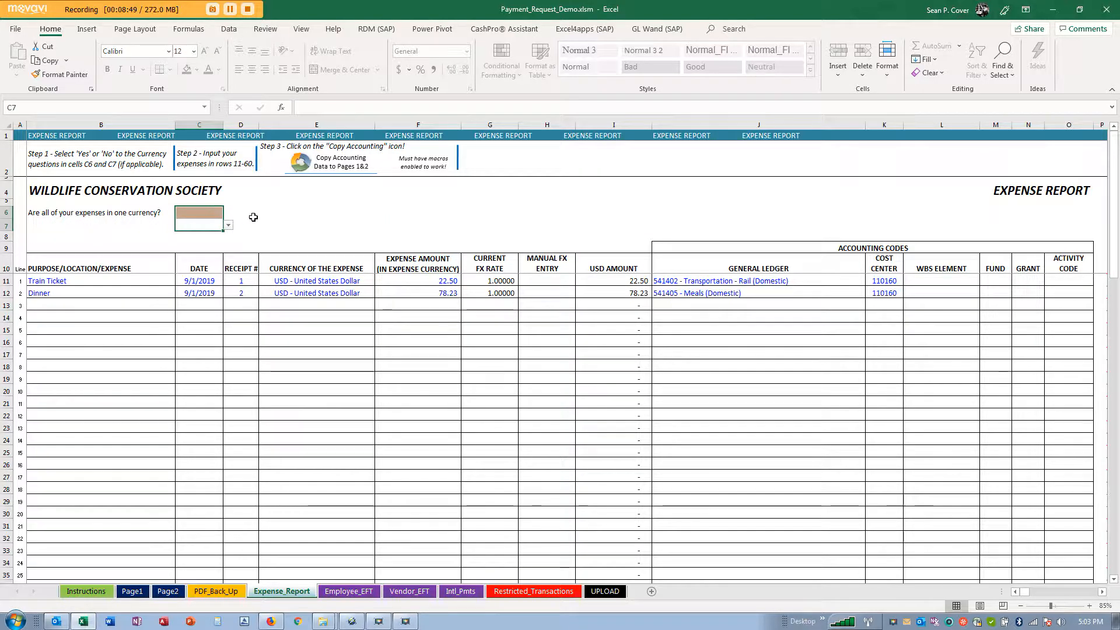
click(227, 225)
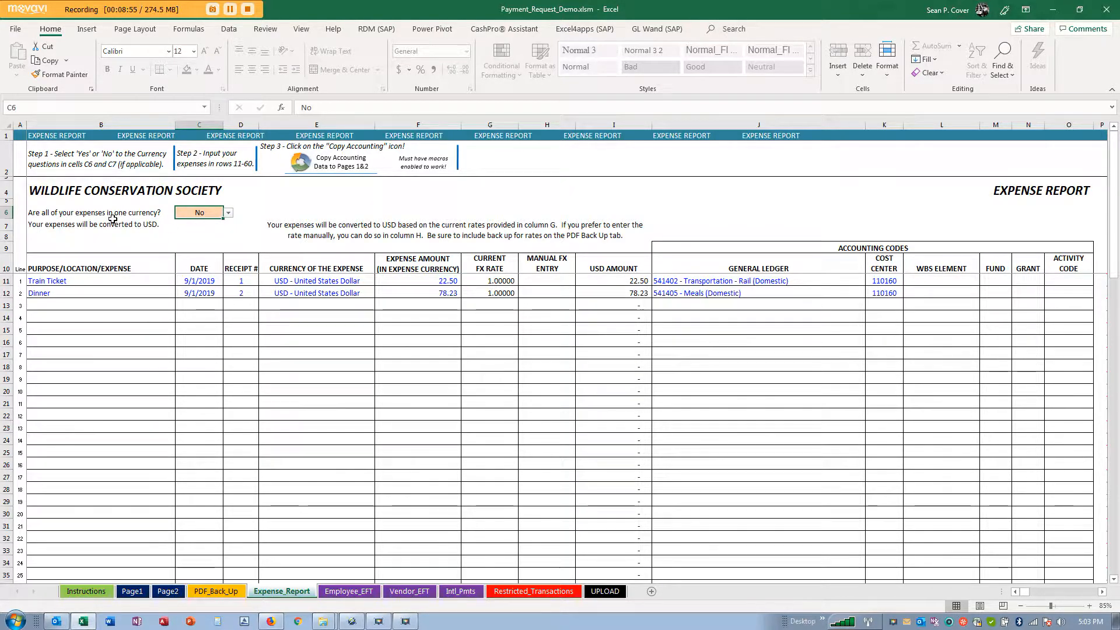
mouse_move(214, 229)
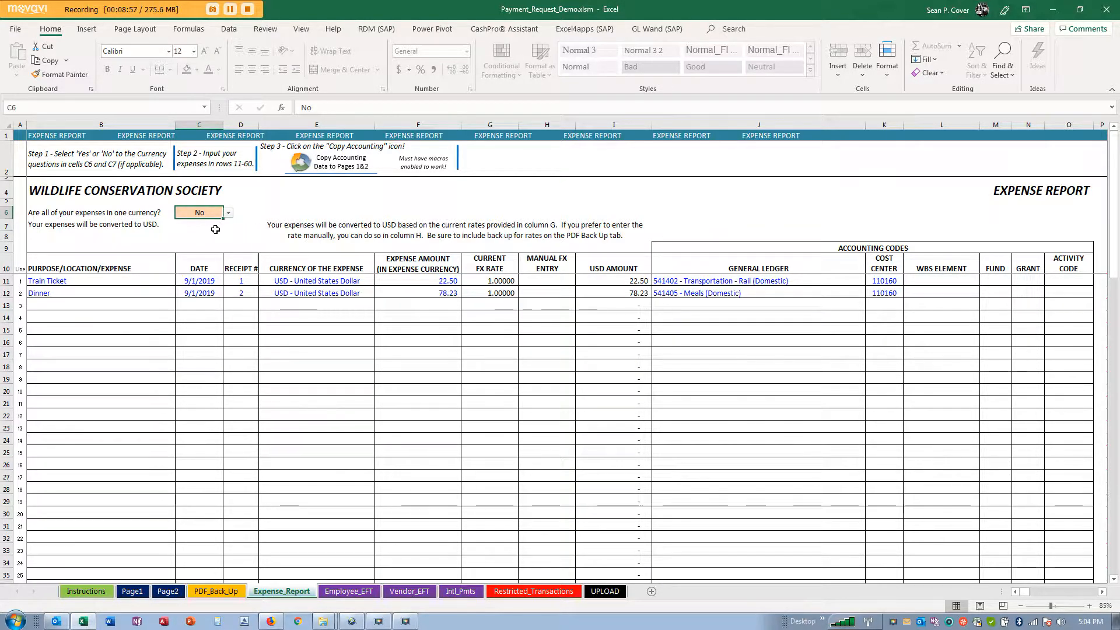
mouse_move(211, 232)
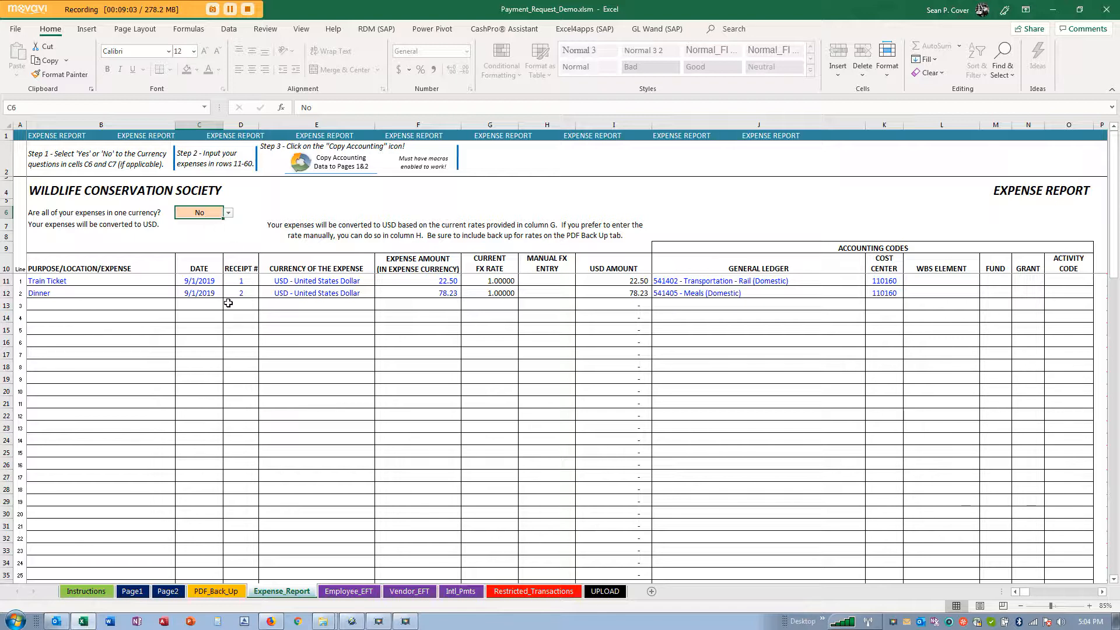
click(101, 305)
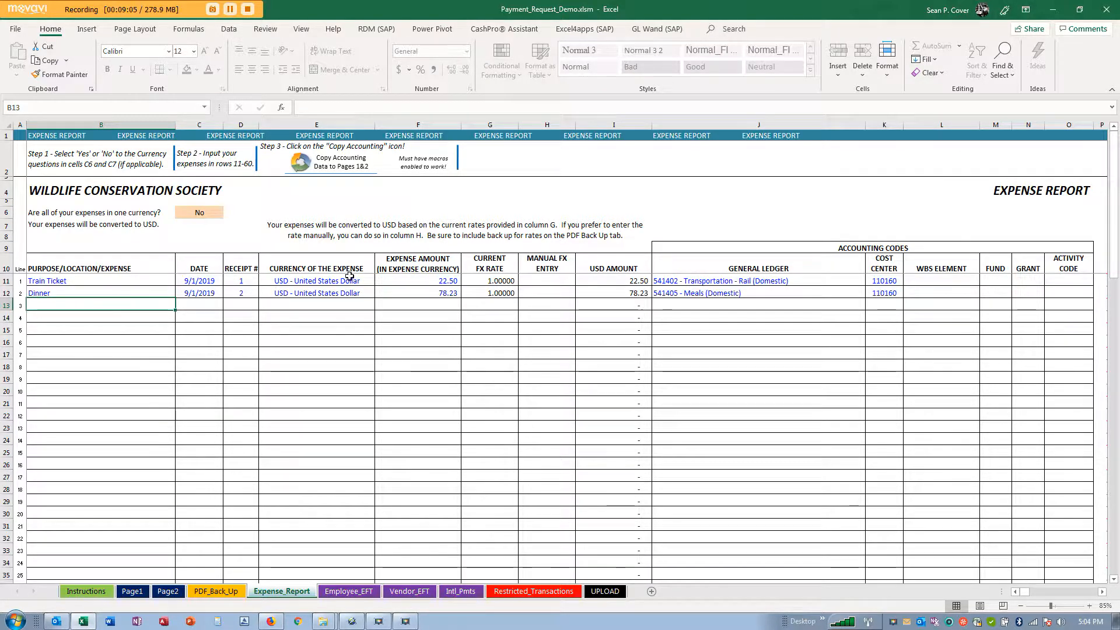
mouse_move(785, 356)
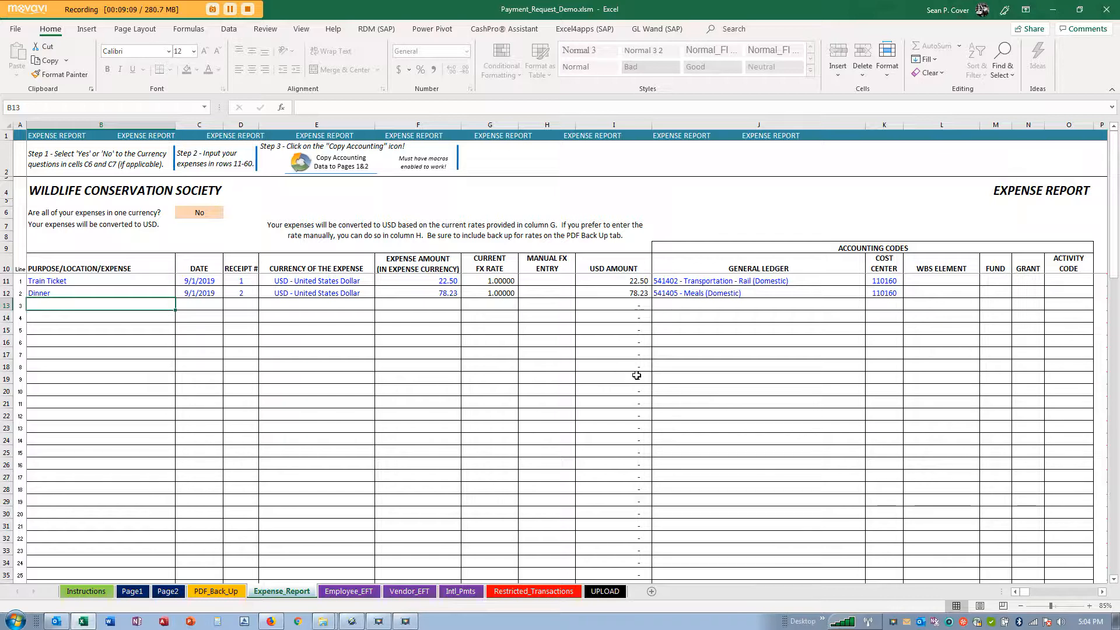
mouse_move(558, 352)
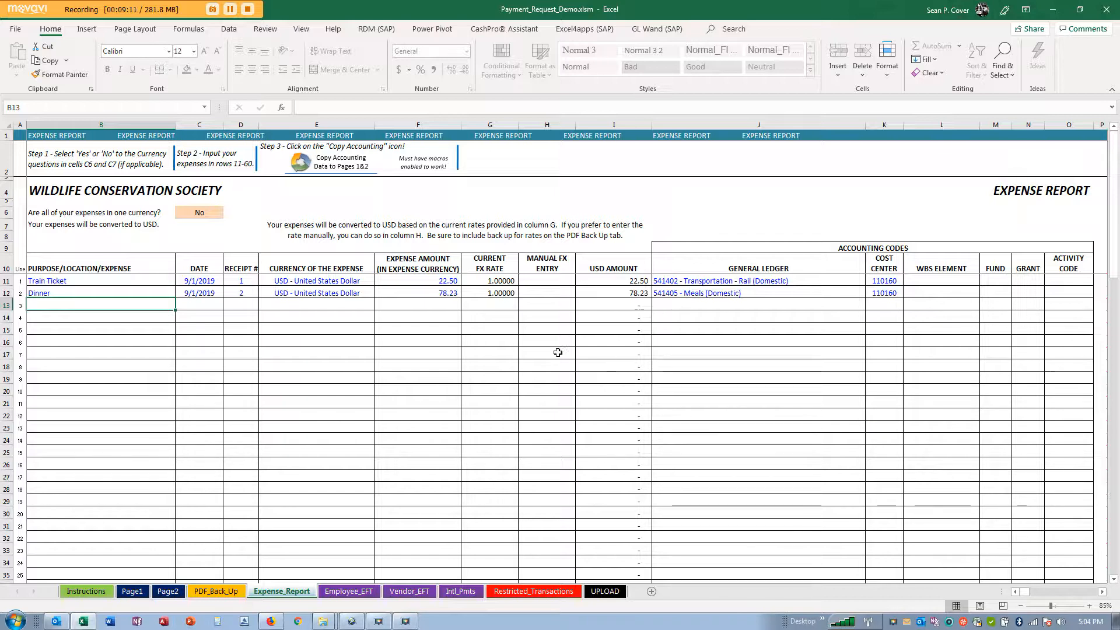
click(489, 306)
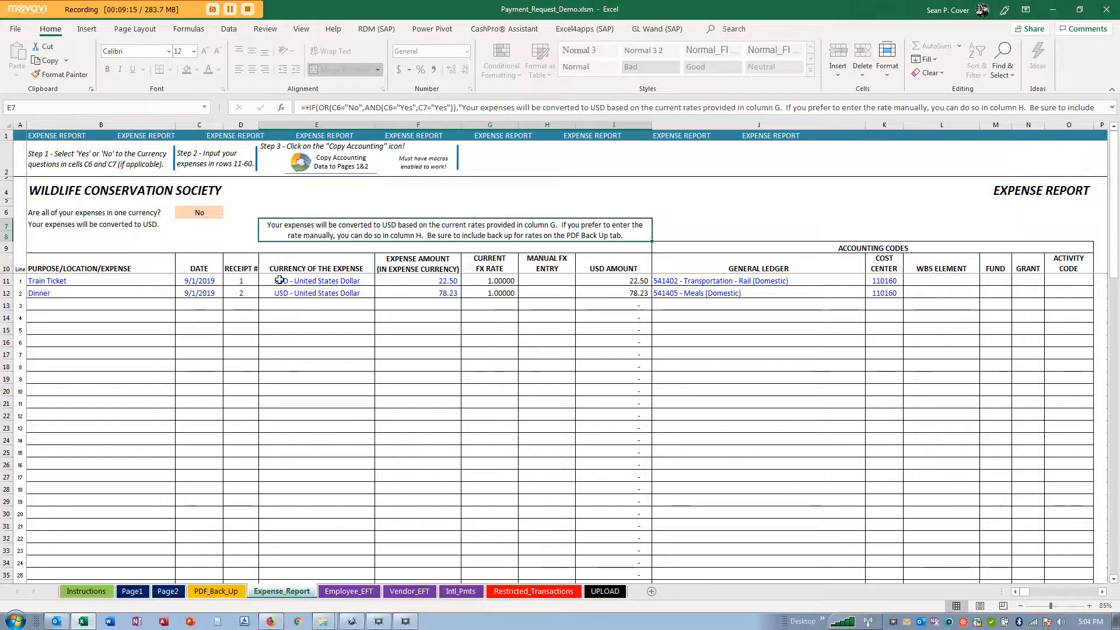
Step: On PDF_Back_Up, attach Euro_Taxi.pdf as an additional backup receipt
click(88, 306)
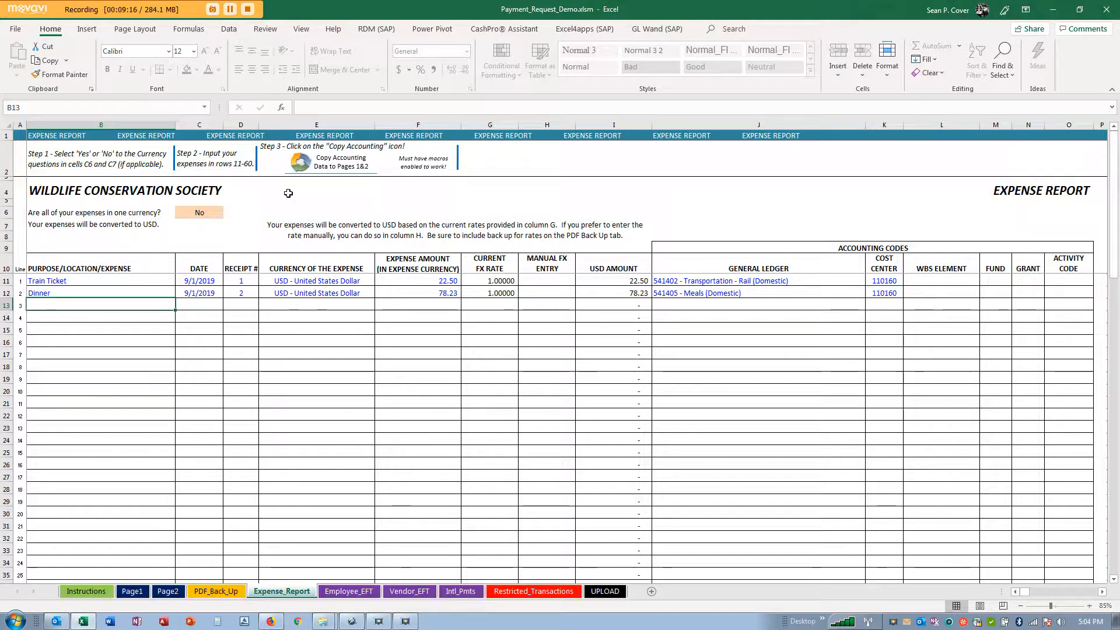
click(217, 590)
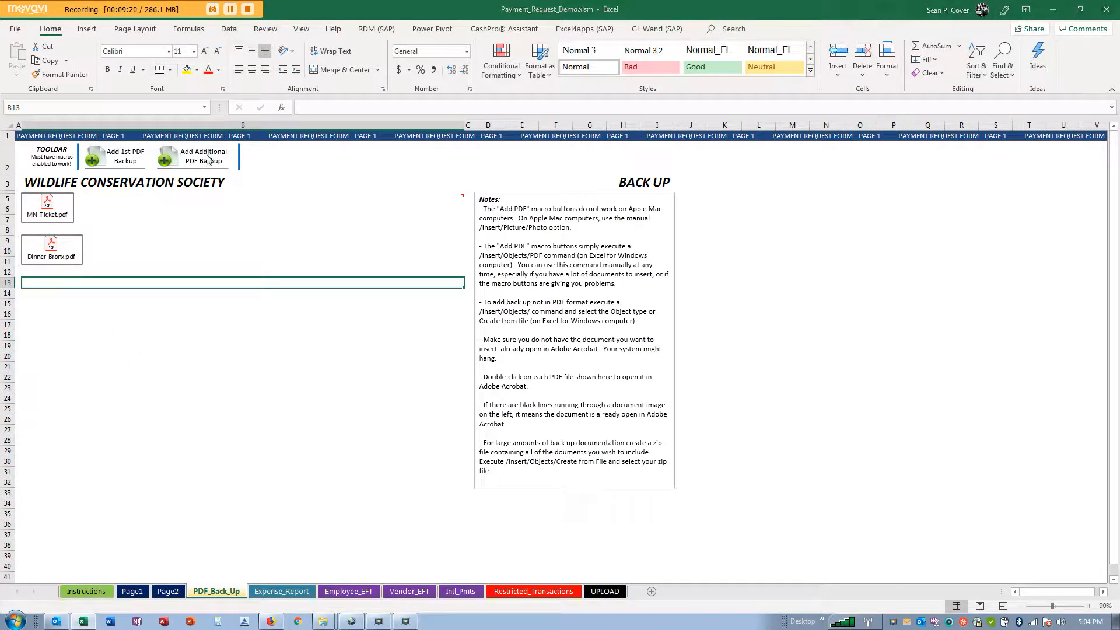
click(203, 157)
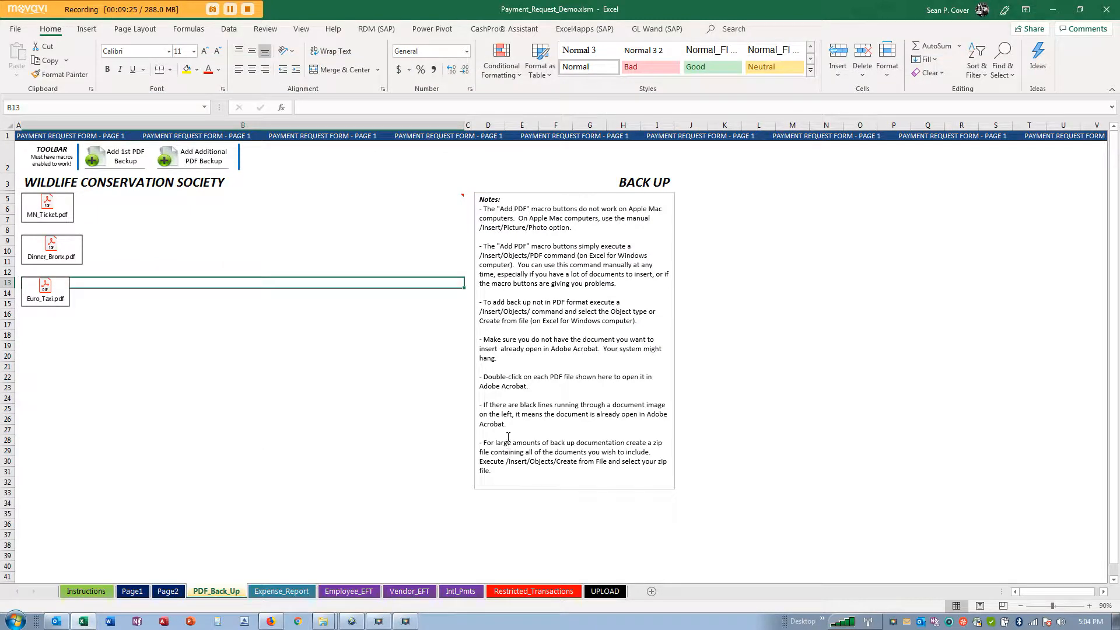
Step: Open the embedded Euro_Taxi receipt to review its 55.00 EUR total, then return to the workbook
double_click(45, 289)
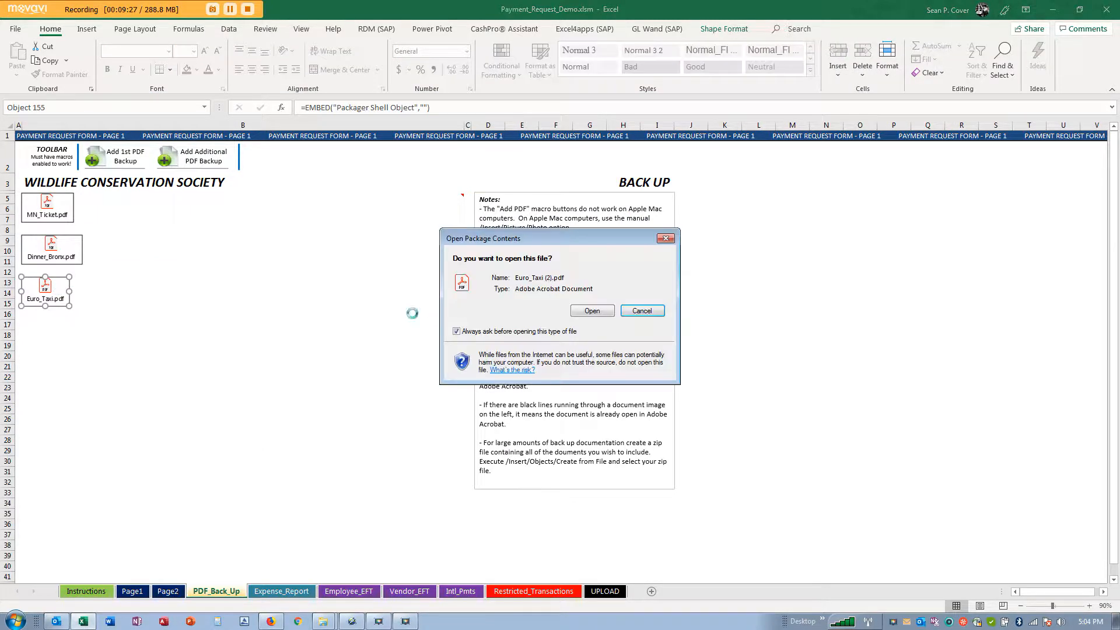
click(642, 311)
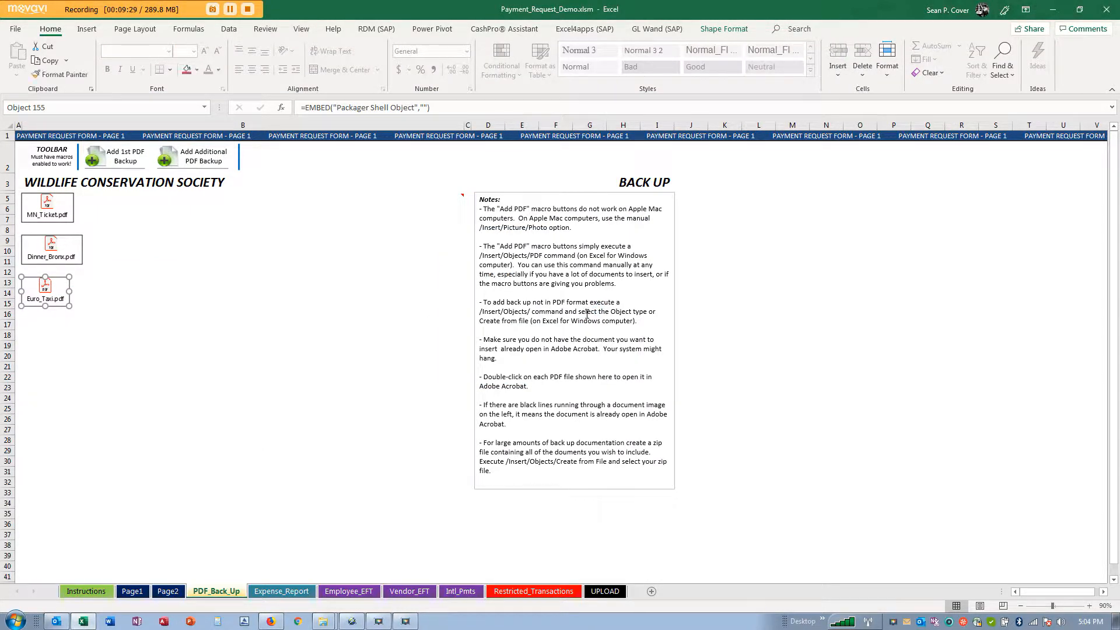
double_click(44, 287)
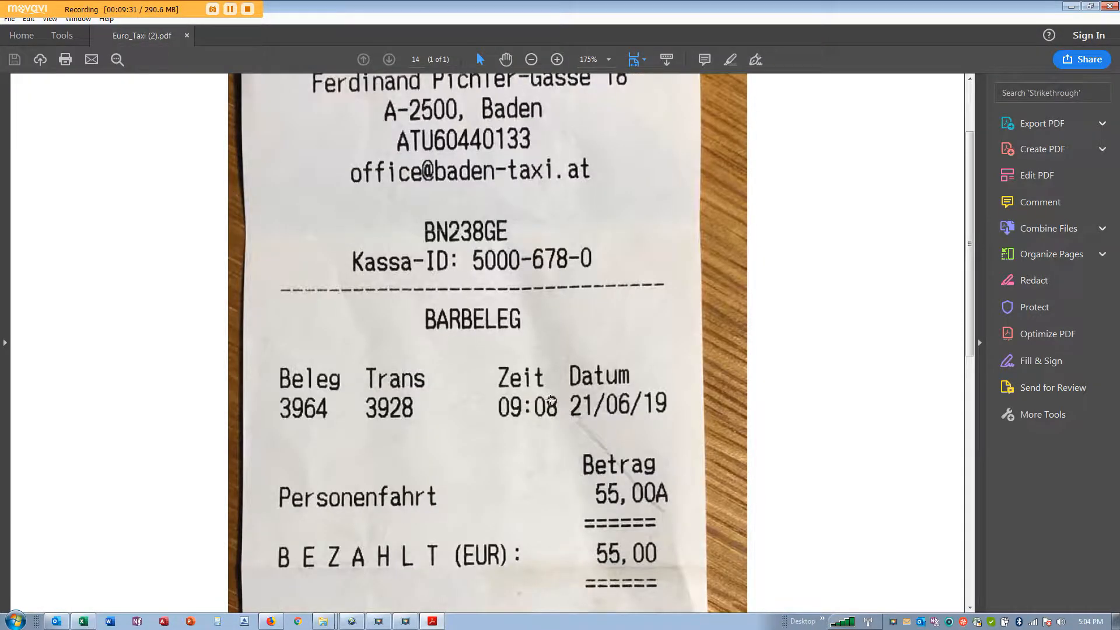
scroll(down, 3)
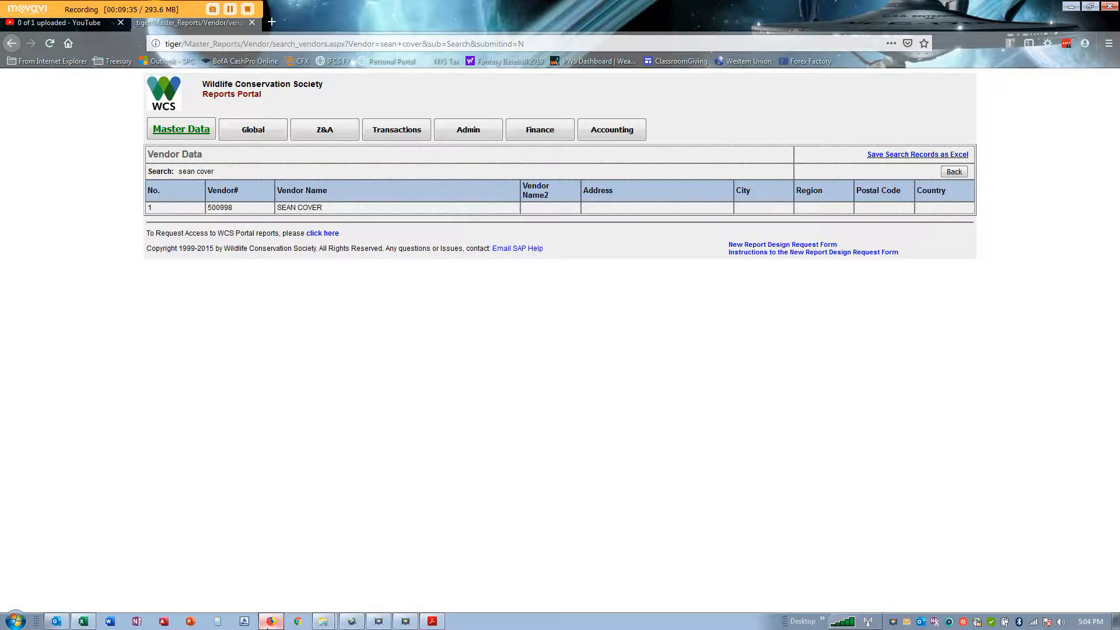
click(84, 618)
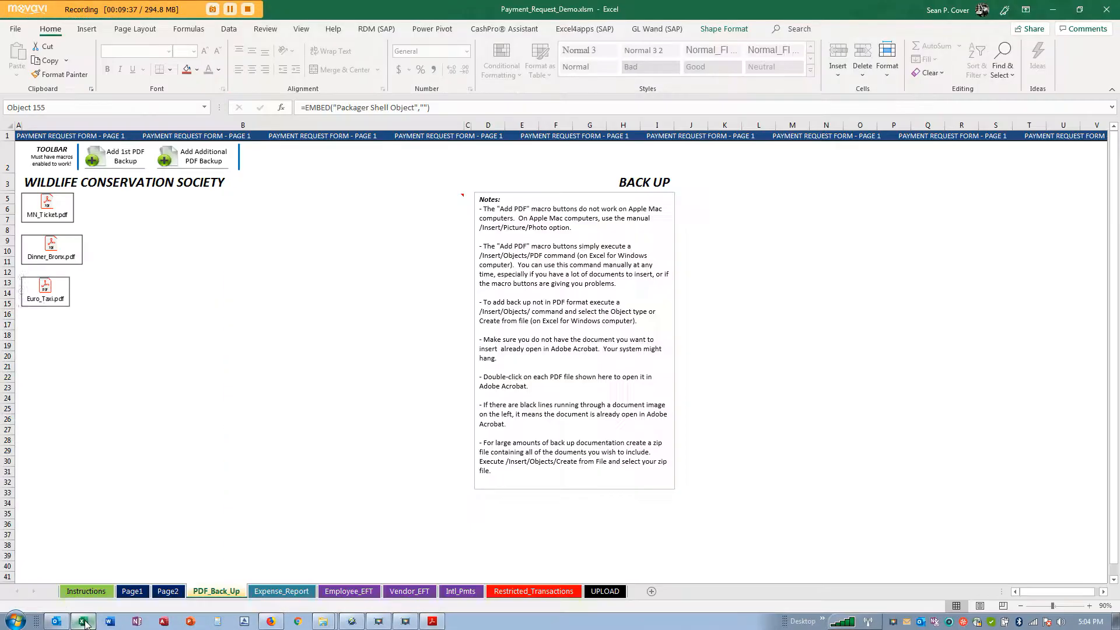
Step: Set row 13's currency in E13 to EUR - European Euro
click(281, 591)
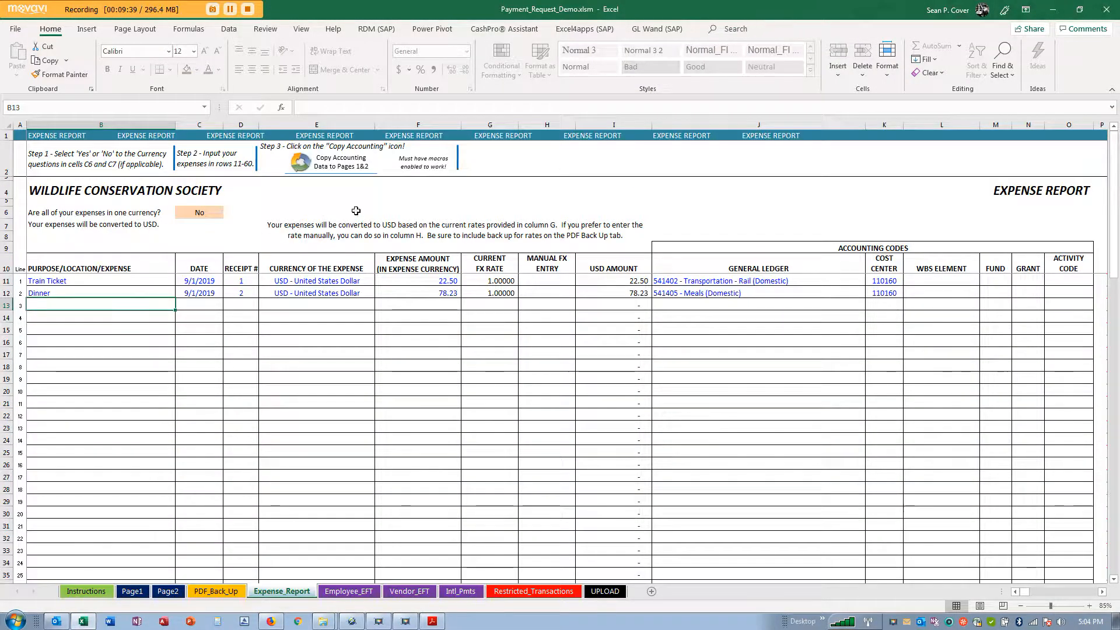
click(316, 305)
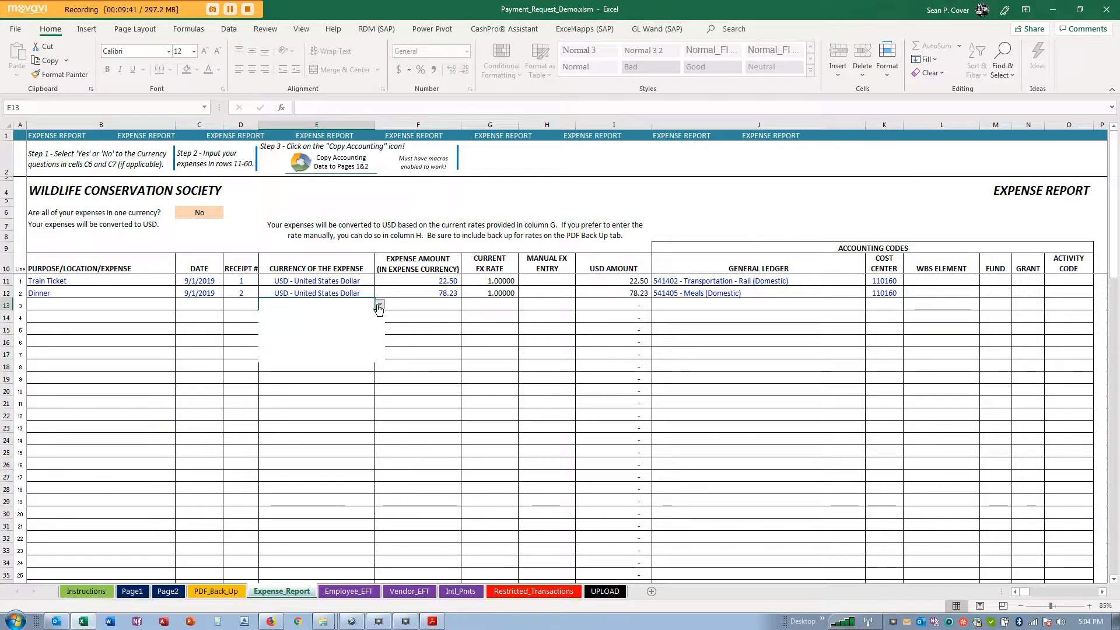
click(378, 306)
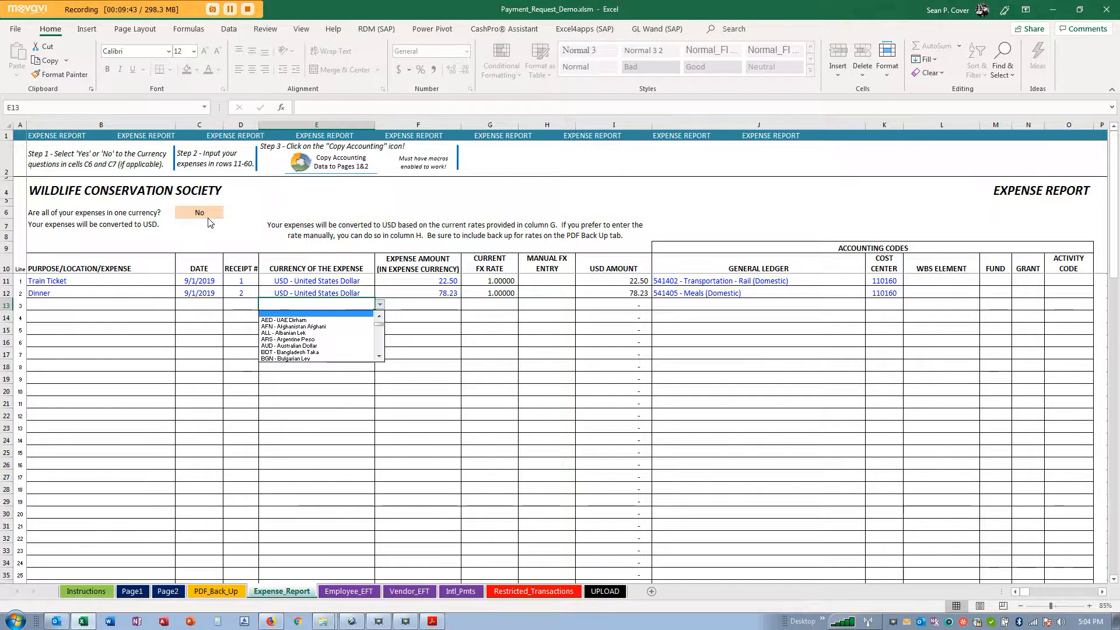
mouse_move(314, 345)
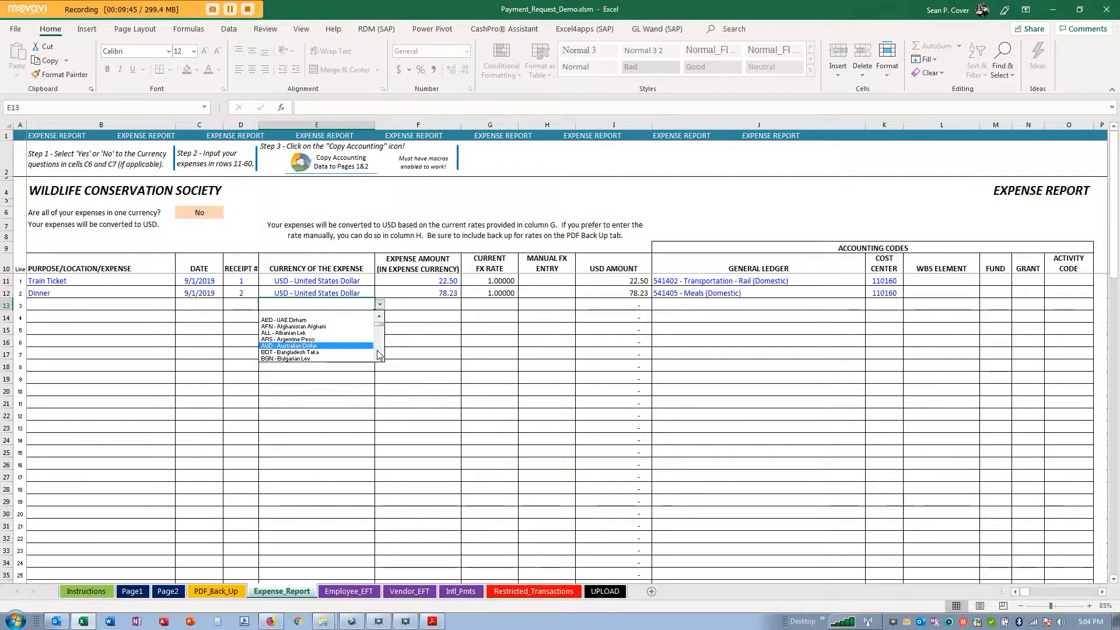
scroll(down, 3)
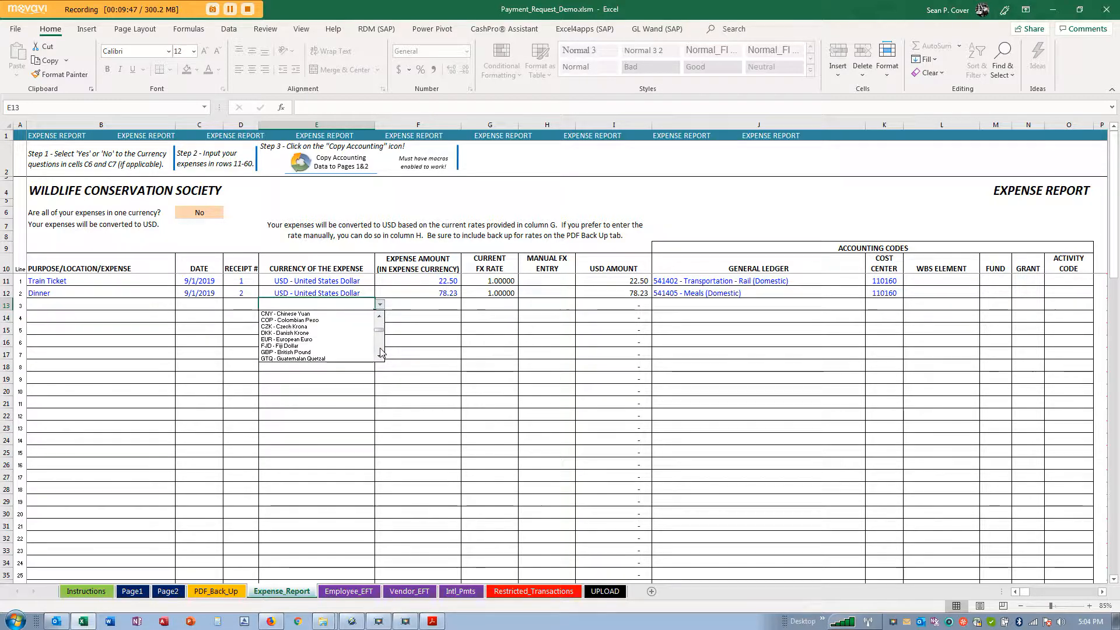
click(289, 339)
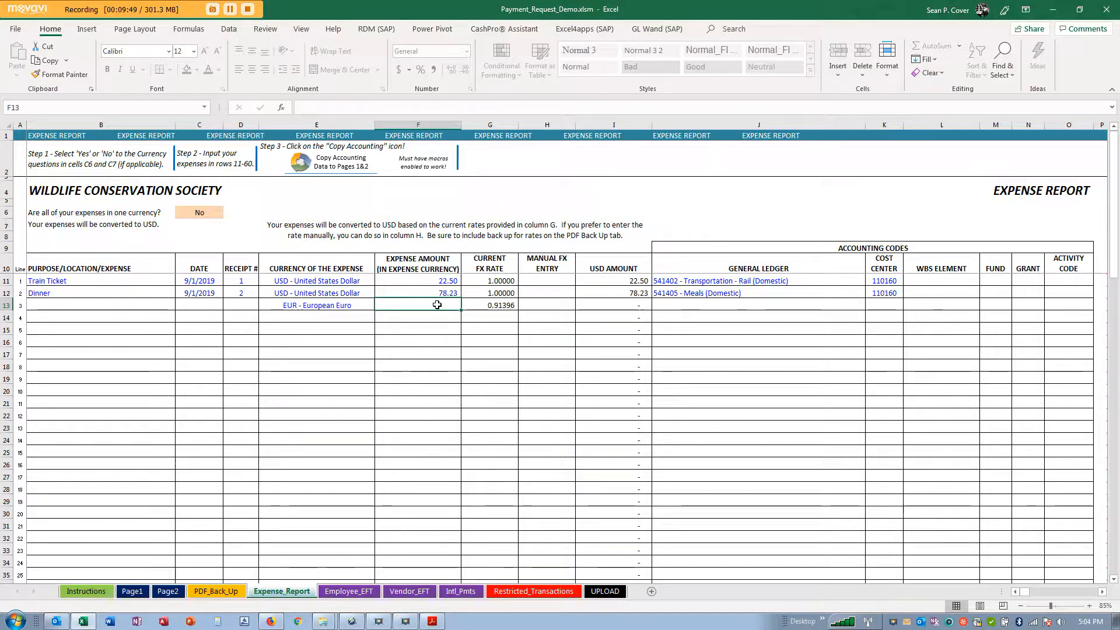
Step: Enter 55.00 amount, receipt 3, purpose Euro Taxi and date 9/10/19 on row 13
text(55.00)
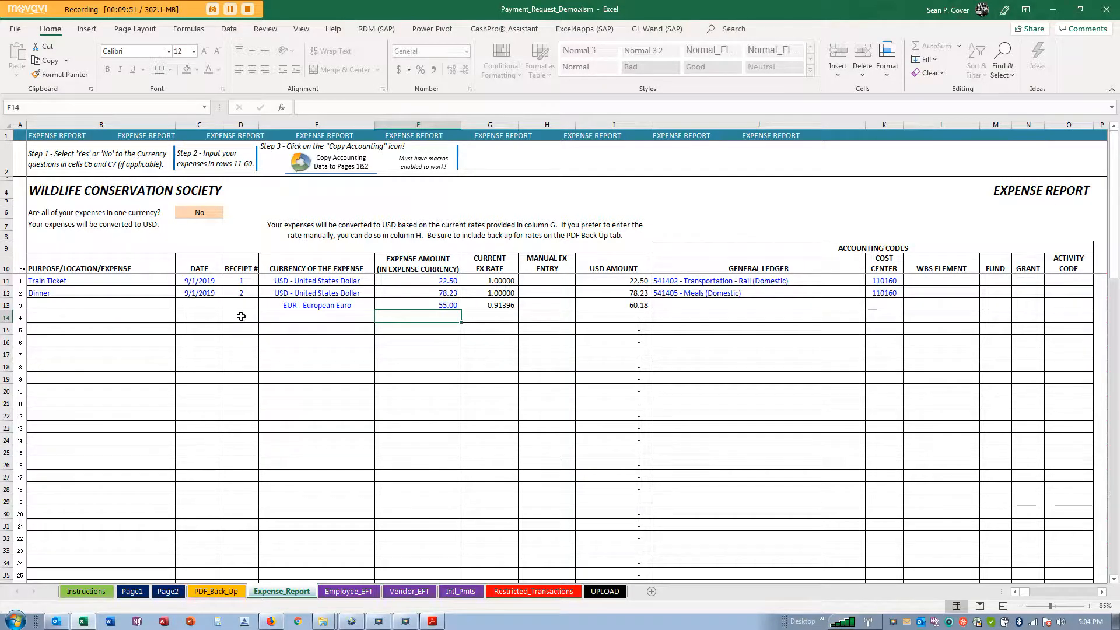
text(3)
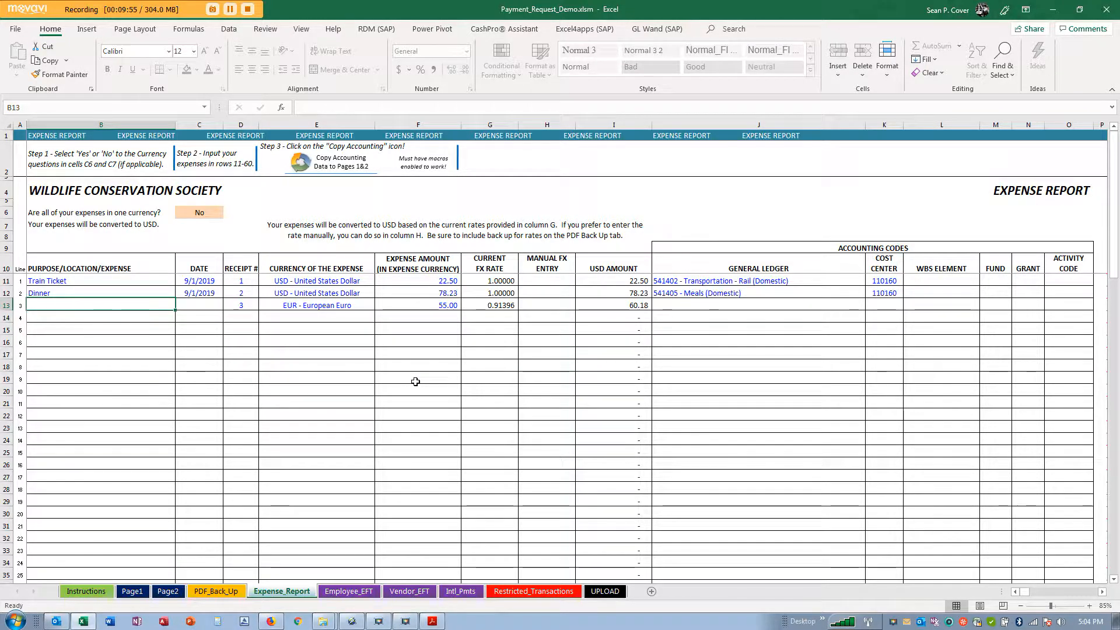
text(e)
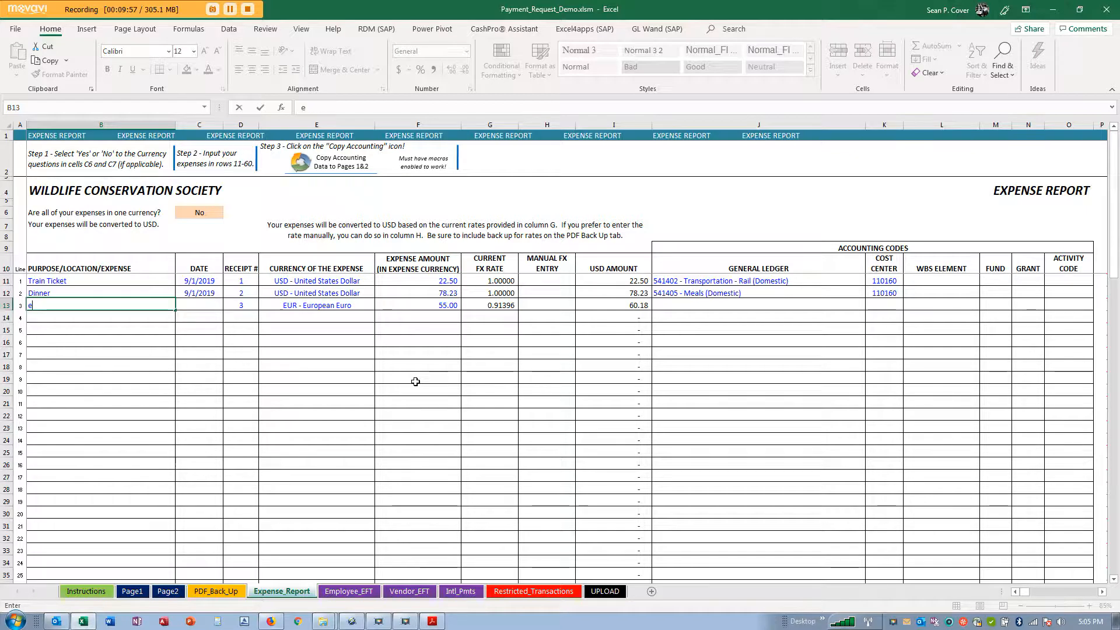
text(Euro Taxi)
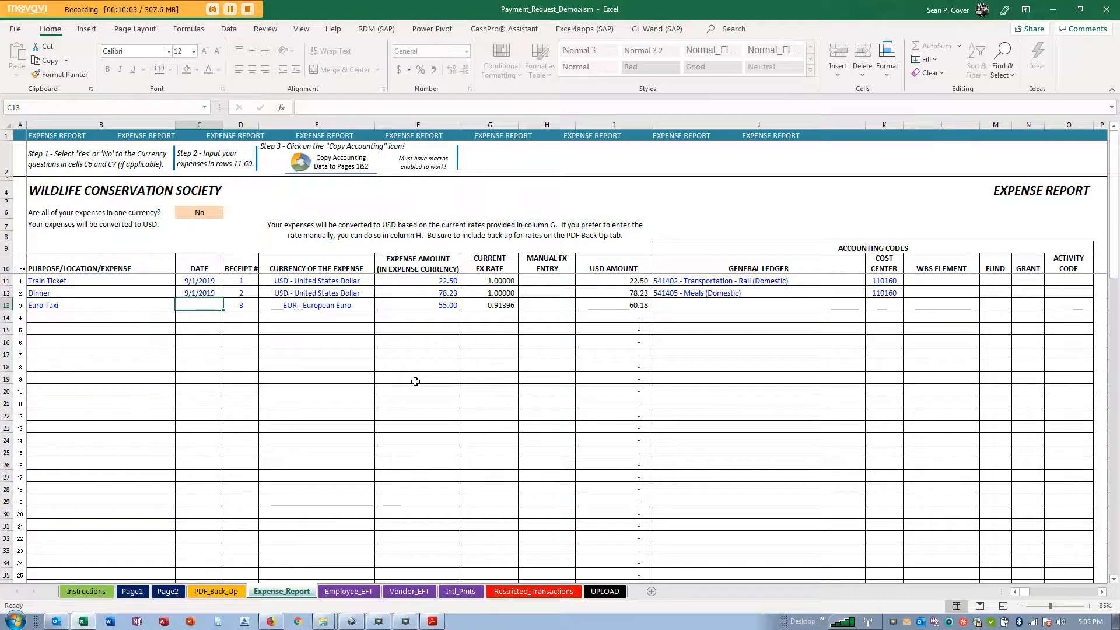
text(9/1019)
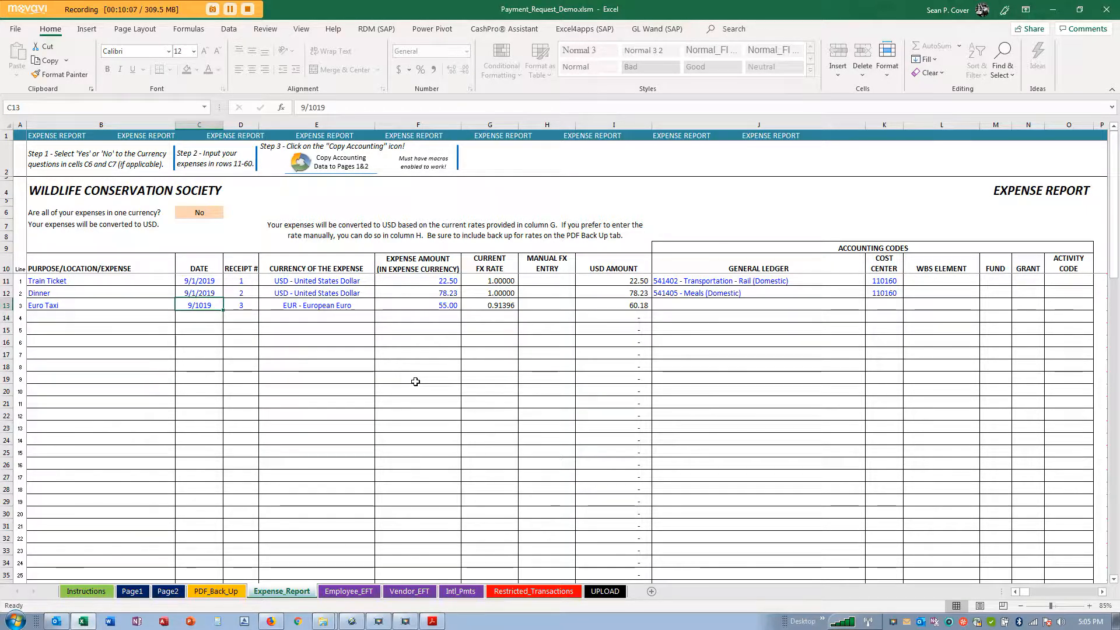
Step: Finish the 9/10/19 date and choose ledger 541503 - Transportation - Motor Vehicle (International) in J13
text(9/10/19)
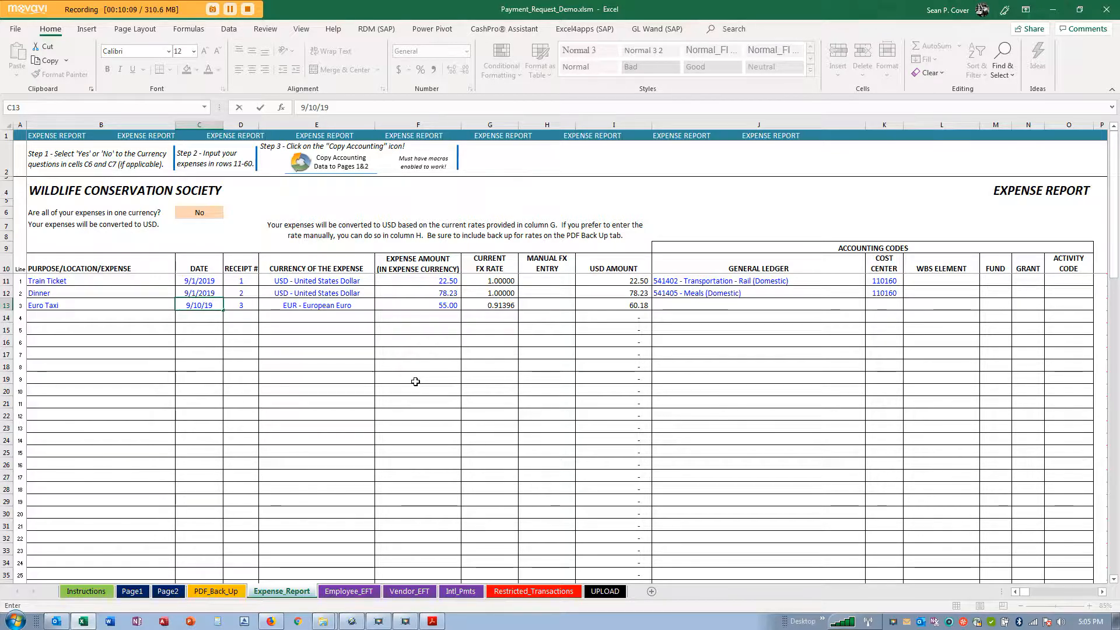
click(756, 306)
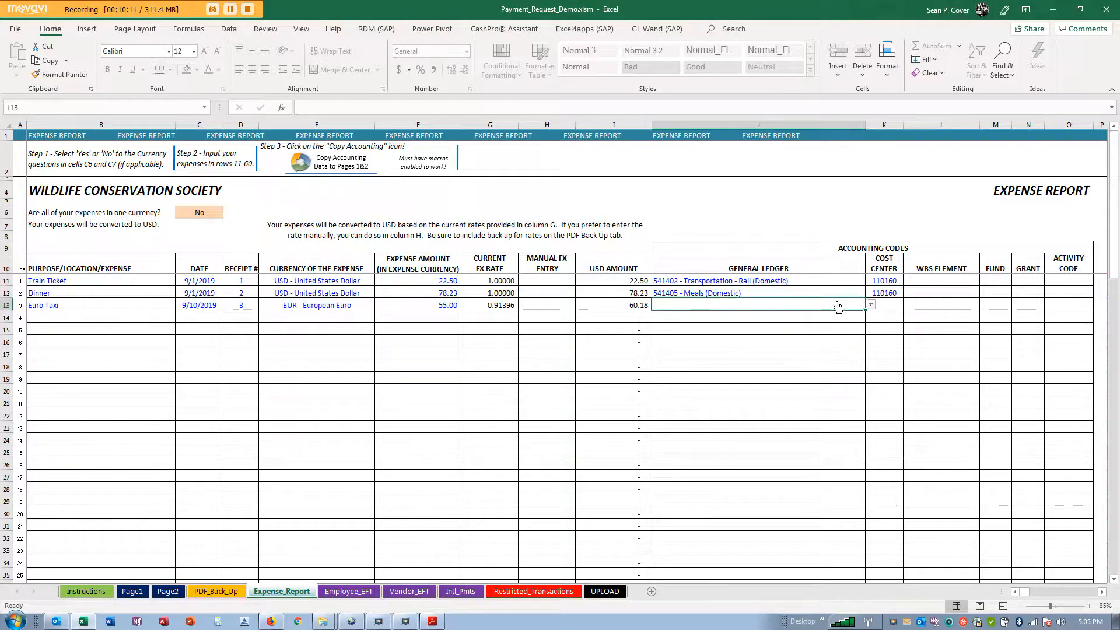
click(869, 303)
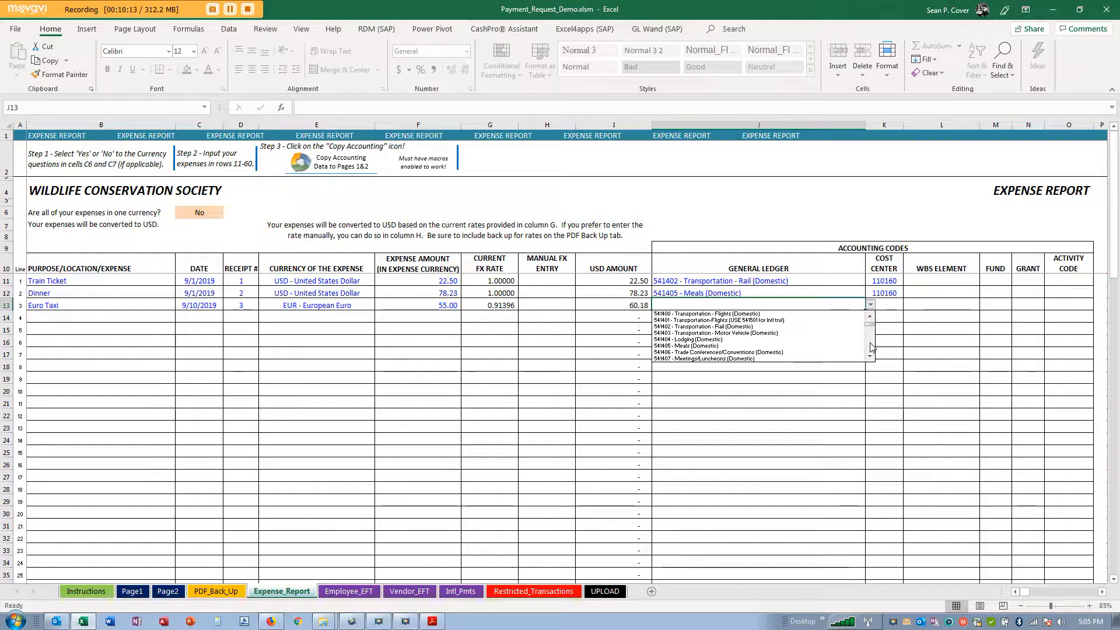
scroll(down, 3)
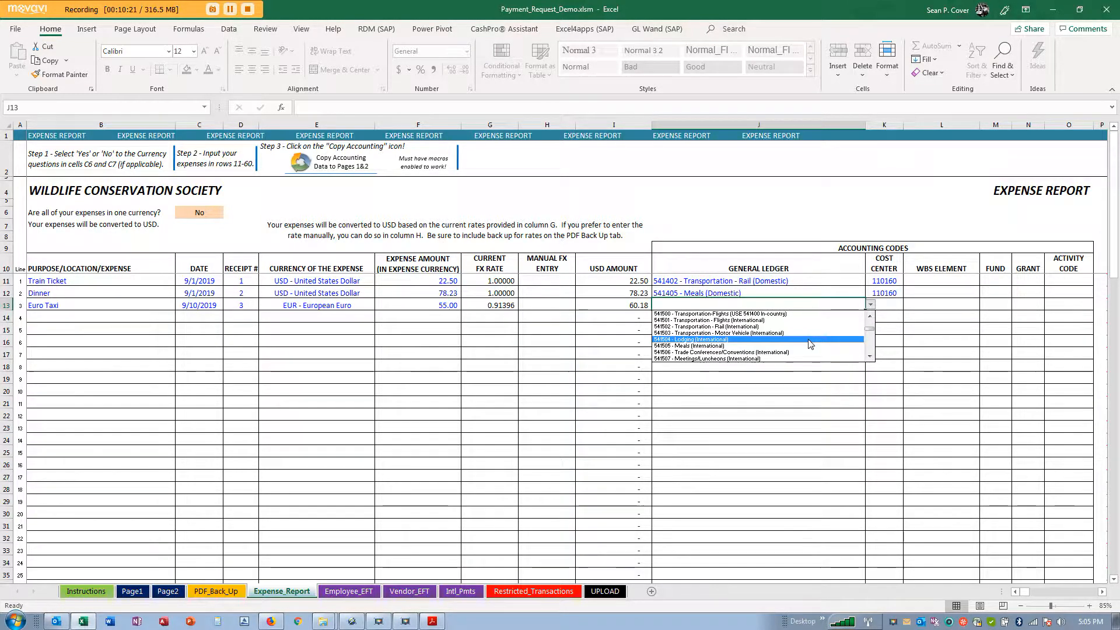
click(869, 355)
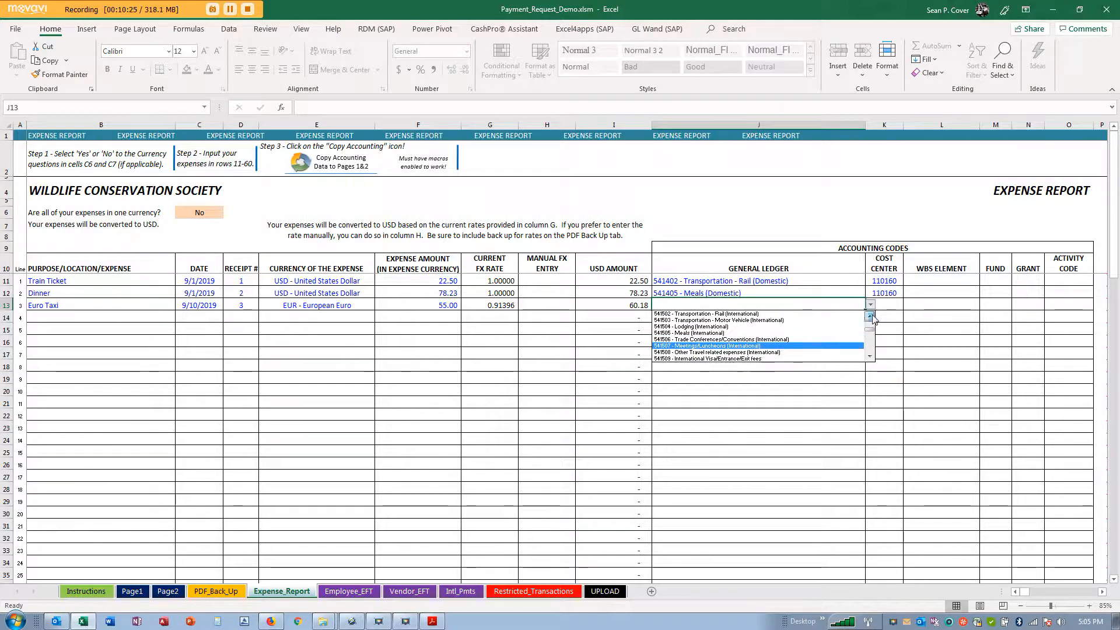
click(702, 320)
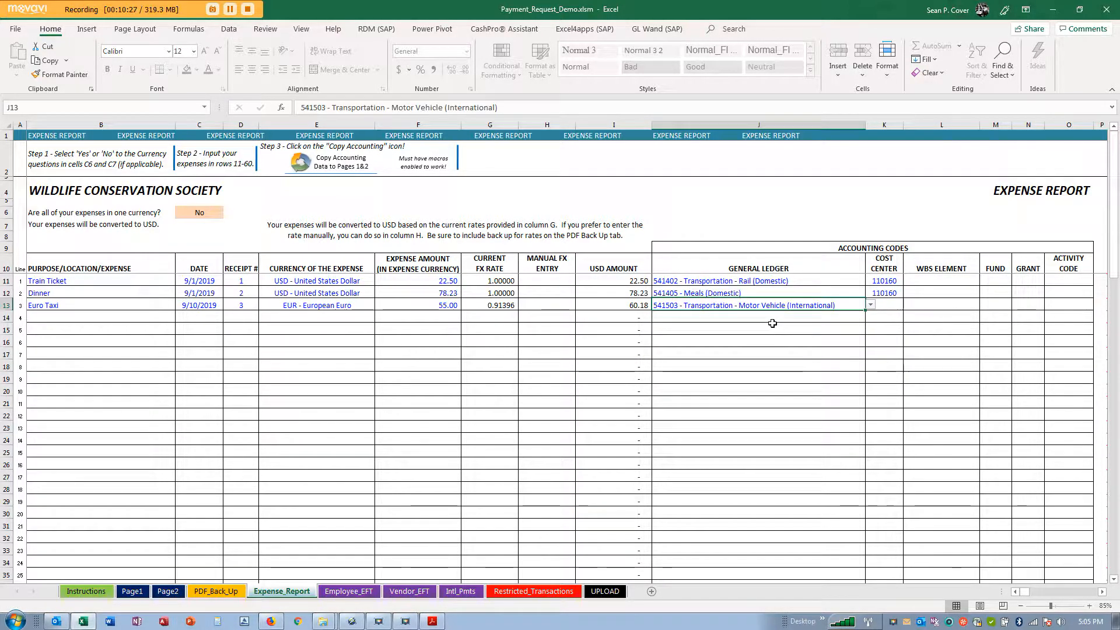
Step: Enter WBS element 1US02 in L13 and fund 300000 in M13 for Euro Taxi
click(957, 306)
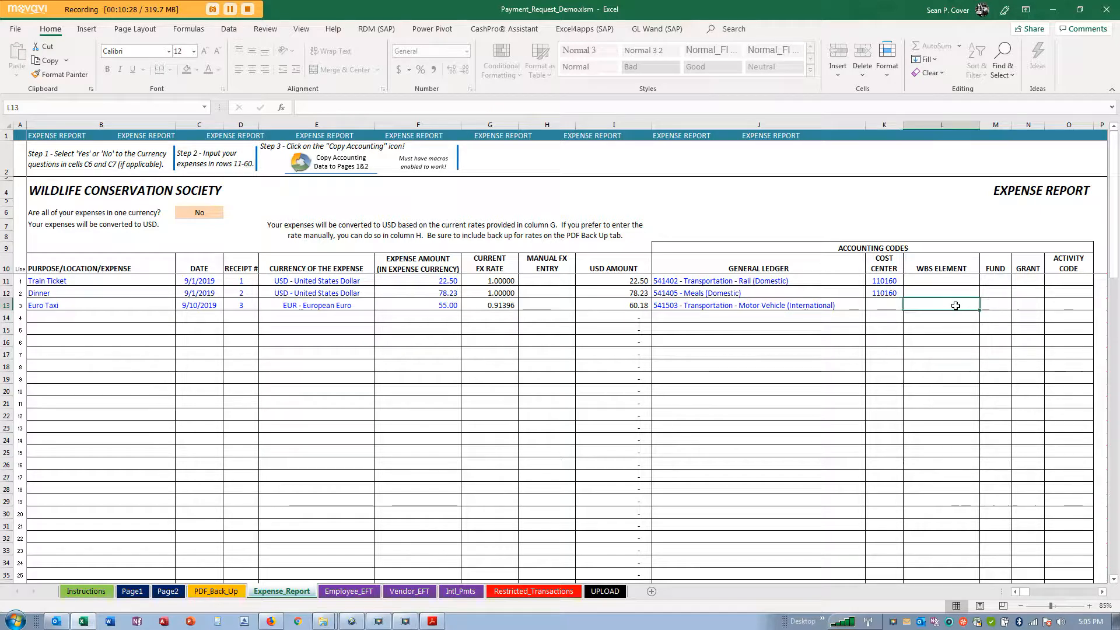
text(1U)
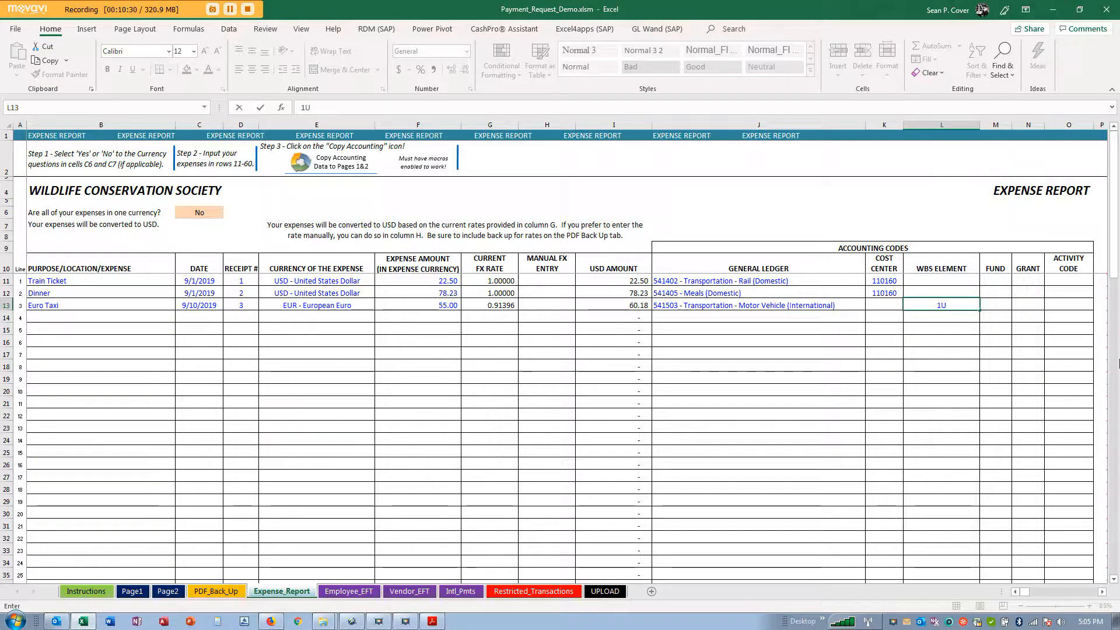
text(US02)
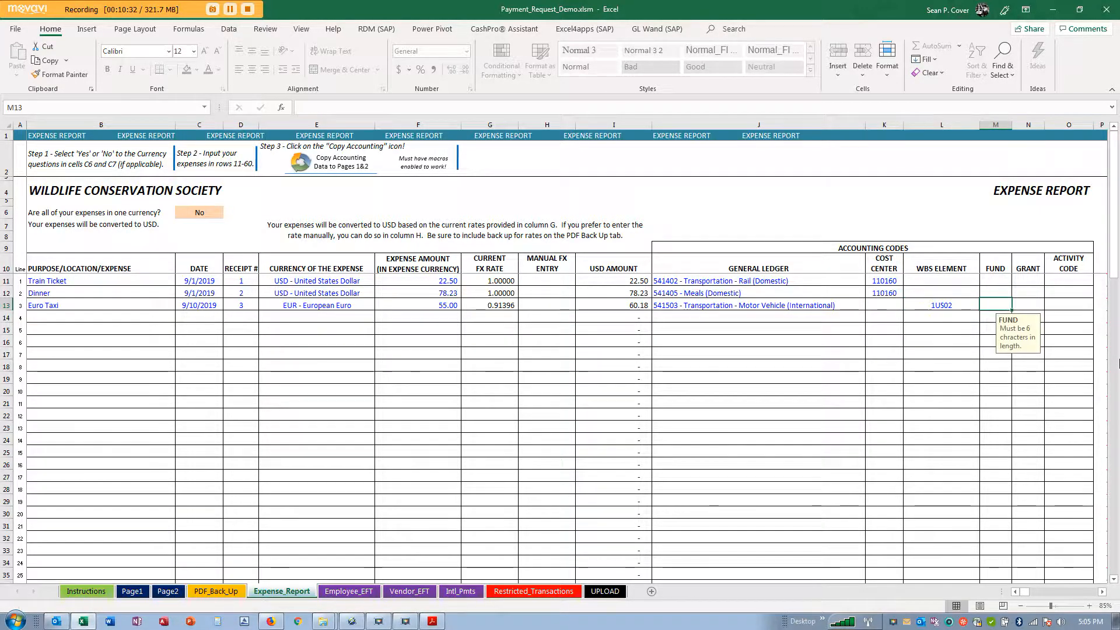
text(300000)
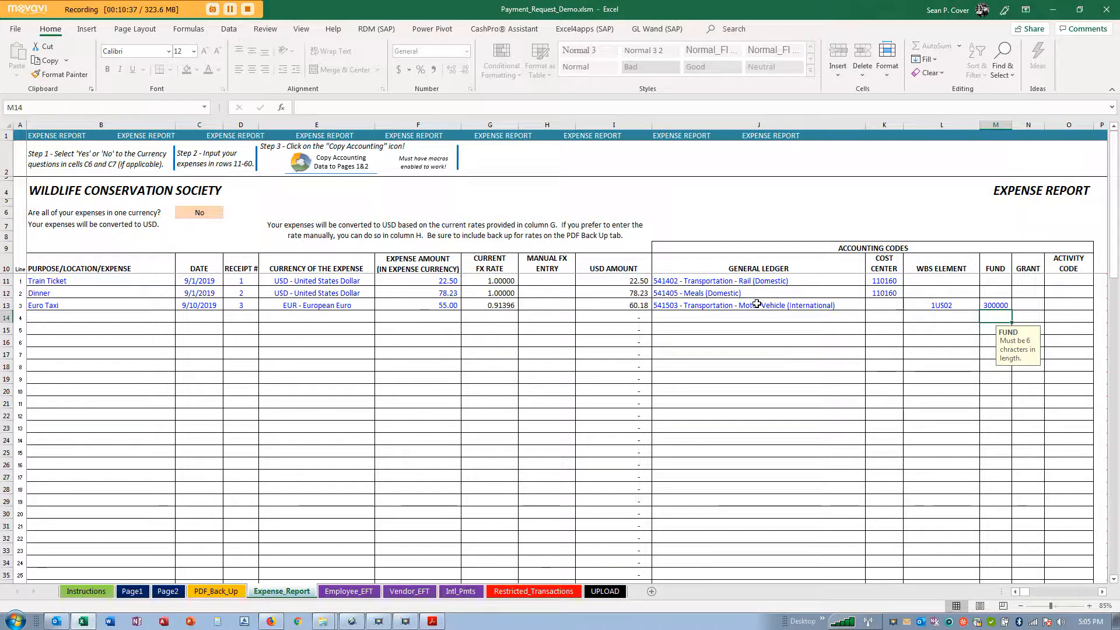
click(317, 306)
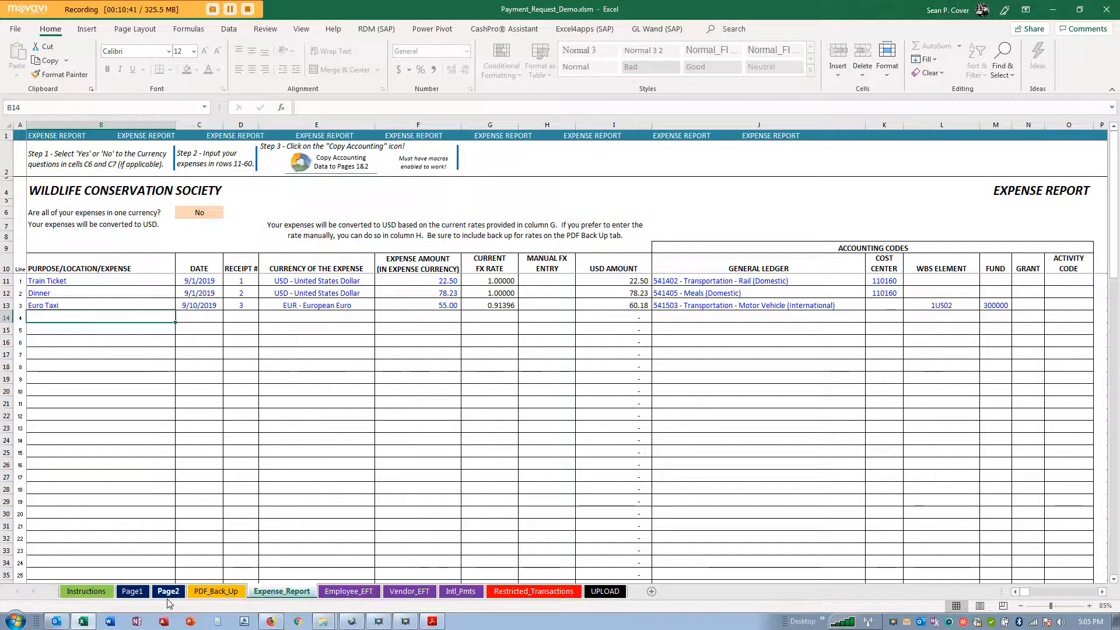
click(490, 306)
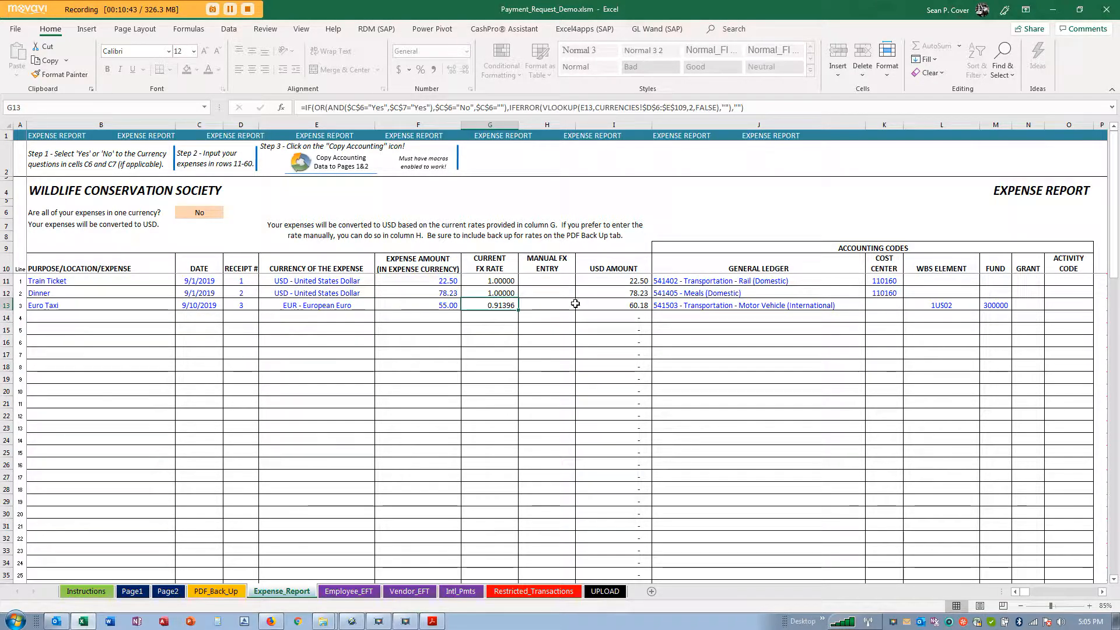
click(612, 306)
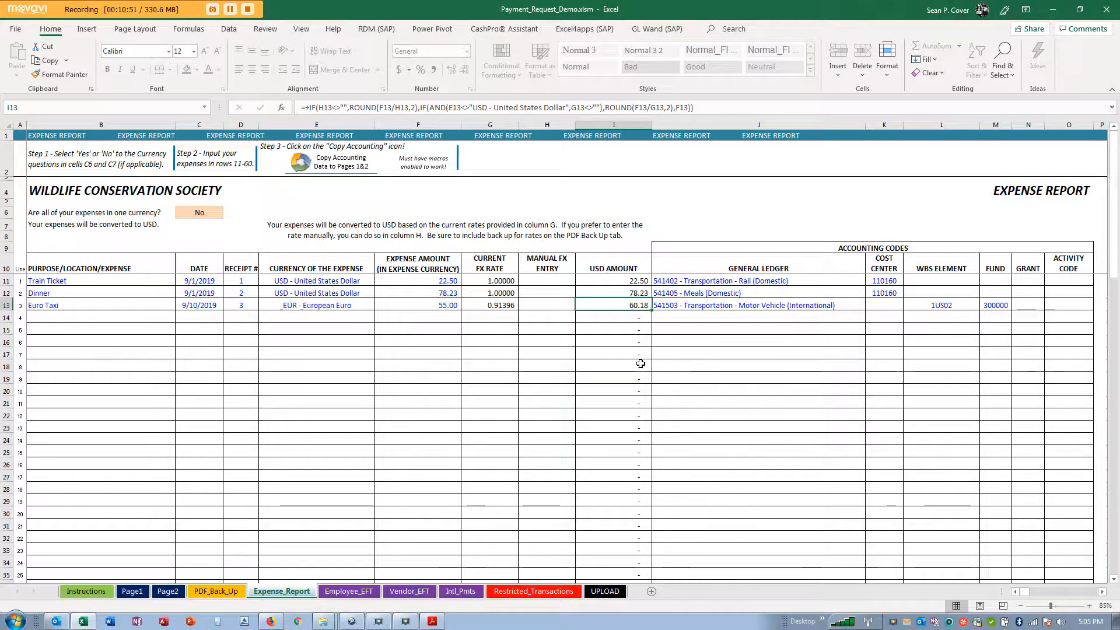
mouse_move(649, 308)
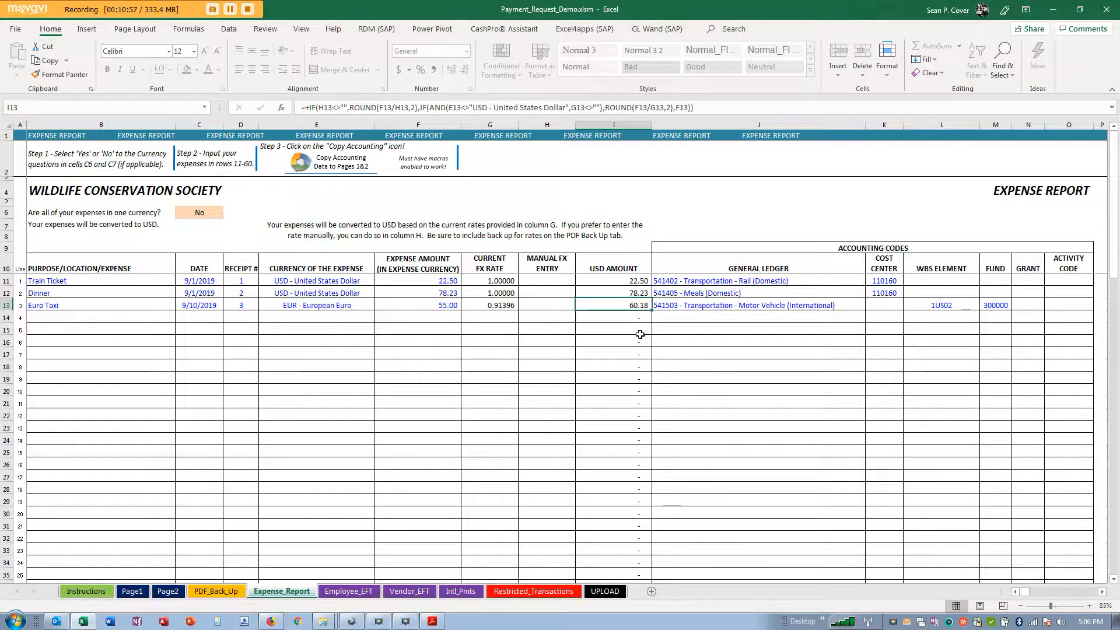
mouse_move(612, 338)
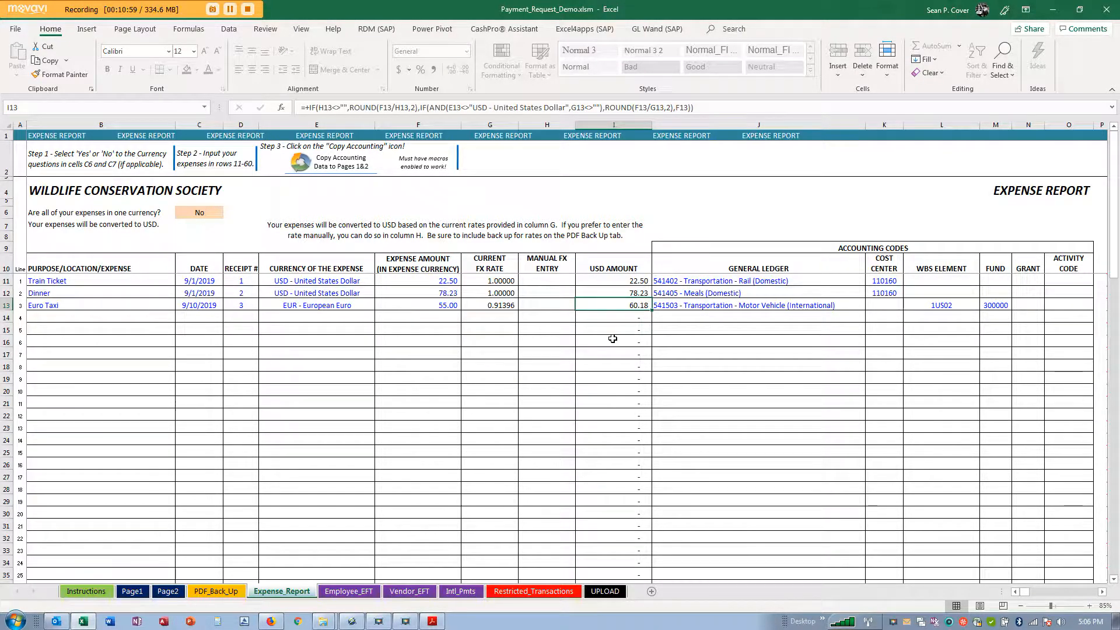
click(133, 590)
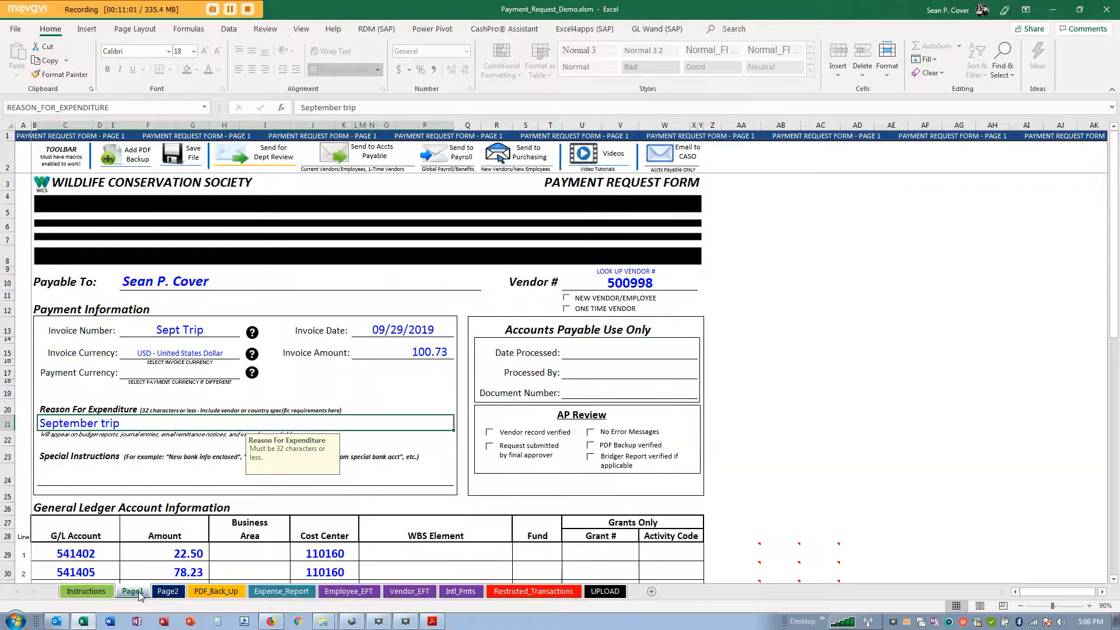
scroll(down, 3)
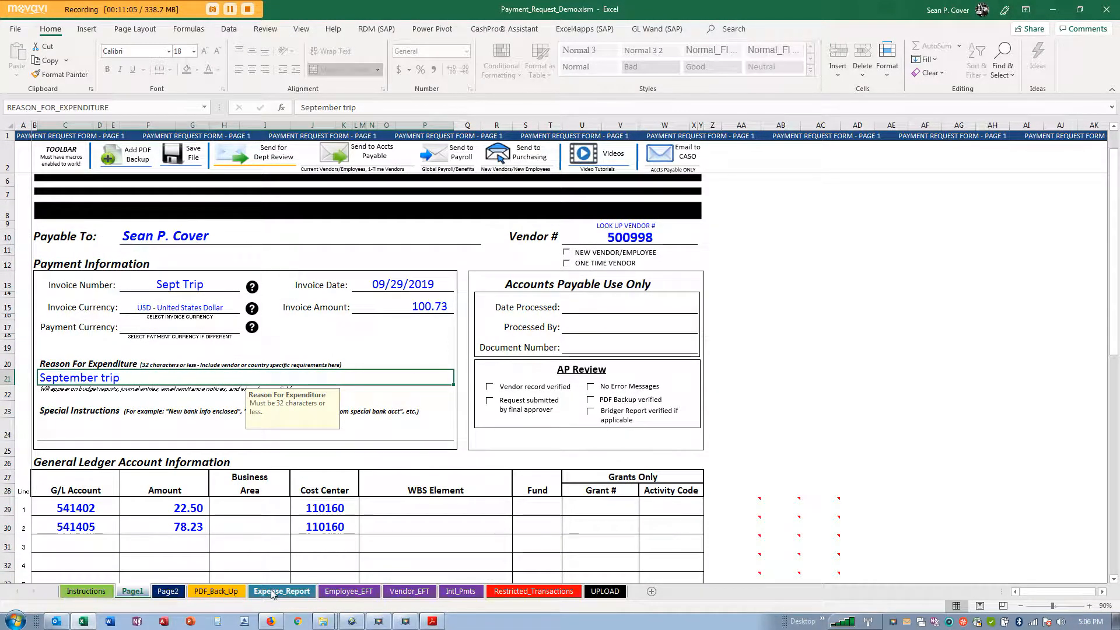
click(214, 590)
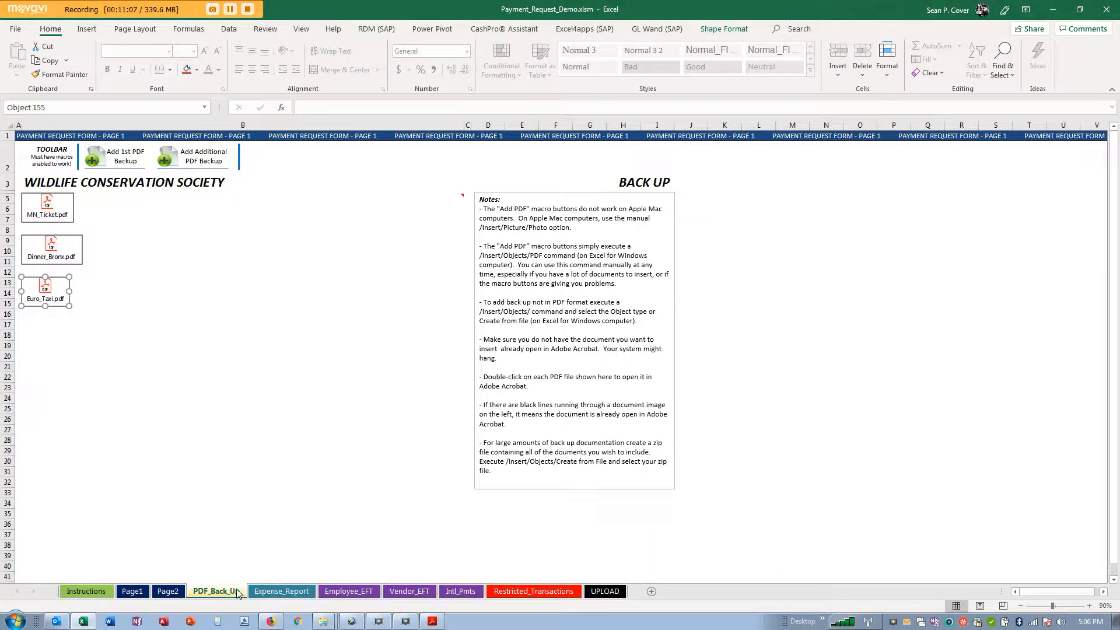
click(281, 591)
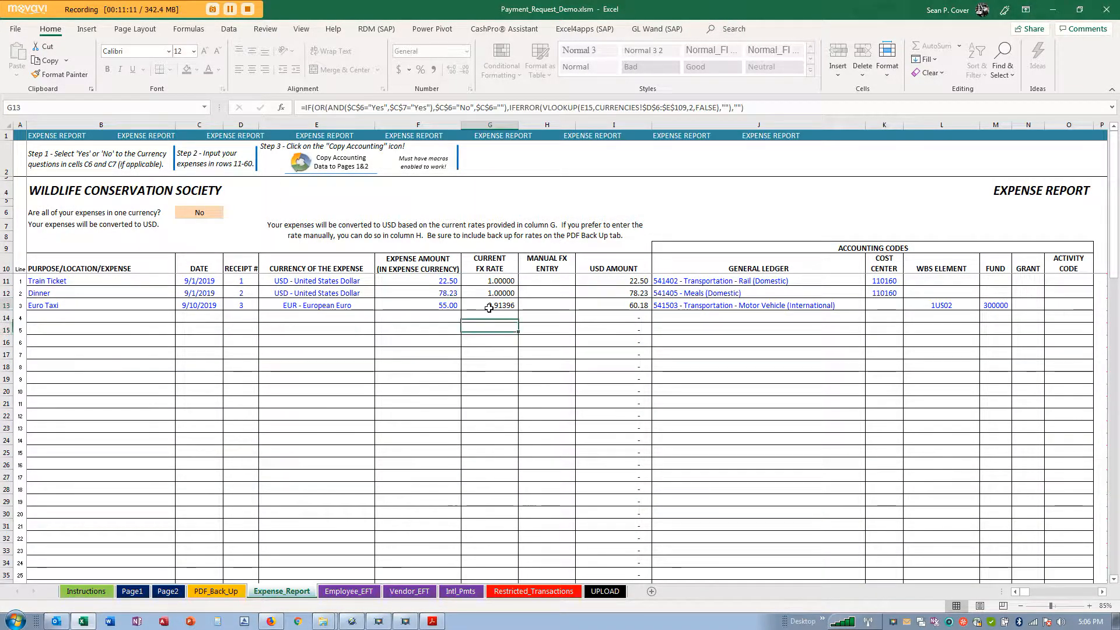
Step: Enter manual FX rate 0.92 in H13 for Euro Taxi and review the FX and amount columns
click(489, 306)
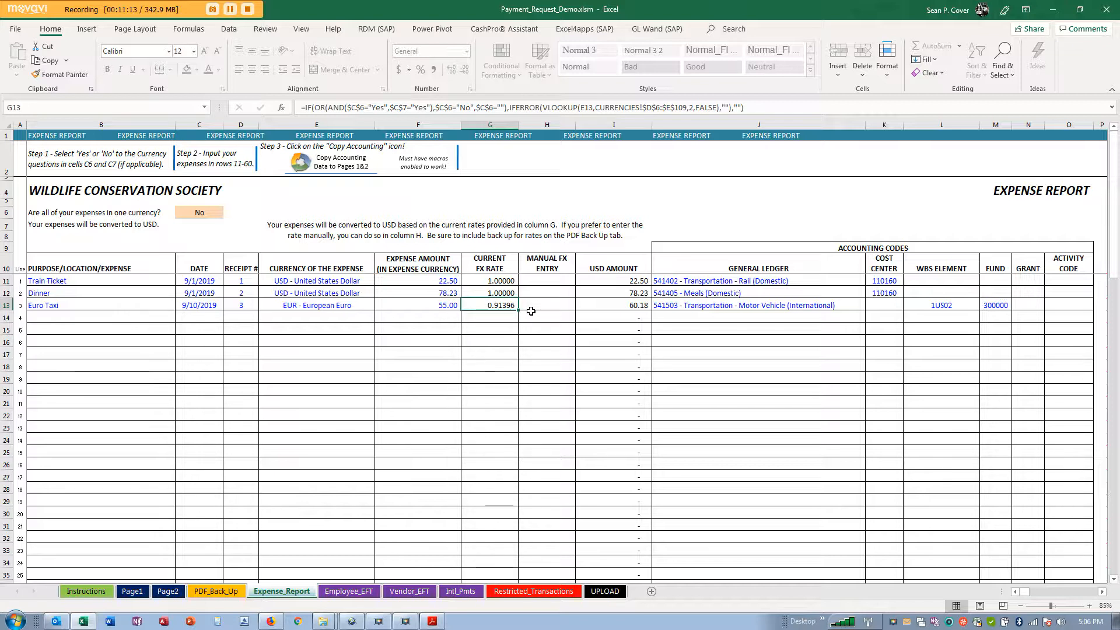
click(546, 305)
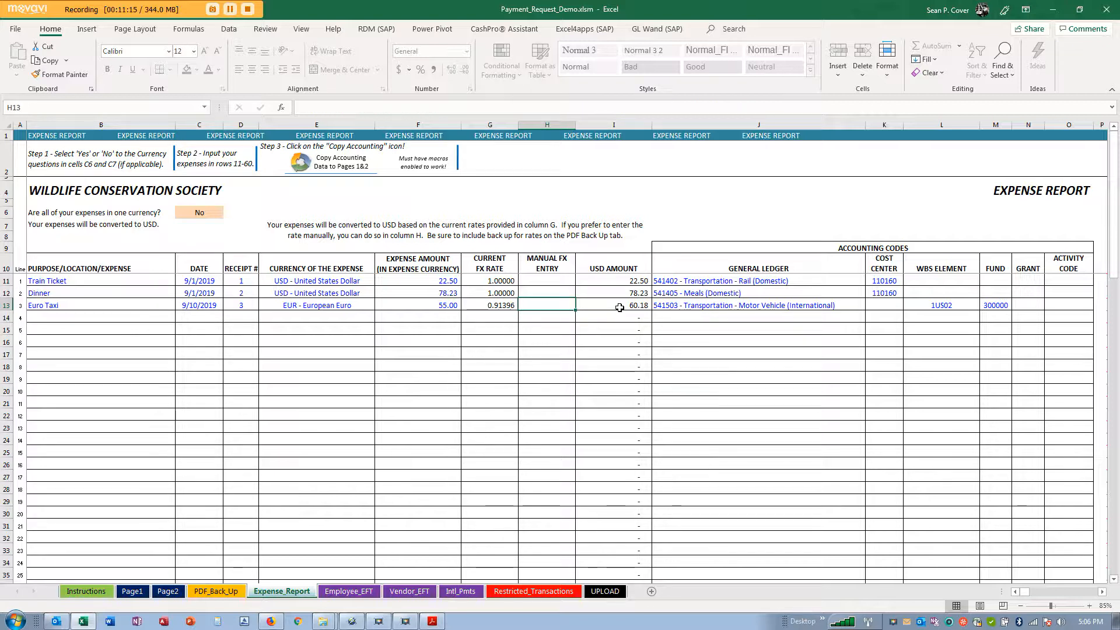
text(0.92)
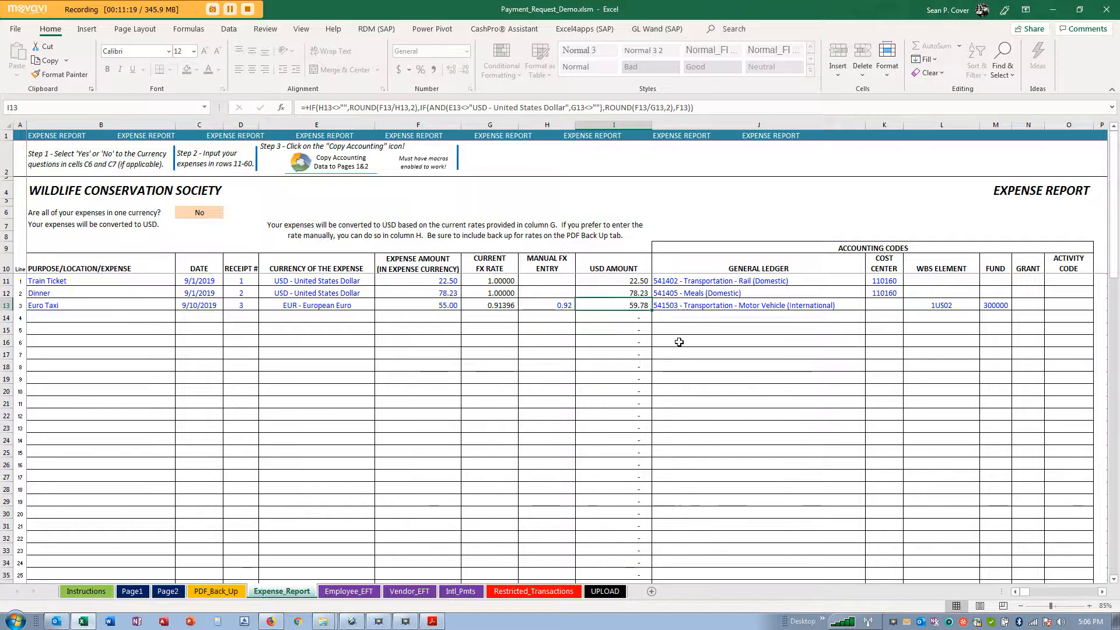
mouse_move(672, 343)
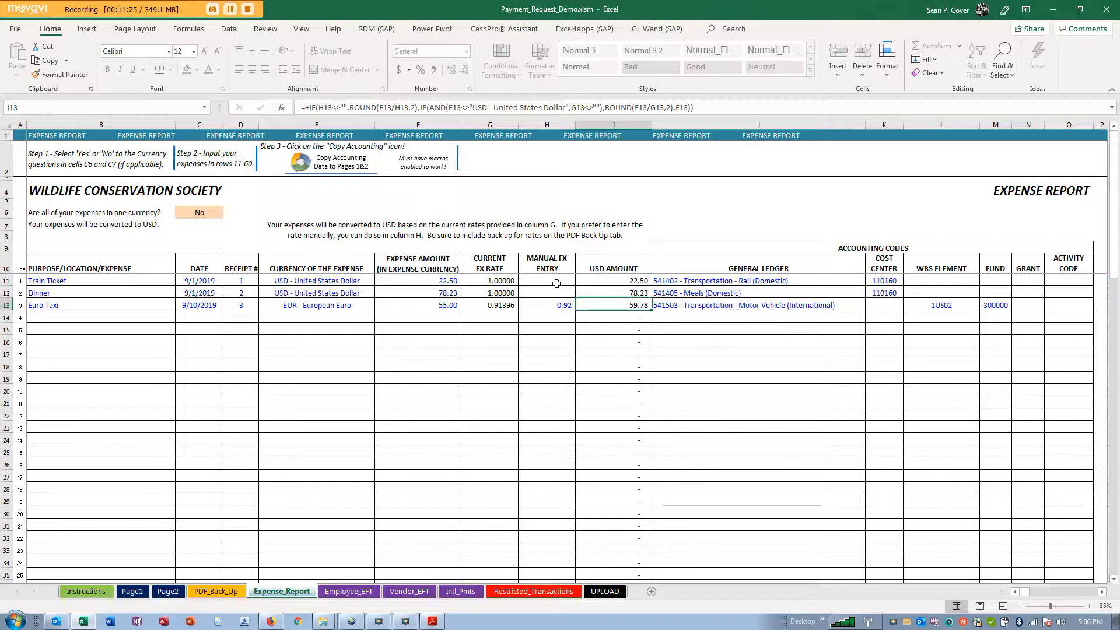
drag(546, 281, 556, 390)
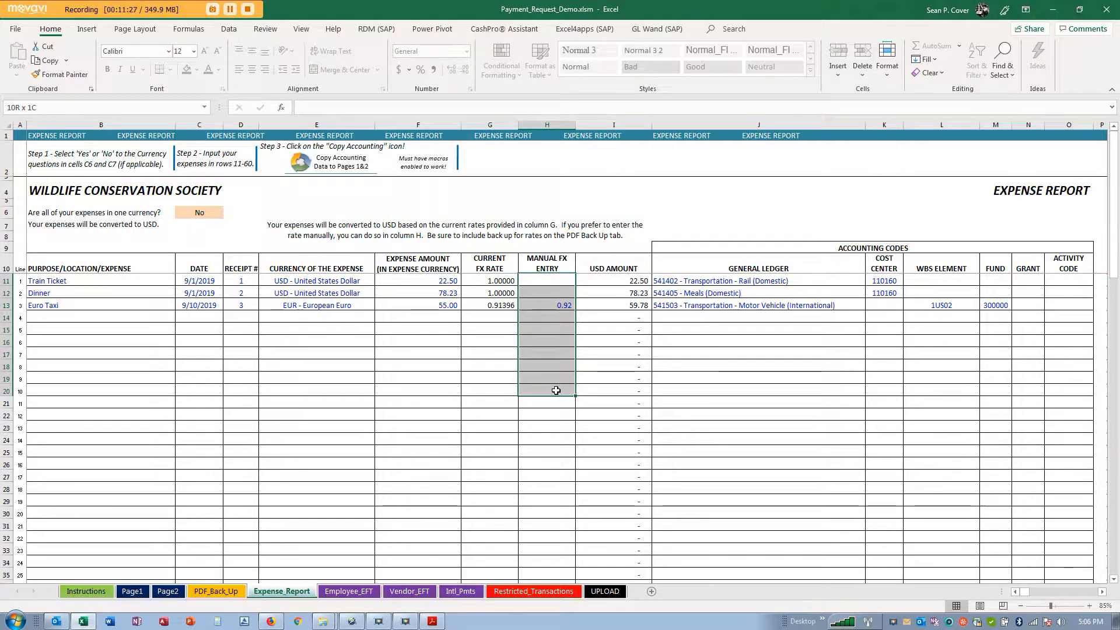
click(546, 280)
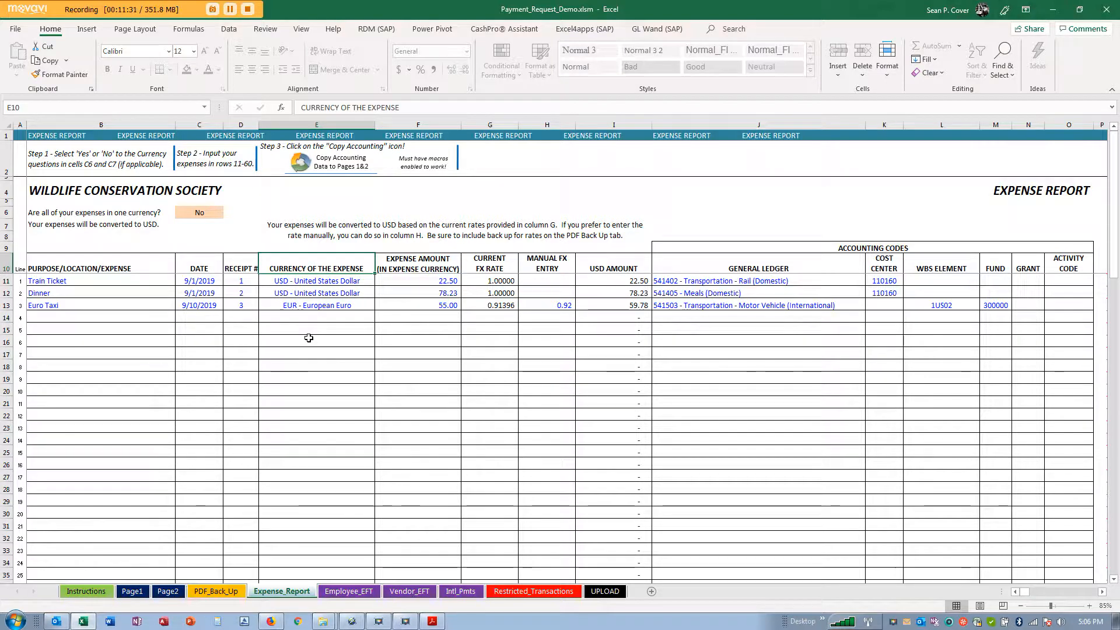
click(316, 318)
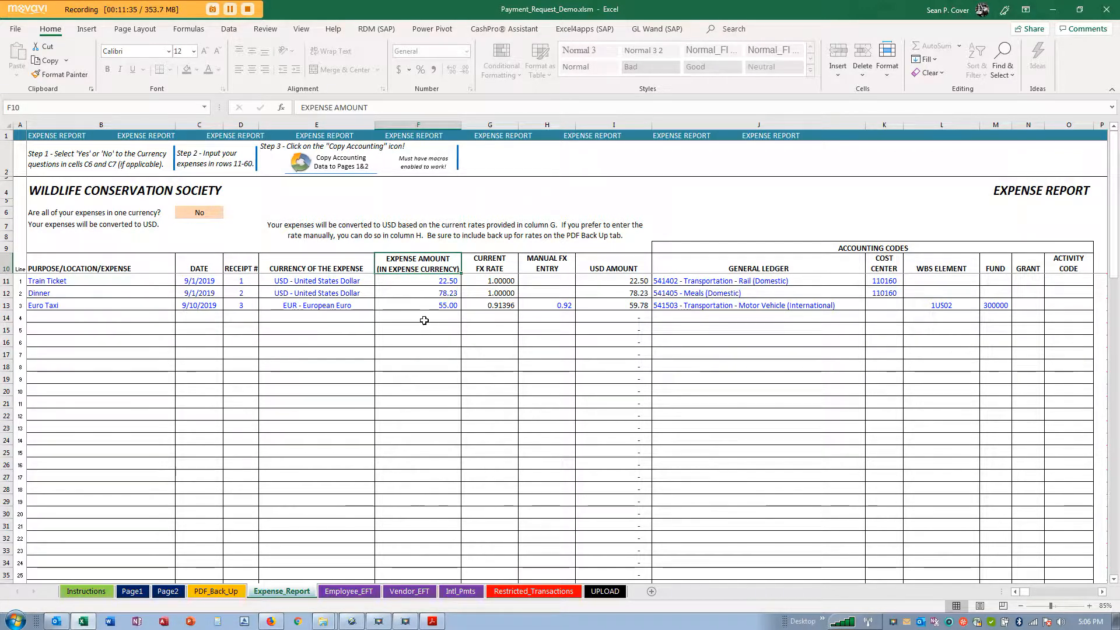
click(425, 319)
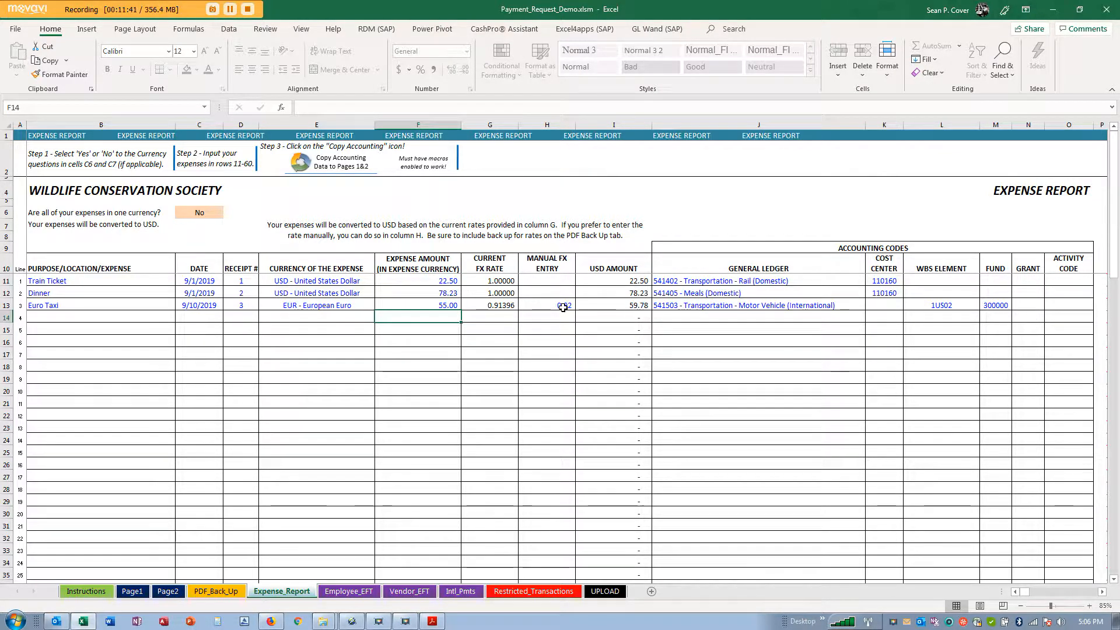
Step: Attach Gas_Guatemala.pdf on PDF_Back_Up as a fourth receipt, then return to Expense_Report
text(0.92)
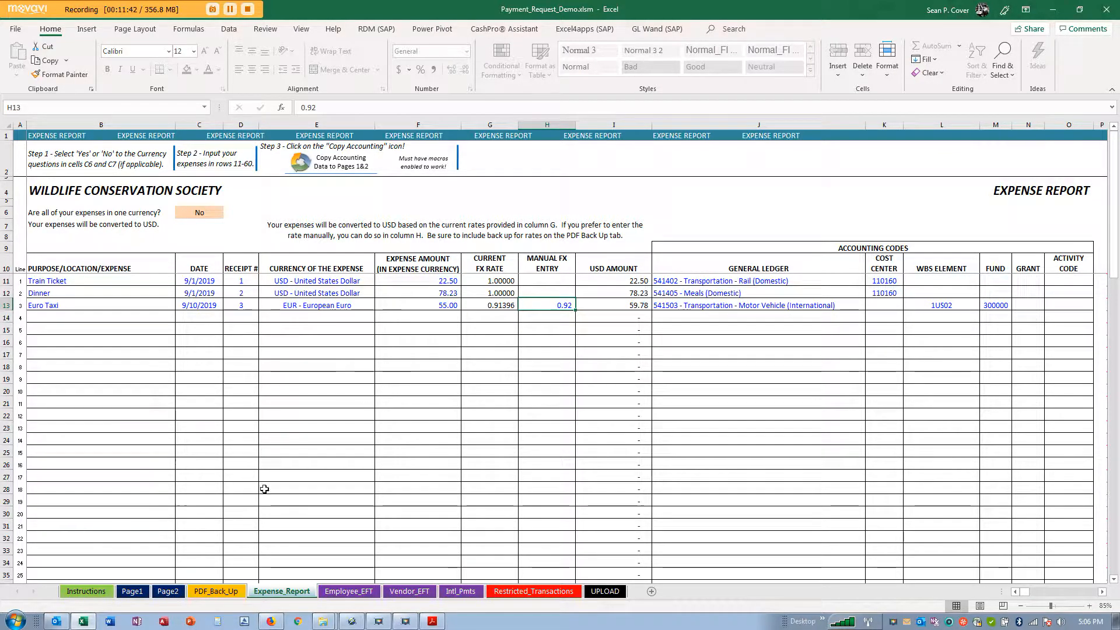
click(215, 590)
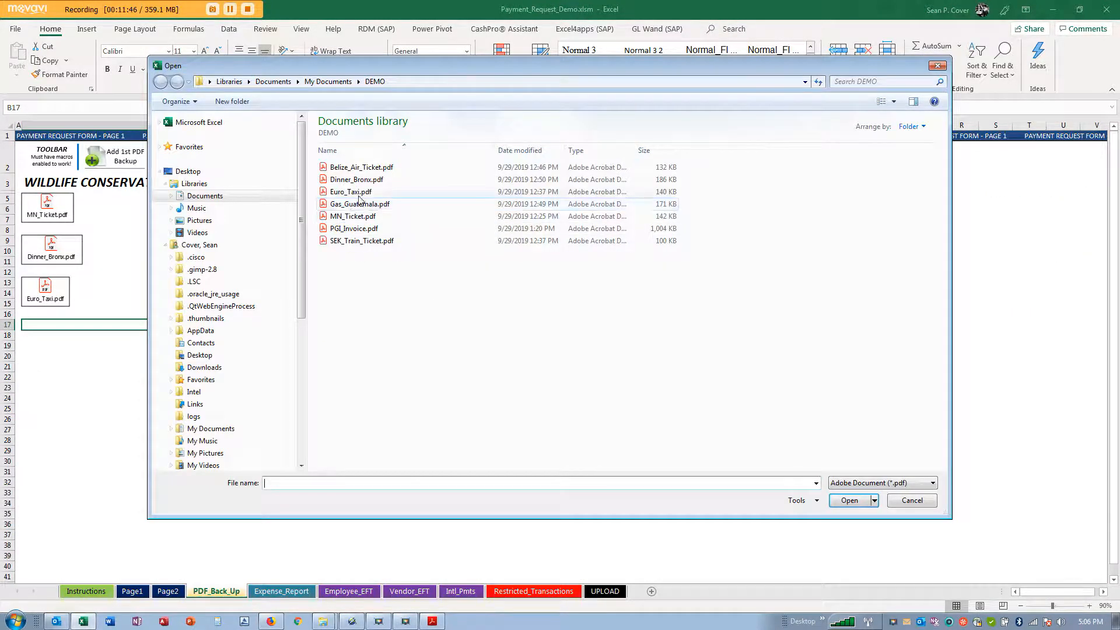
click(849, 500)
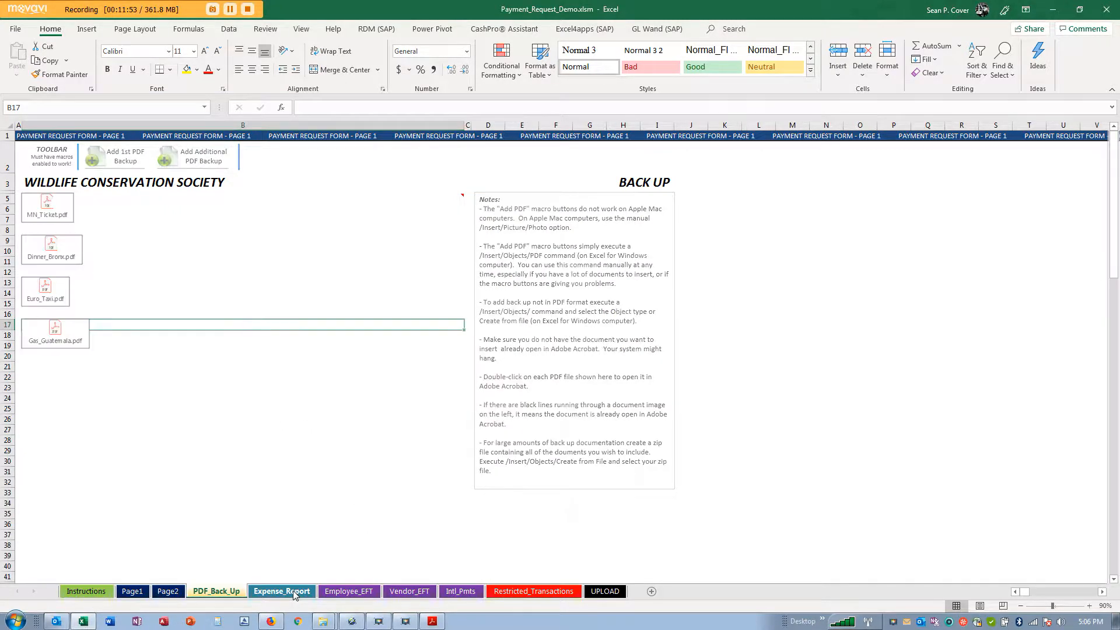
click(281, 591)
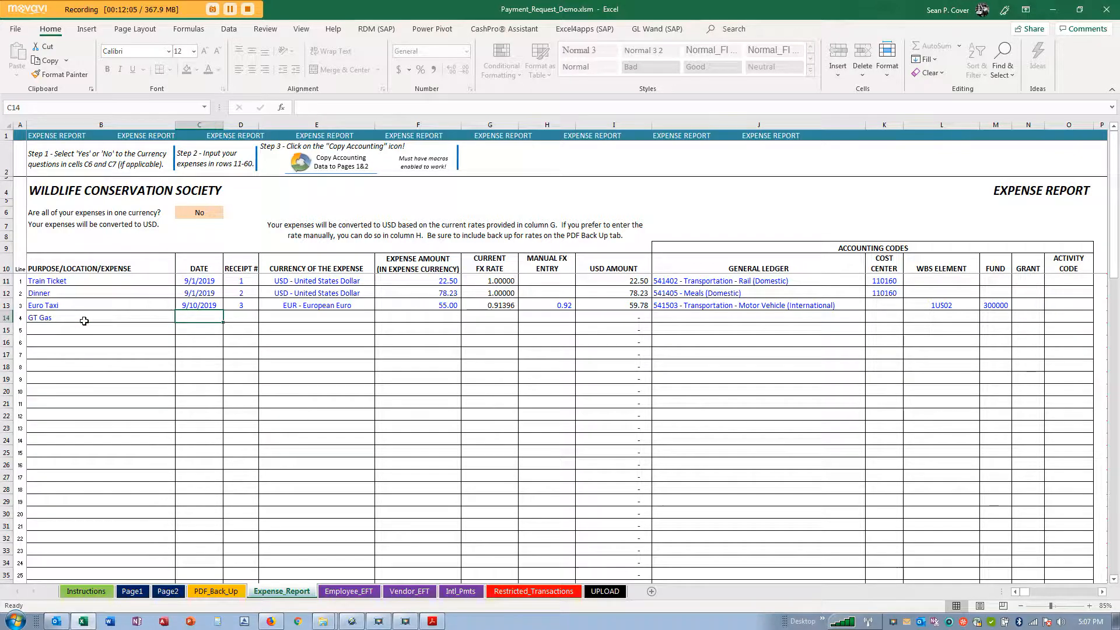
Step: Enter date 9/20/19, receipt 4 and currency GTQ - Guatemalan Quetzal on the GT Gas row
text(9/20/1)
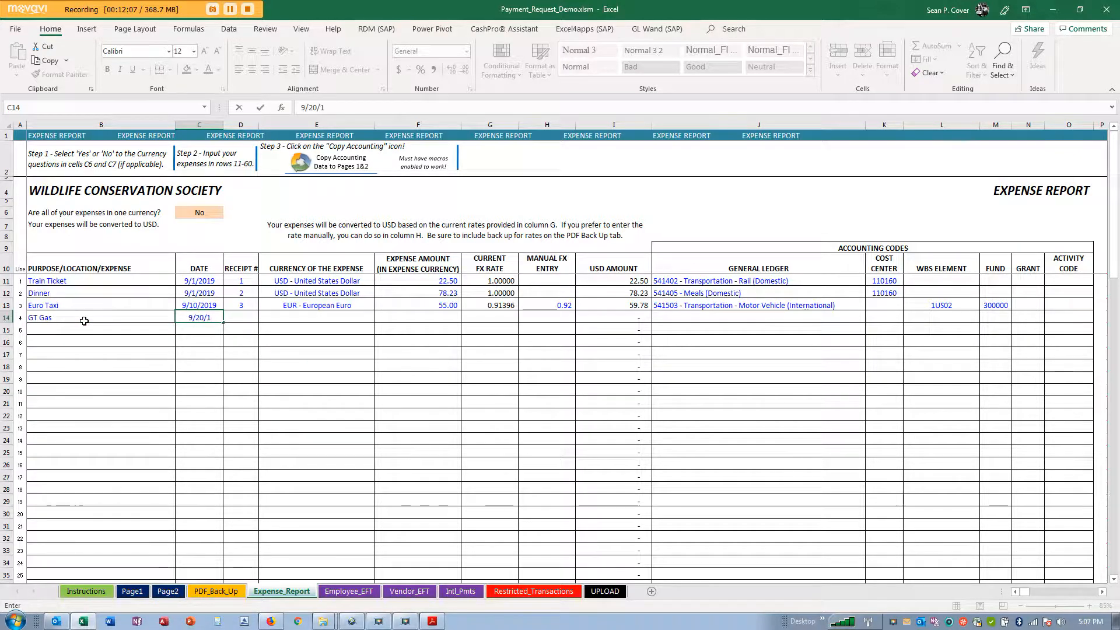
text(4)
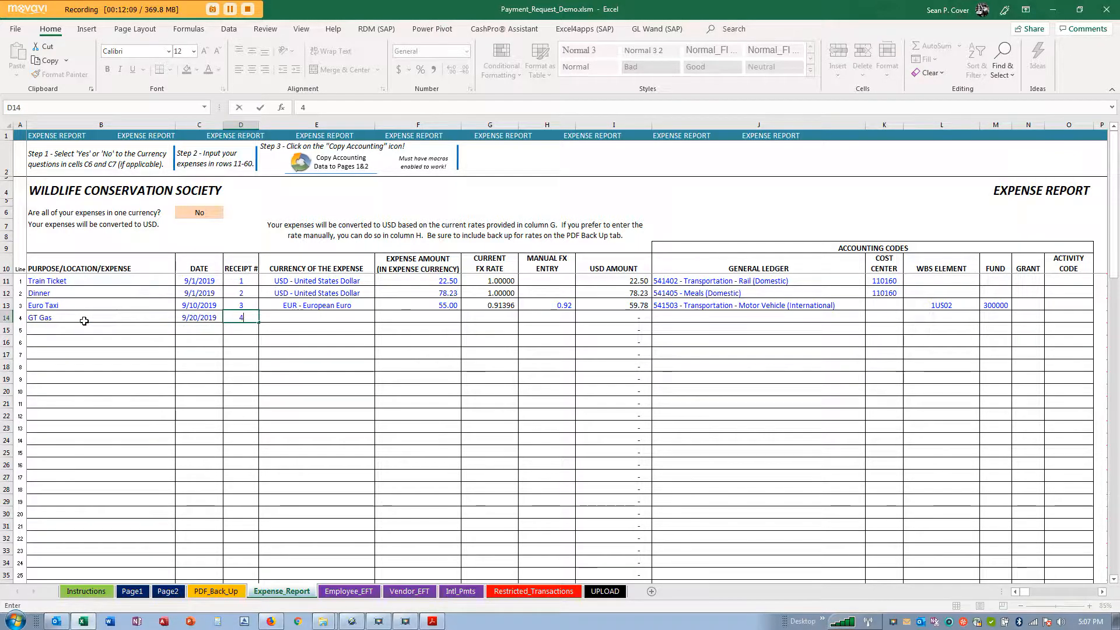
click(316, 317)
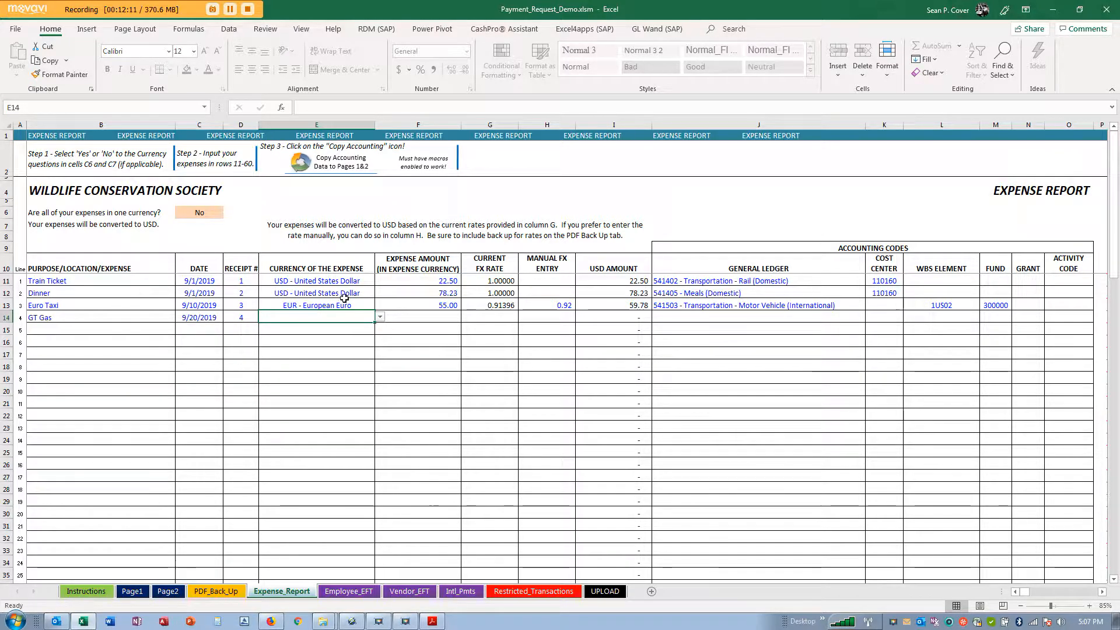
click(378, 318)
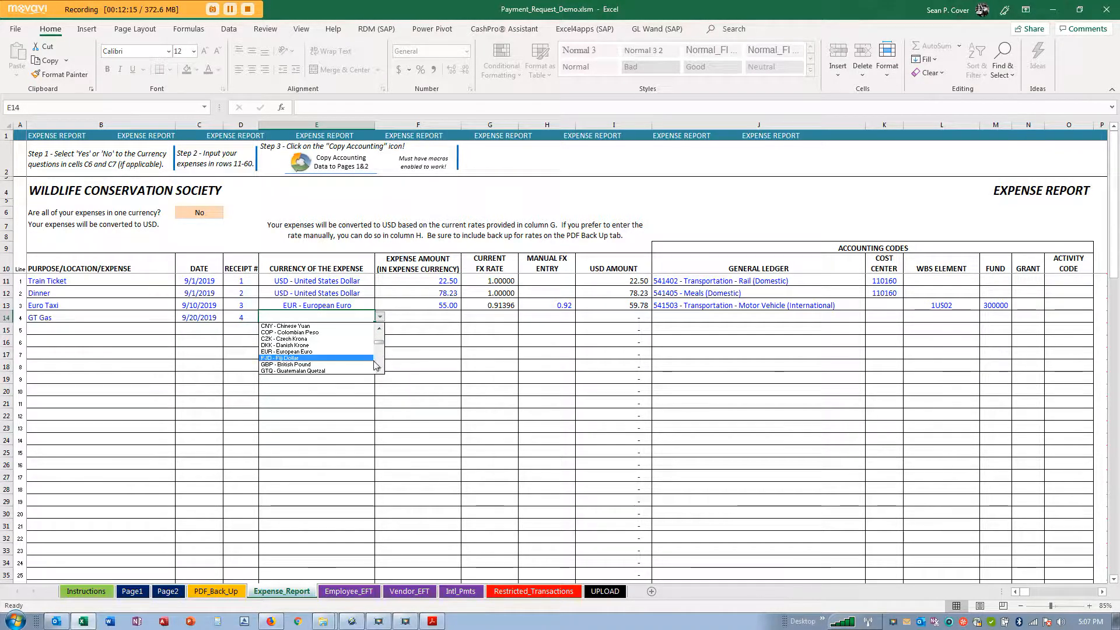
click(295, 371)
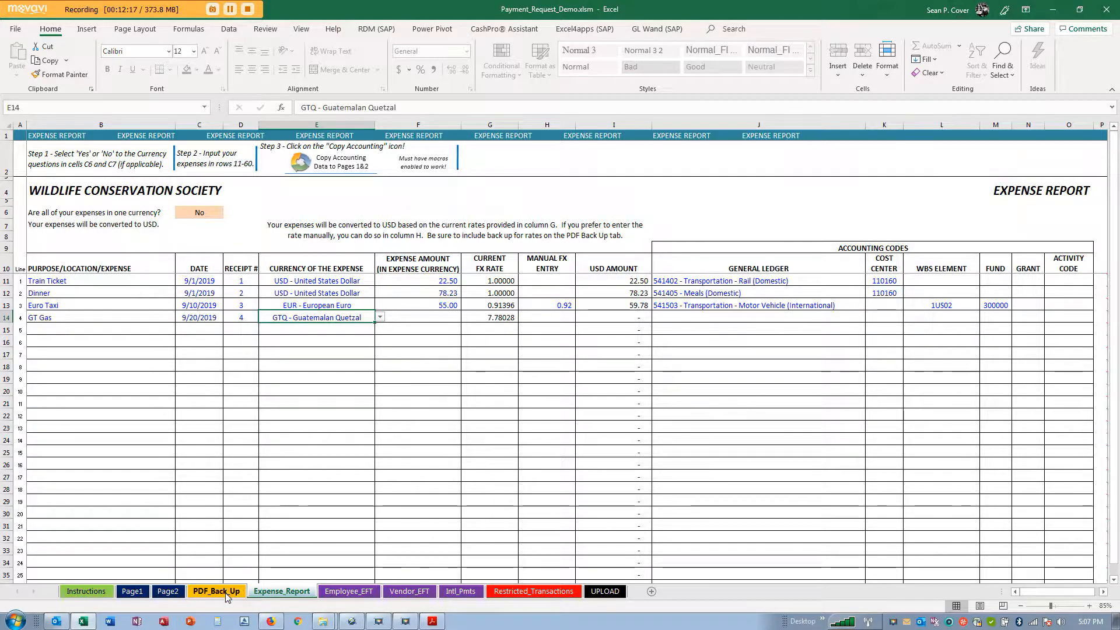
Step: Open the embedded Gas_Guatemala.pdf receipt from the PDF_Back_Up sheet in the reader
click(217, 591)
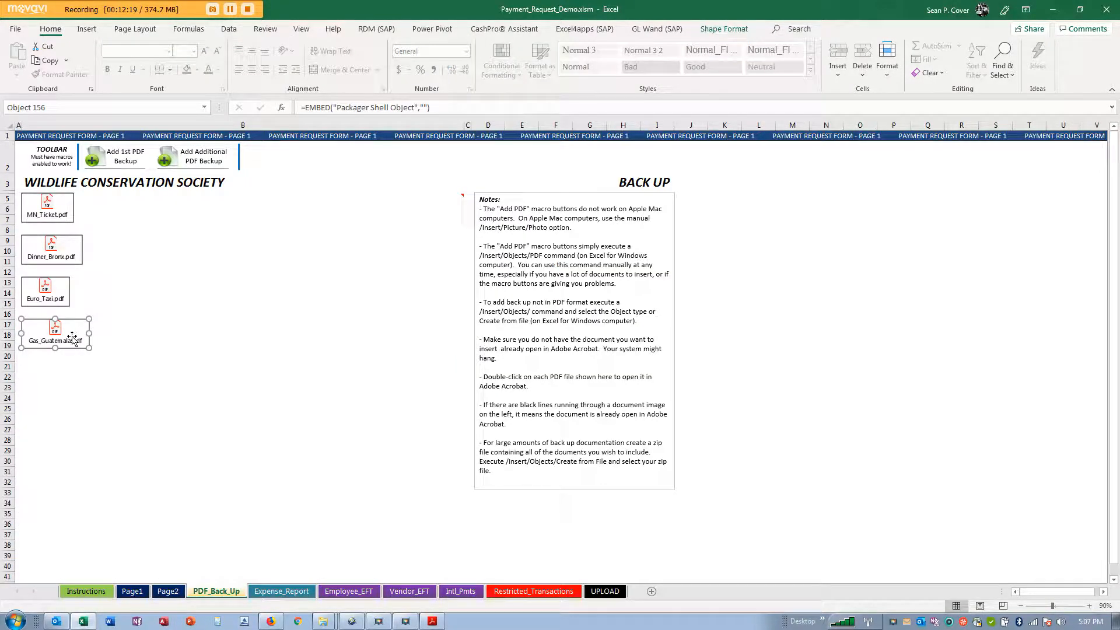
double_click(44, 288)
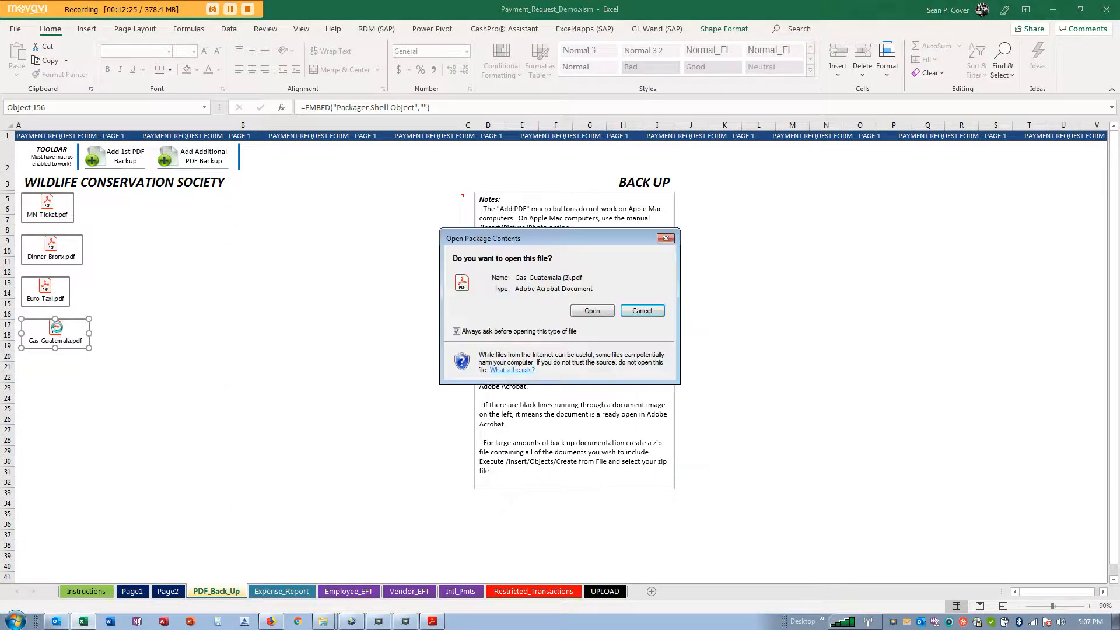
click(642, 310)
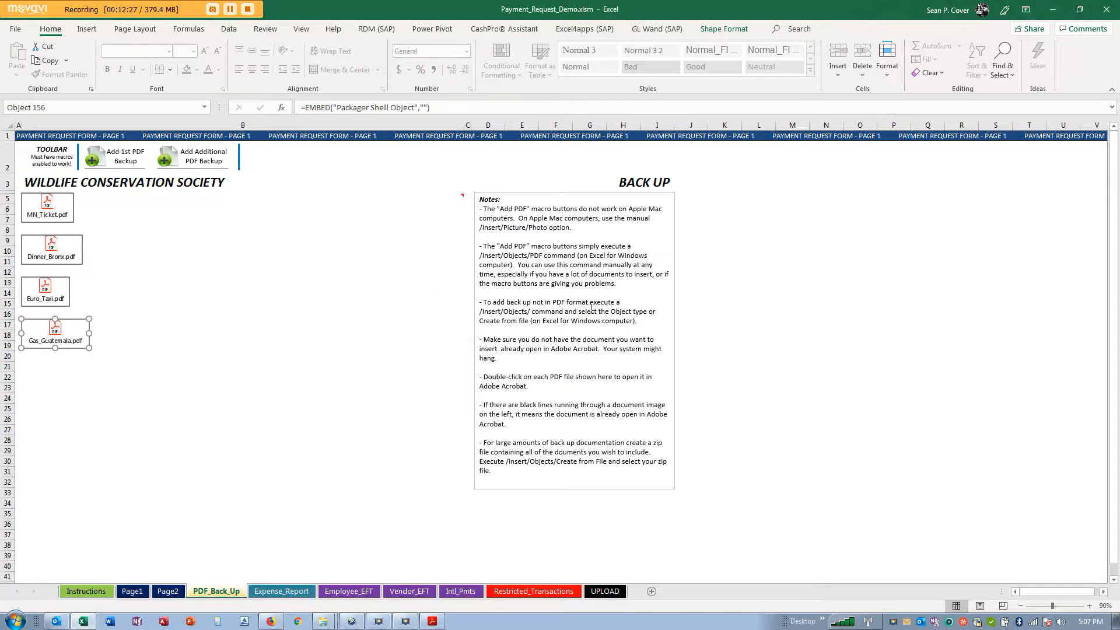
double_click(51, 330)
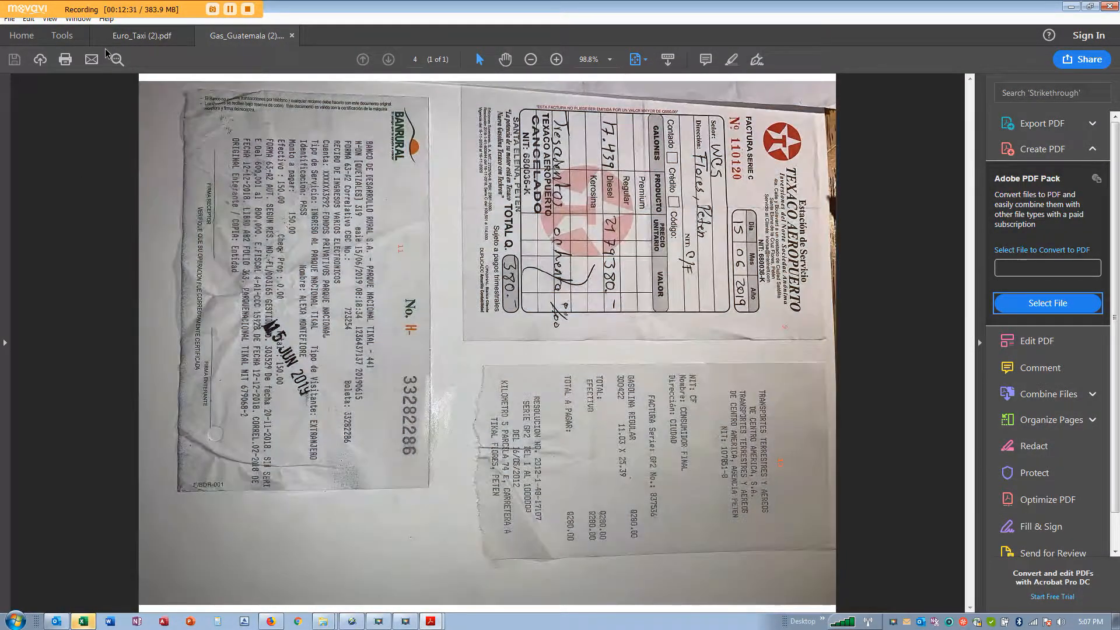
Step: Minimize the Acrobat windows after reviewing the Texaco receipt, returning to Excel
click(77, 18)
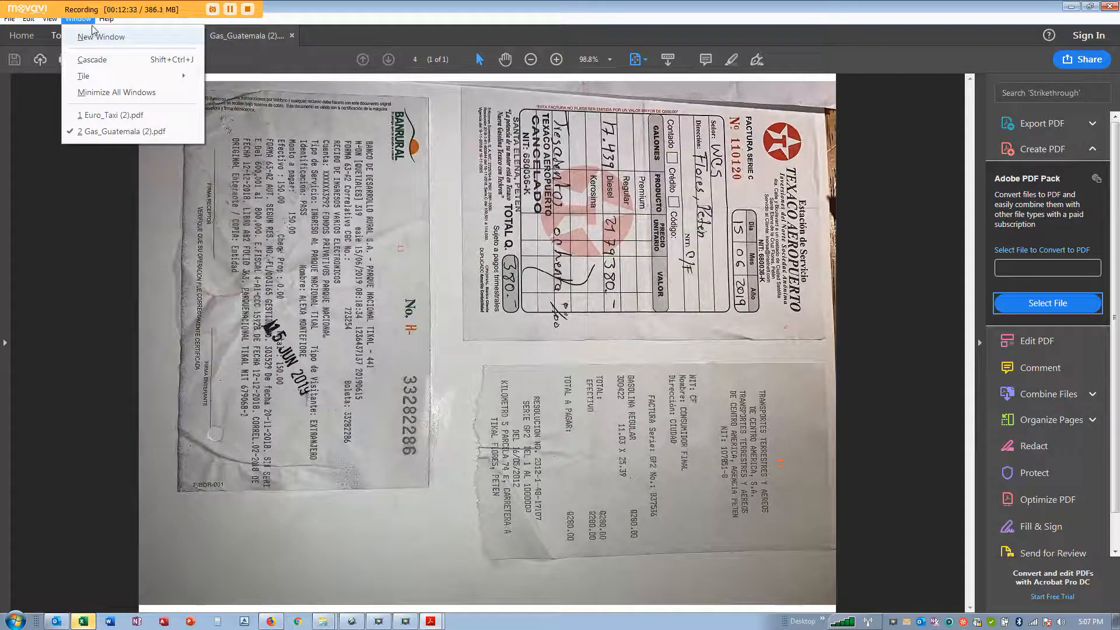
click(44, 18)
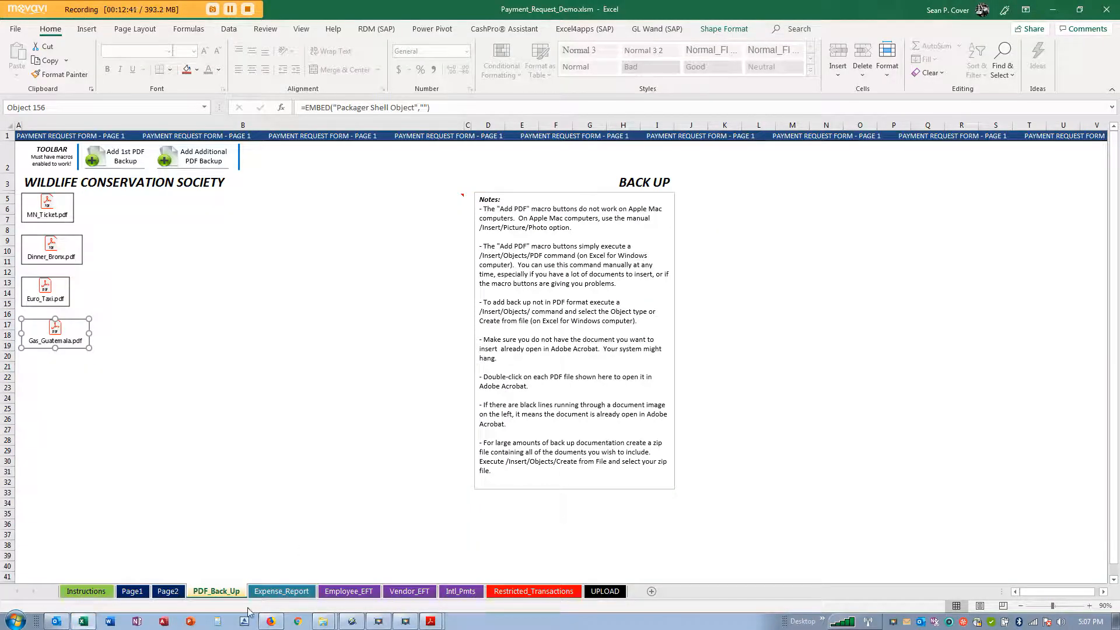
Step: Enter the GT Gas amount of 380 GTQ on the Expense_Report sheet
click(281, 590)
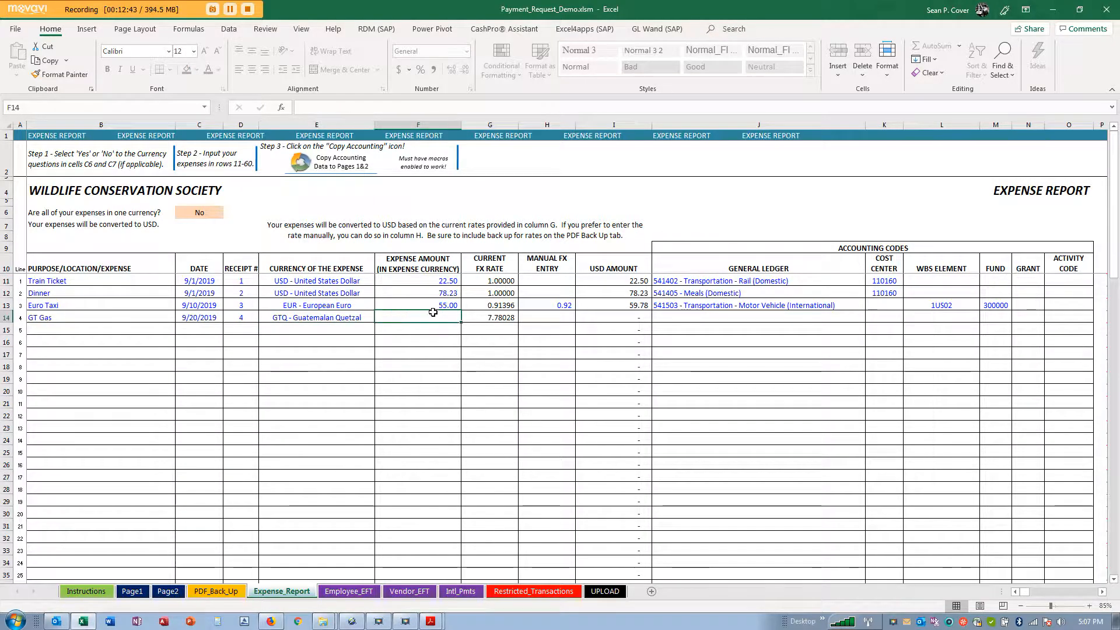
text(380)
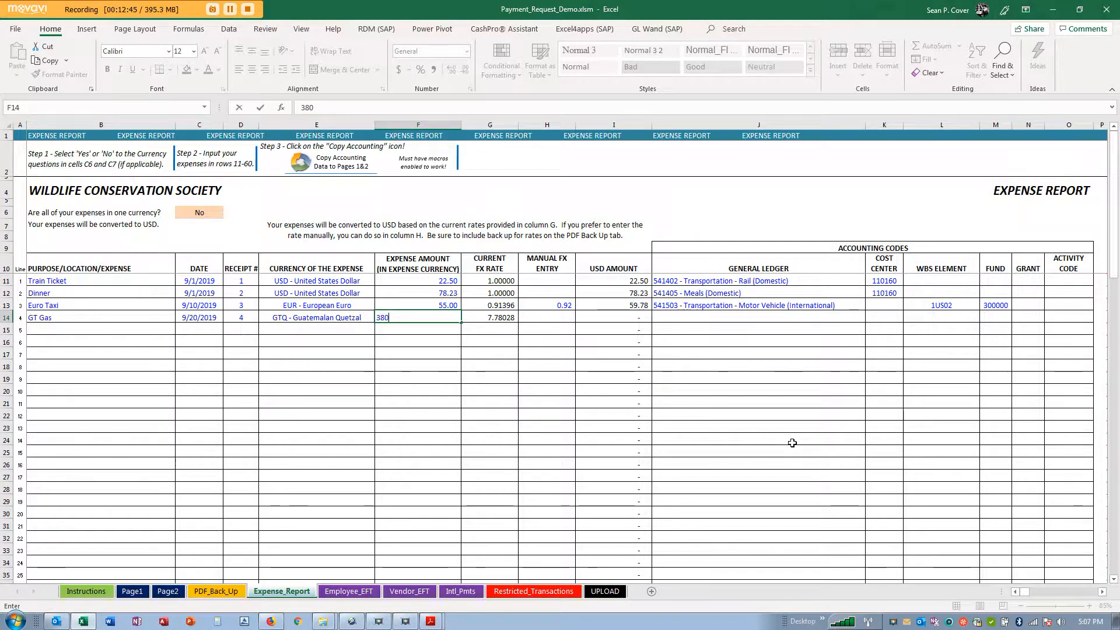
key(Enter)
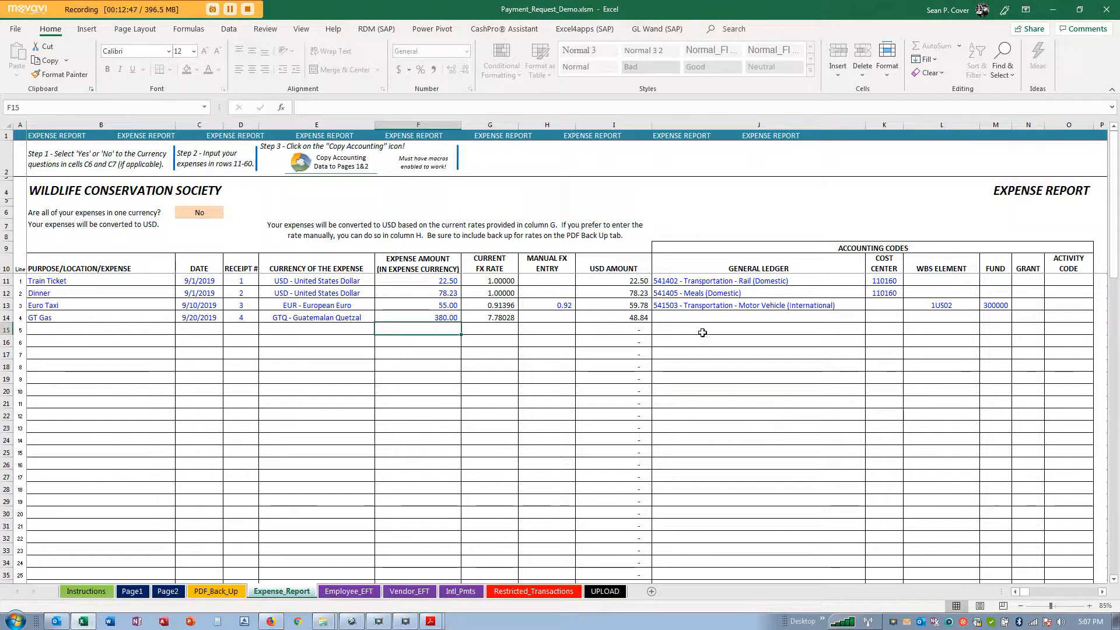
Step: Assign ledger 541503 Motor Vehicle (International), WBS 1GT03 and fund 300001 to the GT Gas row
click(869, 317)
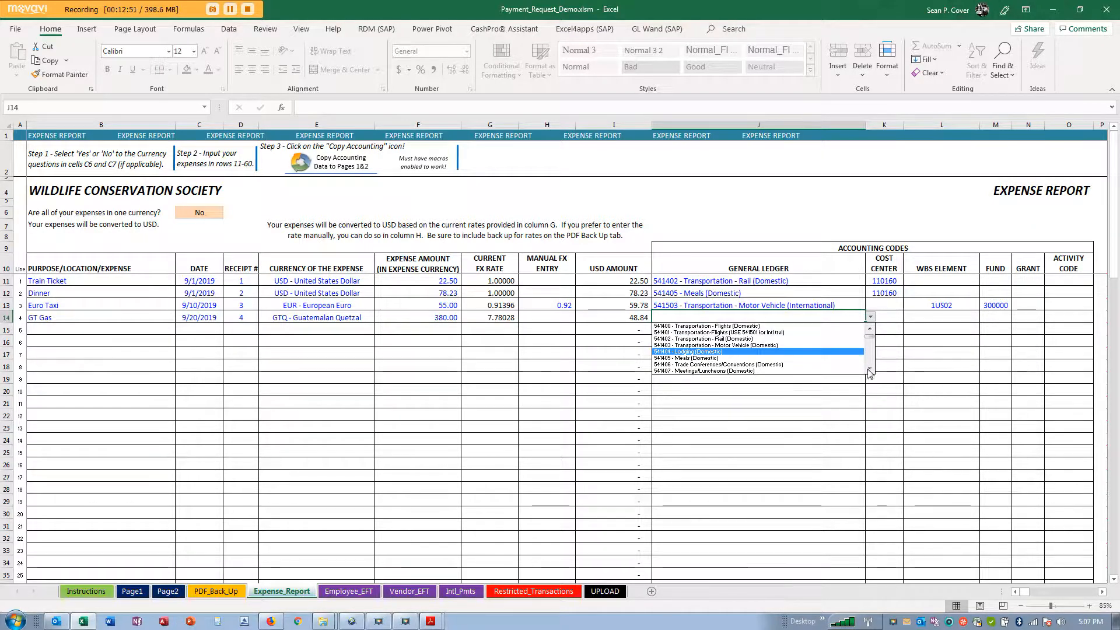
scroll(down, 3)
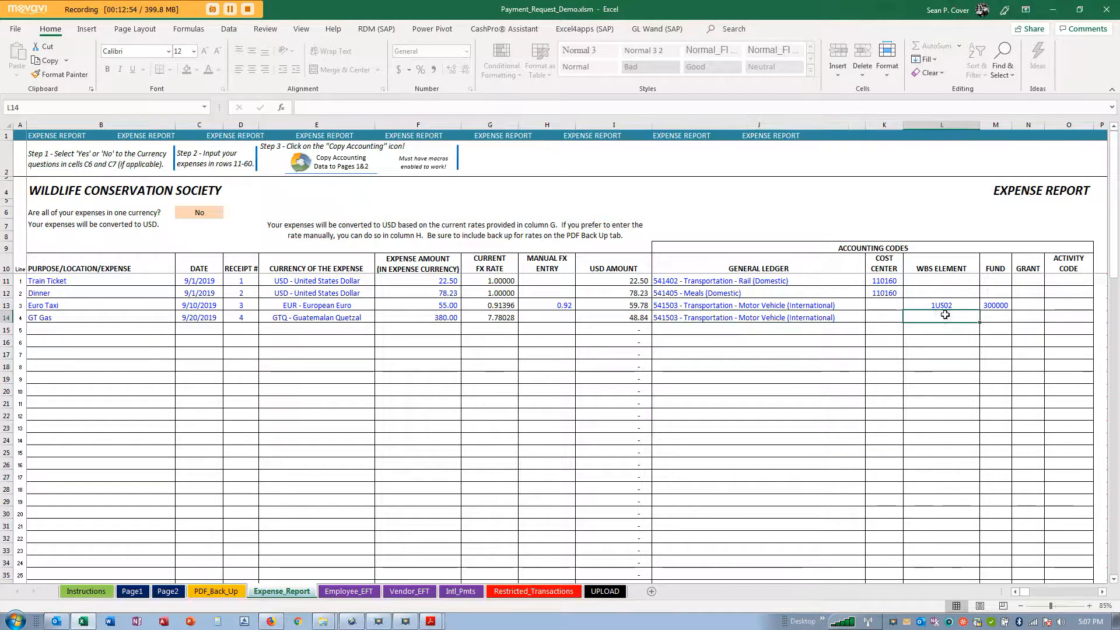
text(i)
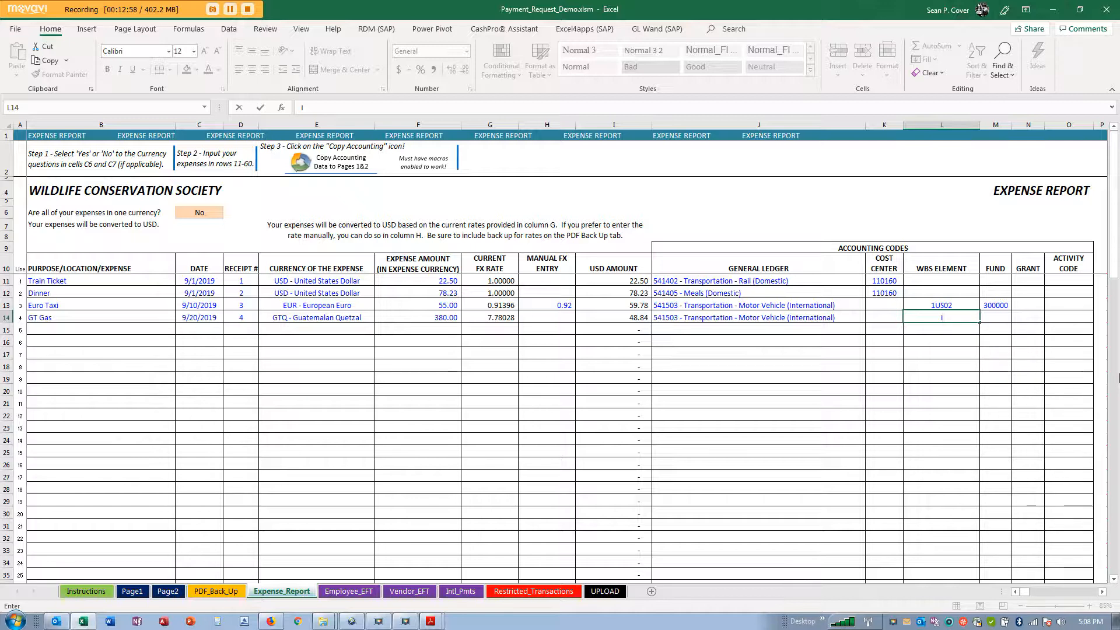
text(1)
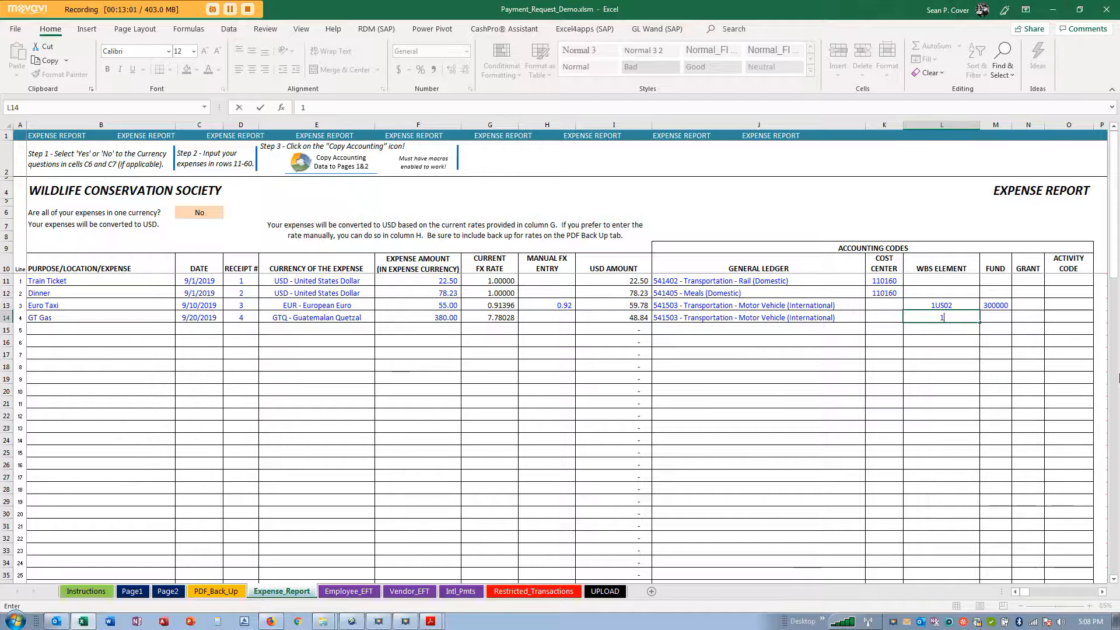
text(g)
click(996, 317)
text(3)
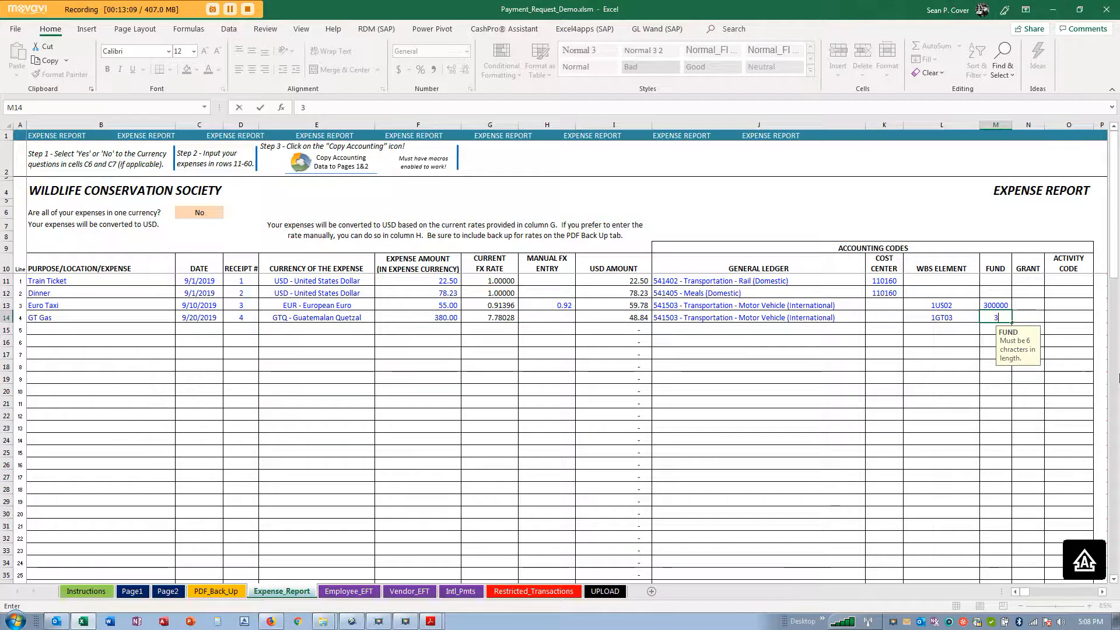
text(00001)
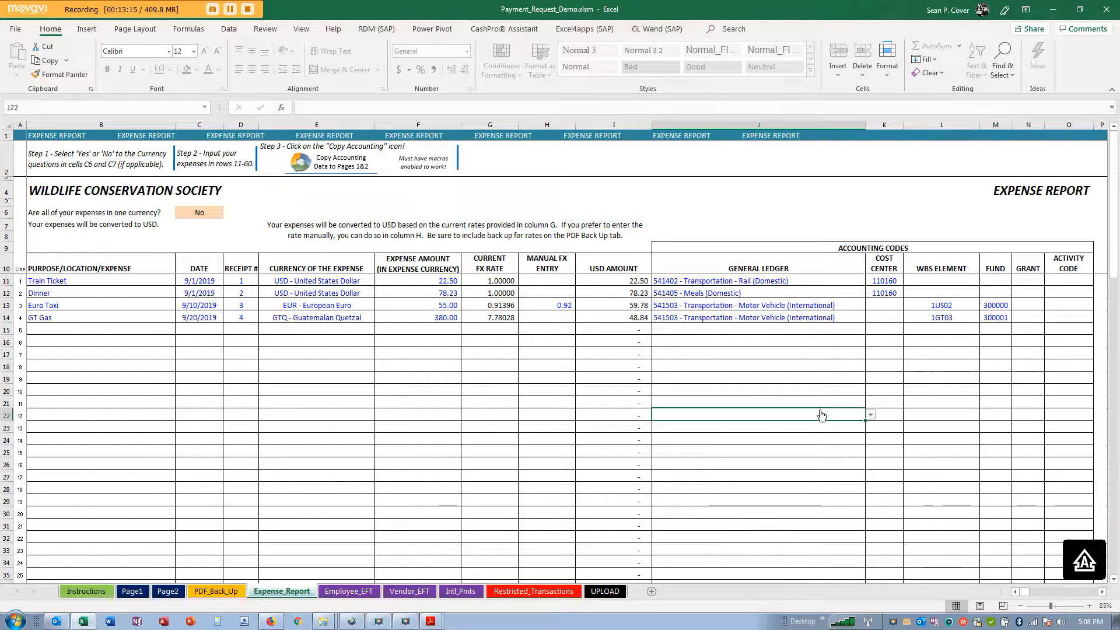
Step: Copy the accounting data from the expense report to payment request pages 1 and 2
scroll(down, 3)
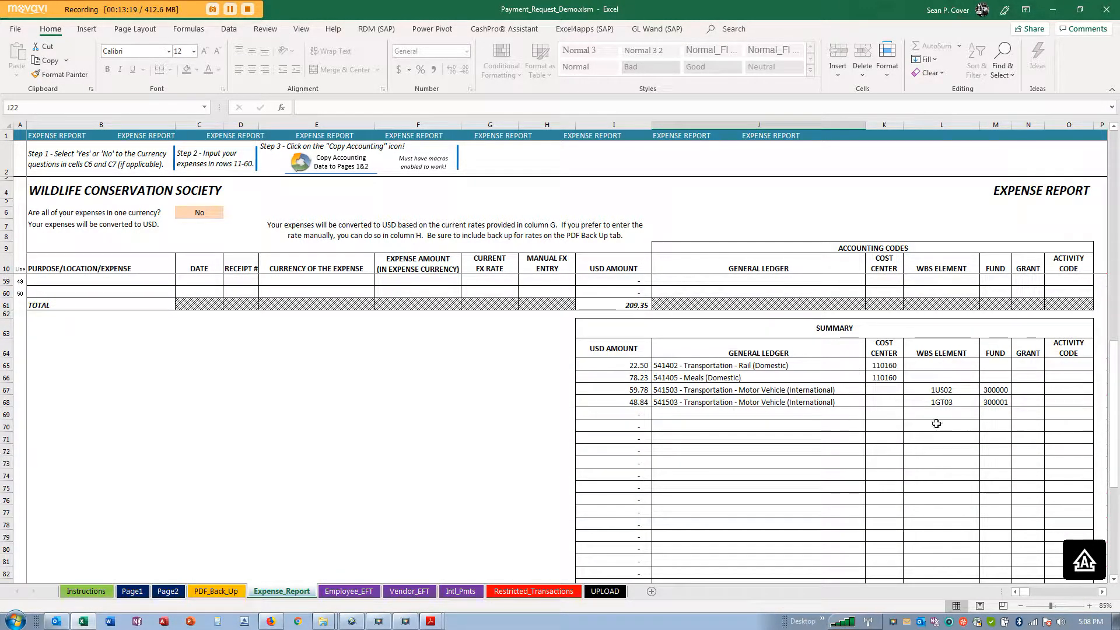
mouse_move(728, 390)
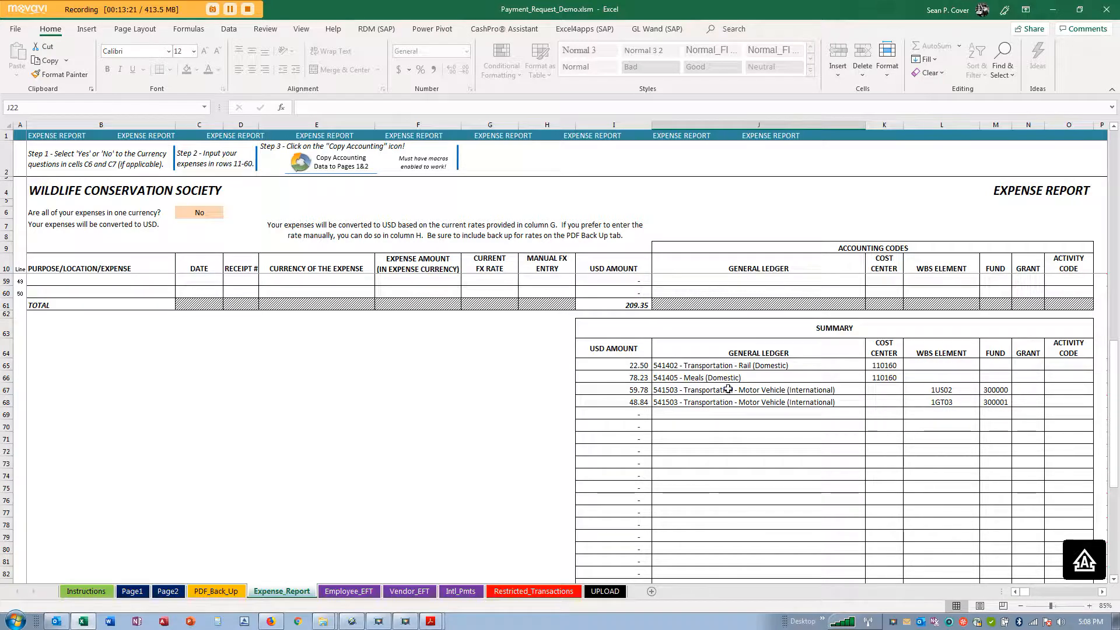
scroll(up, 3)
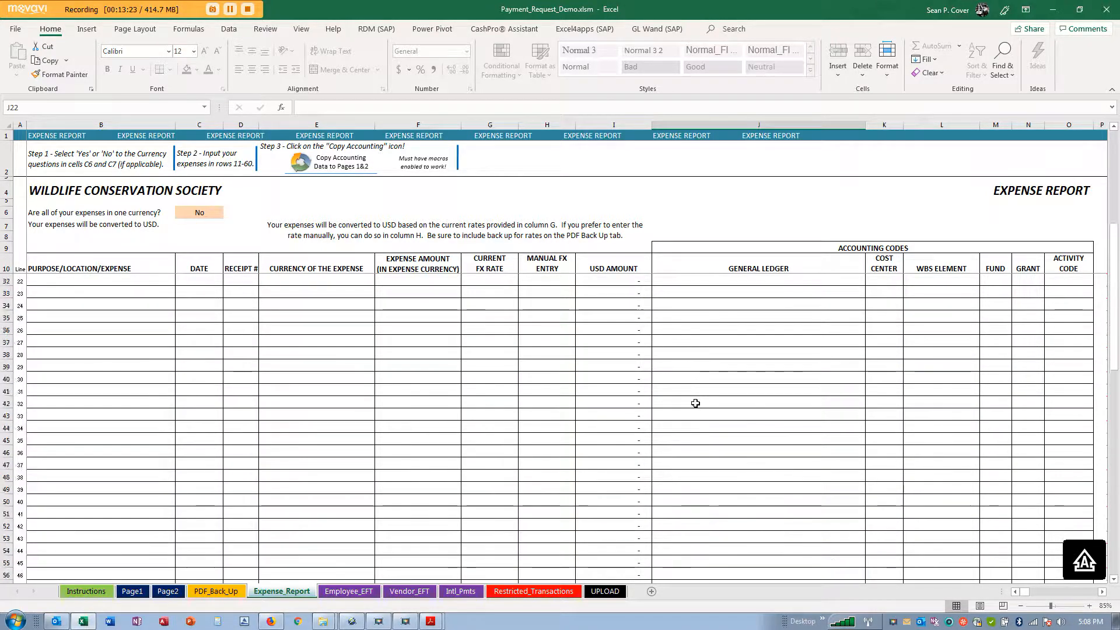
click(298, 161)
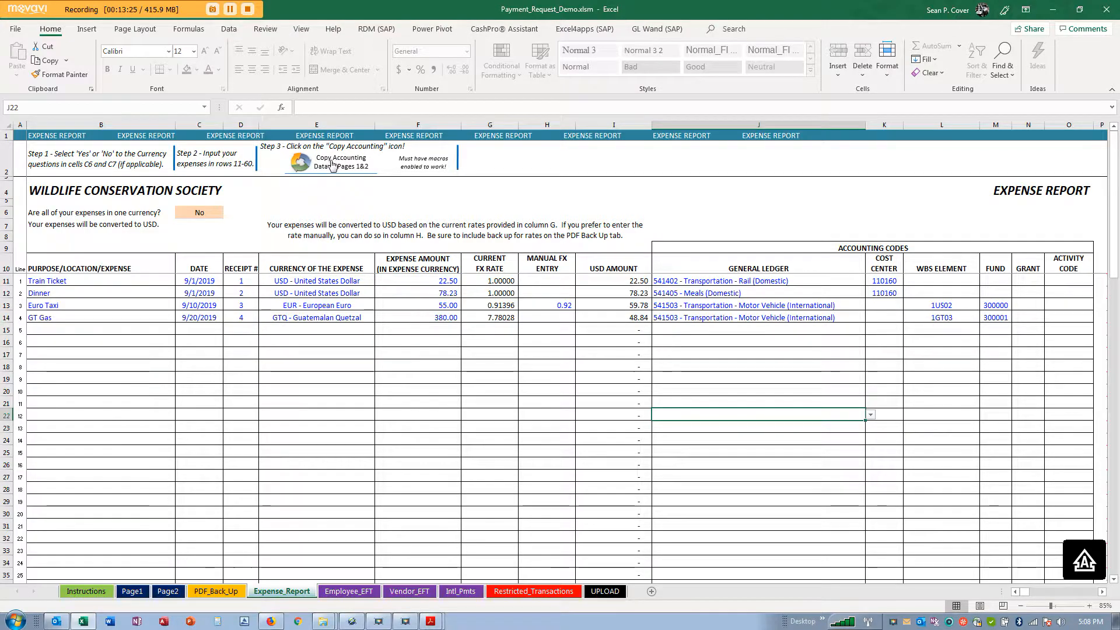
click(329, 162)
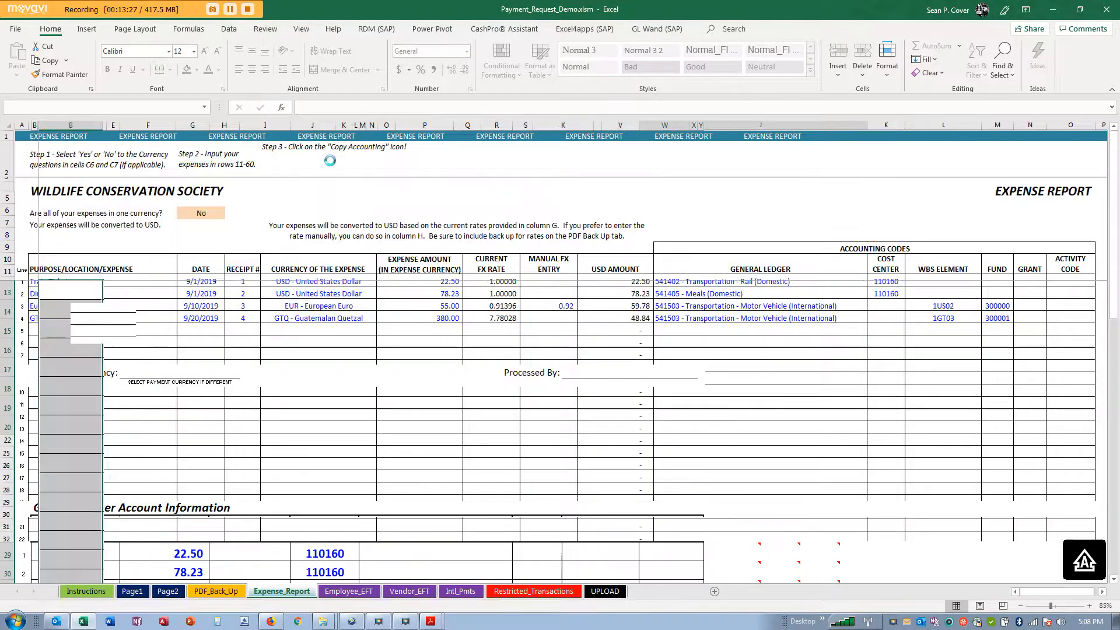
Step: Review the Page1 payment request form showing the four ledger lines and invoice amount 209.35
click(130, 590)
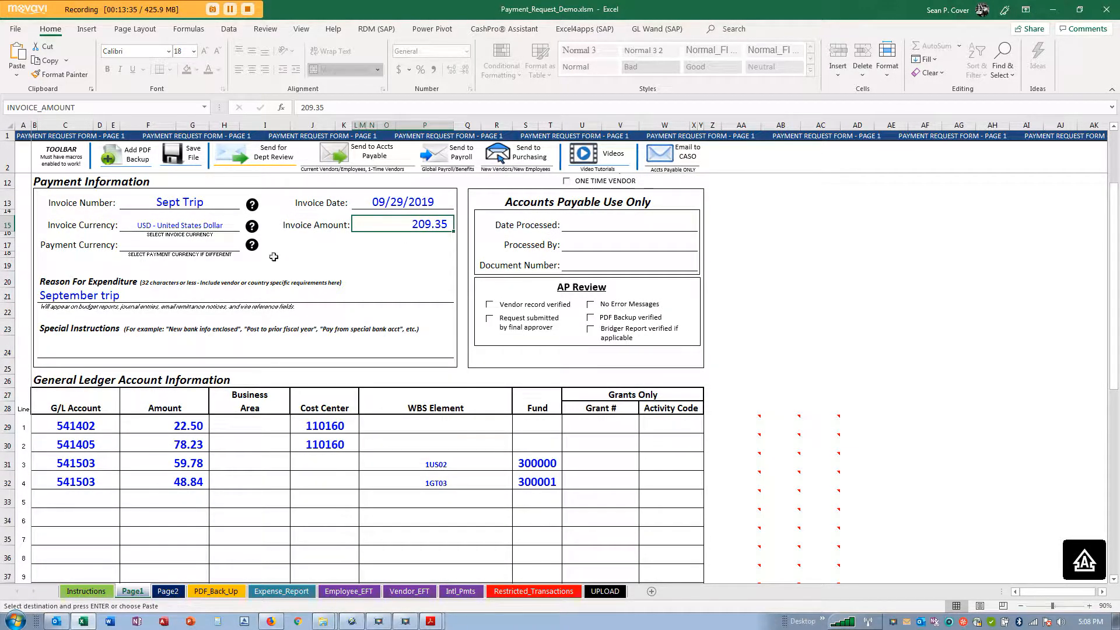
click(177, 245)
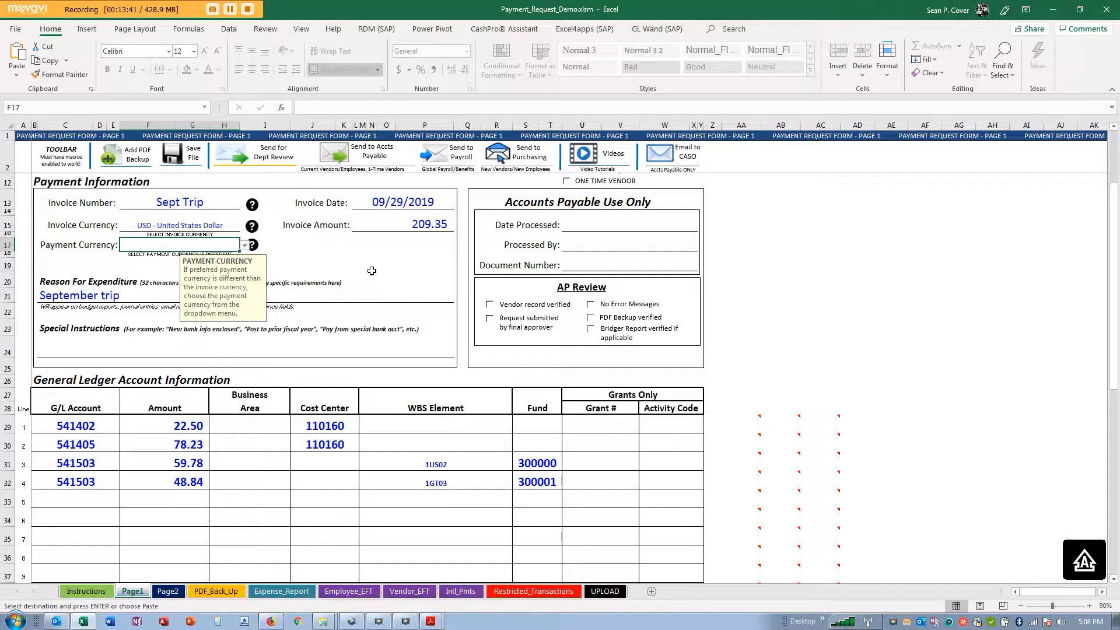
mouse_move(275, 249)
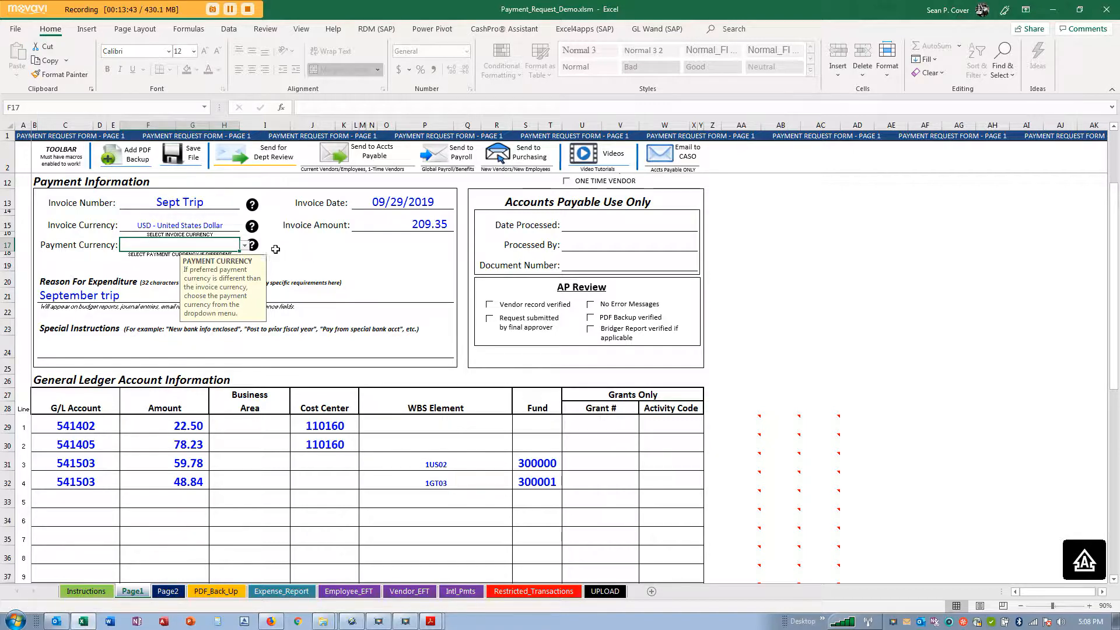
scroll(down, 3)
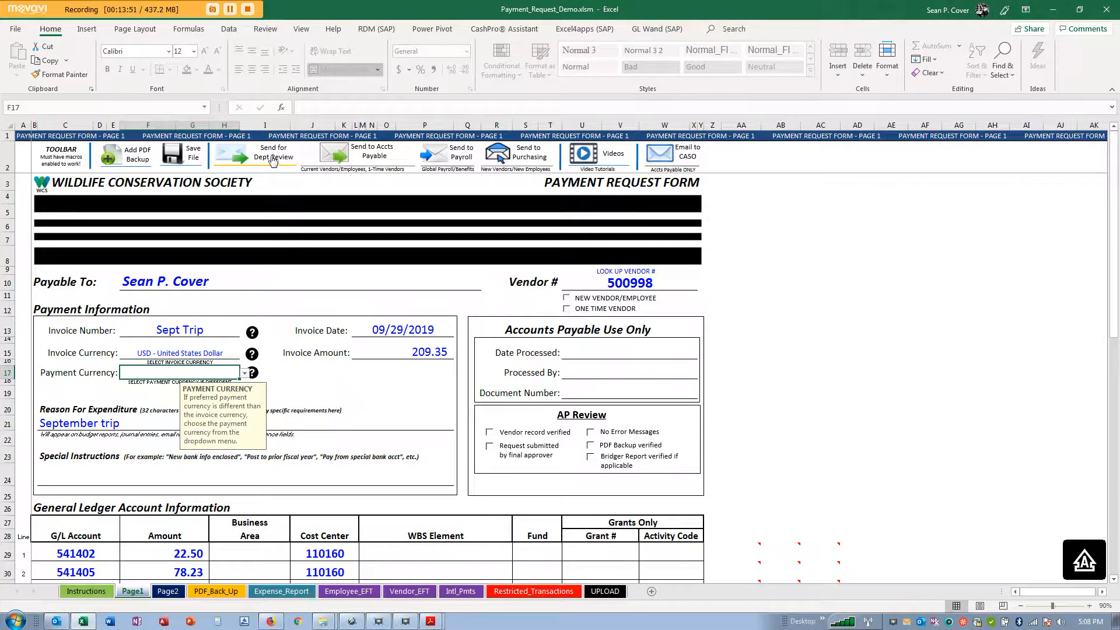
Step: Run Send for Dept Review, saving the workbook and creating the Outlook approval message
click(217, 590)
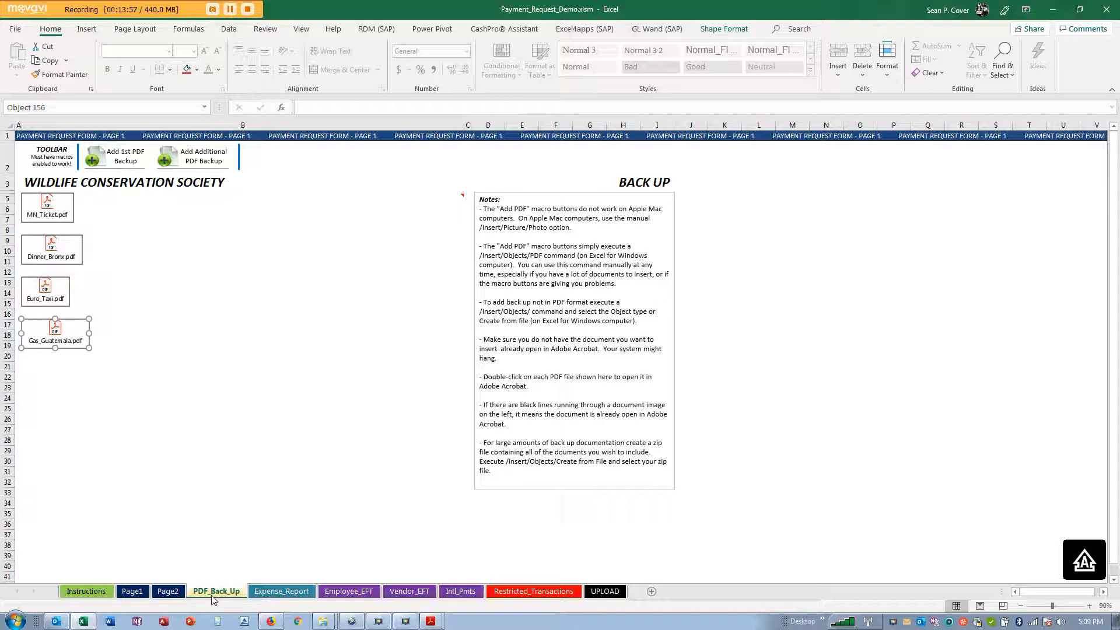
click(131, 590)
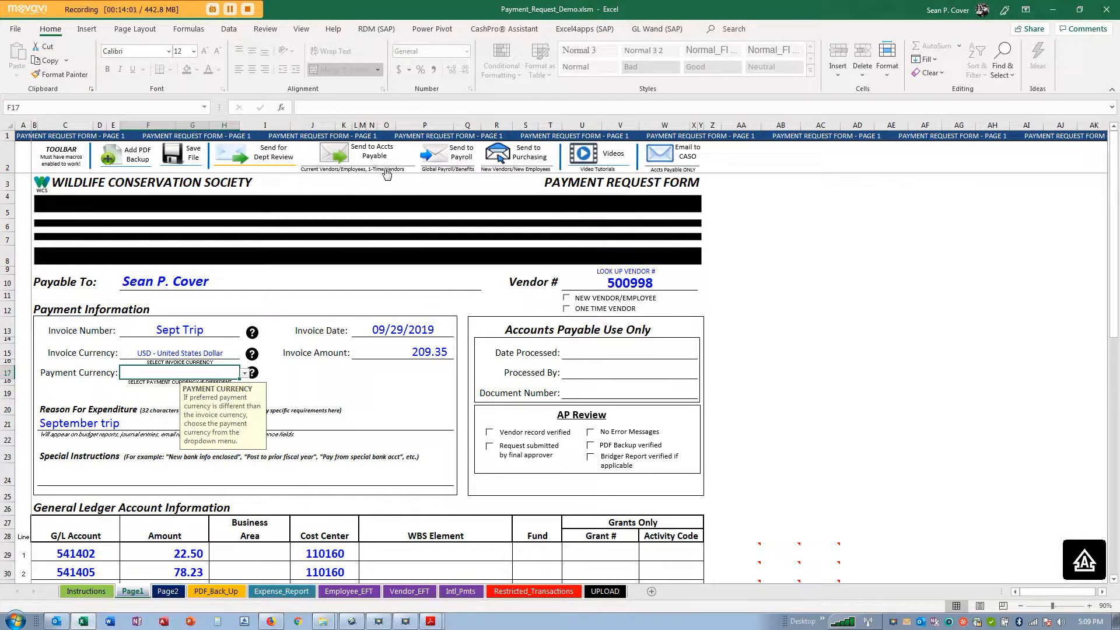
click(250, 154)
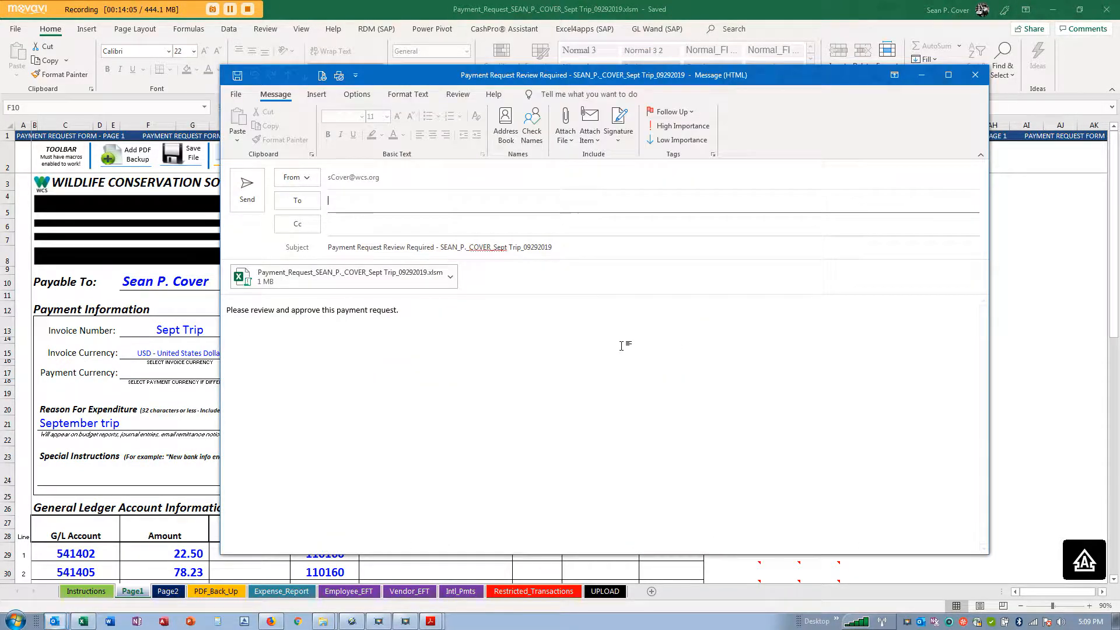
click(357, 200)
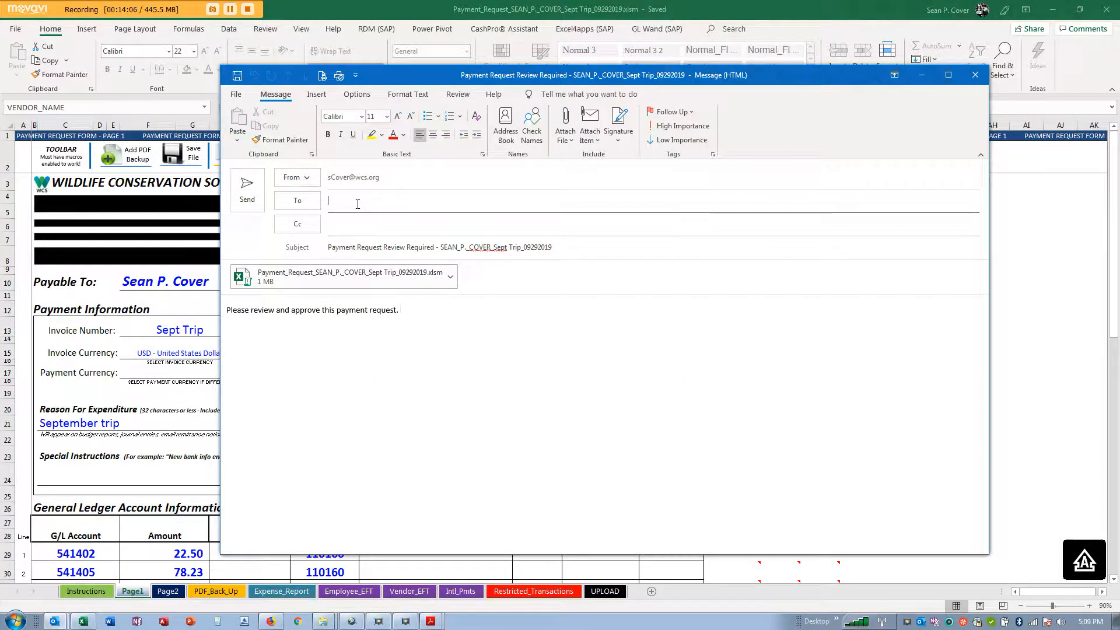
text(SCOV)
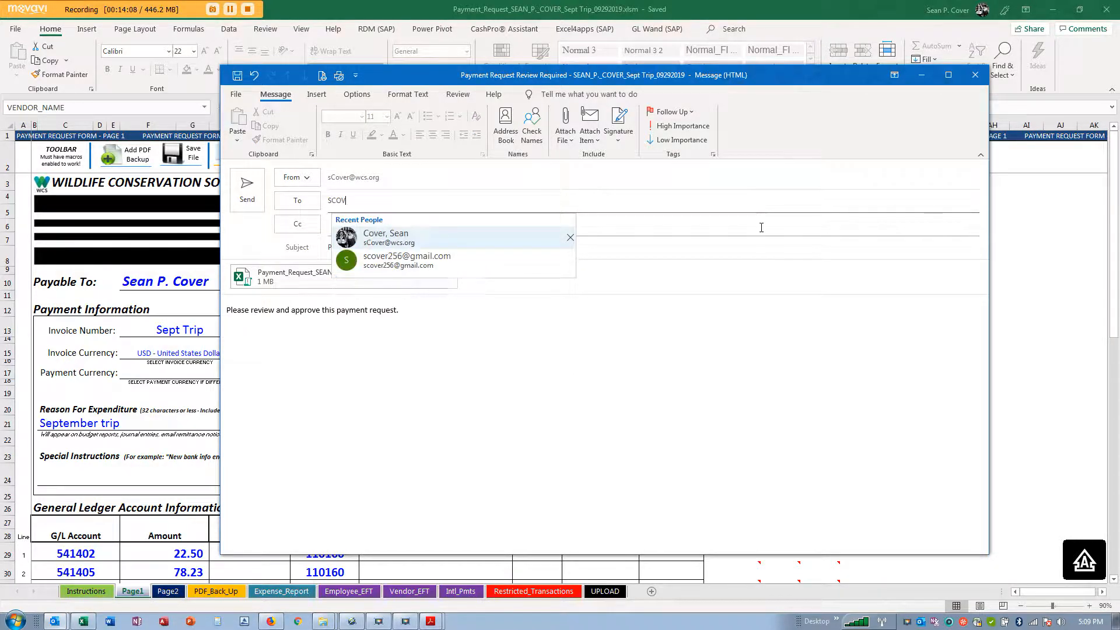
click(386, 236)
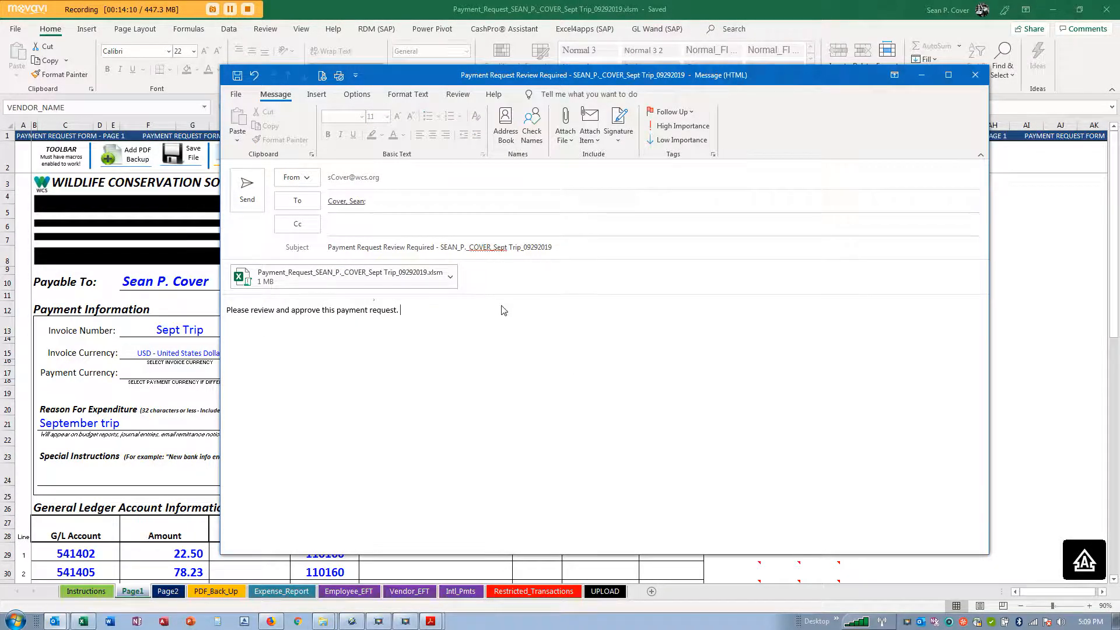
click(975, 74)
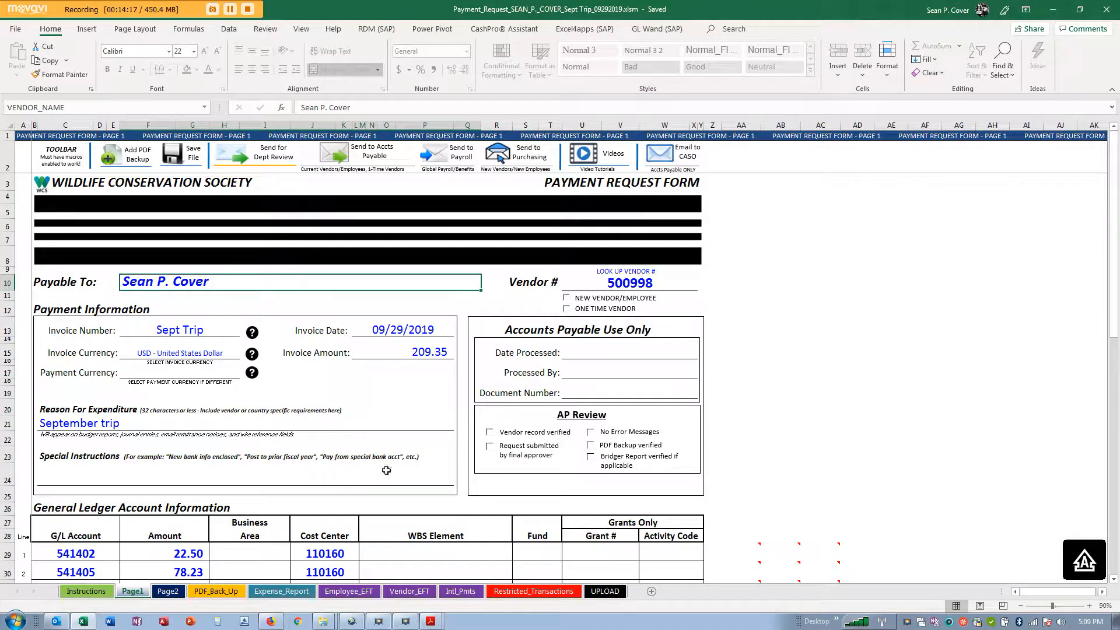
click(281, 590)
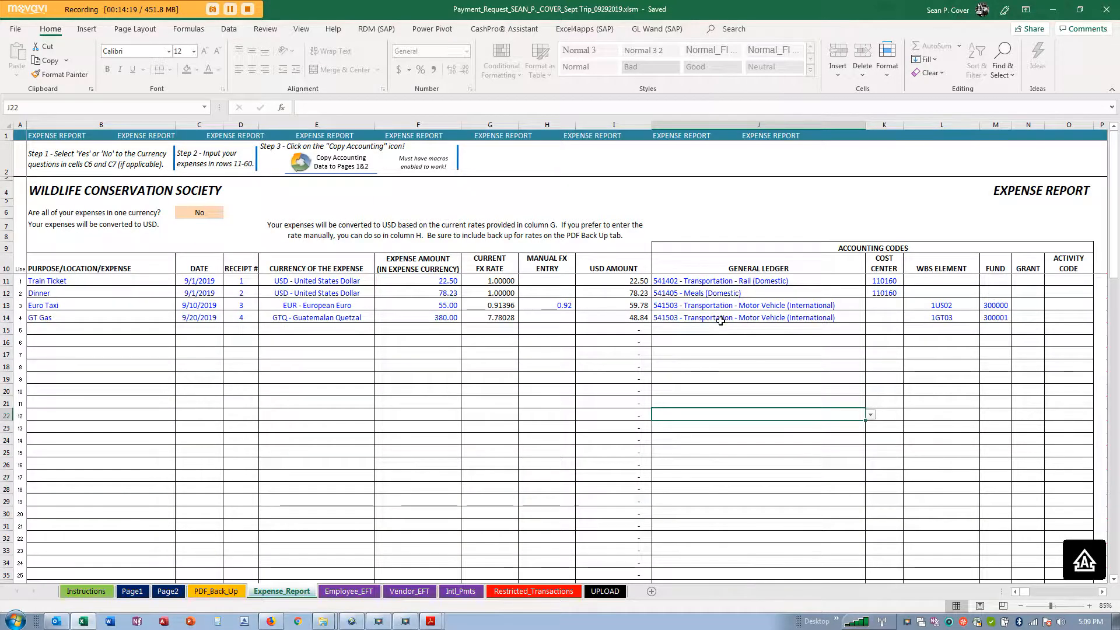
mouse_move(596, 303)
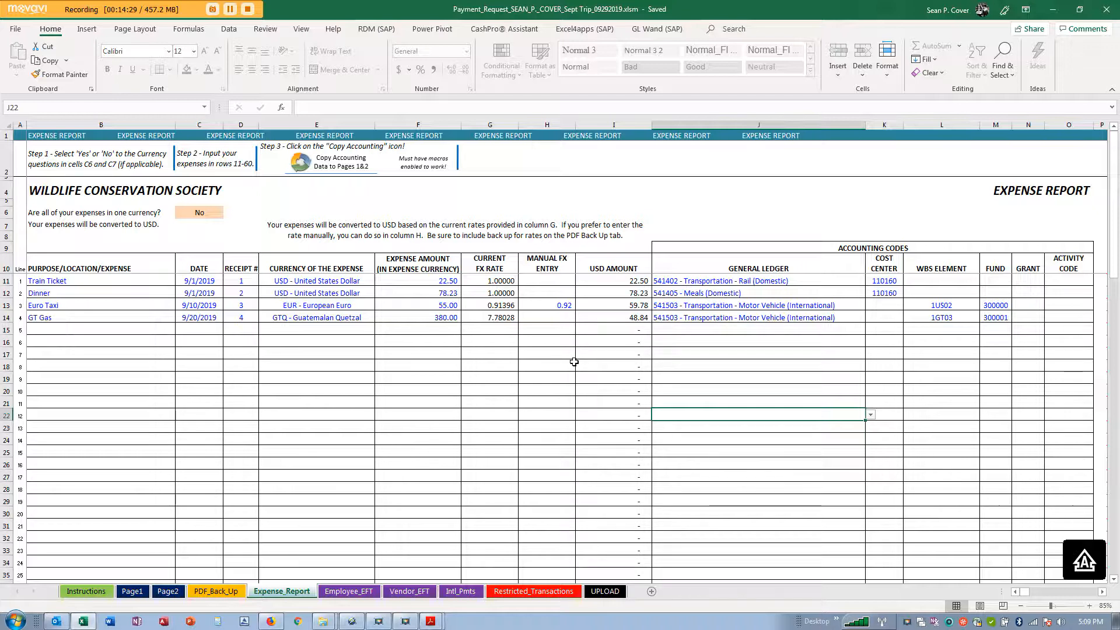
mouse_move(555, 315)
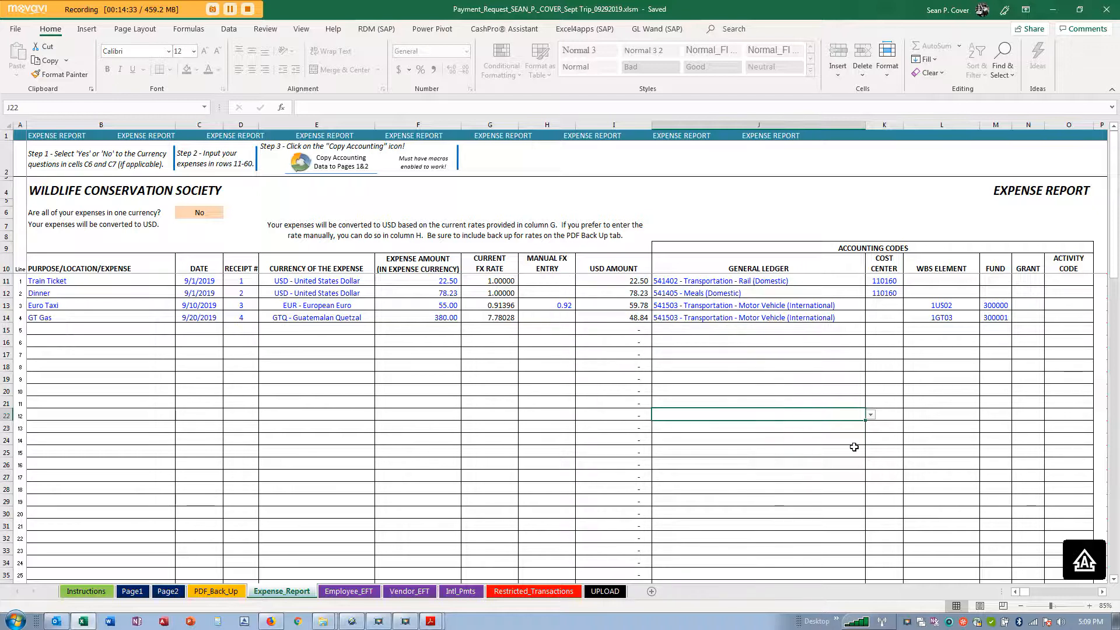
scroll(down, 3)
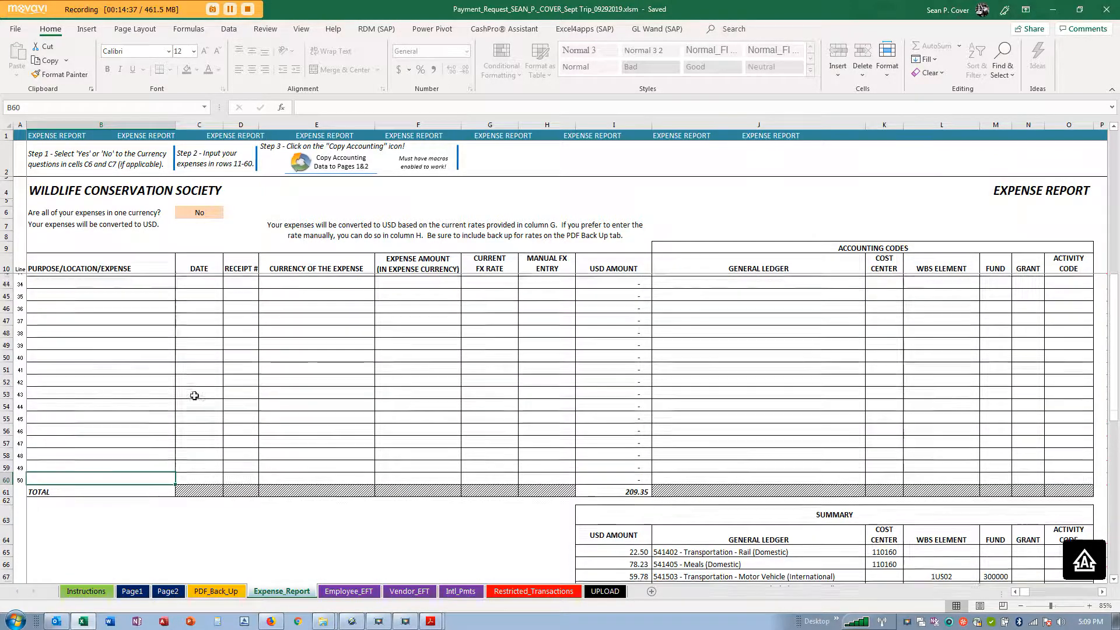
scroll(up, 3)
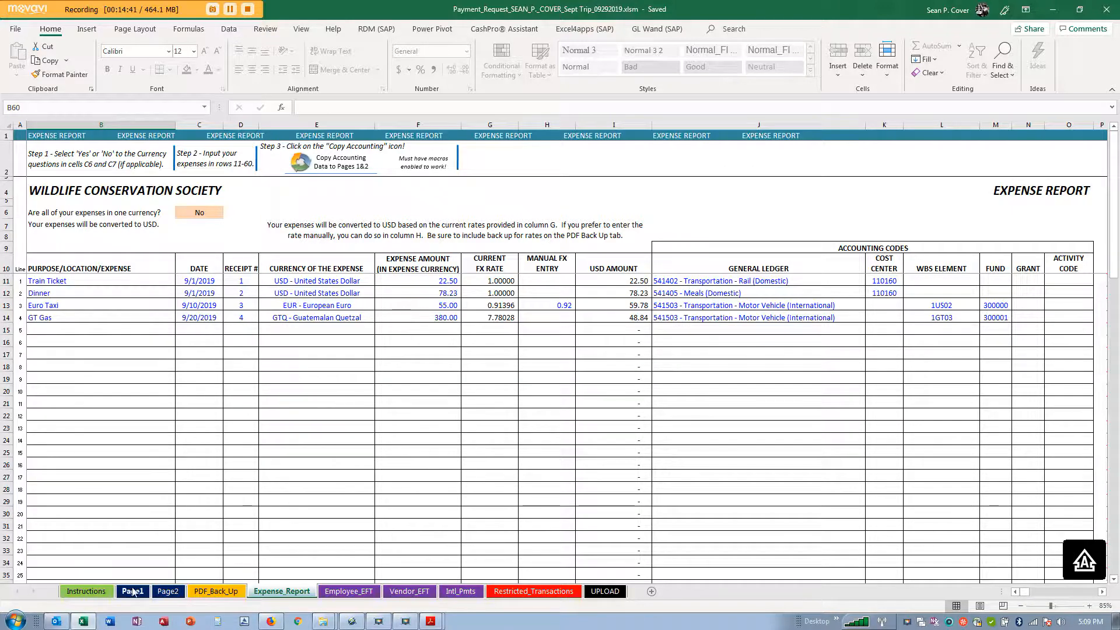
click(132, 590)
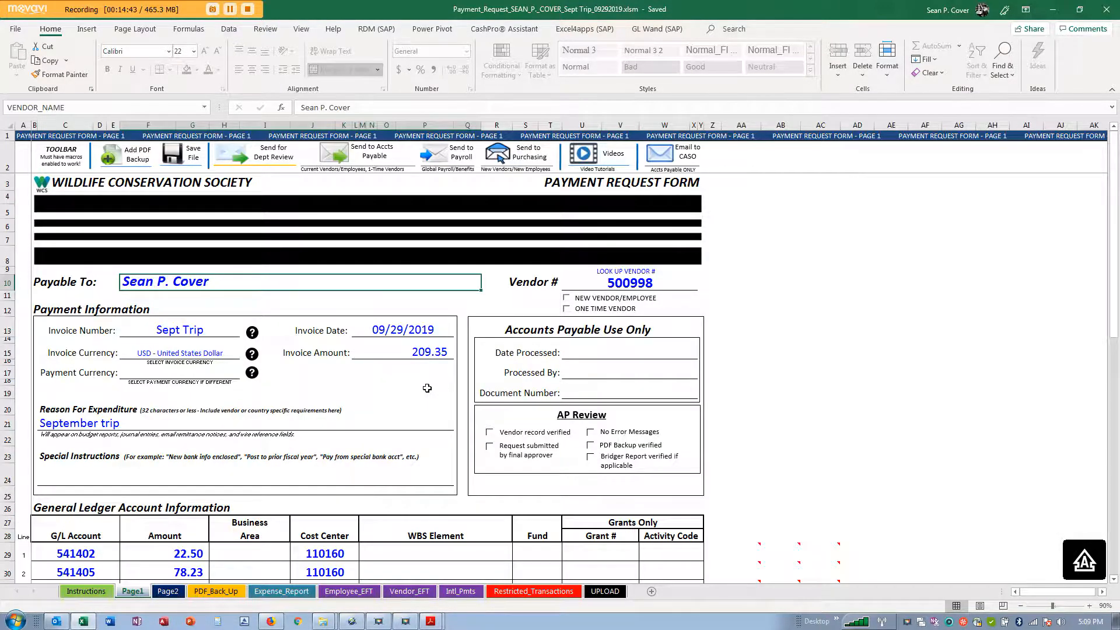